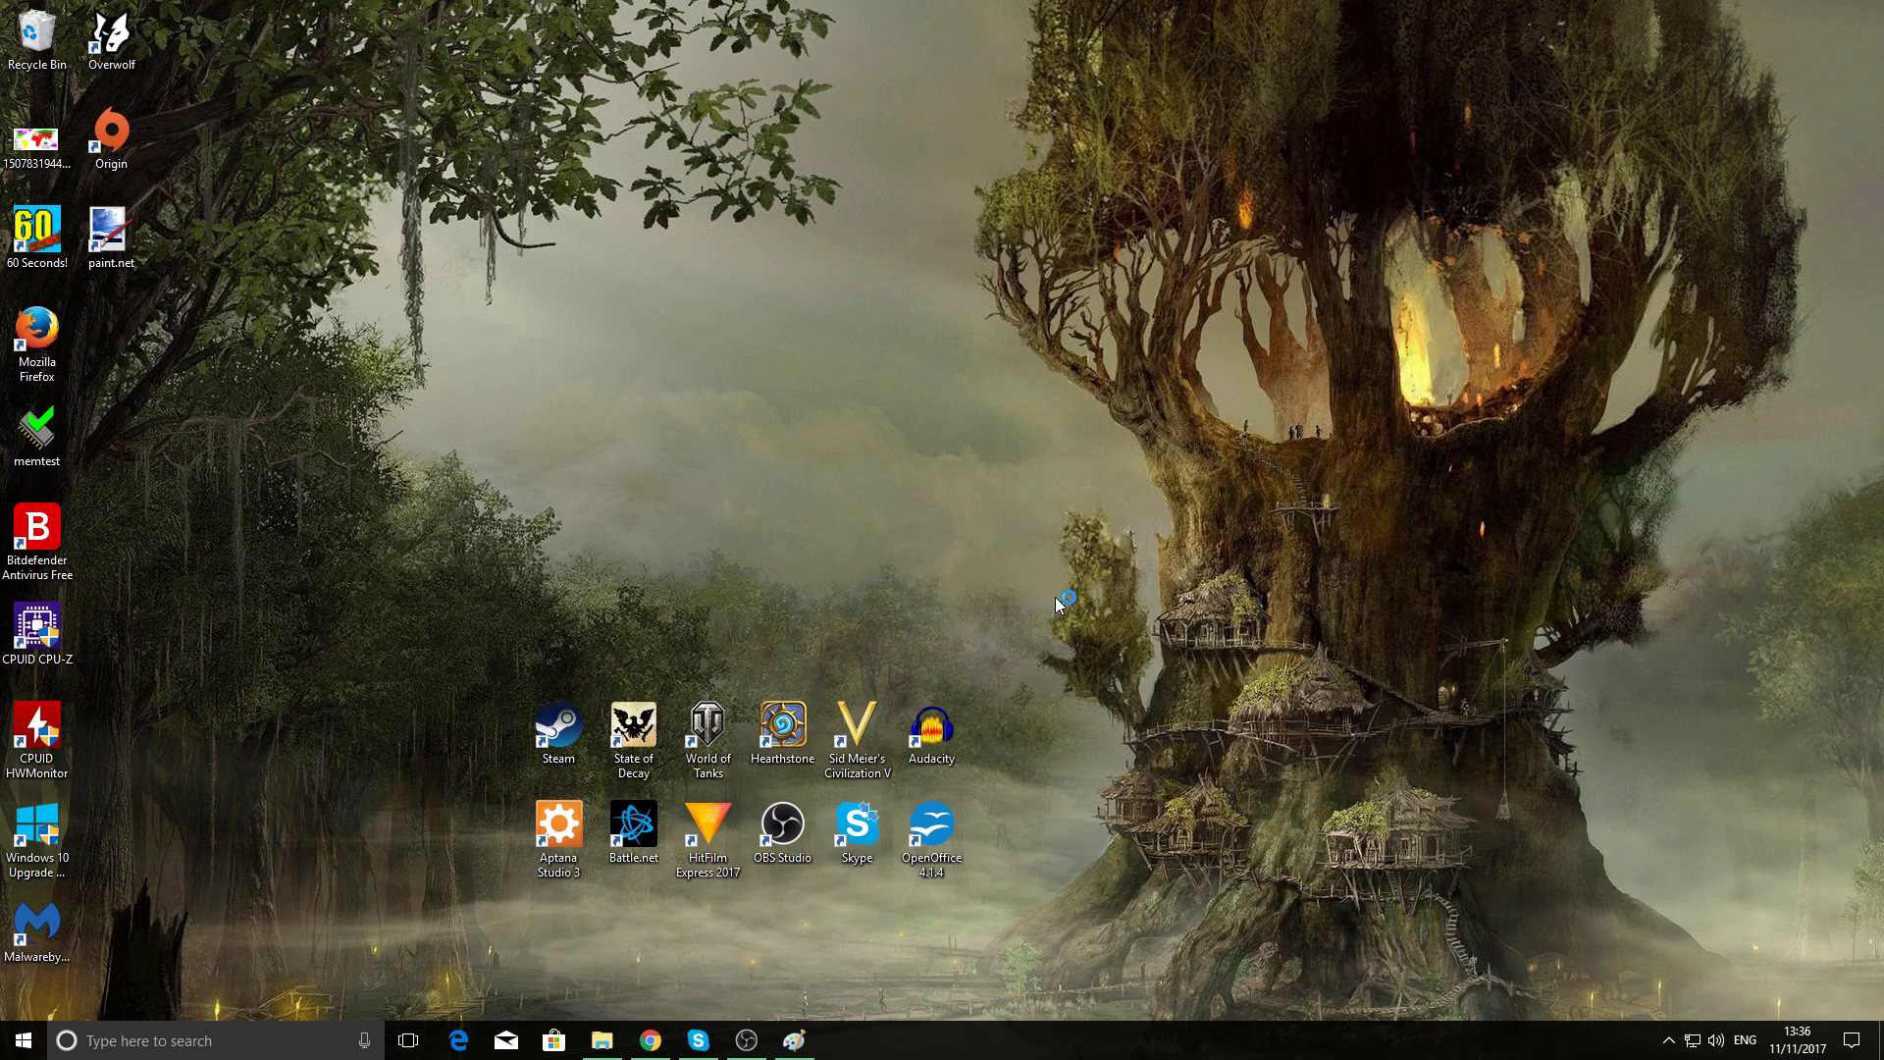
mouse_move(1060, 605)
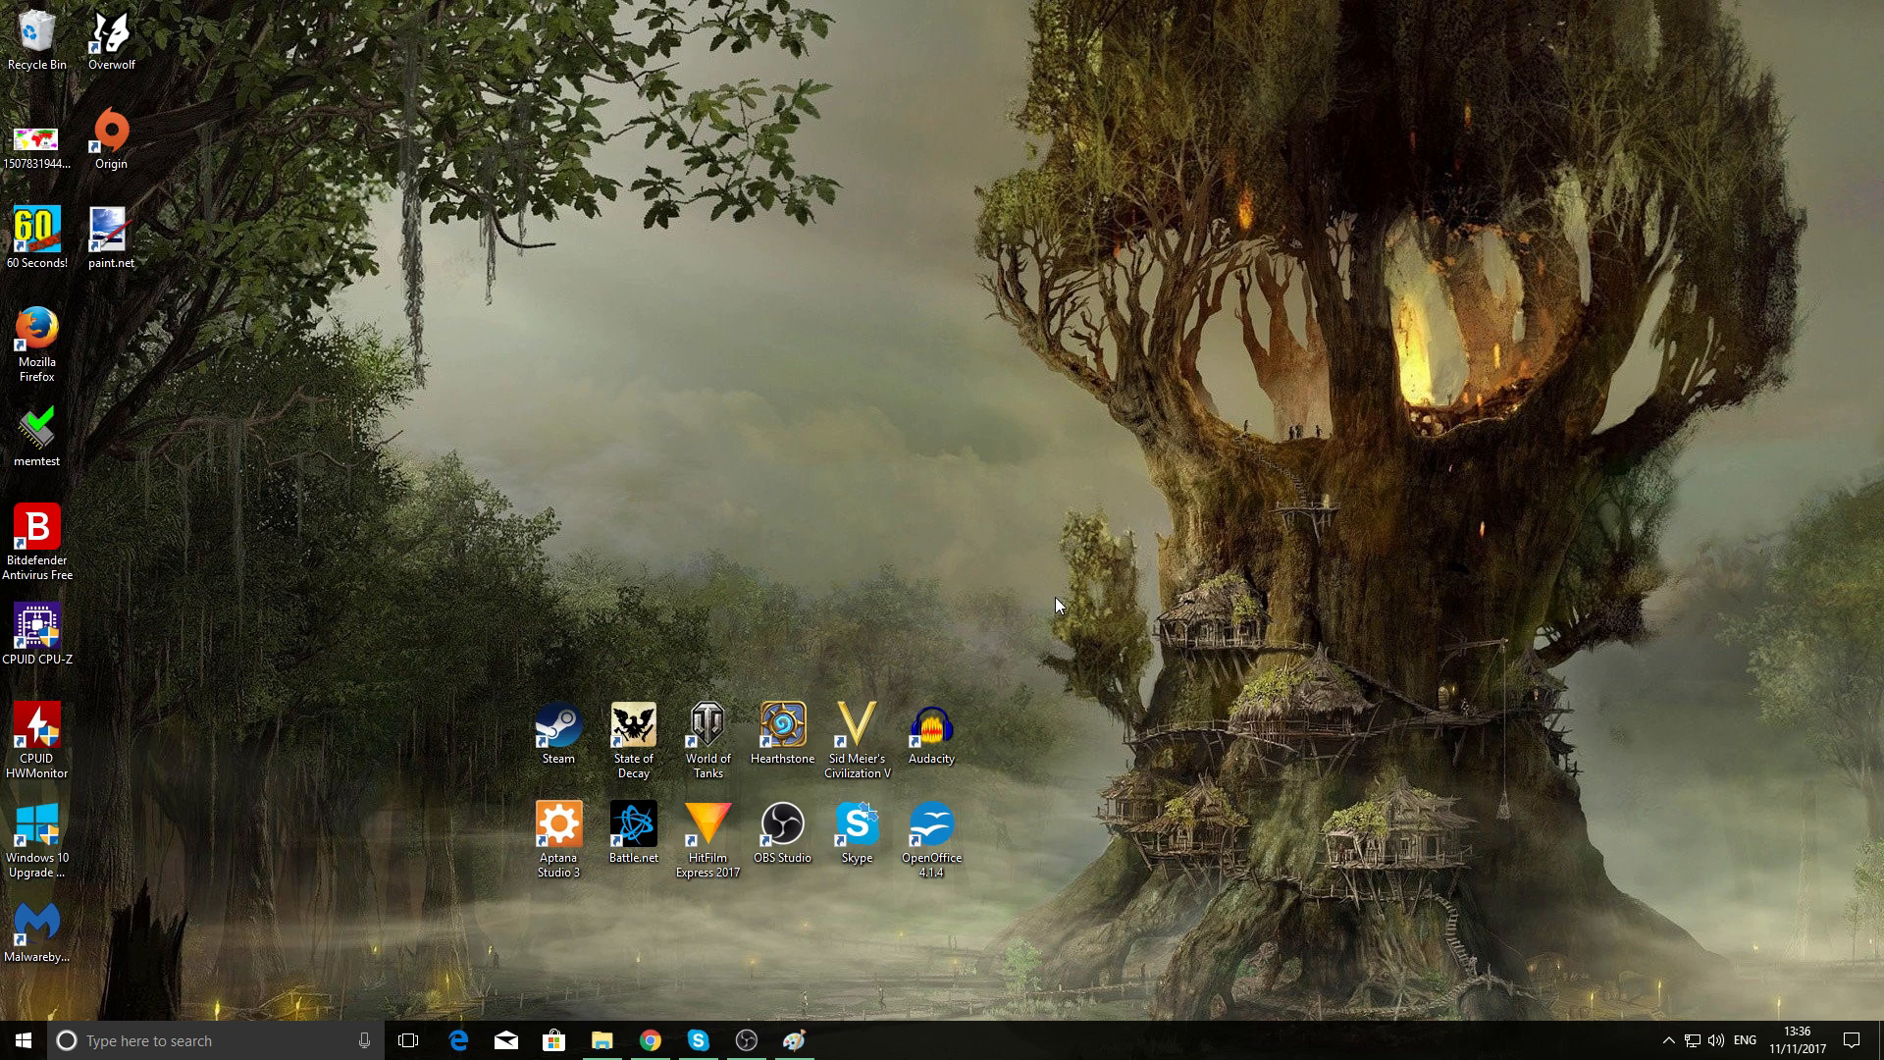
mouse_move(1086, 874)
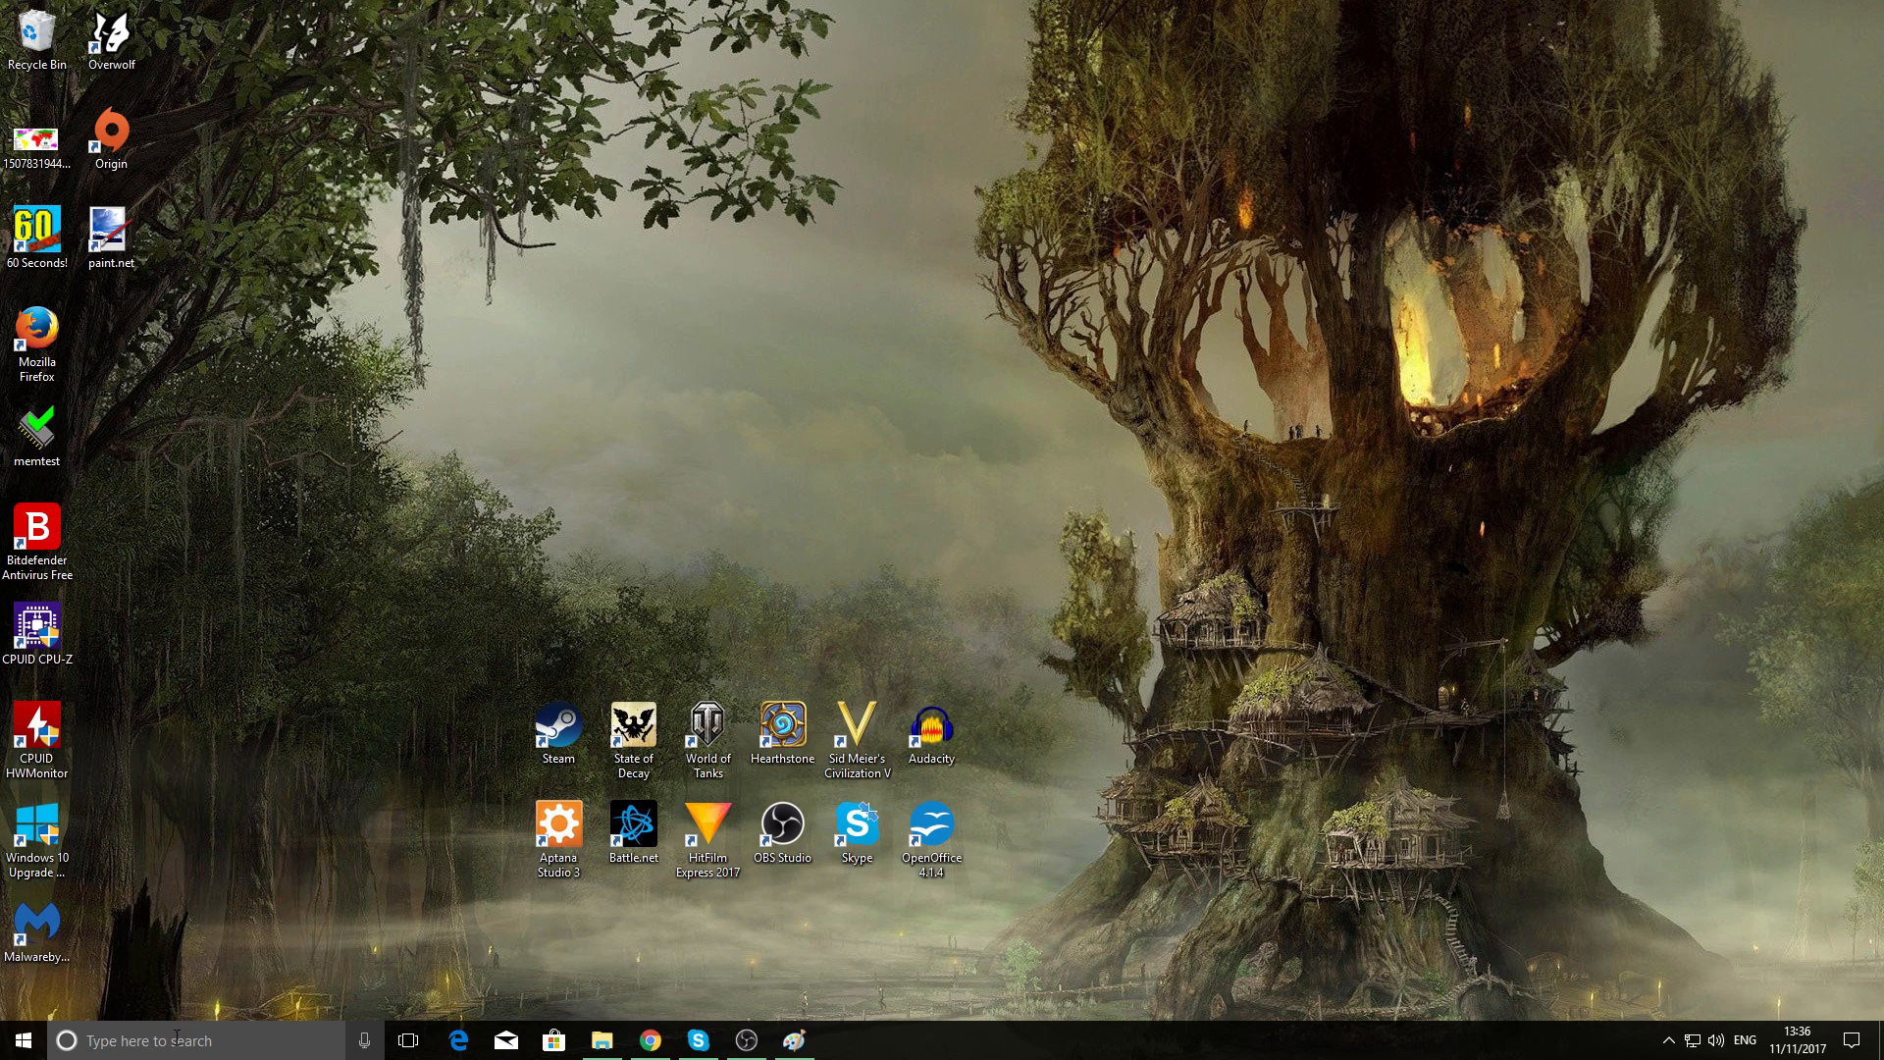
- Find Mouse settings, view the Pointer Options in Mouse Properties, then close them with OK
click(145, 1040)
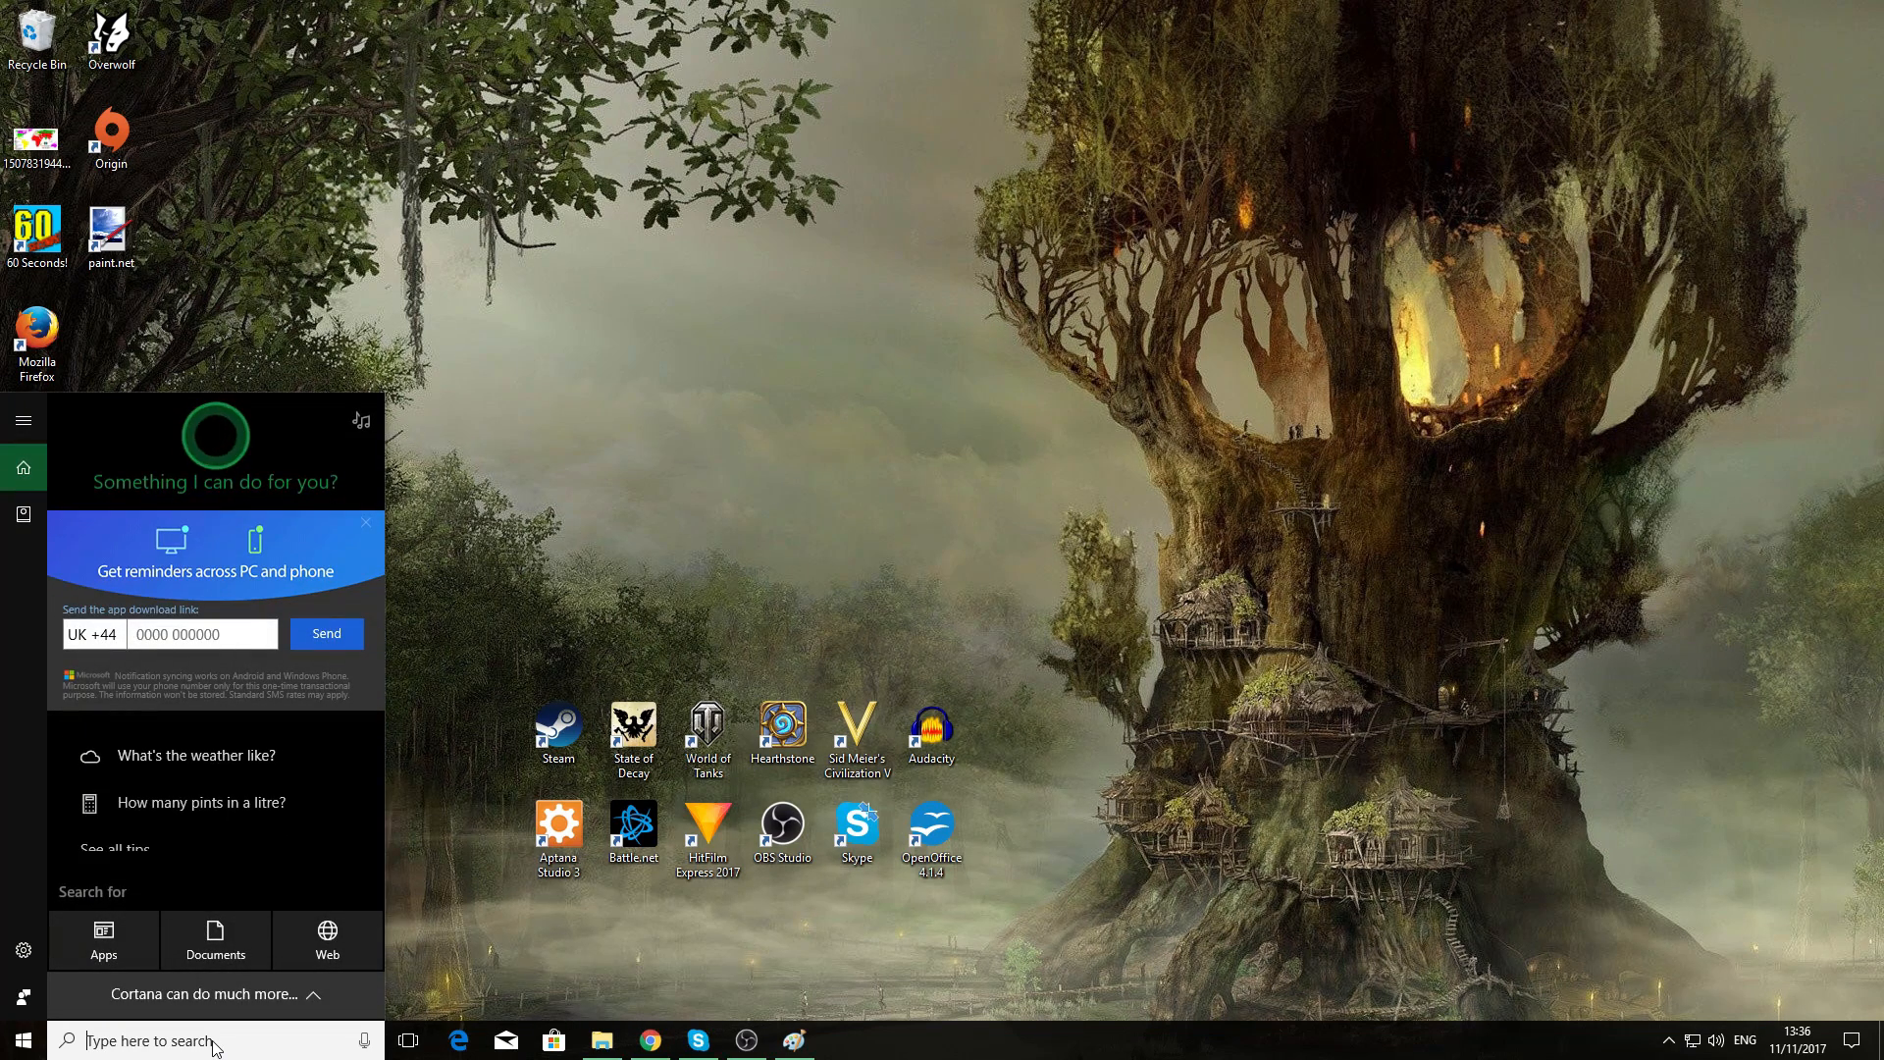
text(mous)
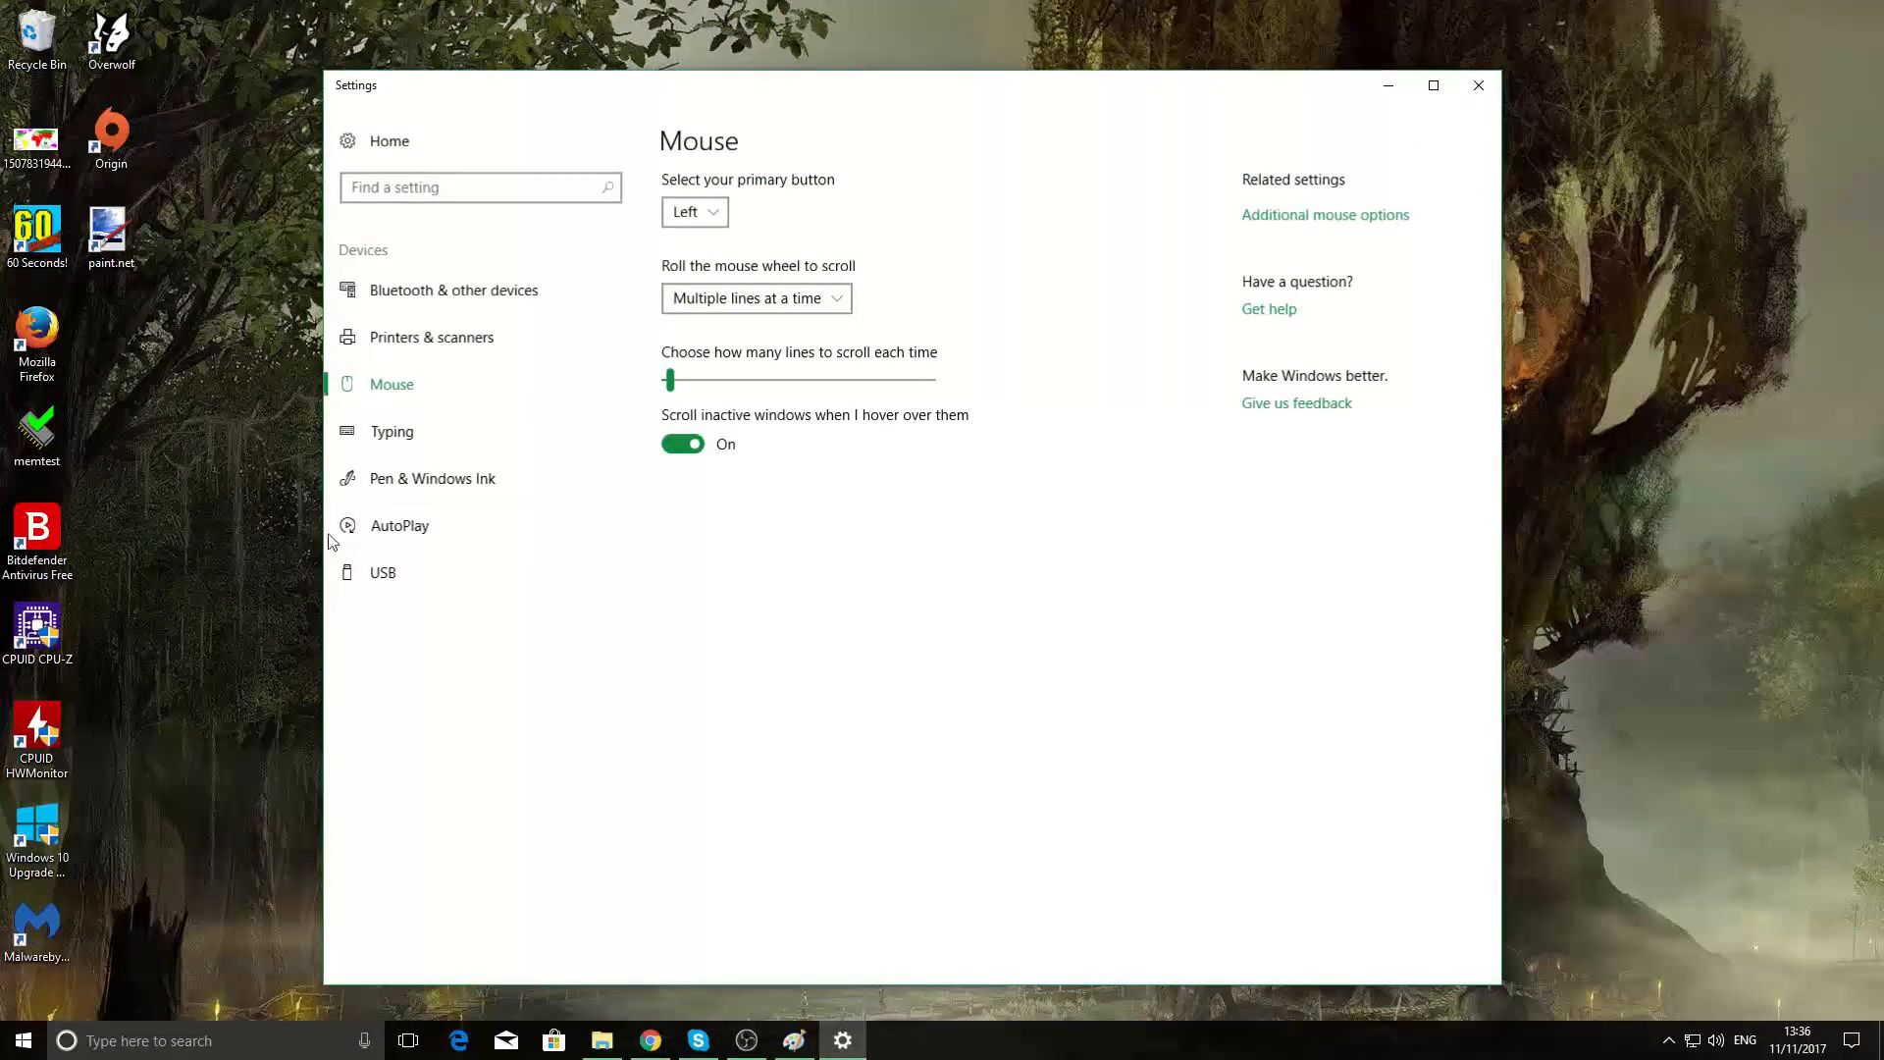
mouse_move(1463, 266)
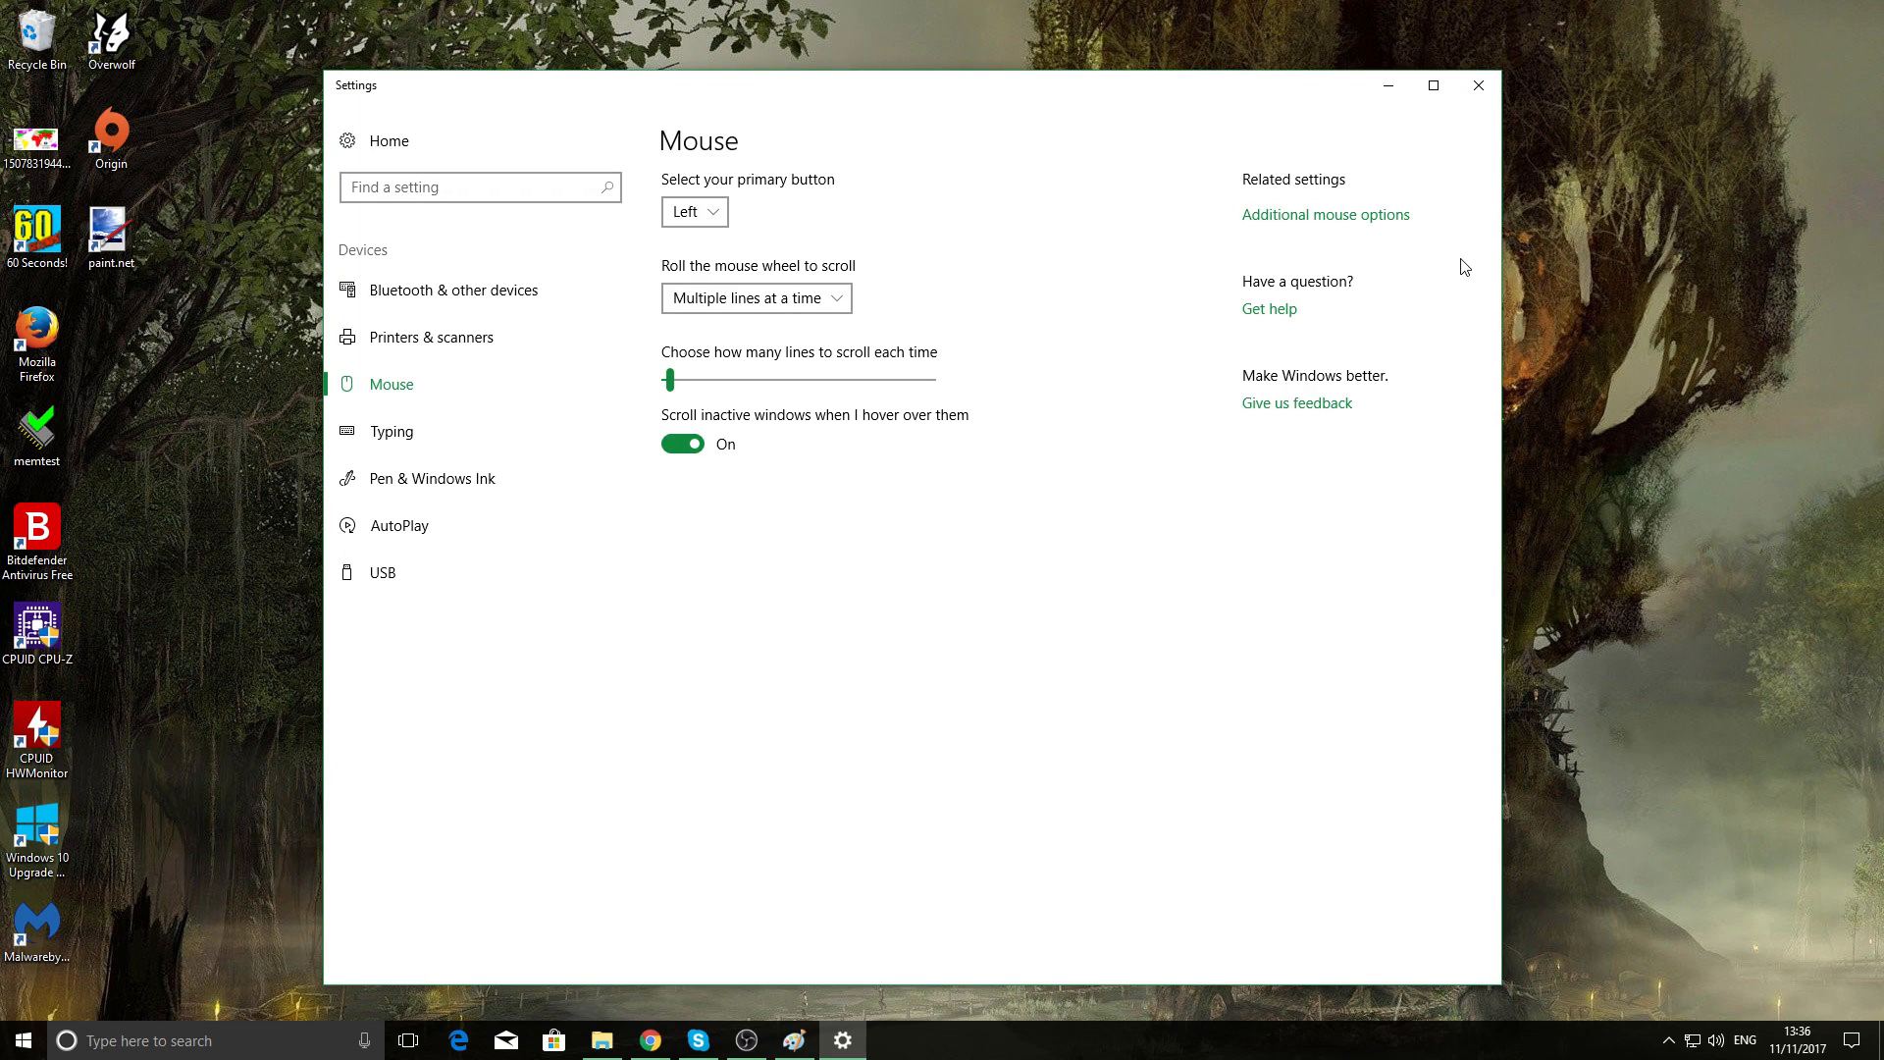
mouse_move(1284, 225)
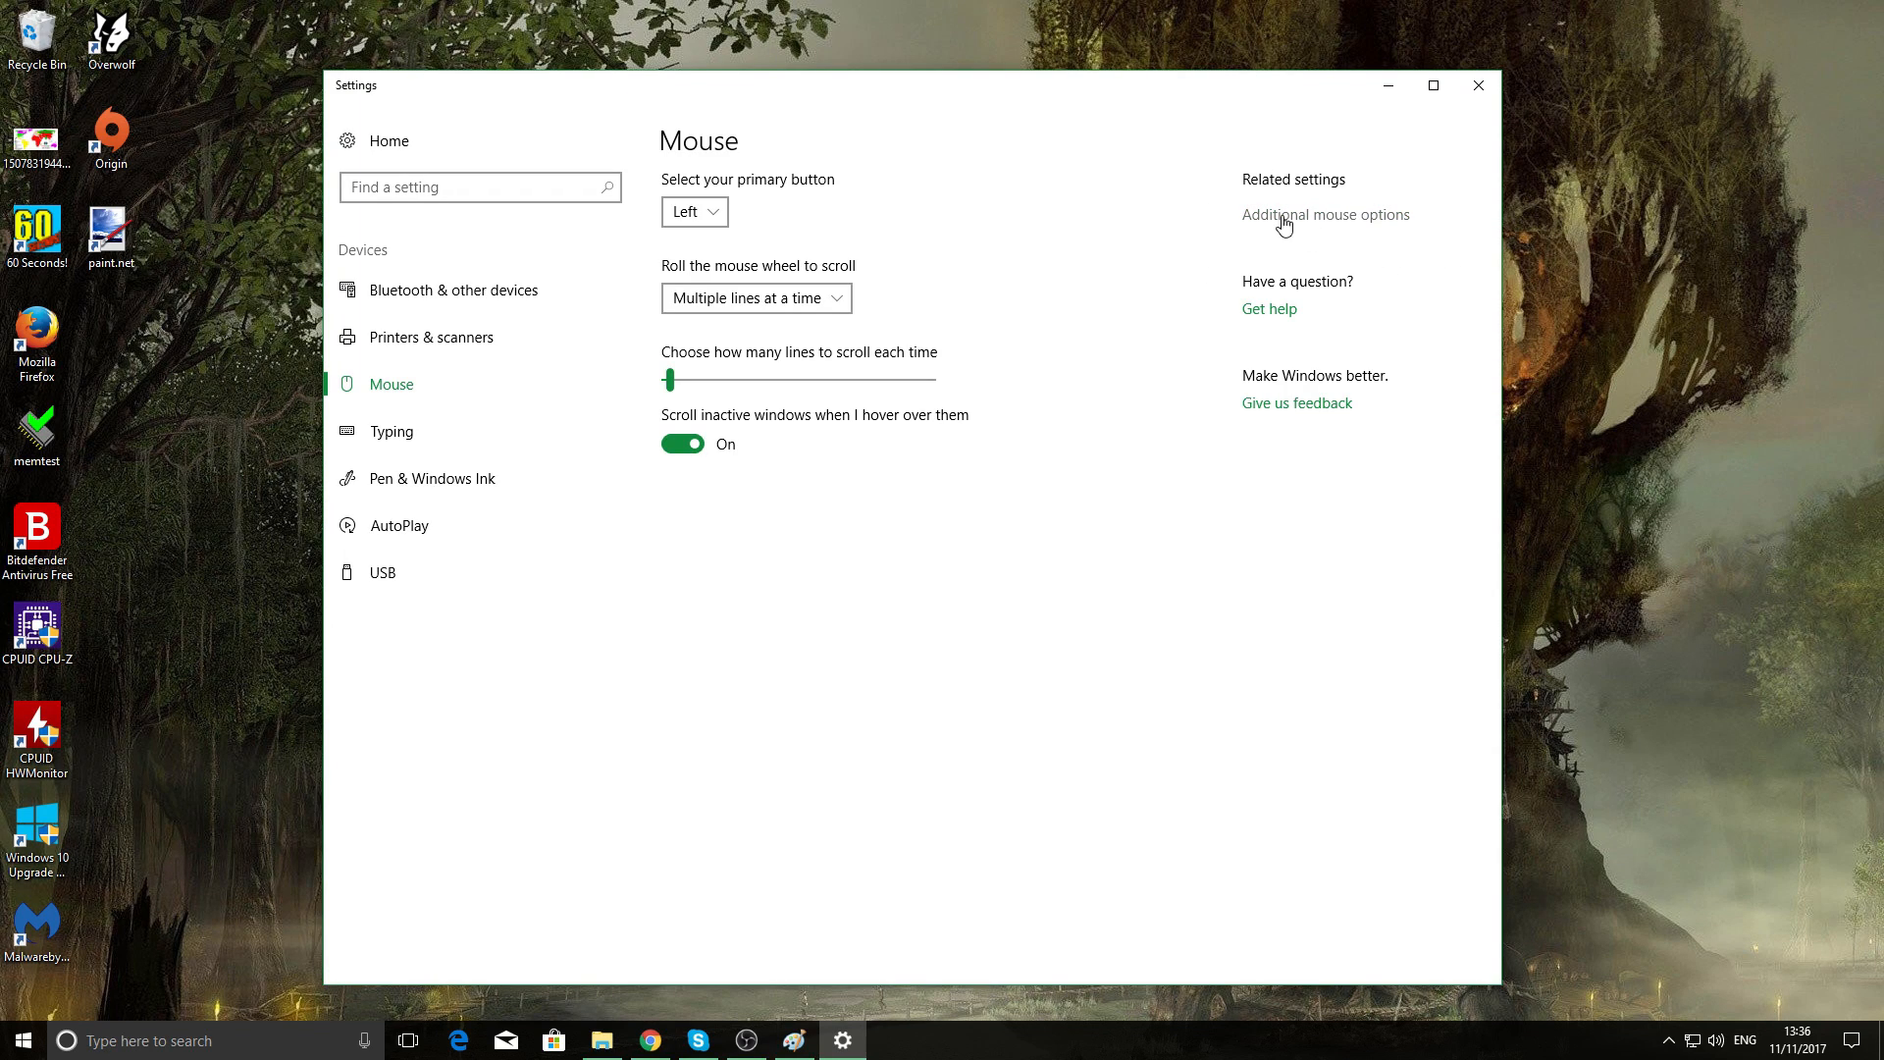
click(1324, 214)
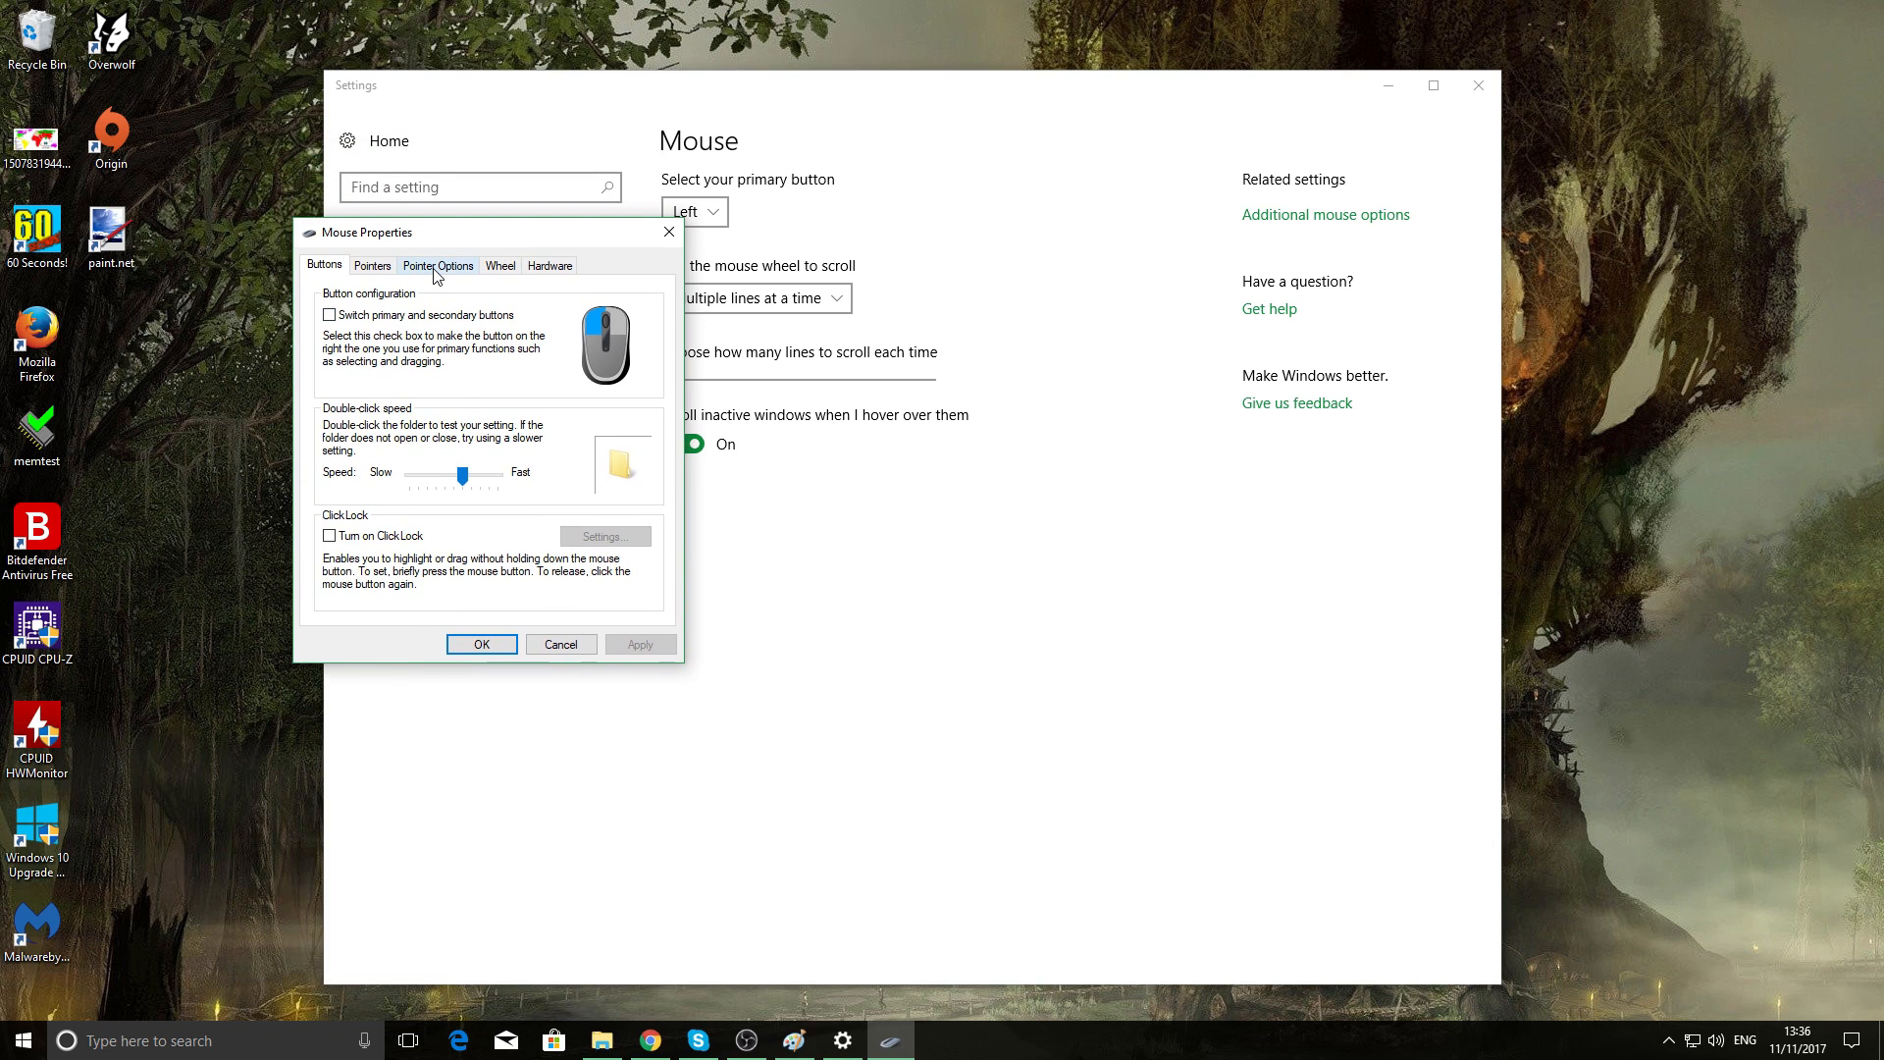
click(438, 264)
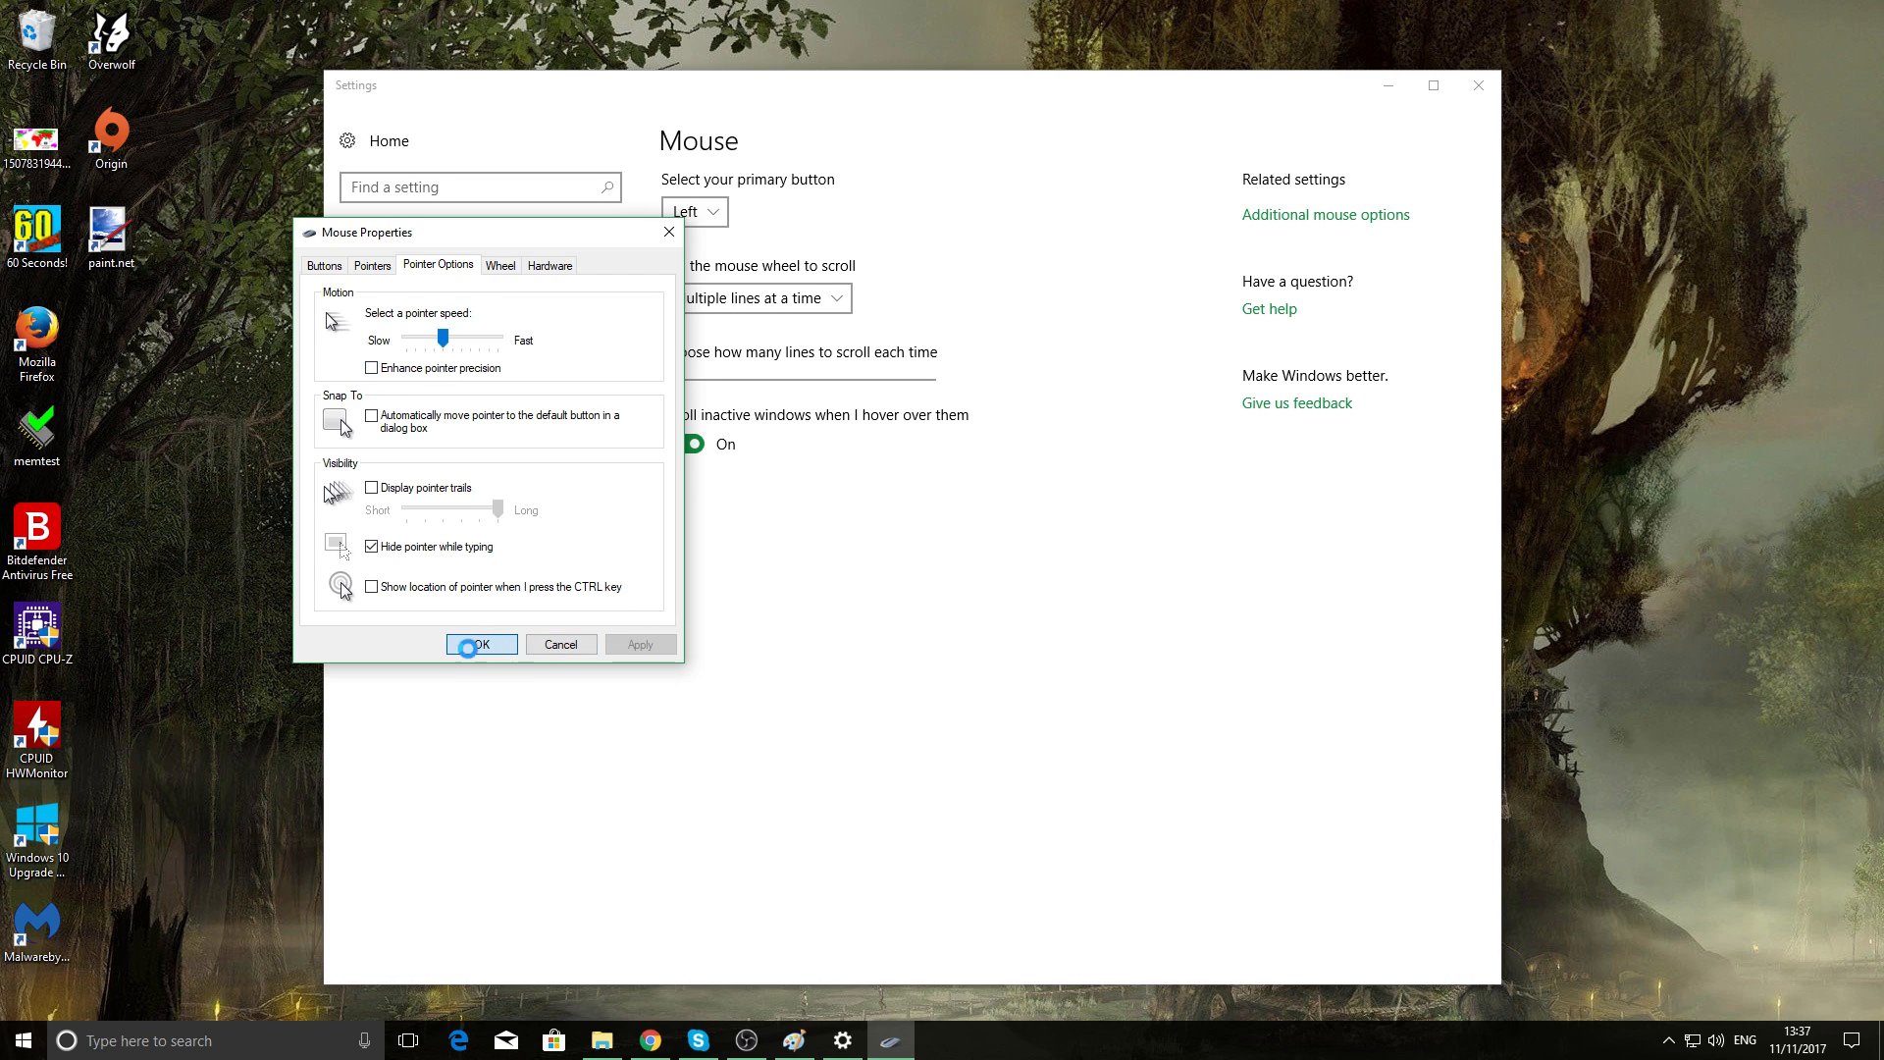
click(481, 644)
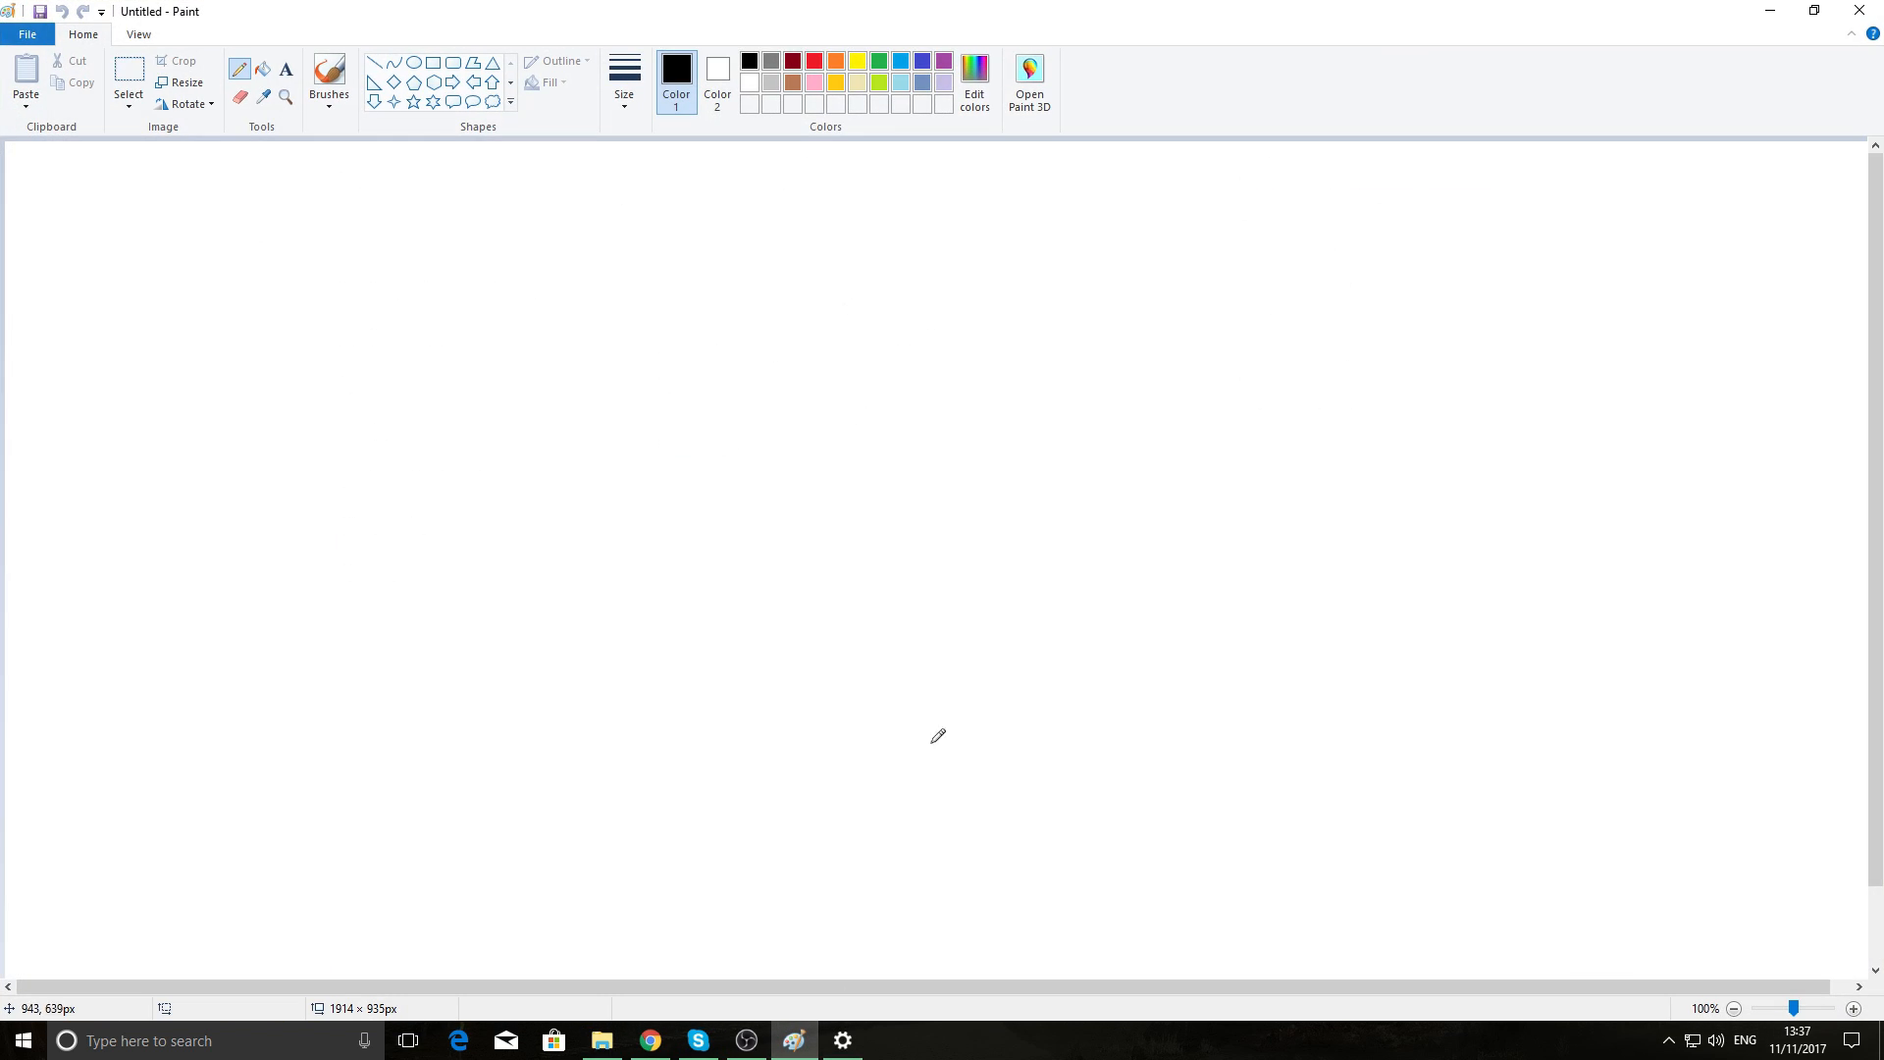
mouse_move(216, 424)
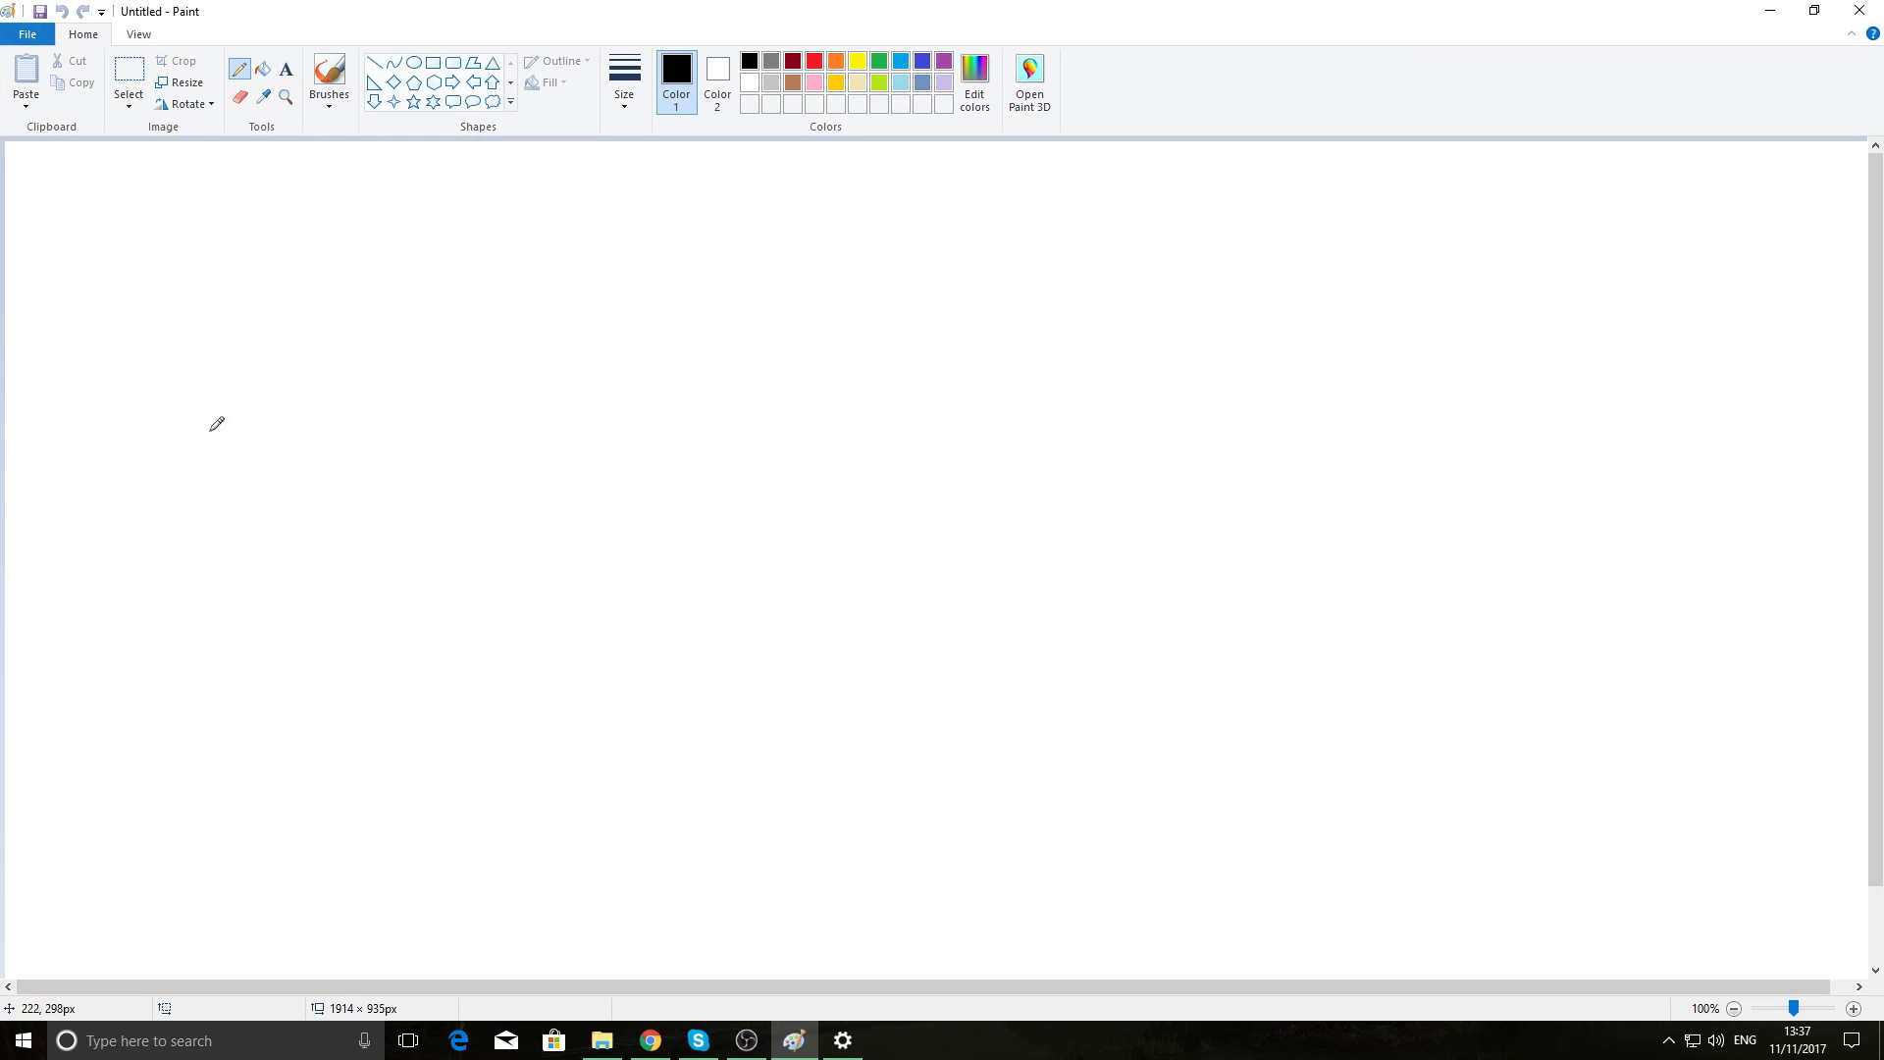
mouse_move(202, 403)
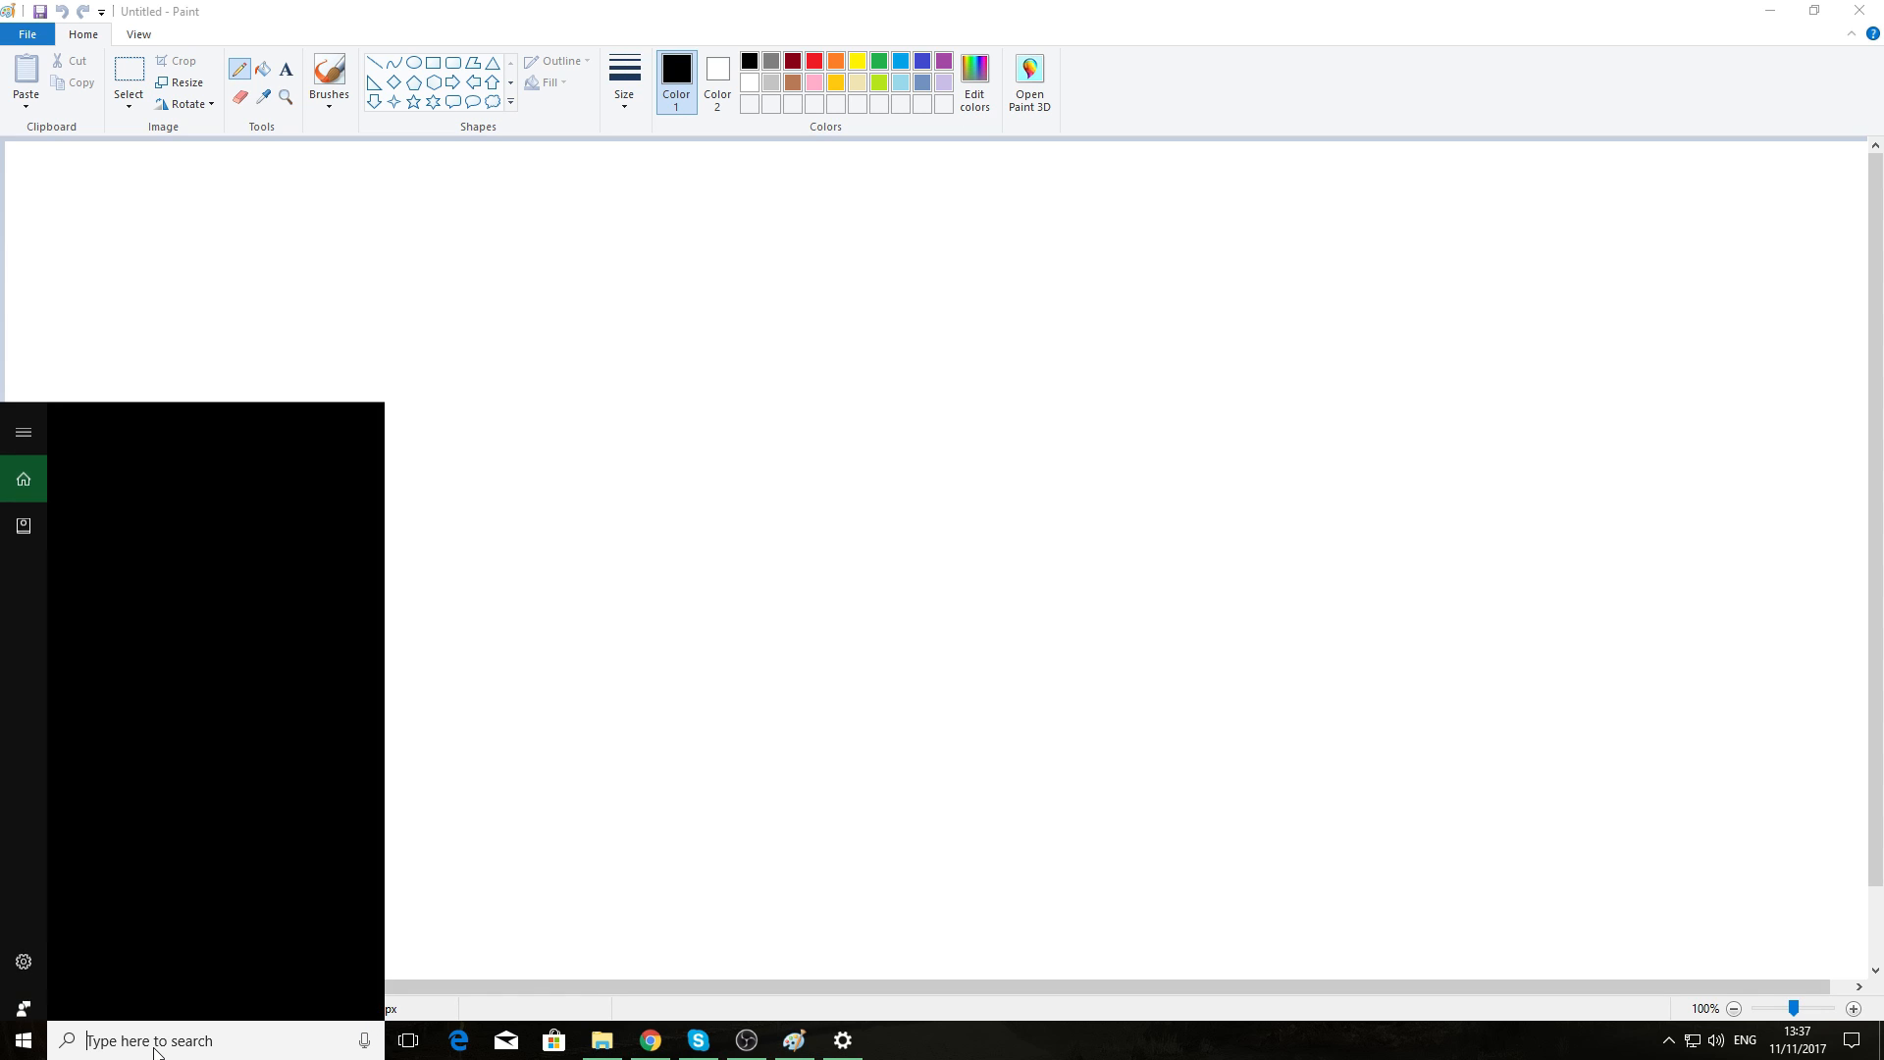
text(paint)
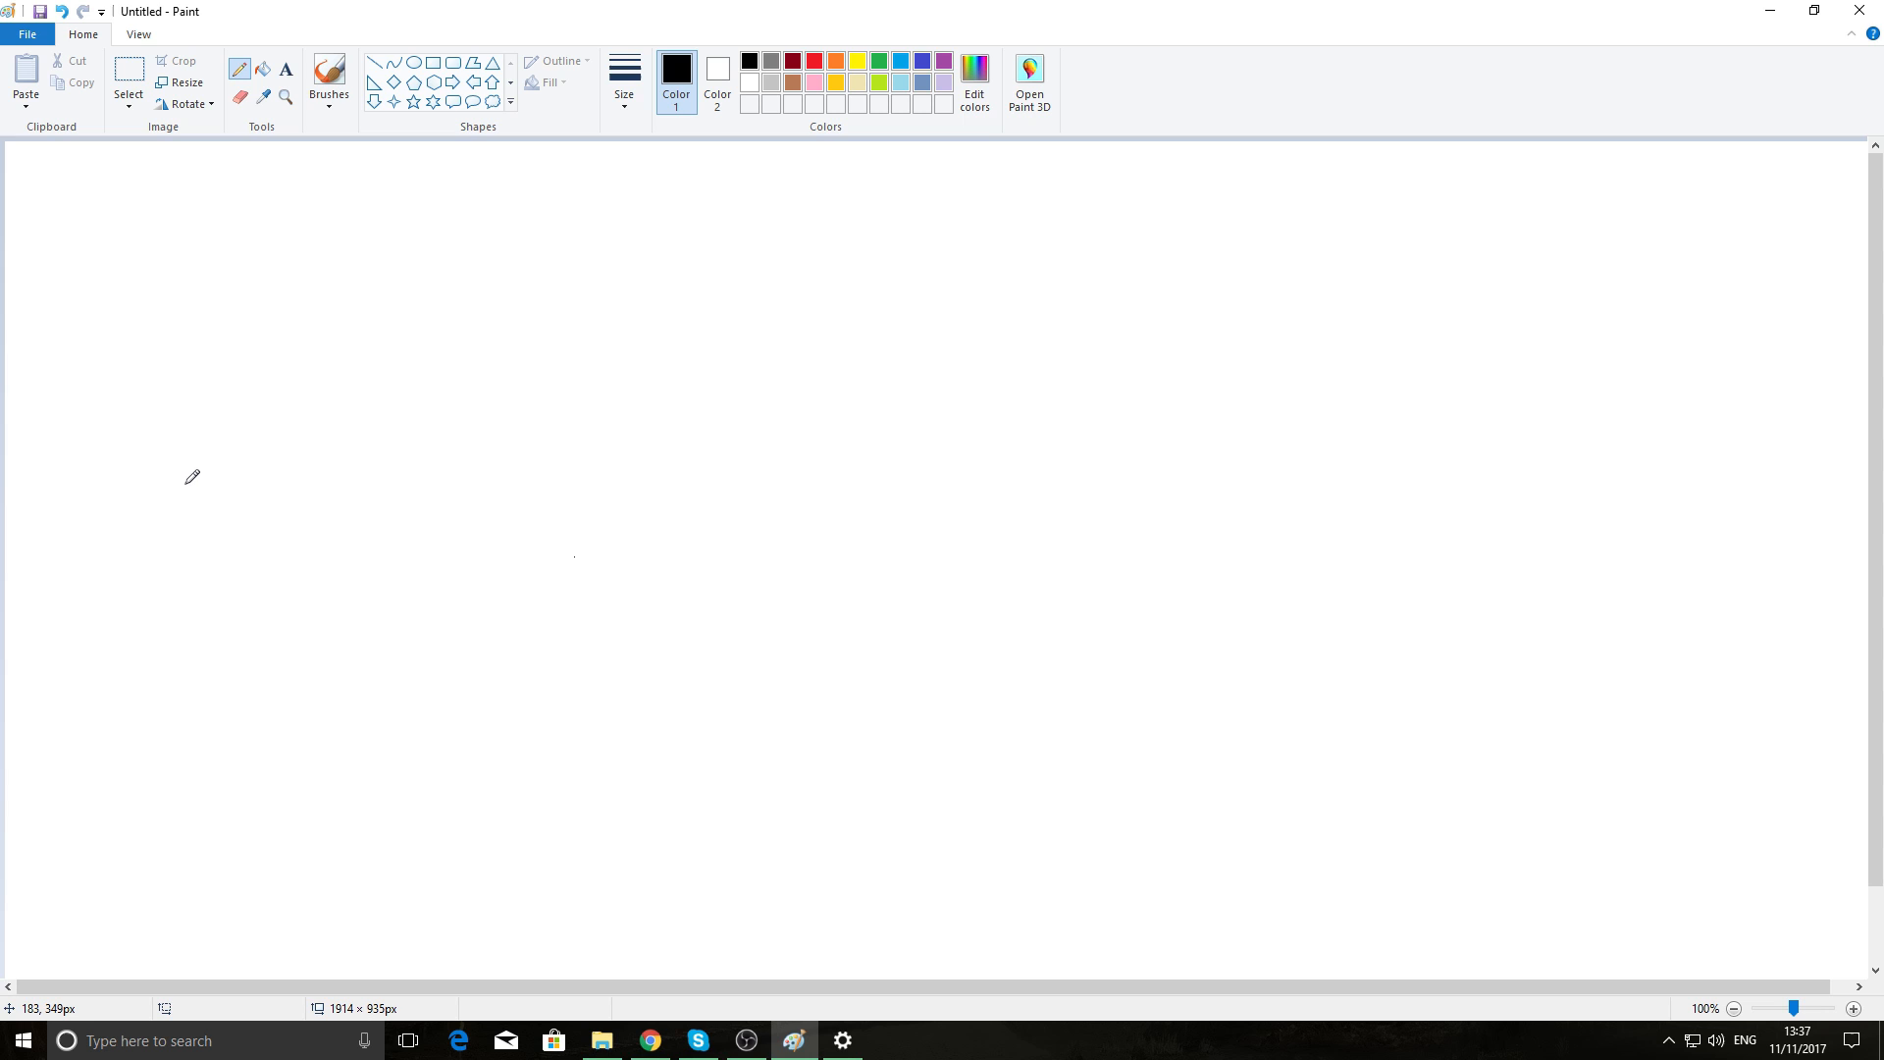
mouse_move(1655, 954)
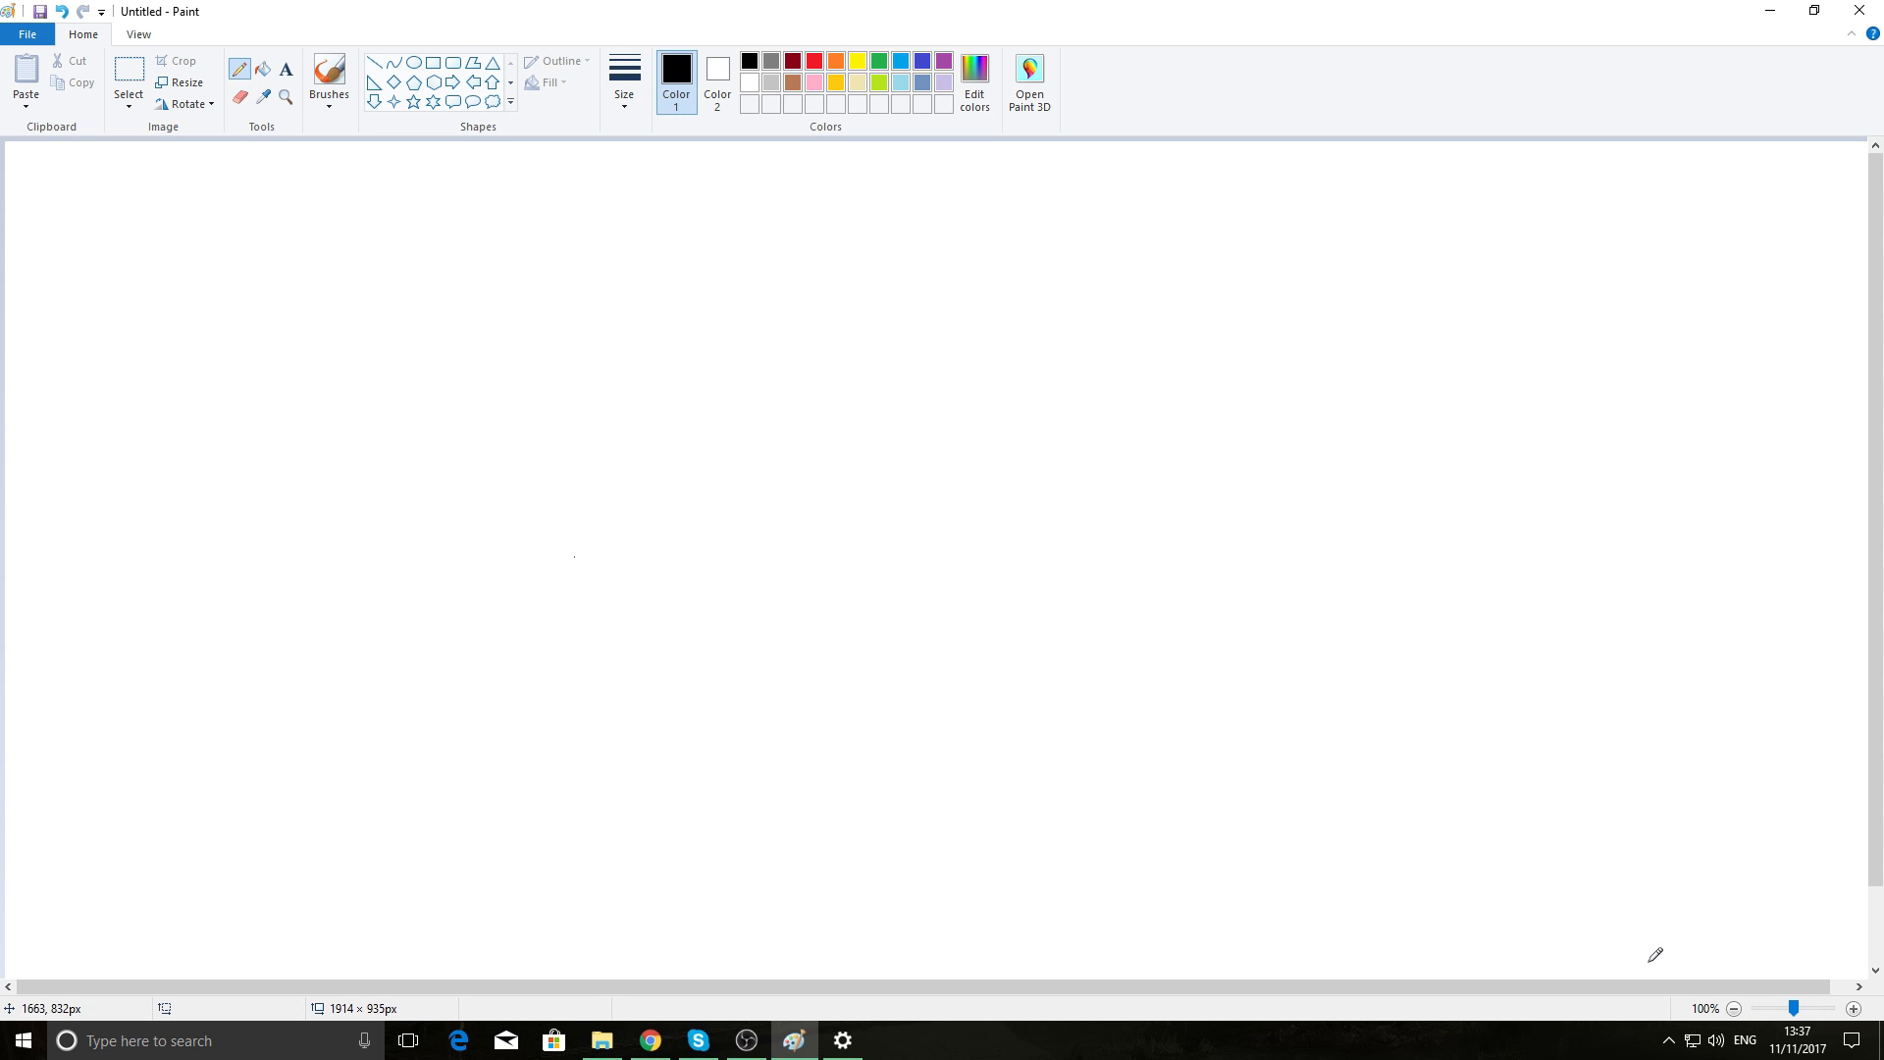
click(1734, 1008)
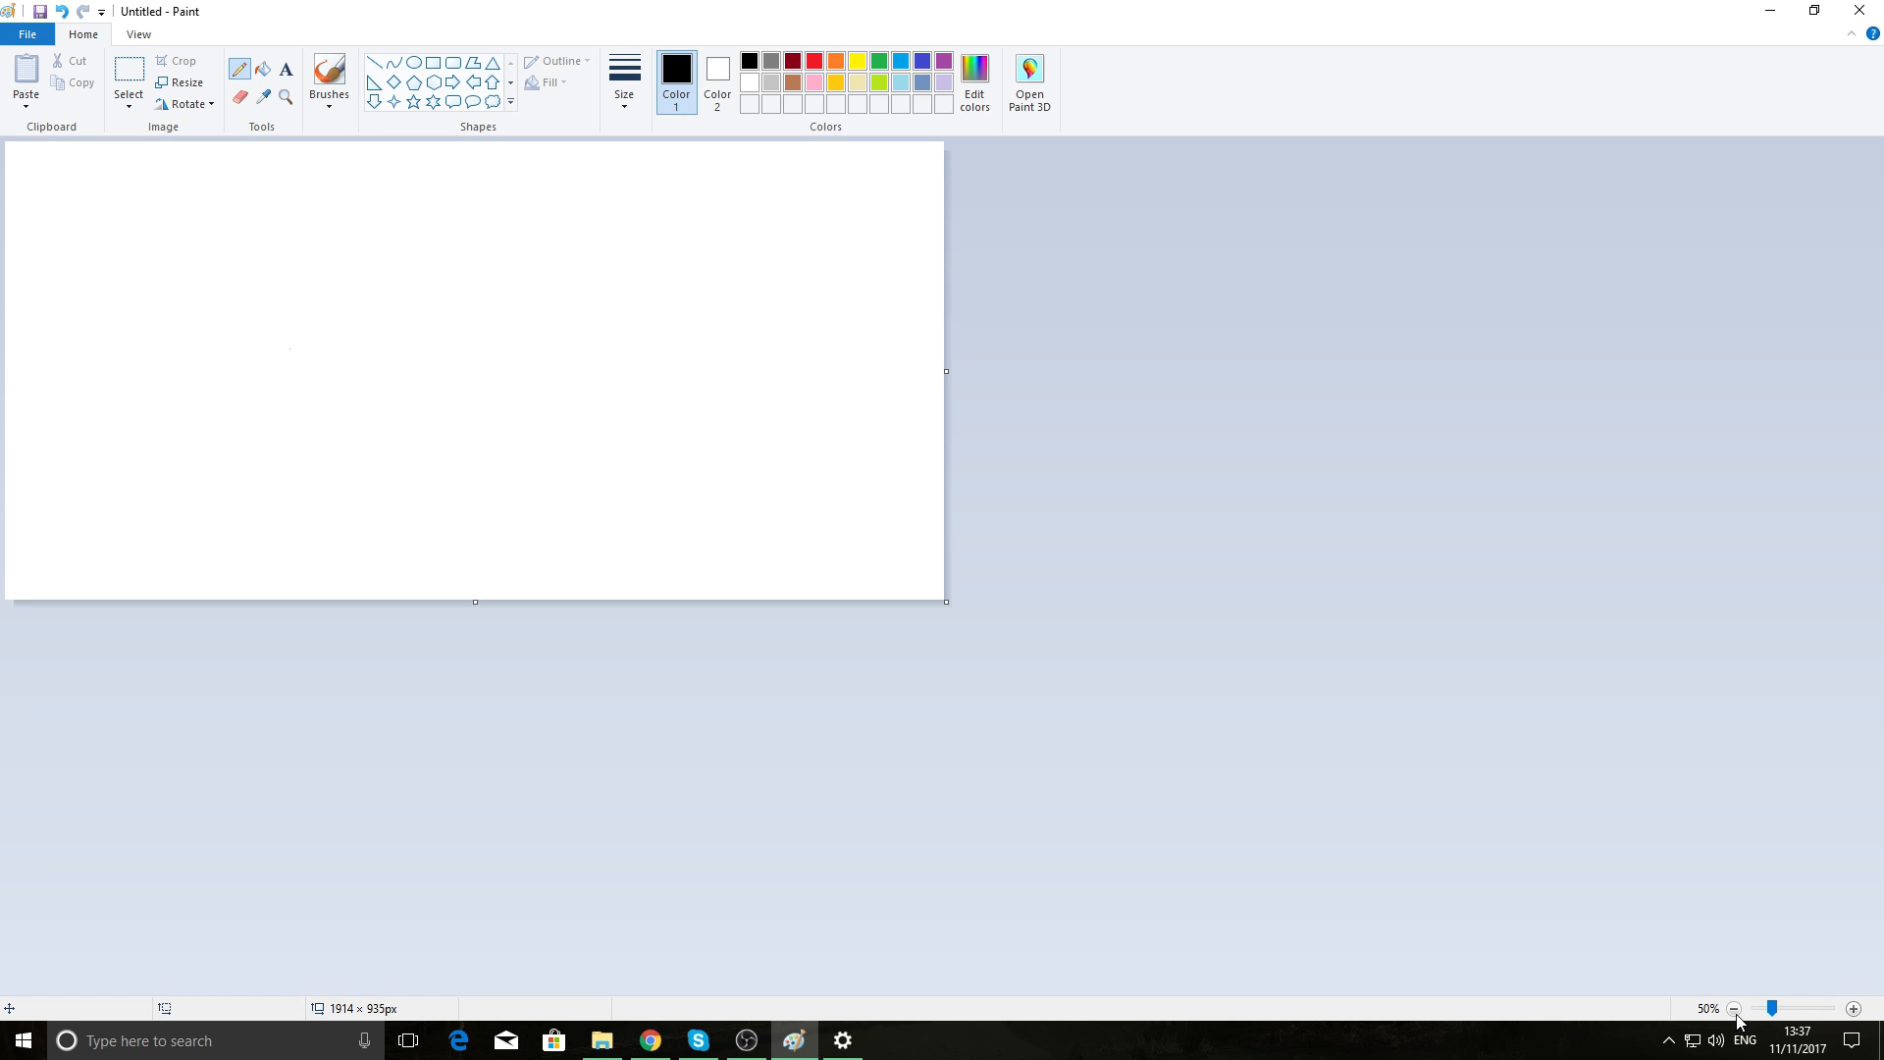
click(1855, 1008)
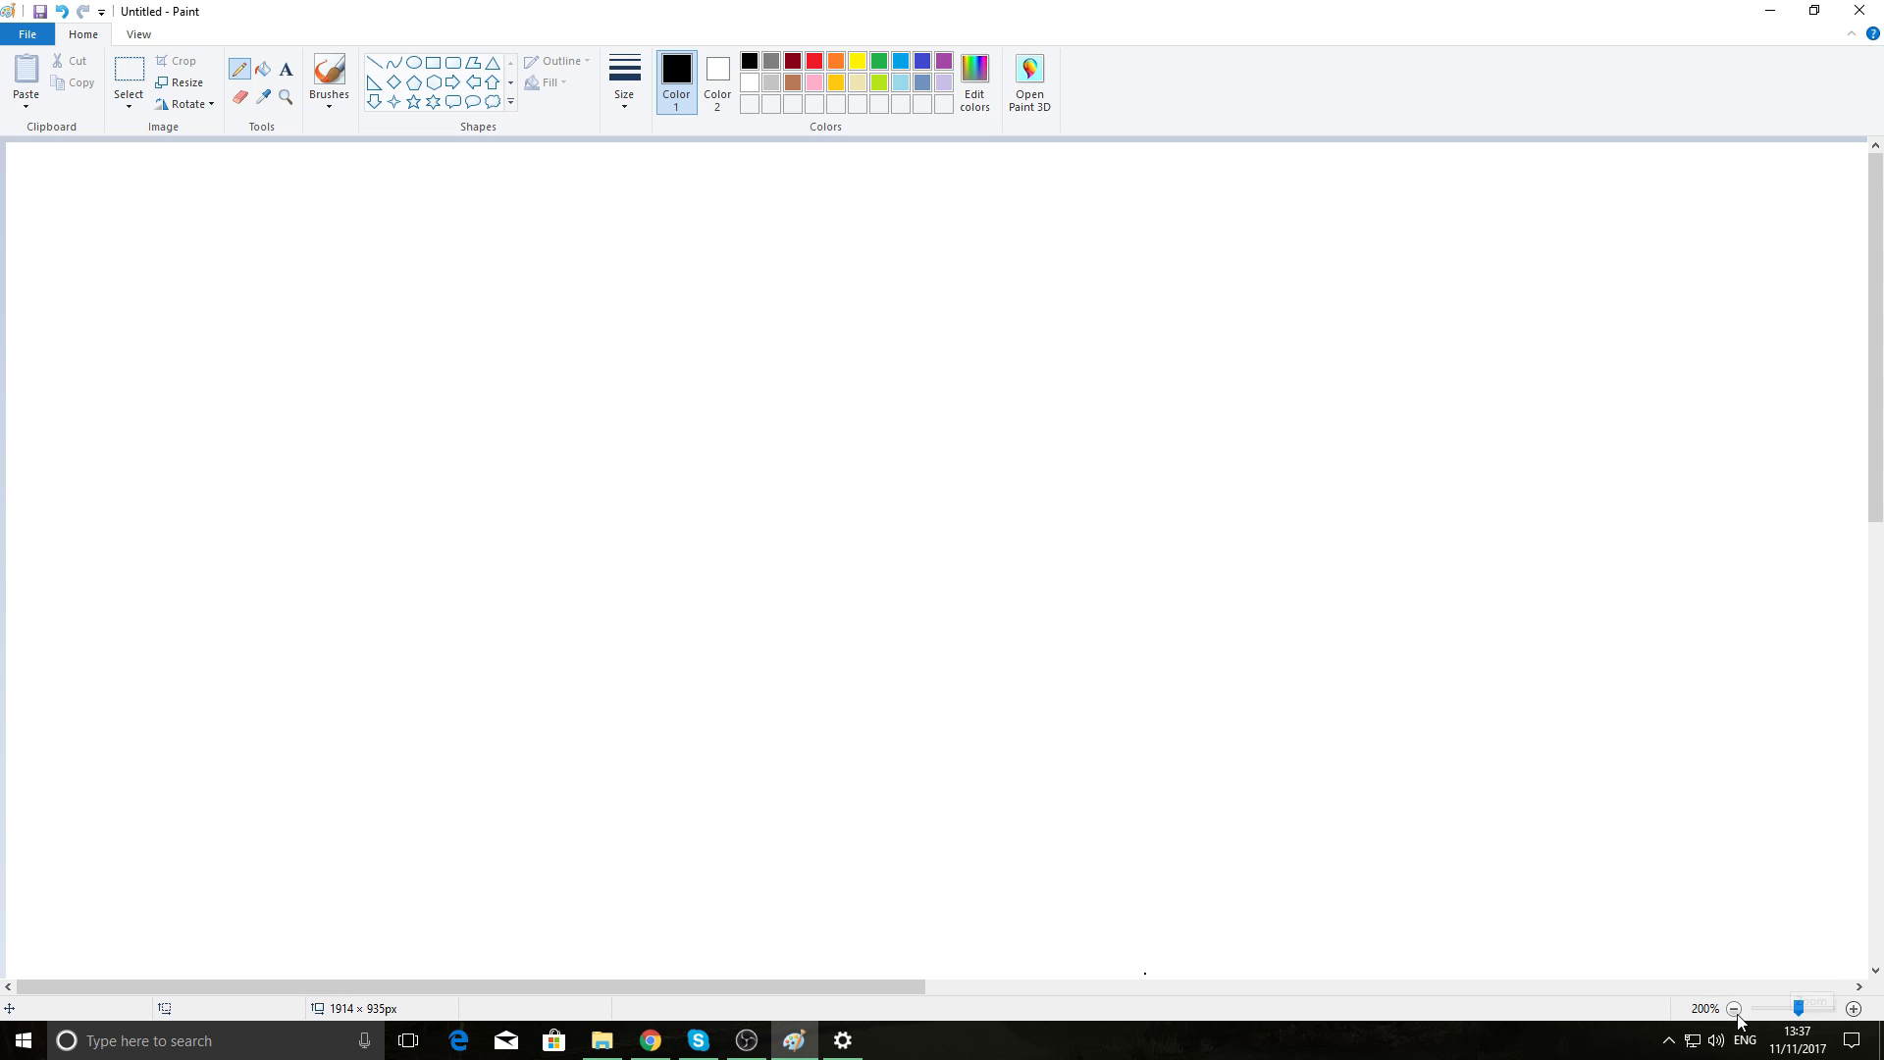
click(1731, 1008)
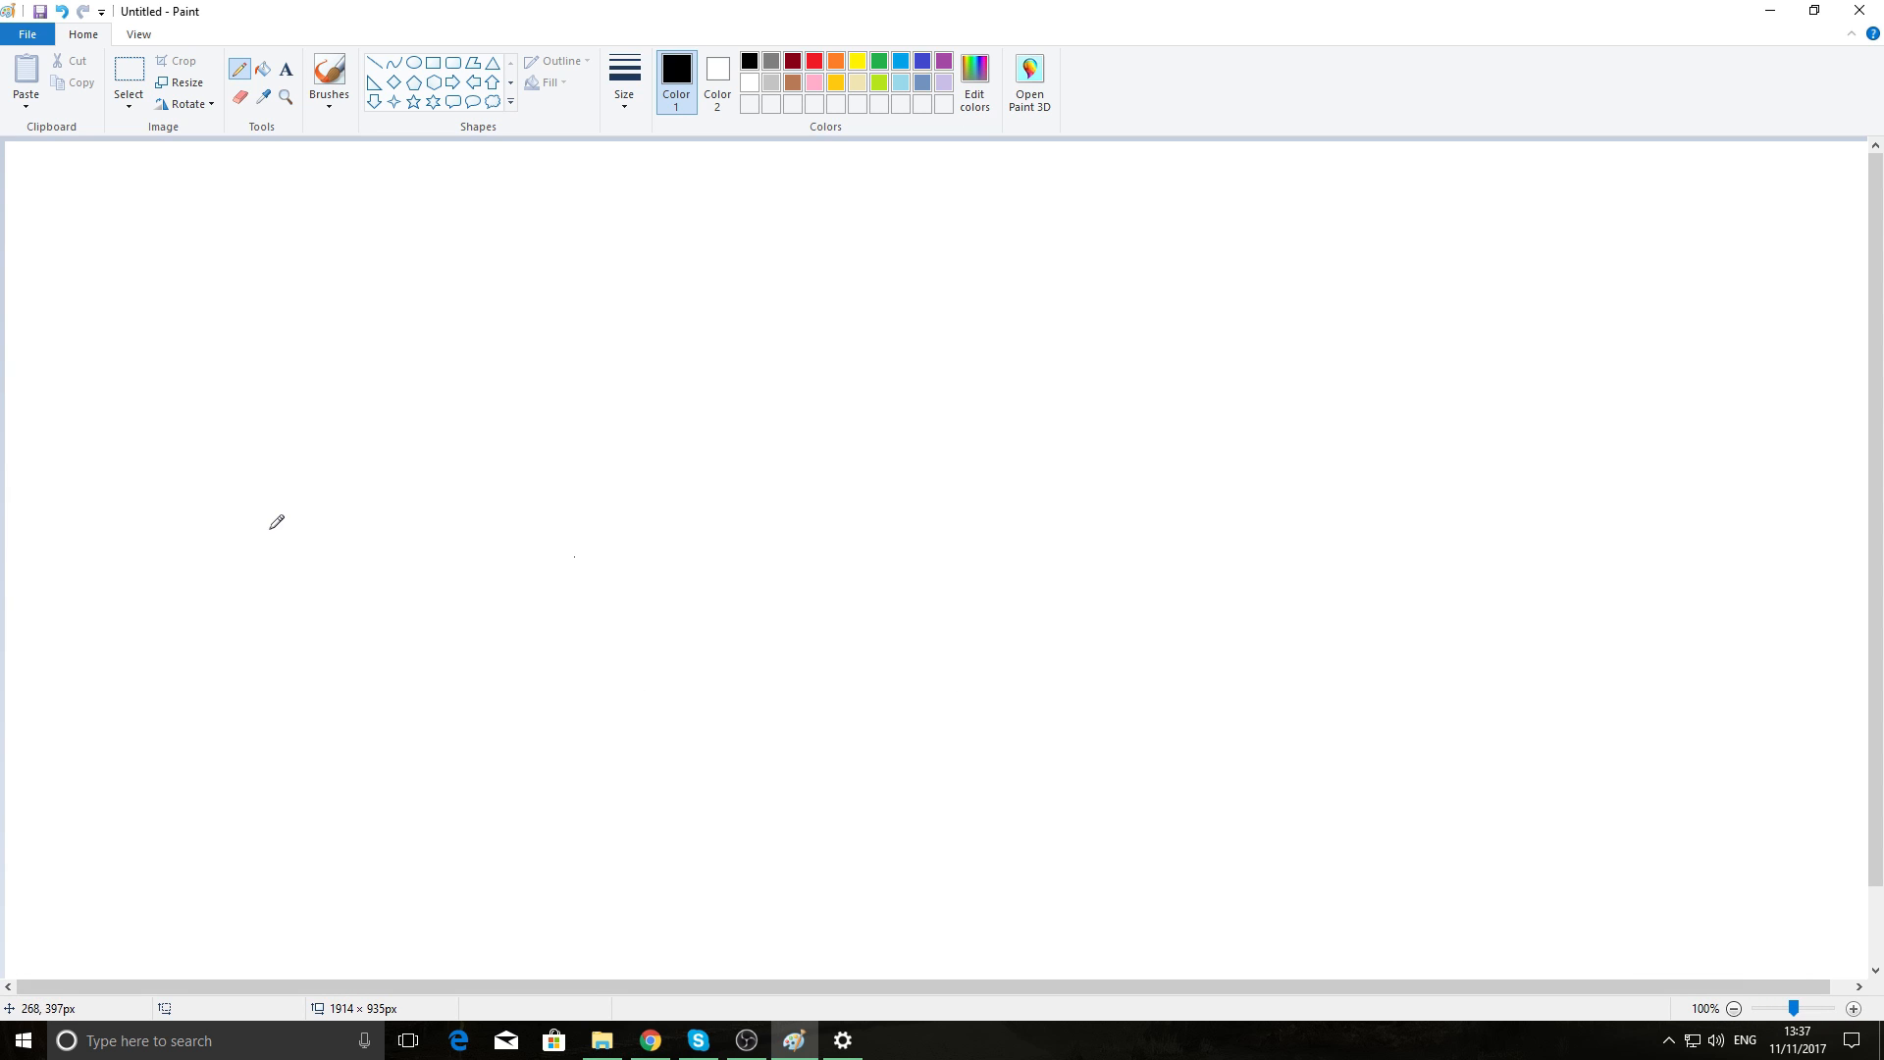
mouse_move(22, 395)
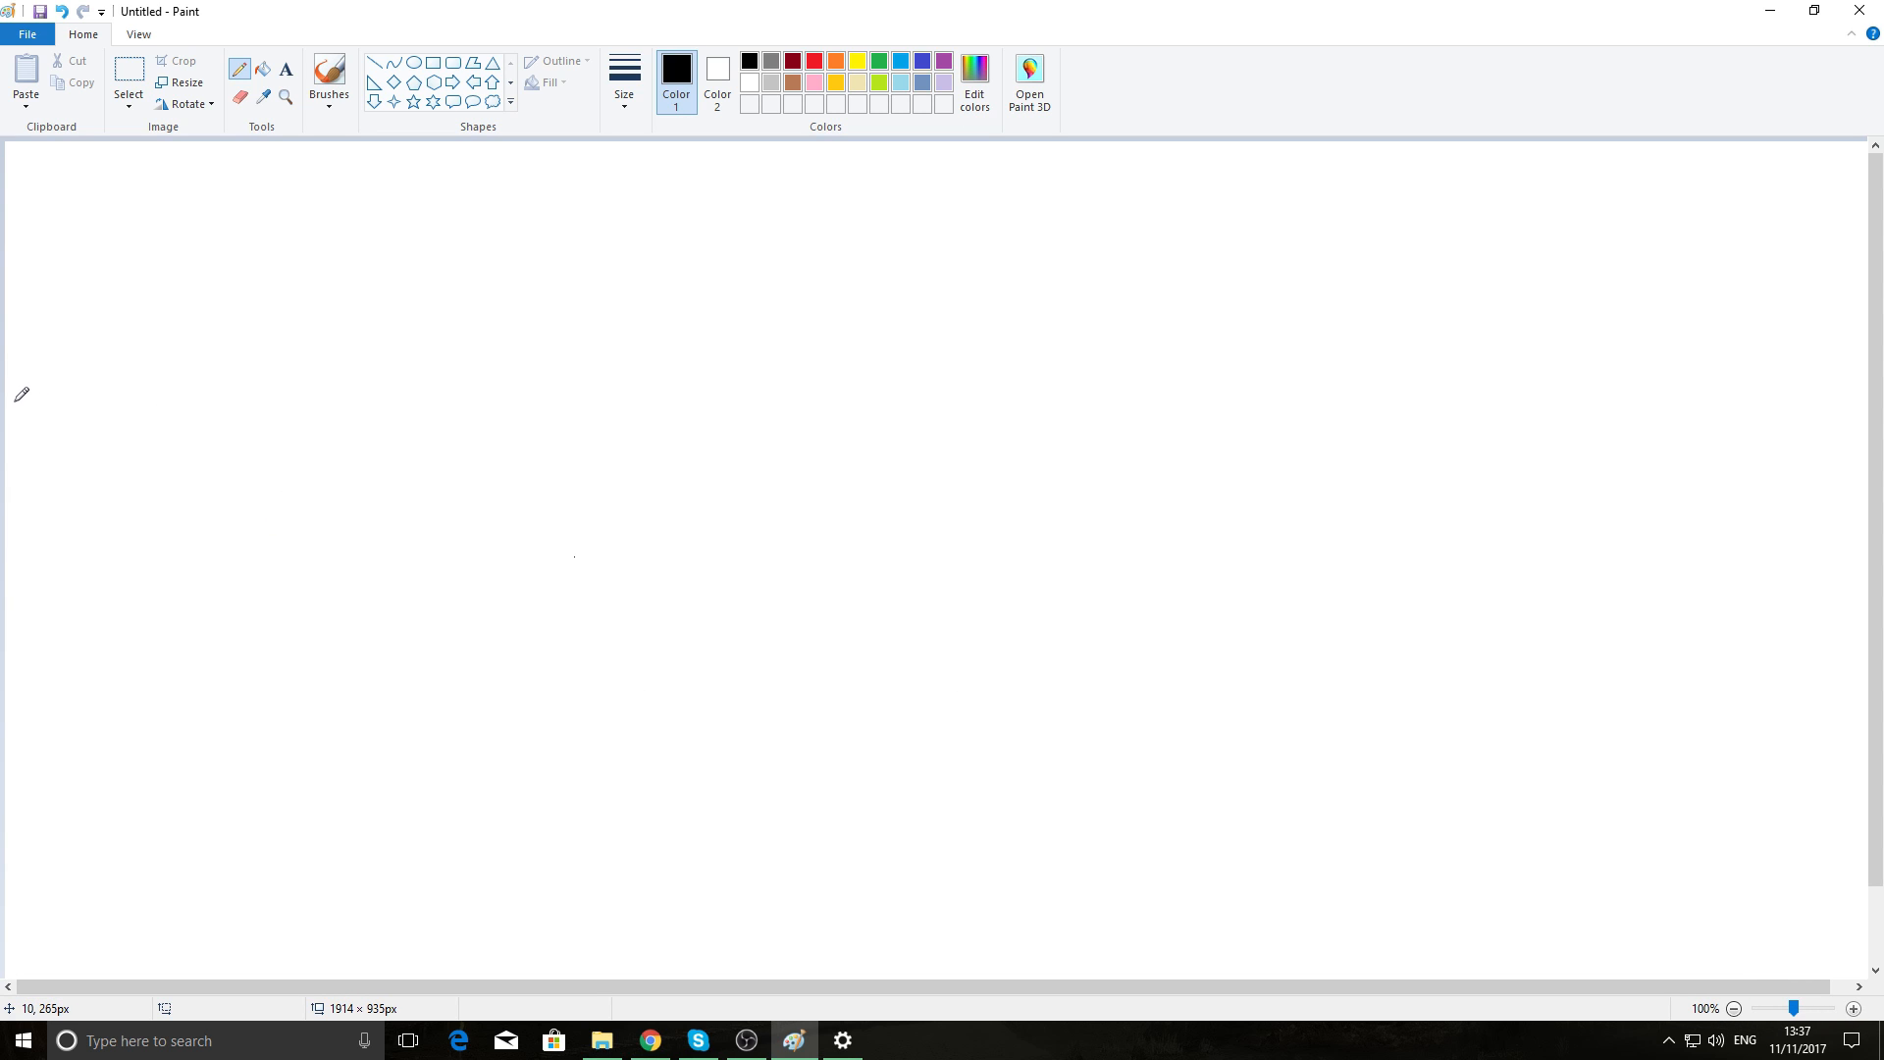
mouse_move(16, 402)
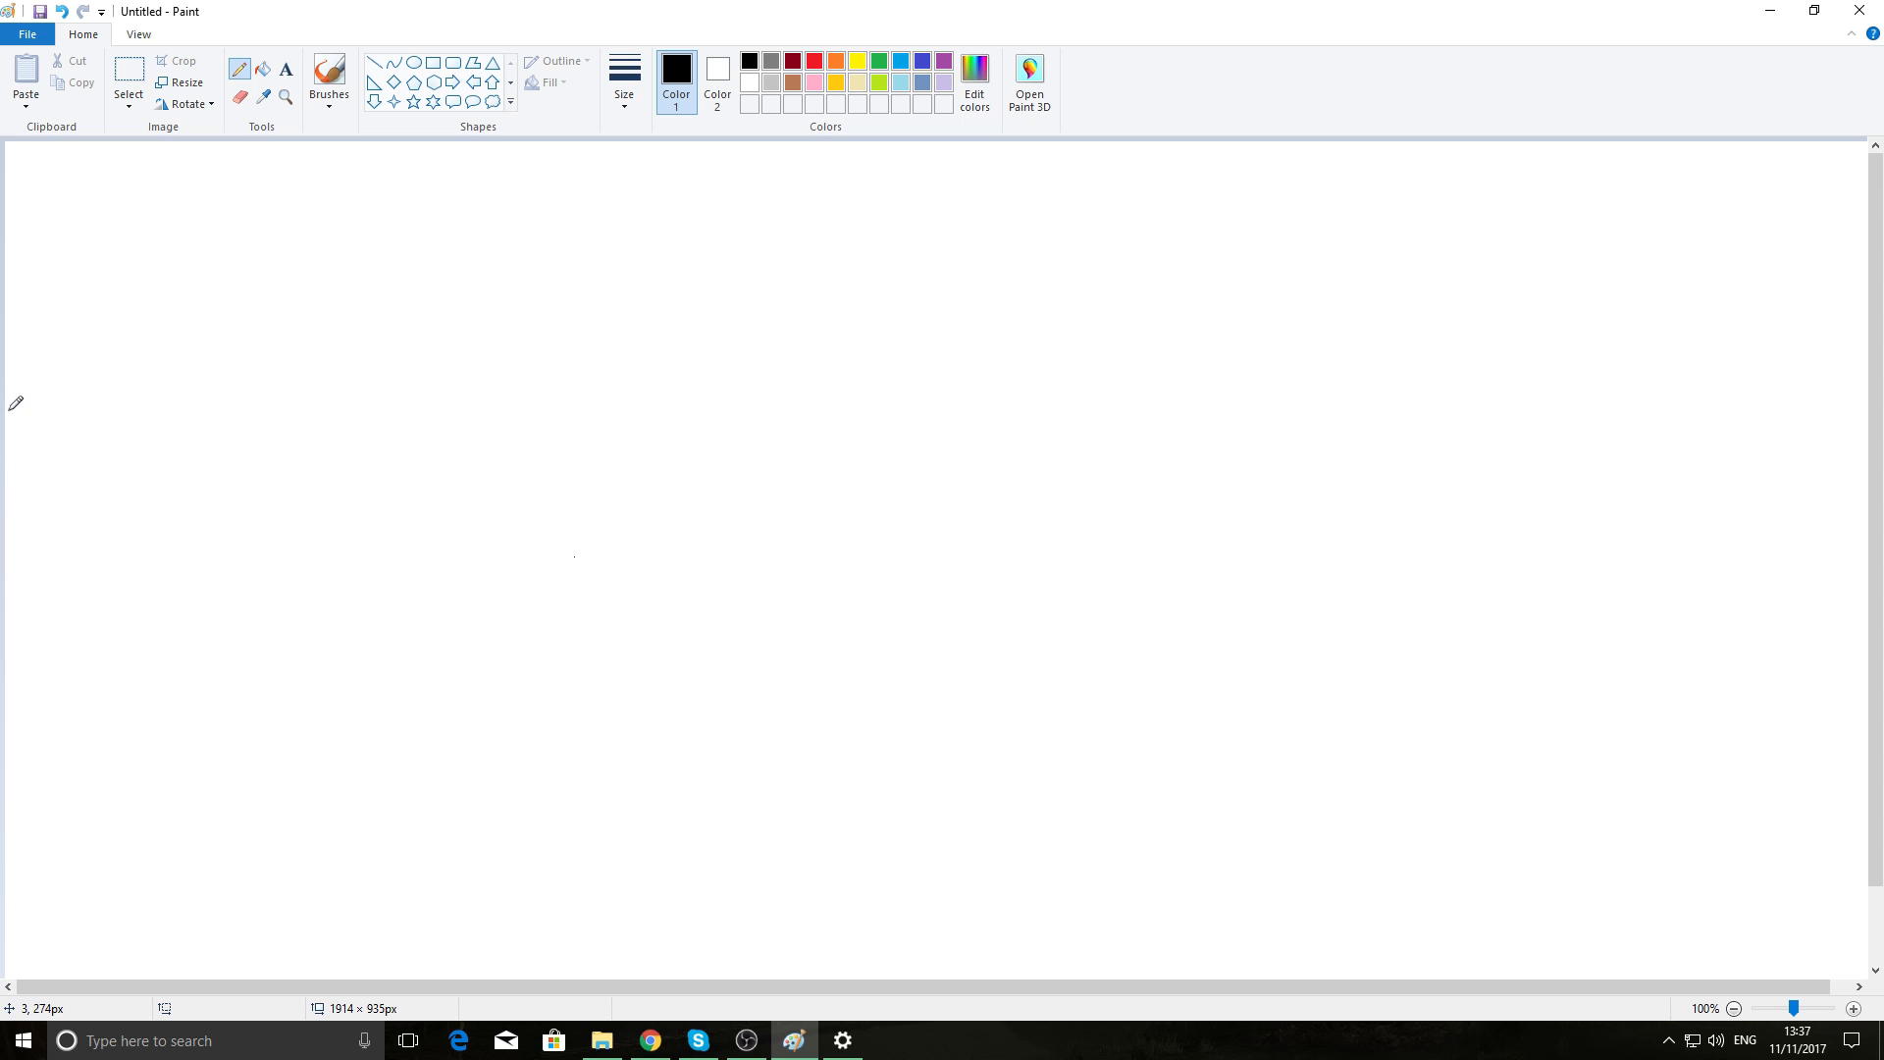
mouse_move(13, 401)
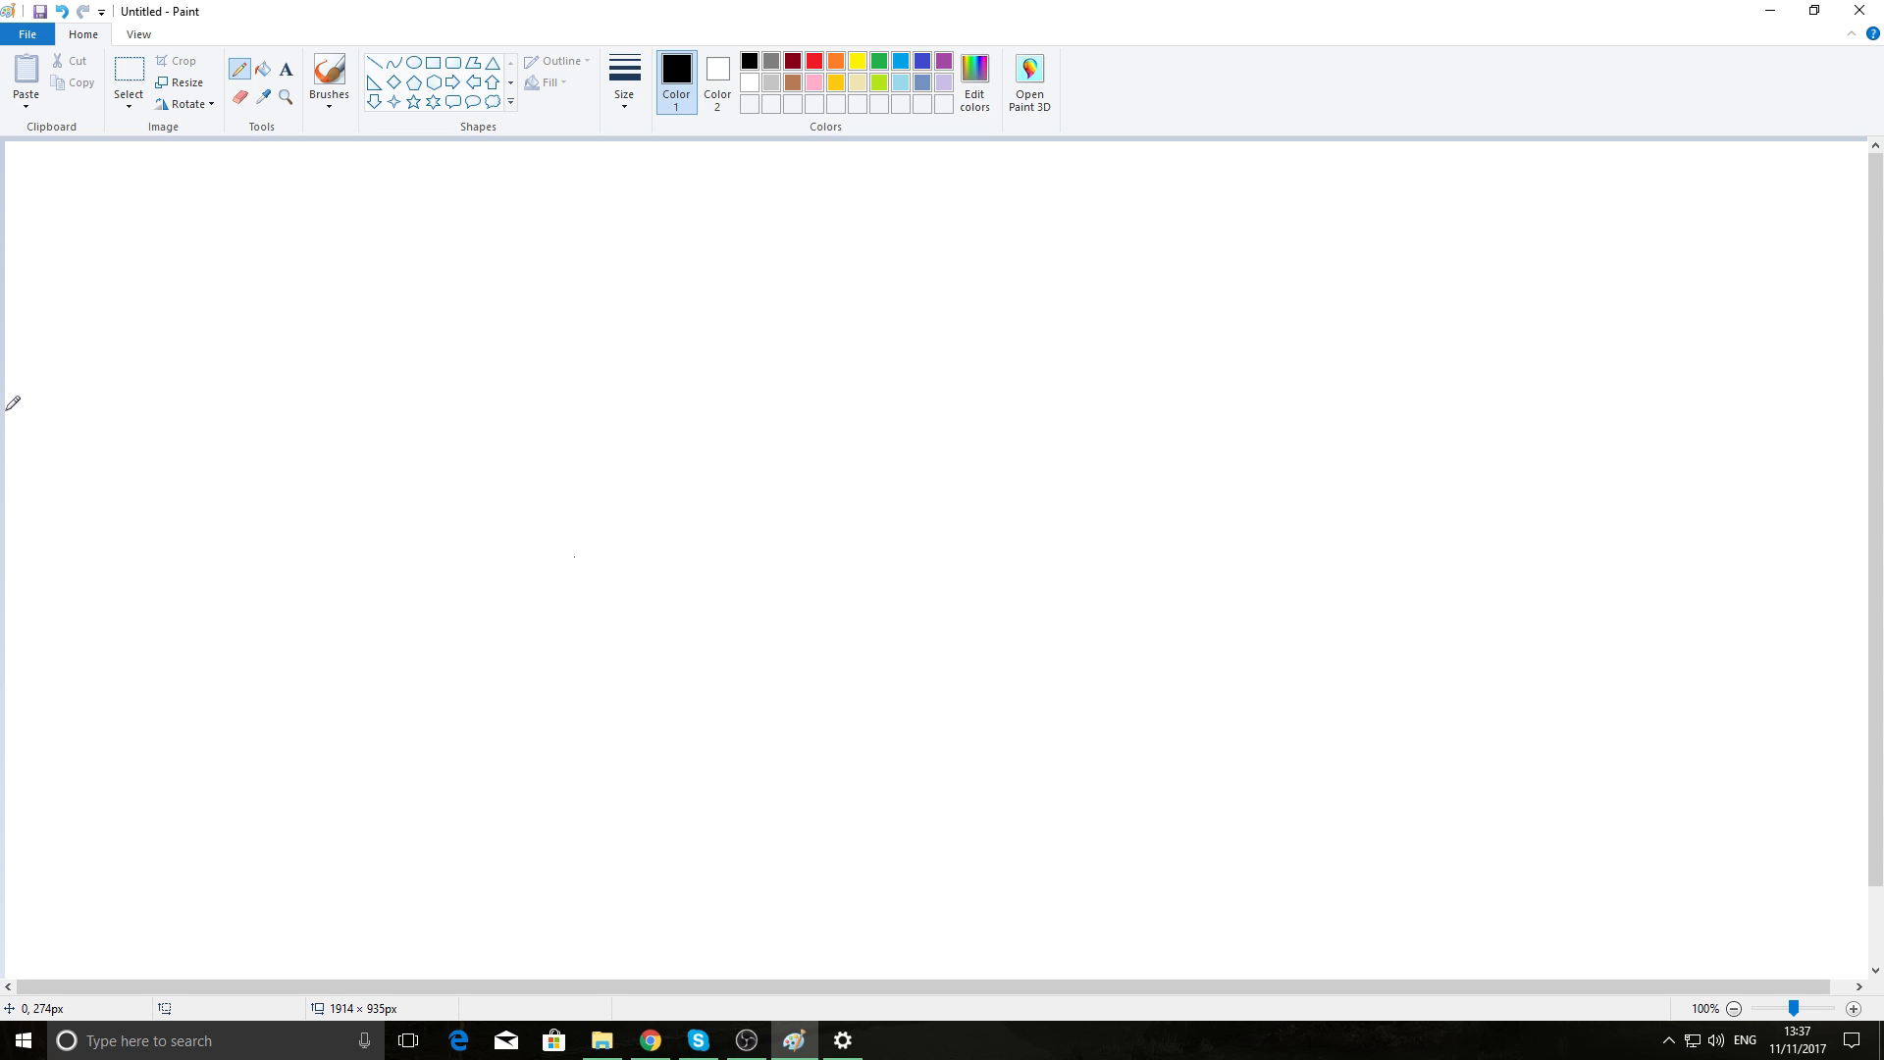
mouse_move(44, 994)
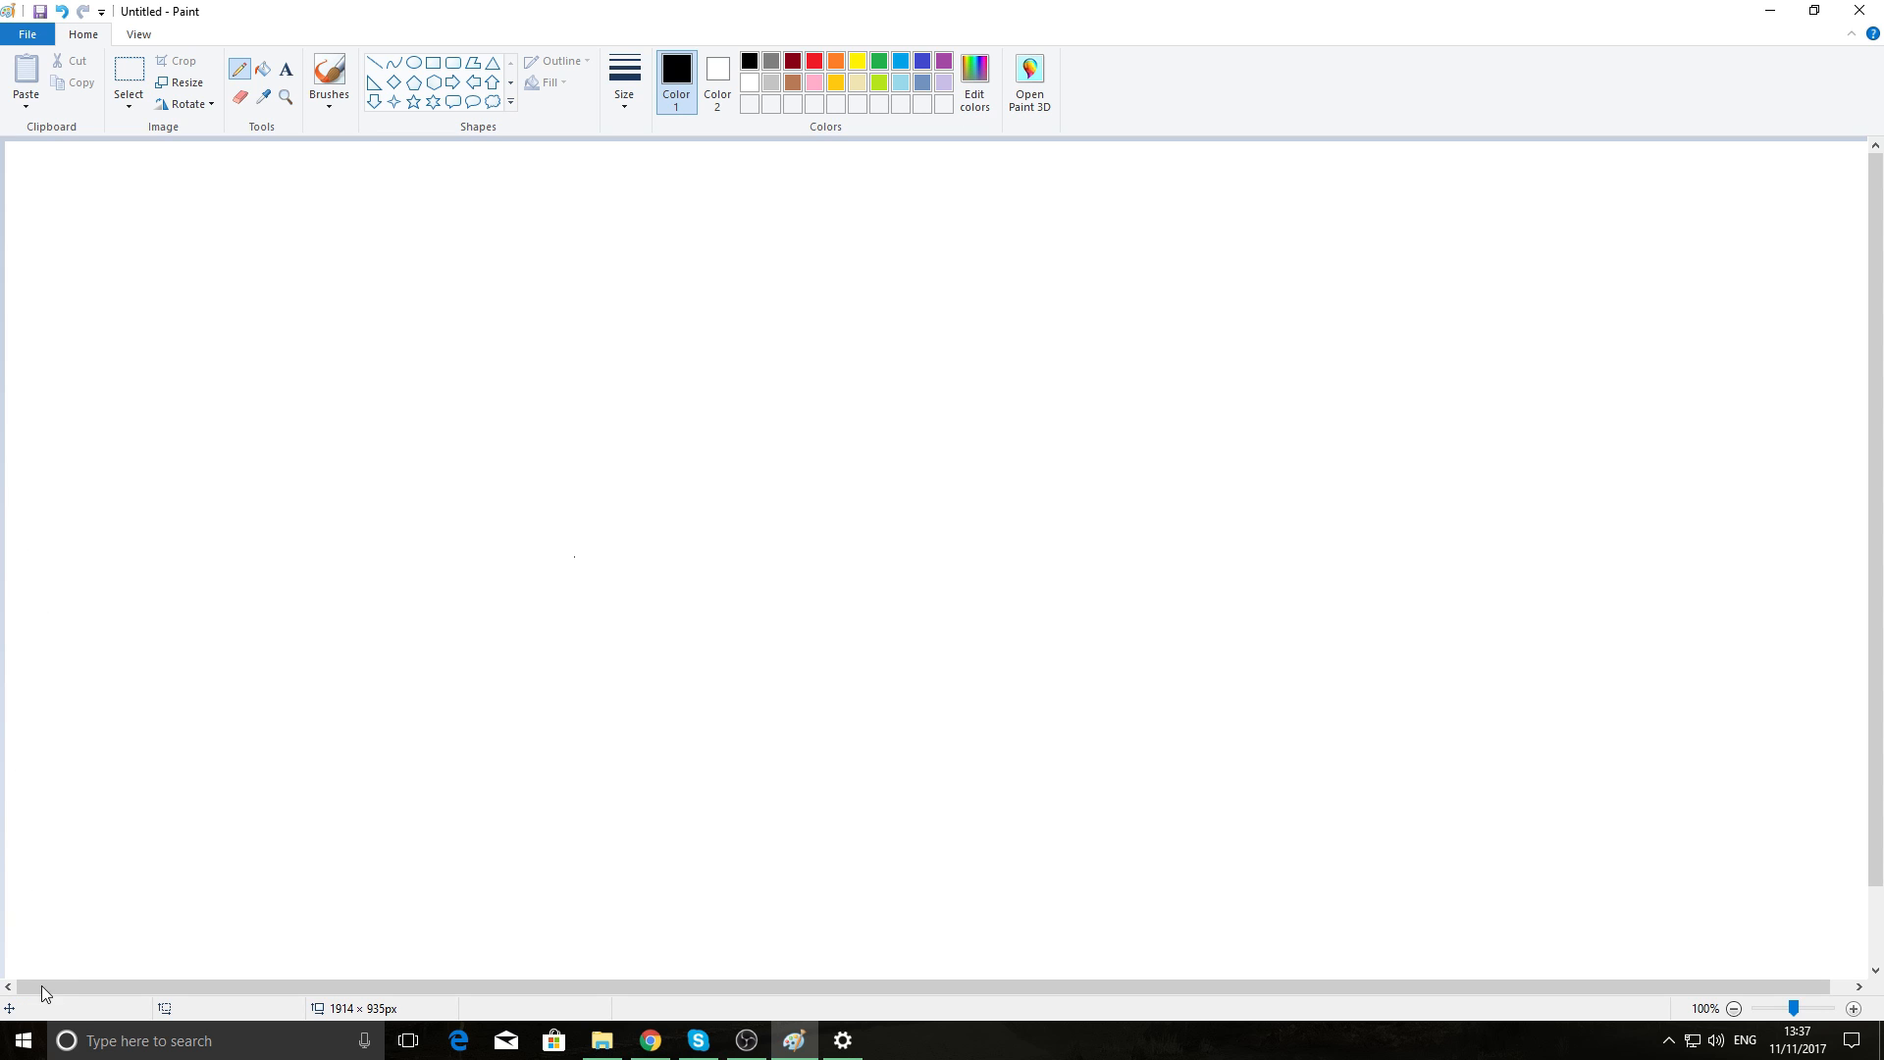
mouse_move(12, 403)
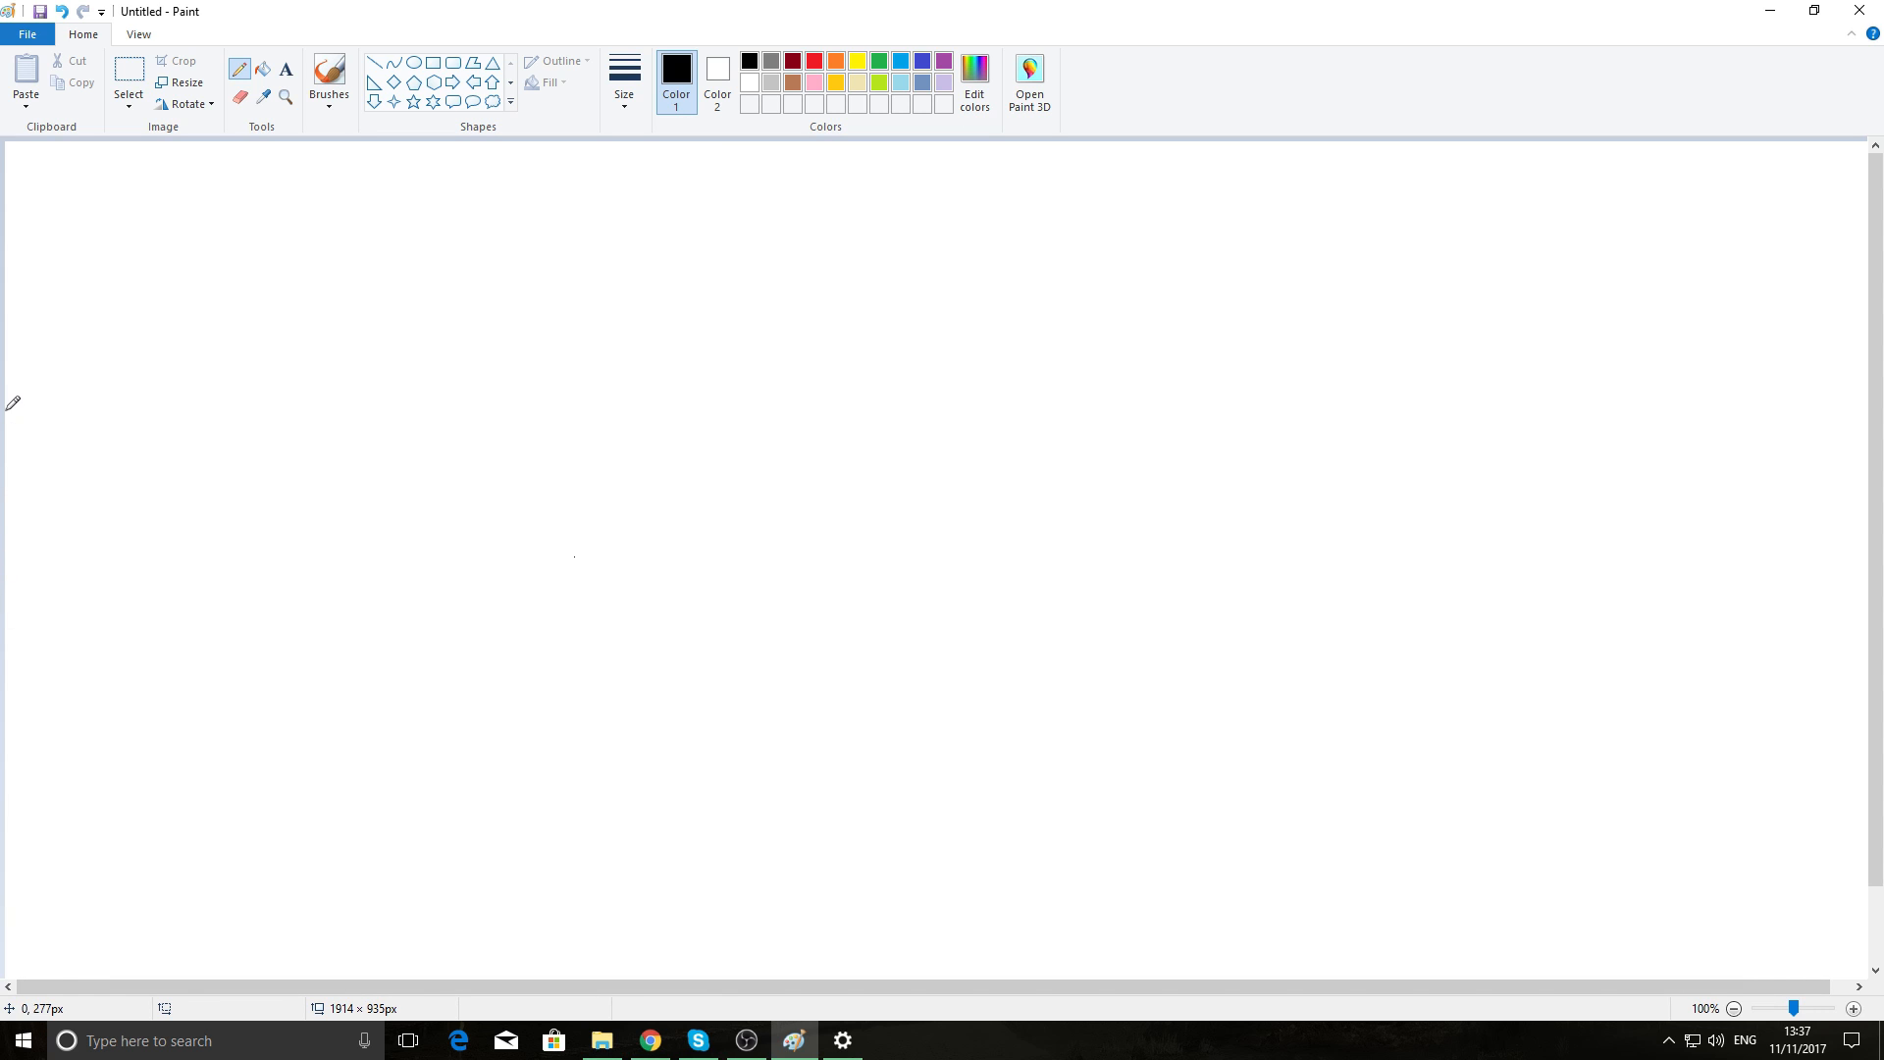
mouse_move(6, 402)
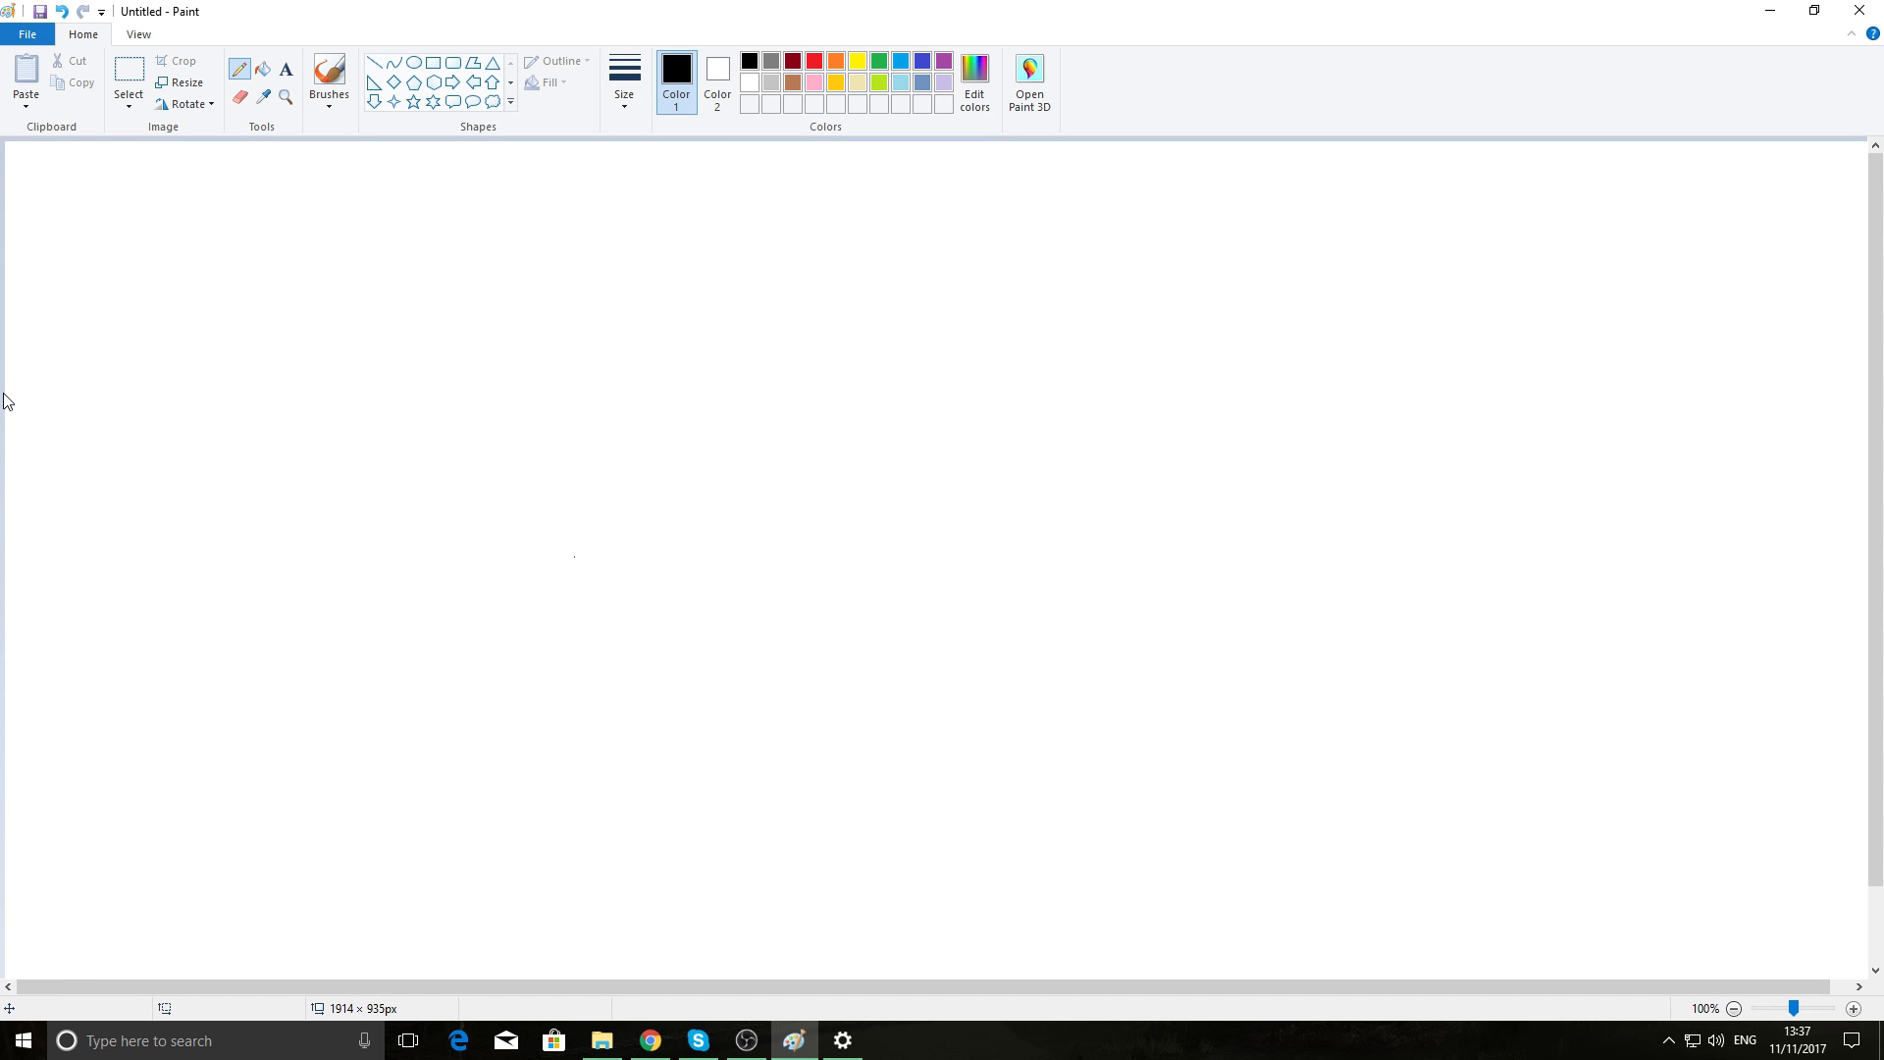
mouse_move(28, 362)
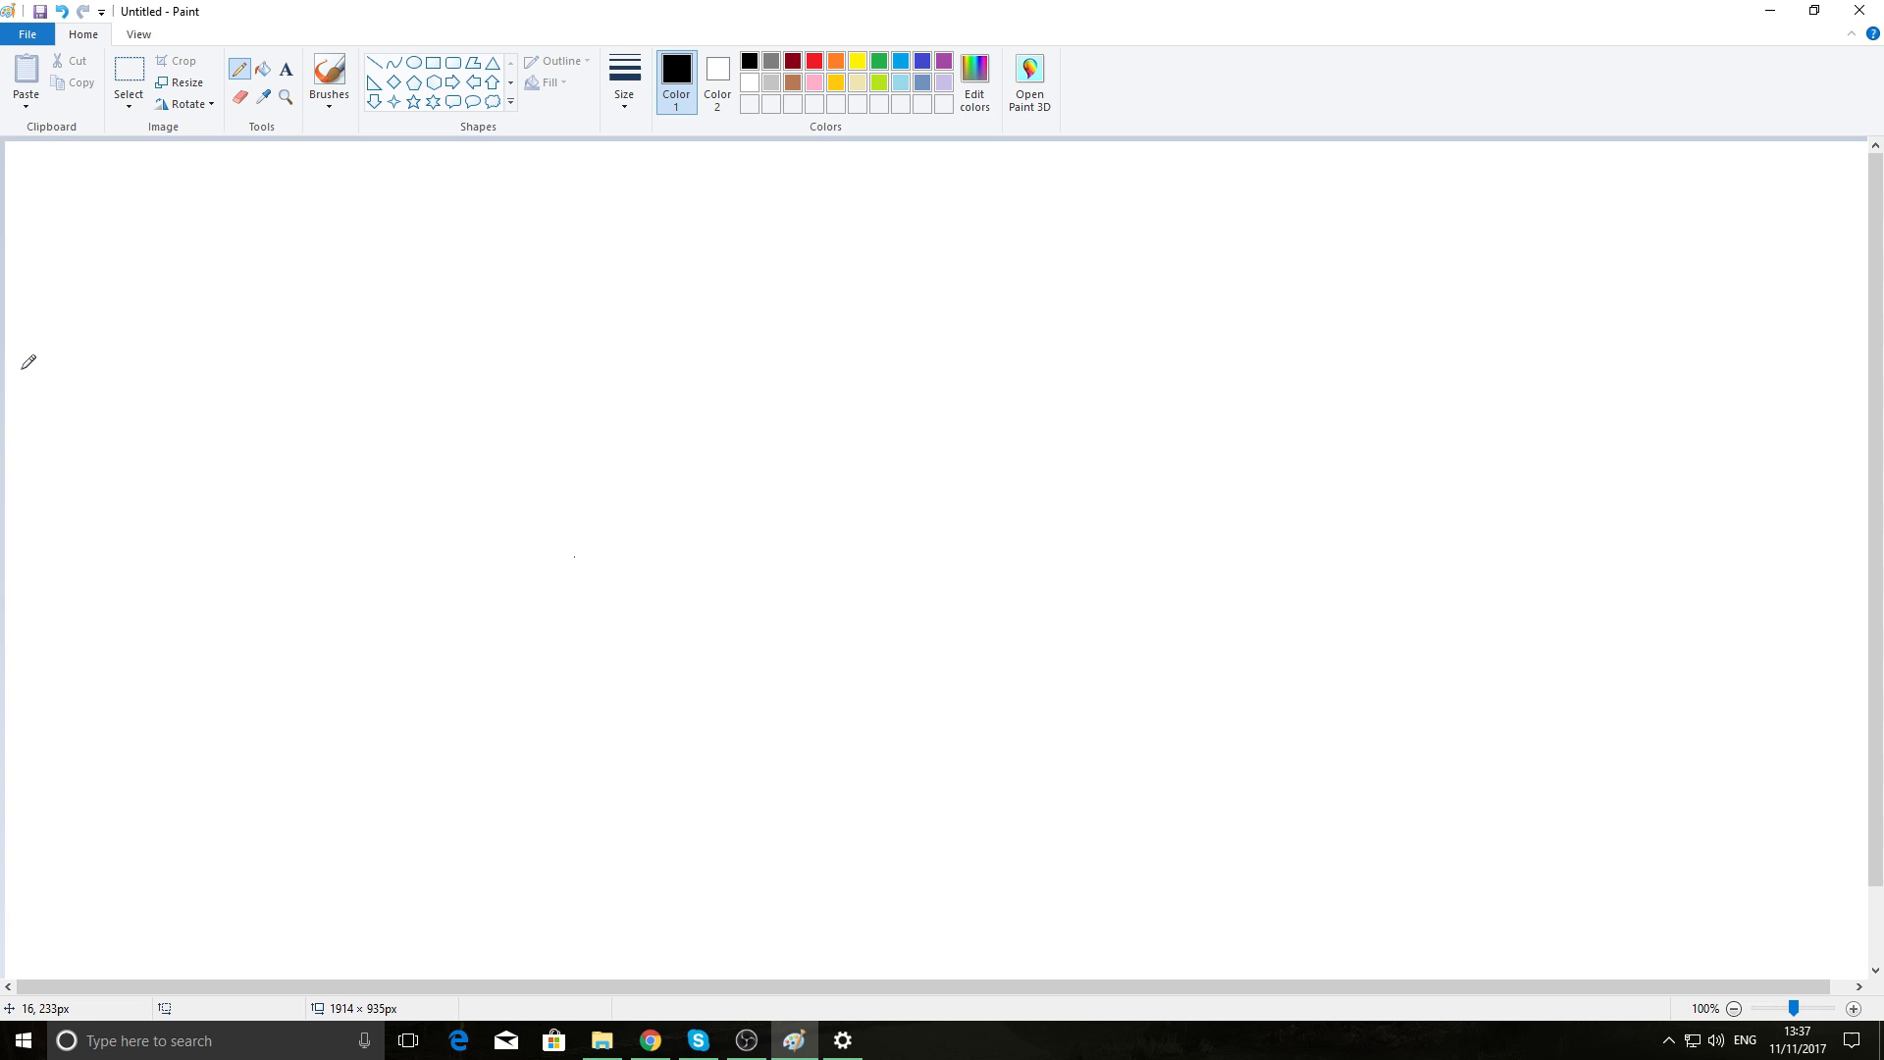
mouse_move(16, 349)
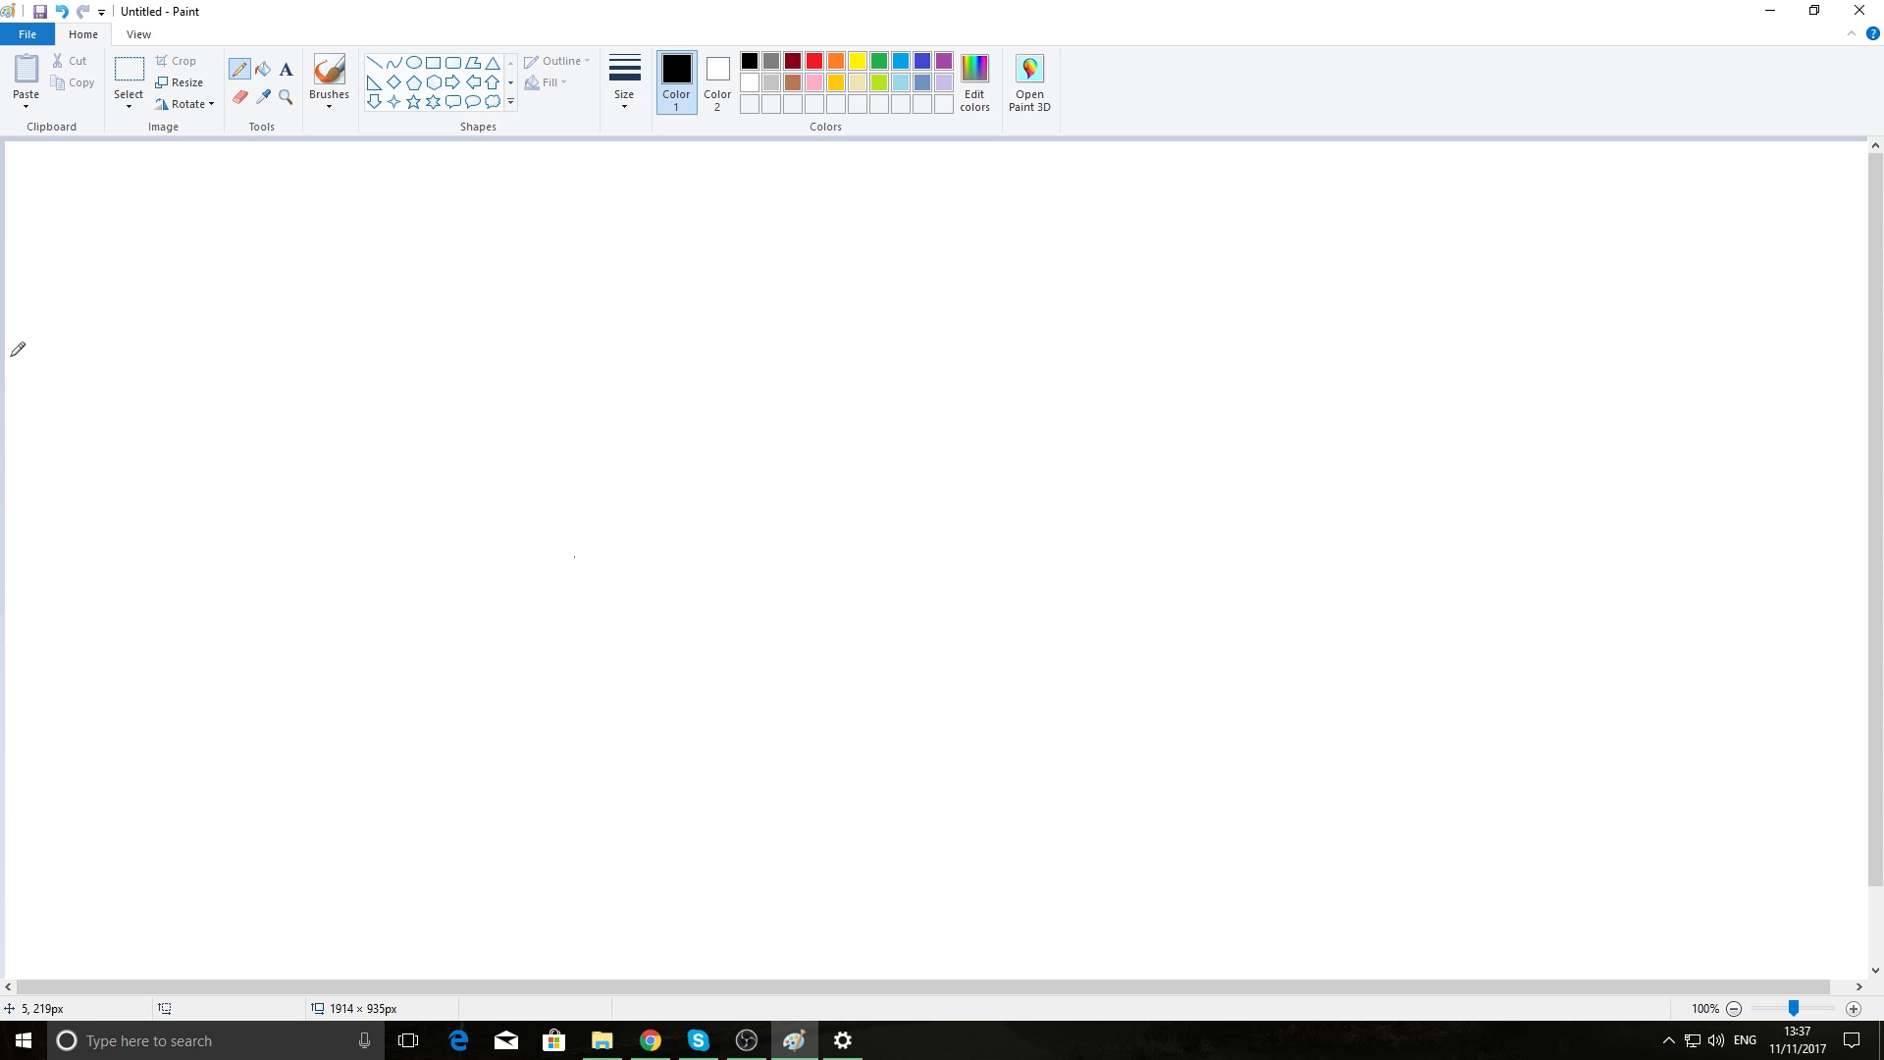
mouse_move(16, 326)
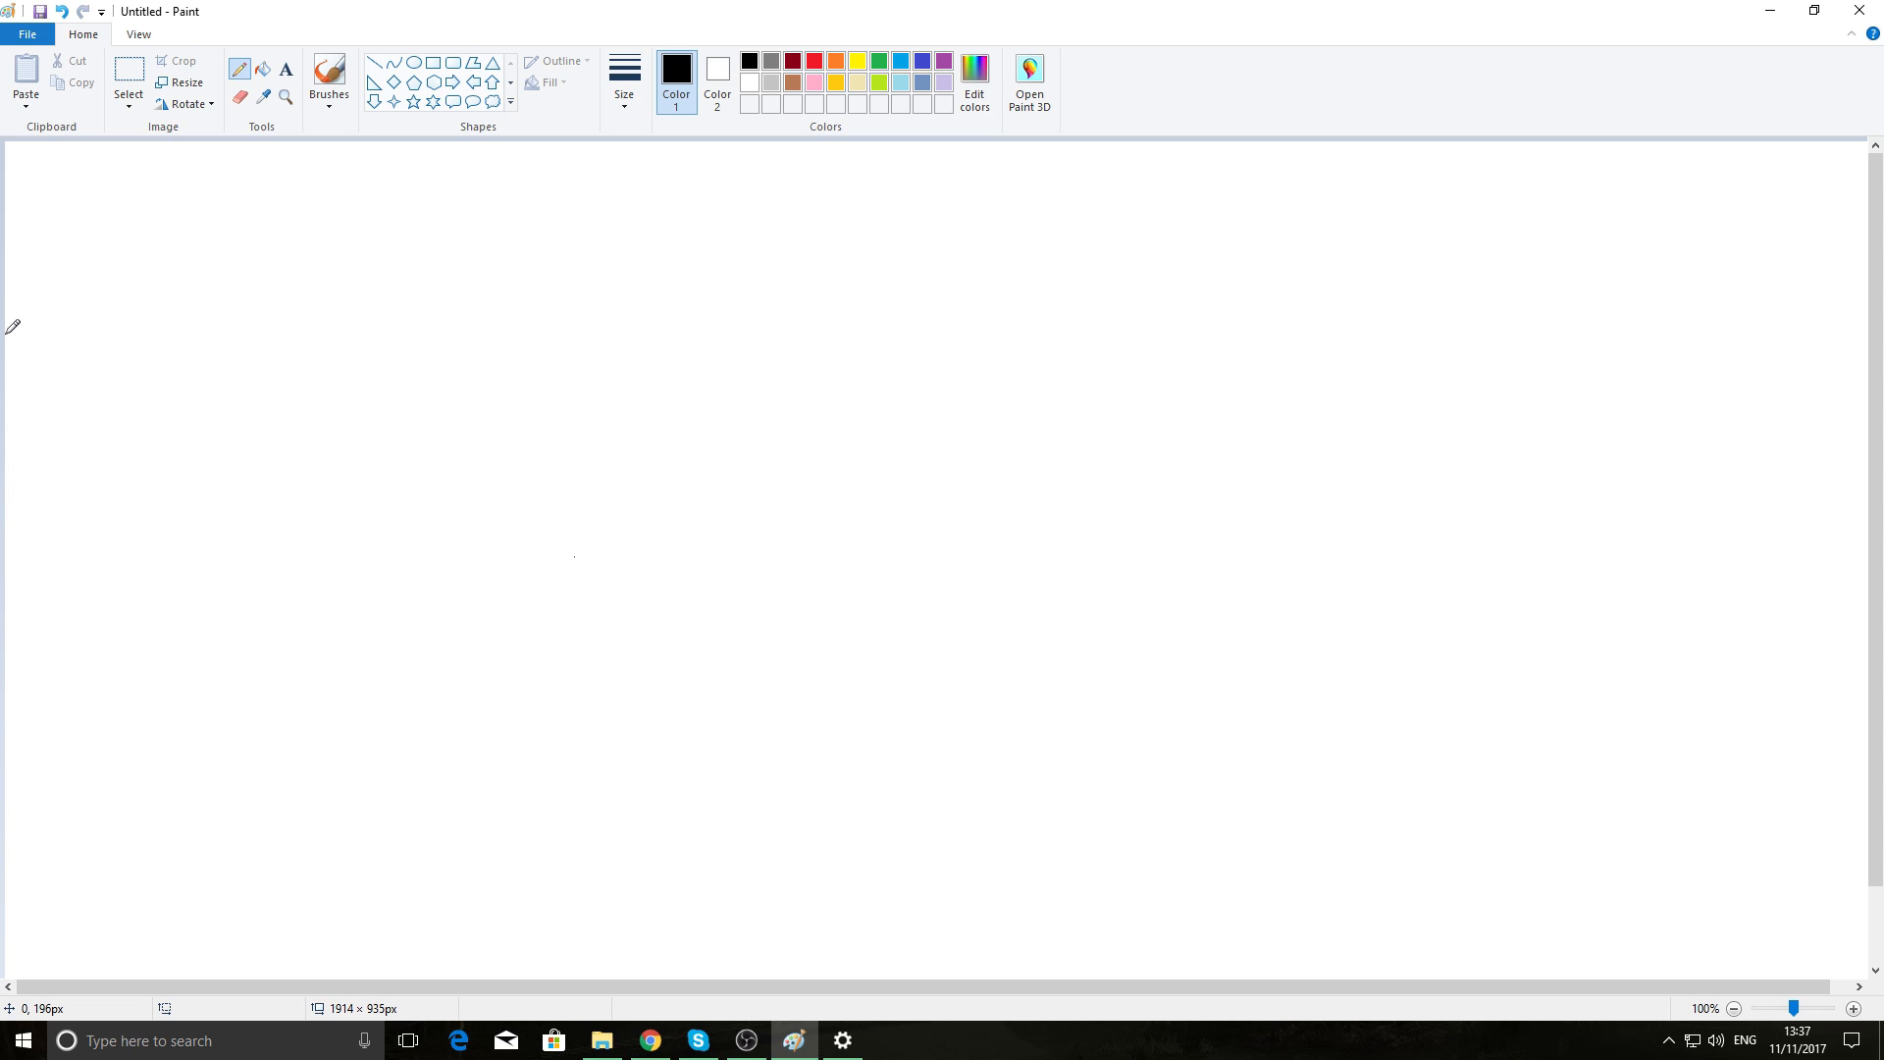
- Draw a second horizontal pencil line from the canvas's left edge, below the first
drag(5, 327, 271, 327)
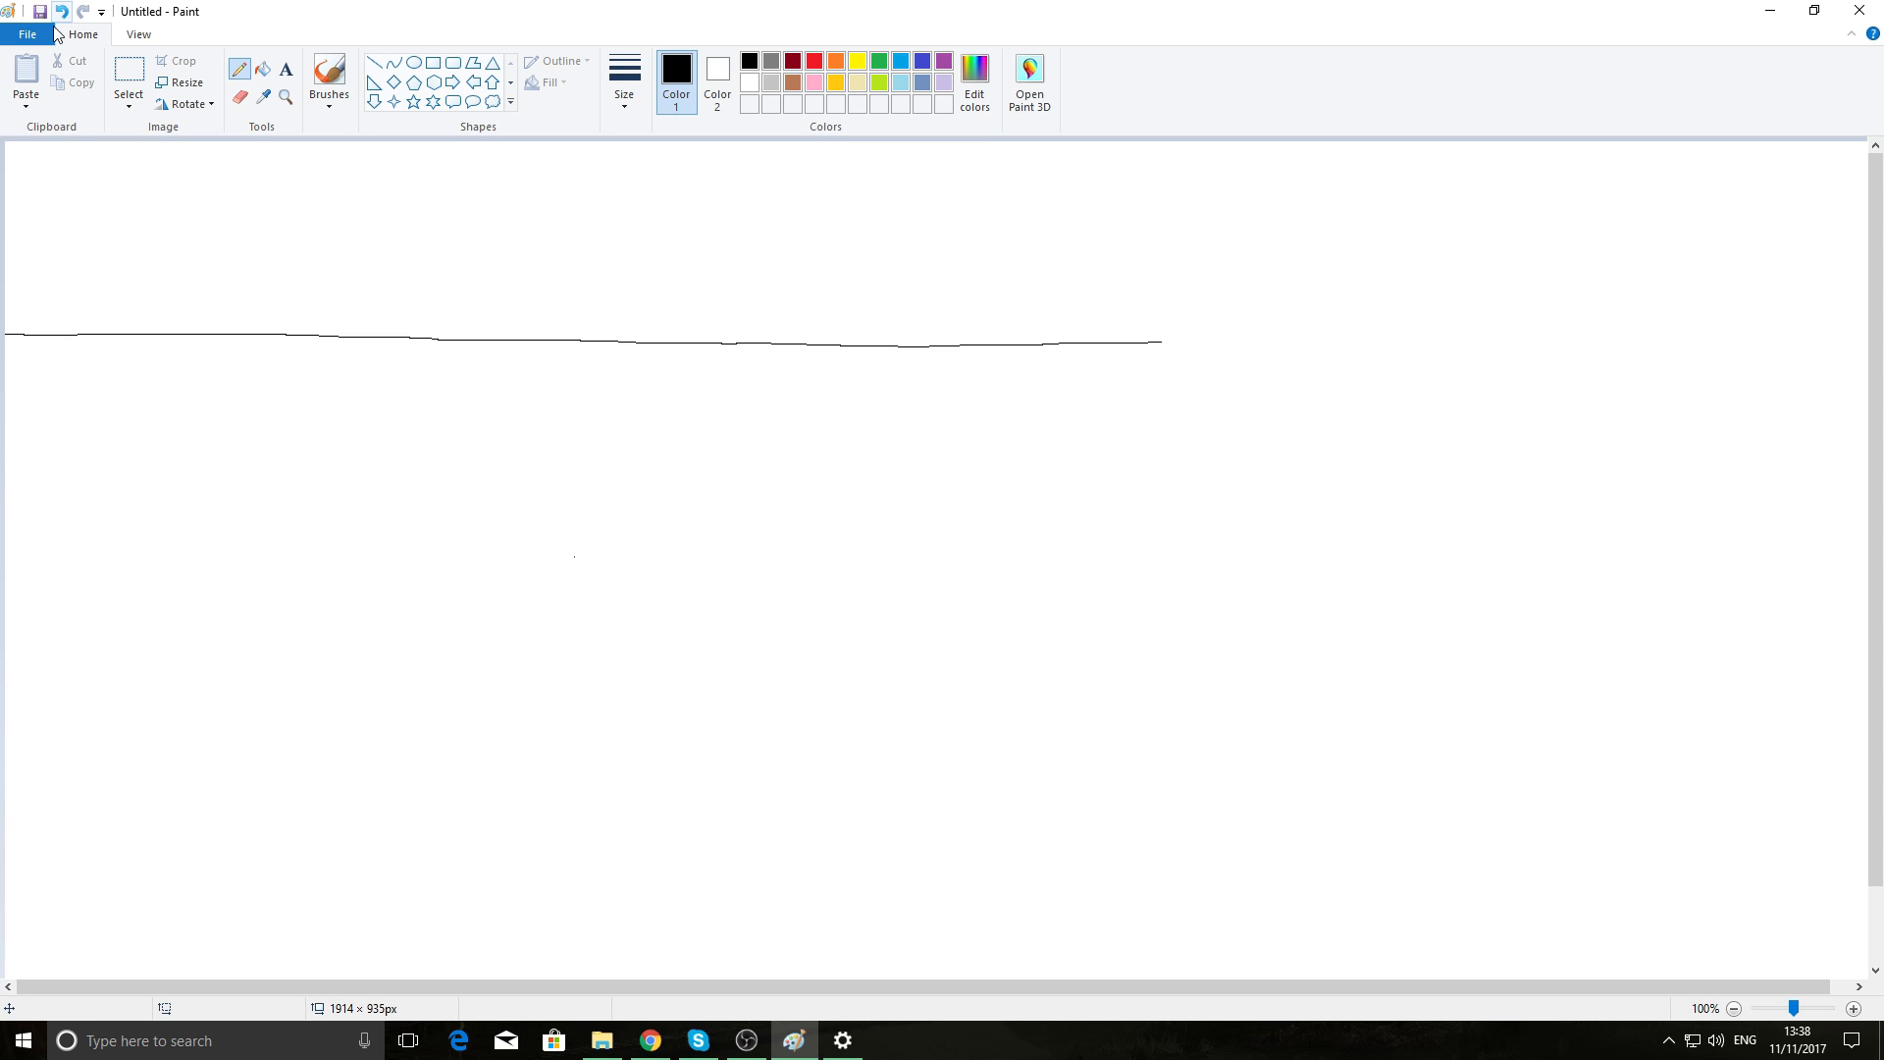
mouse_move(18, 398)
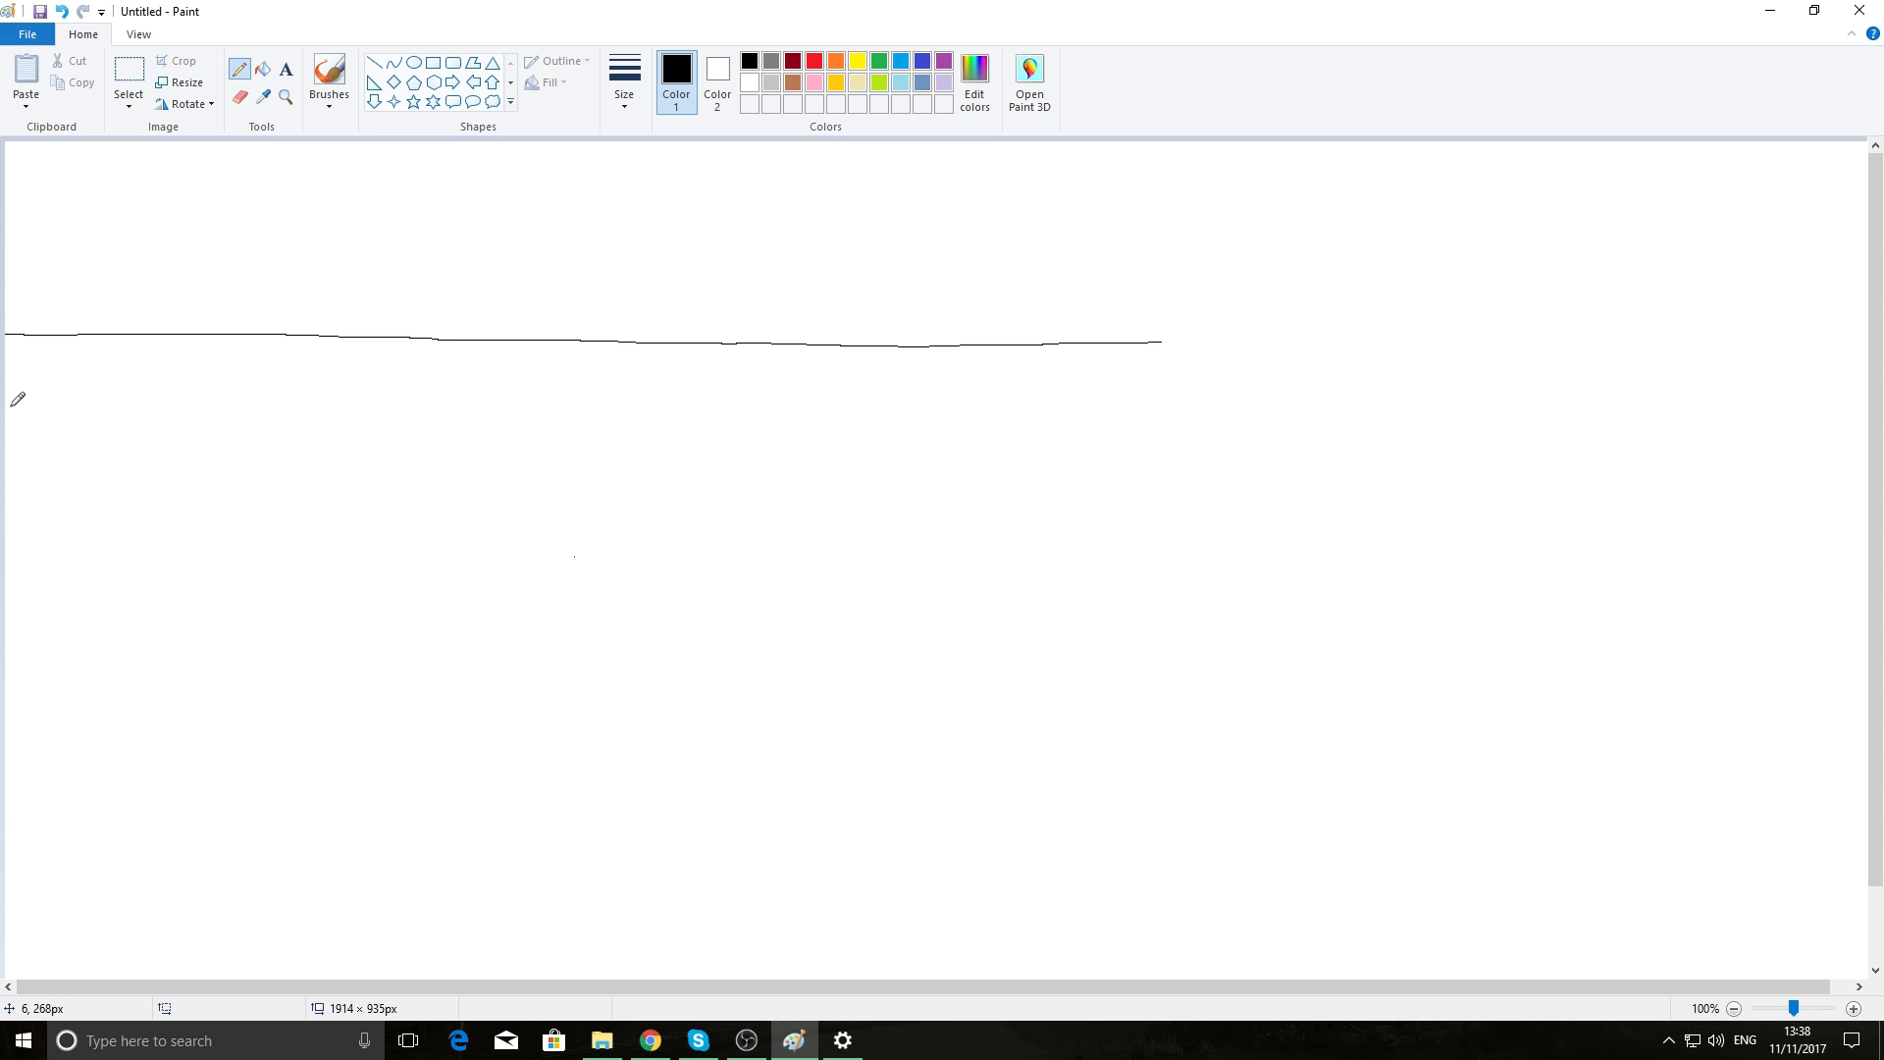
mouse_move(16, 413)
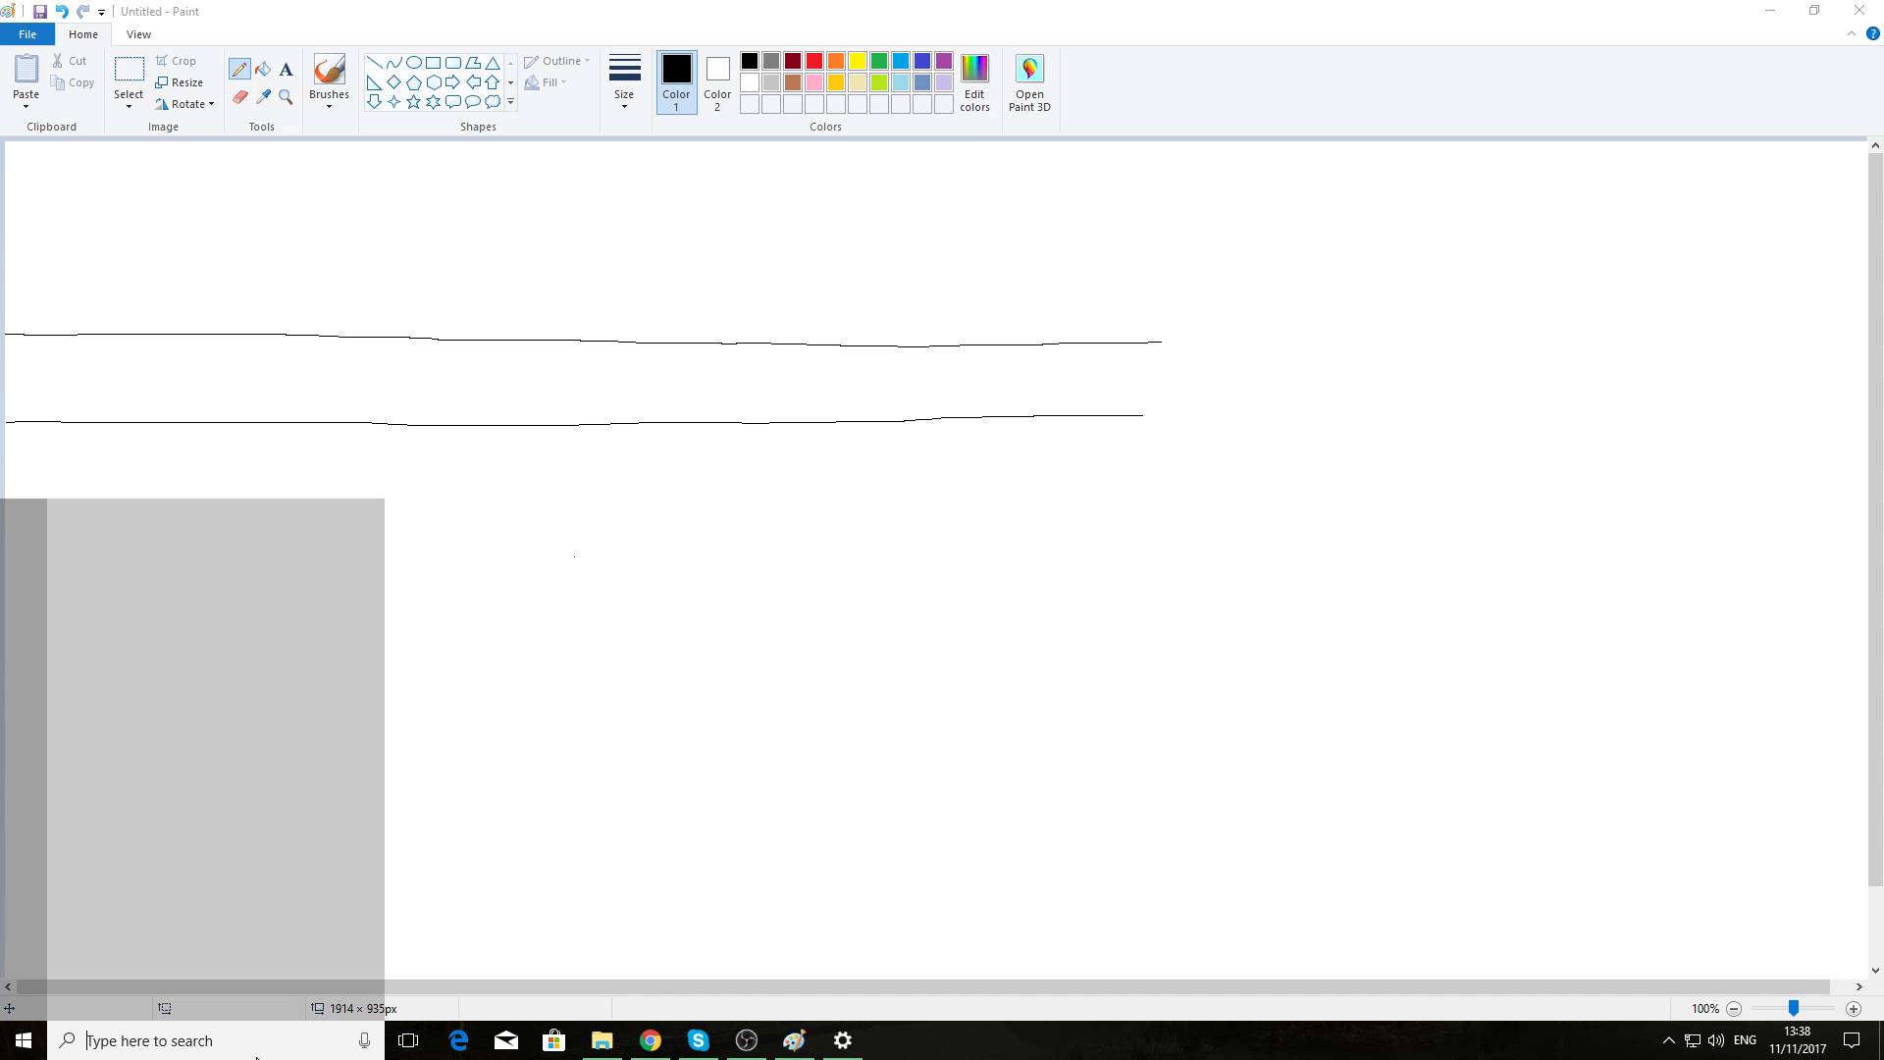
- Launch Notepad from Start and log the readings 1159 and 1070 on separate lines
text(notepad)
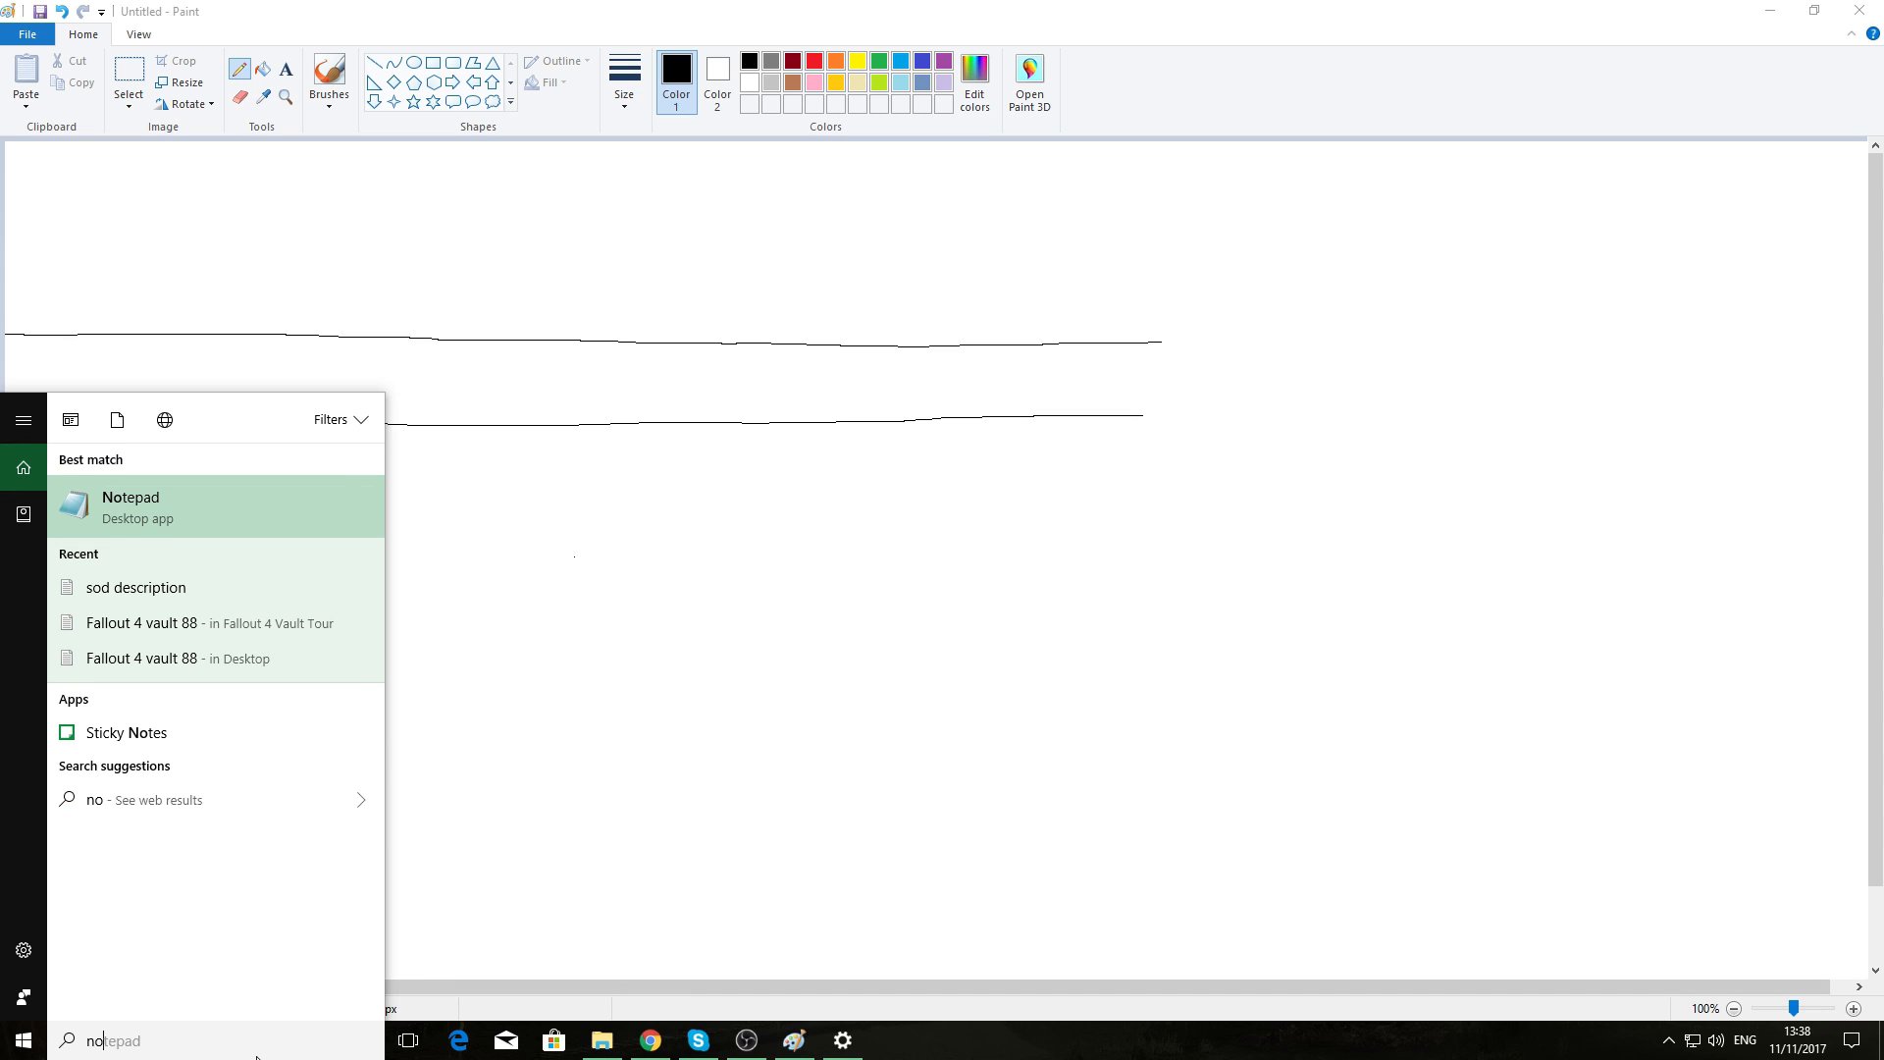
text(tepad)
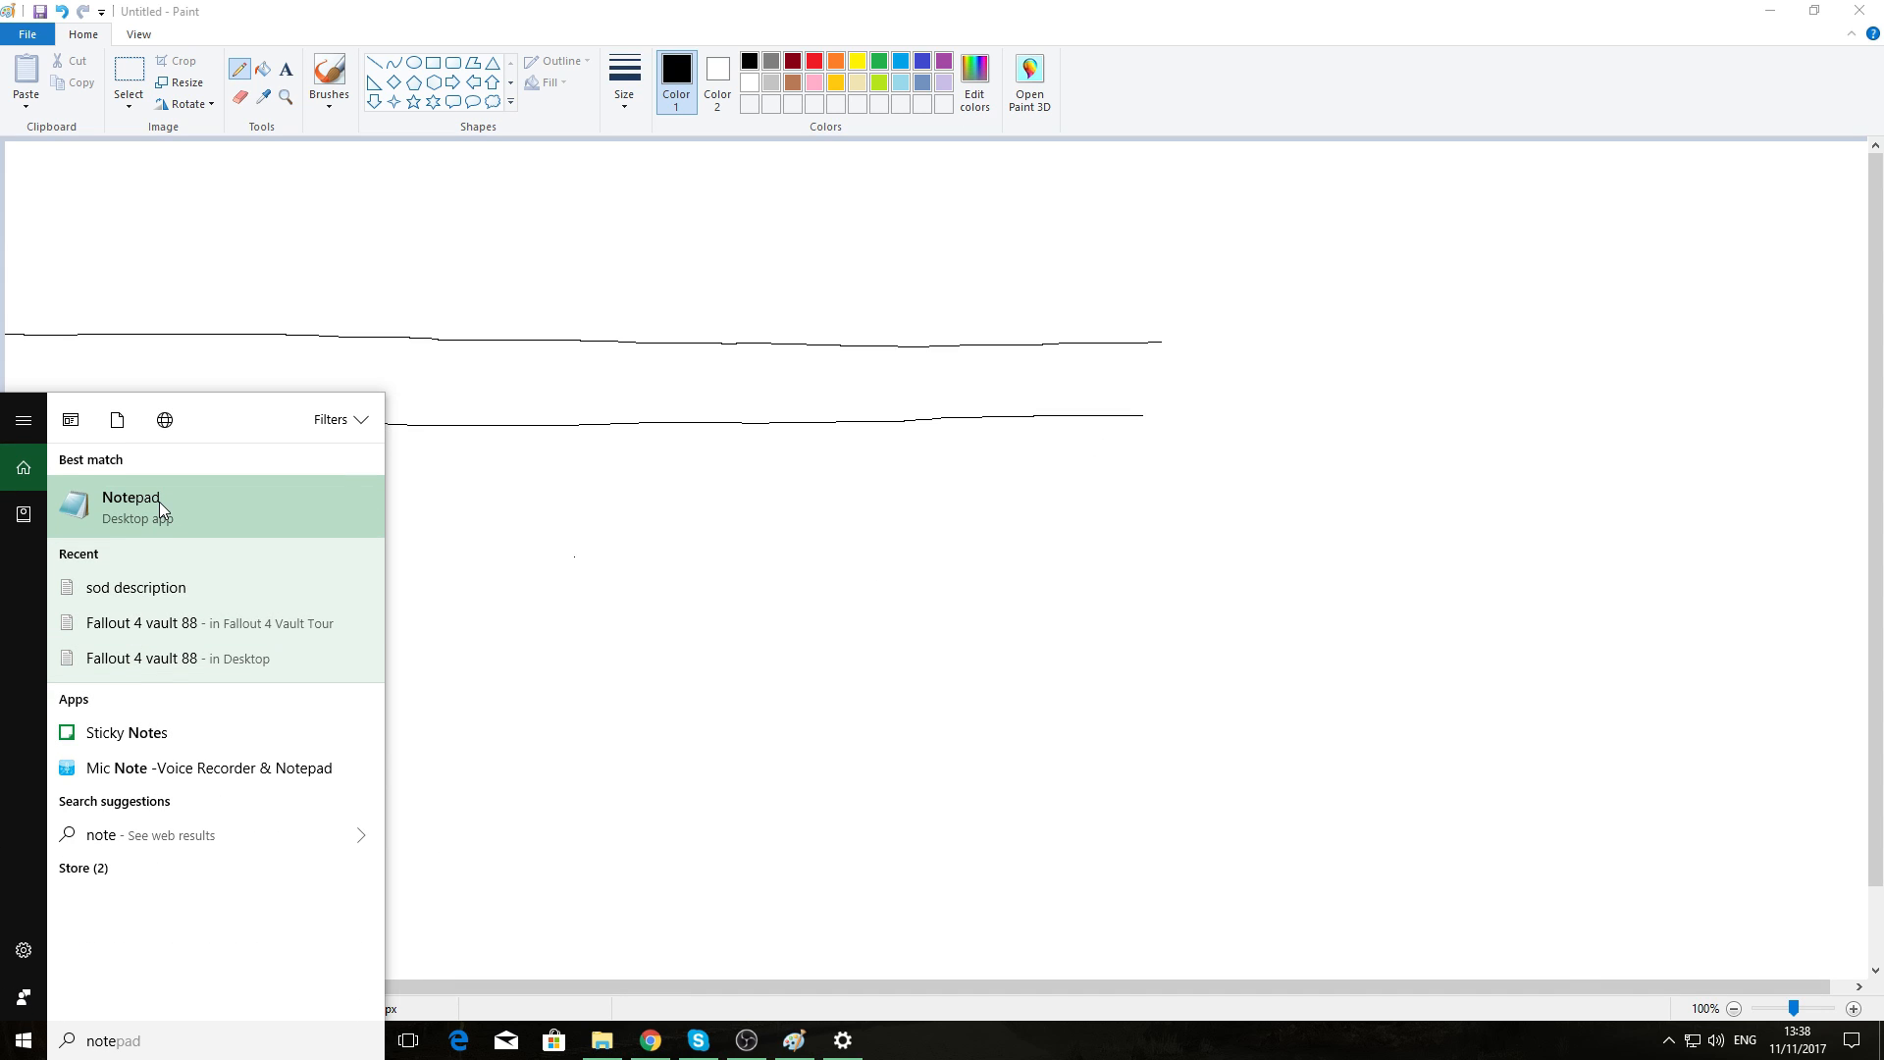
click(130, 504)
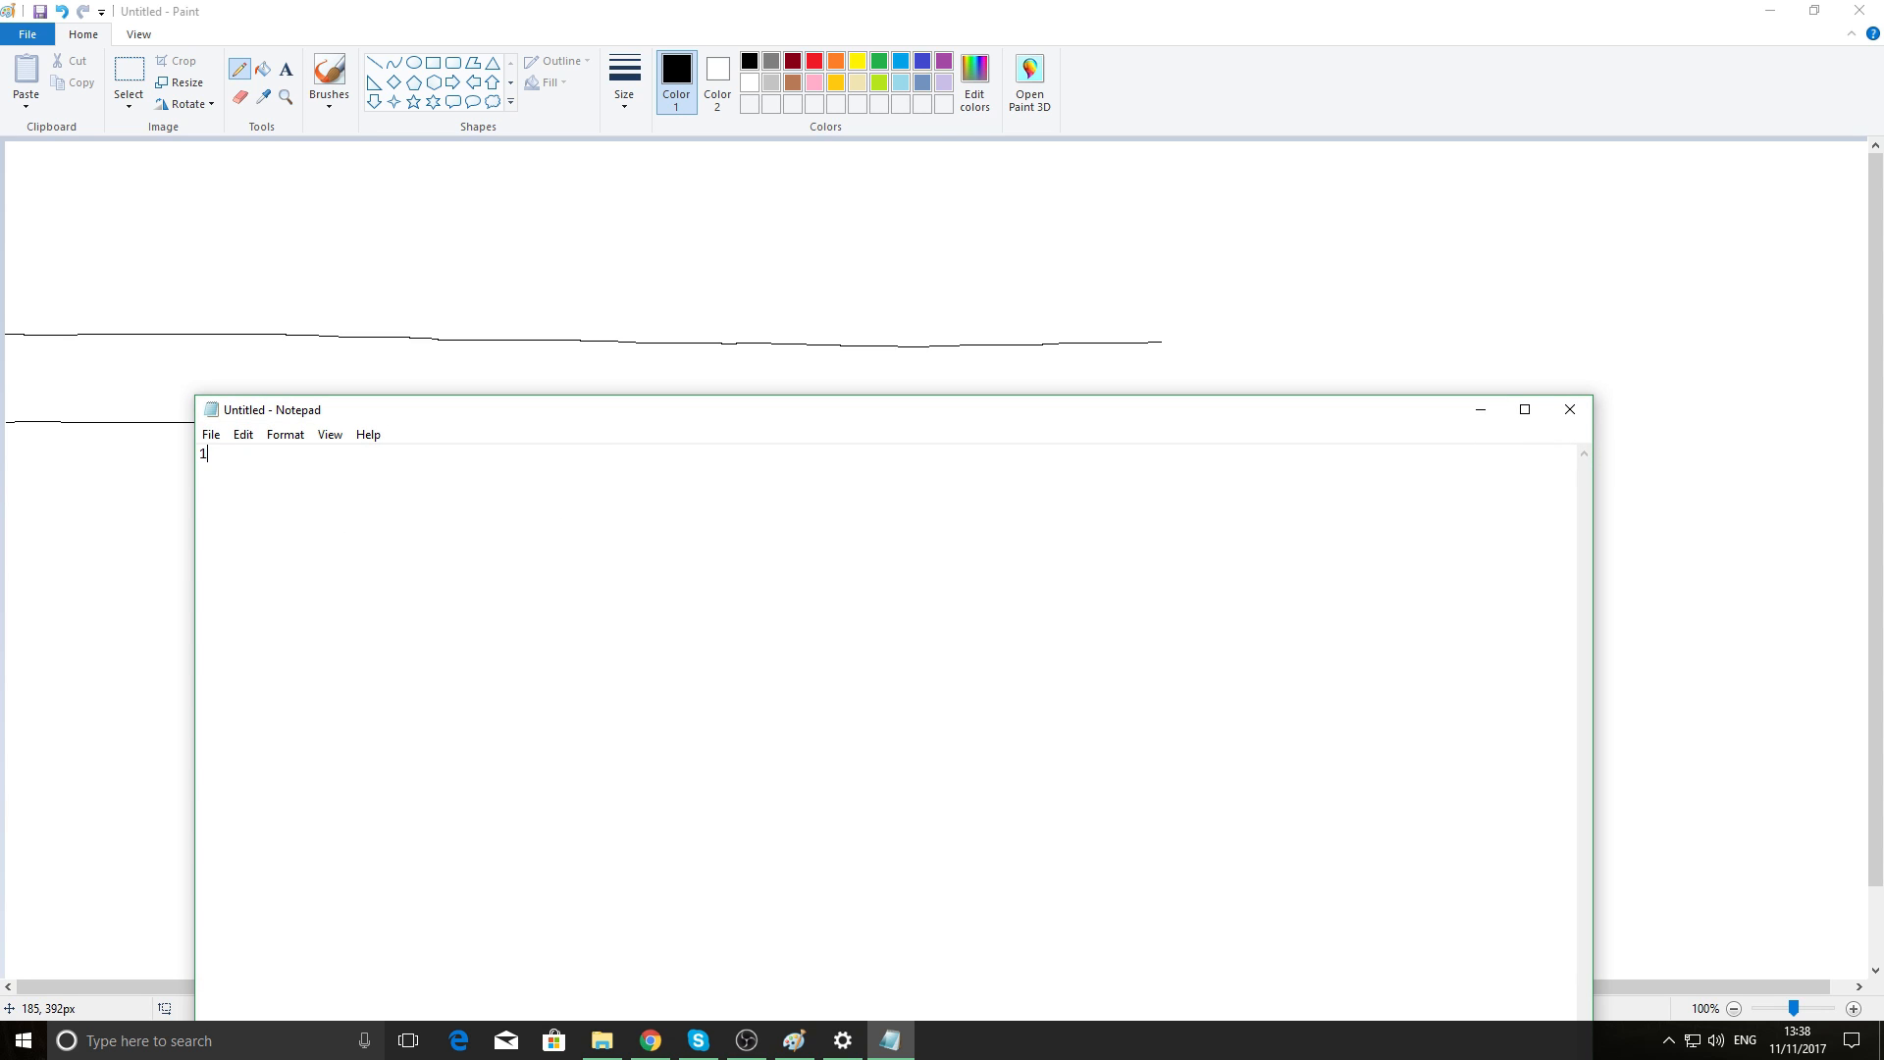
text(159)
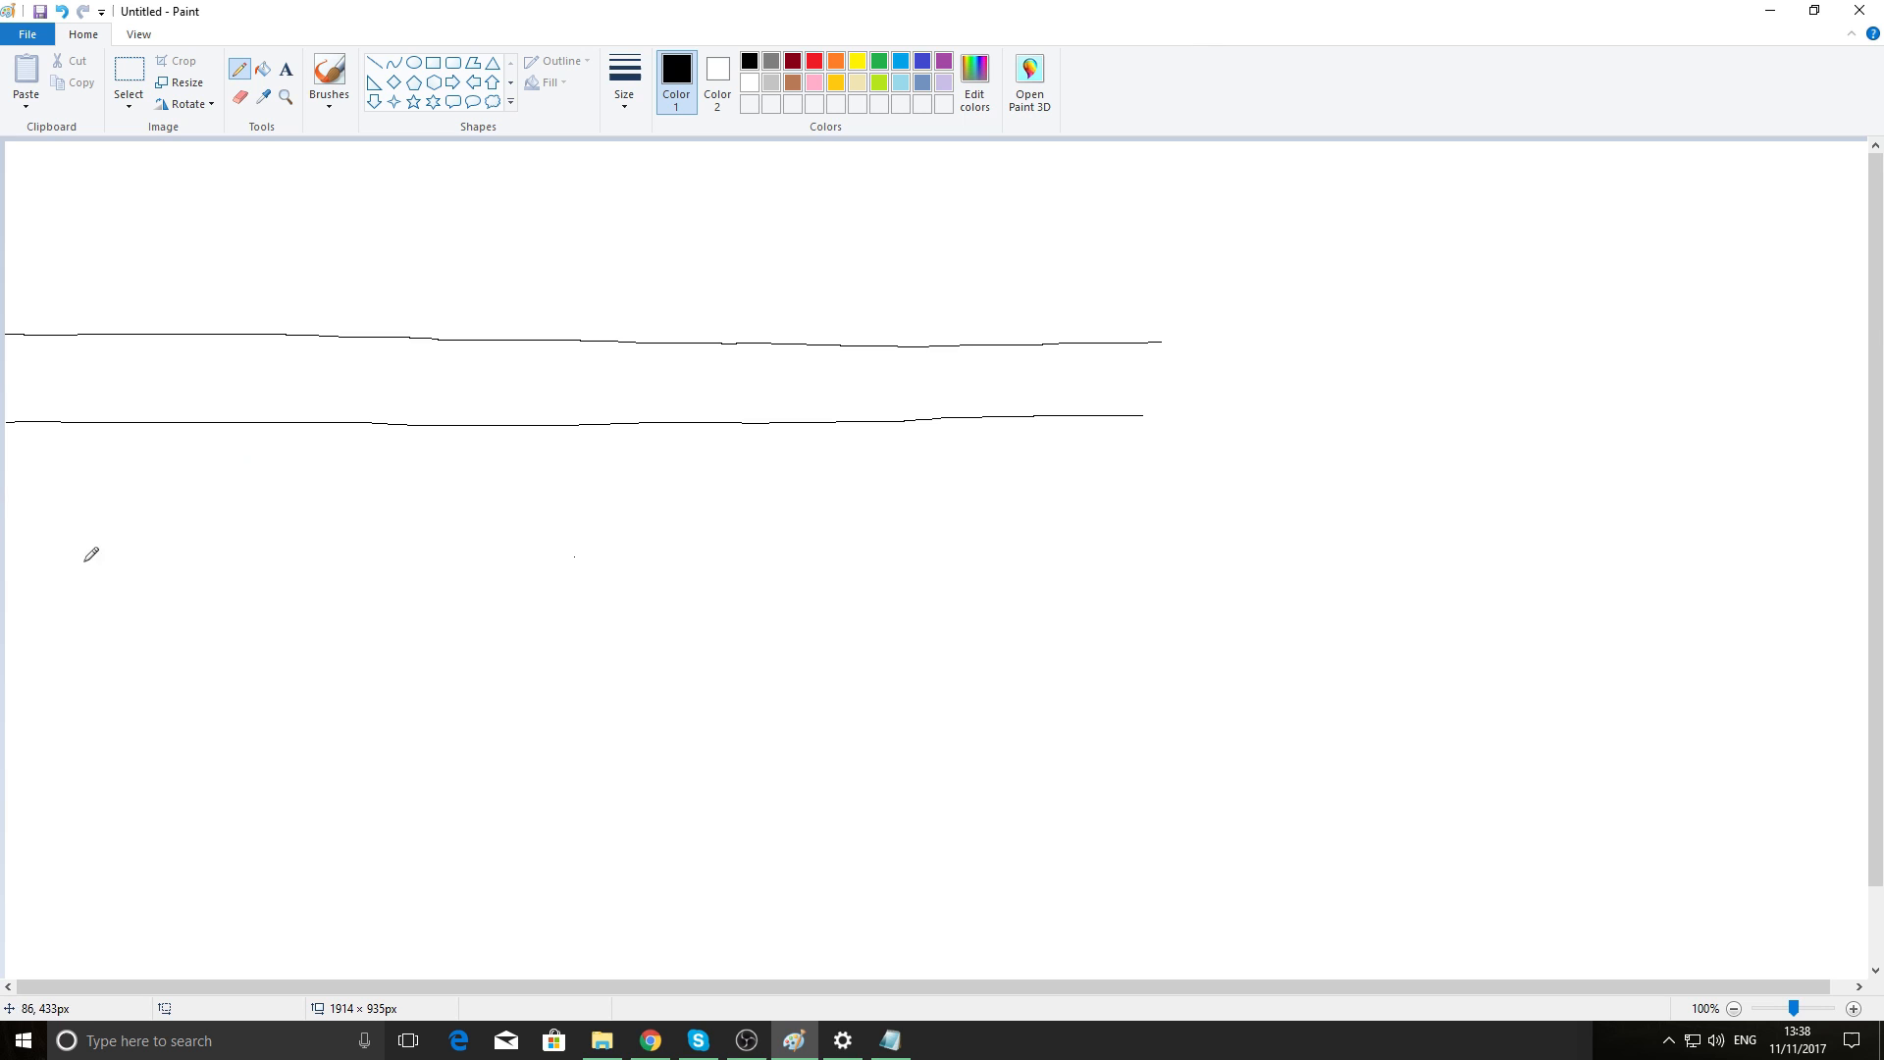
mouse_move(12, 494)
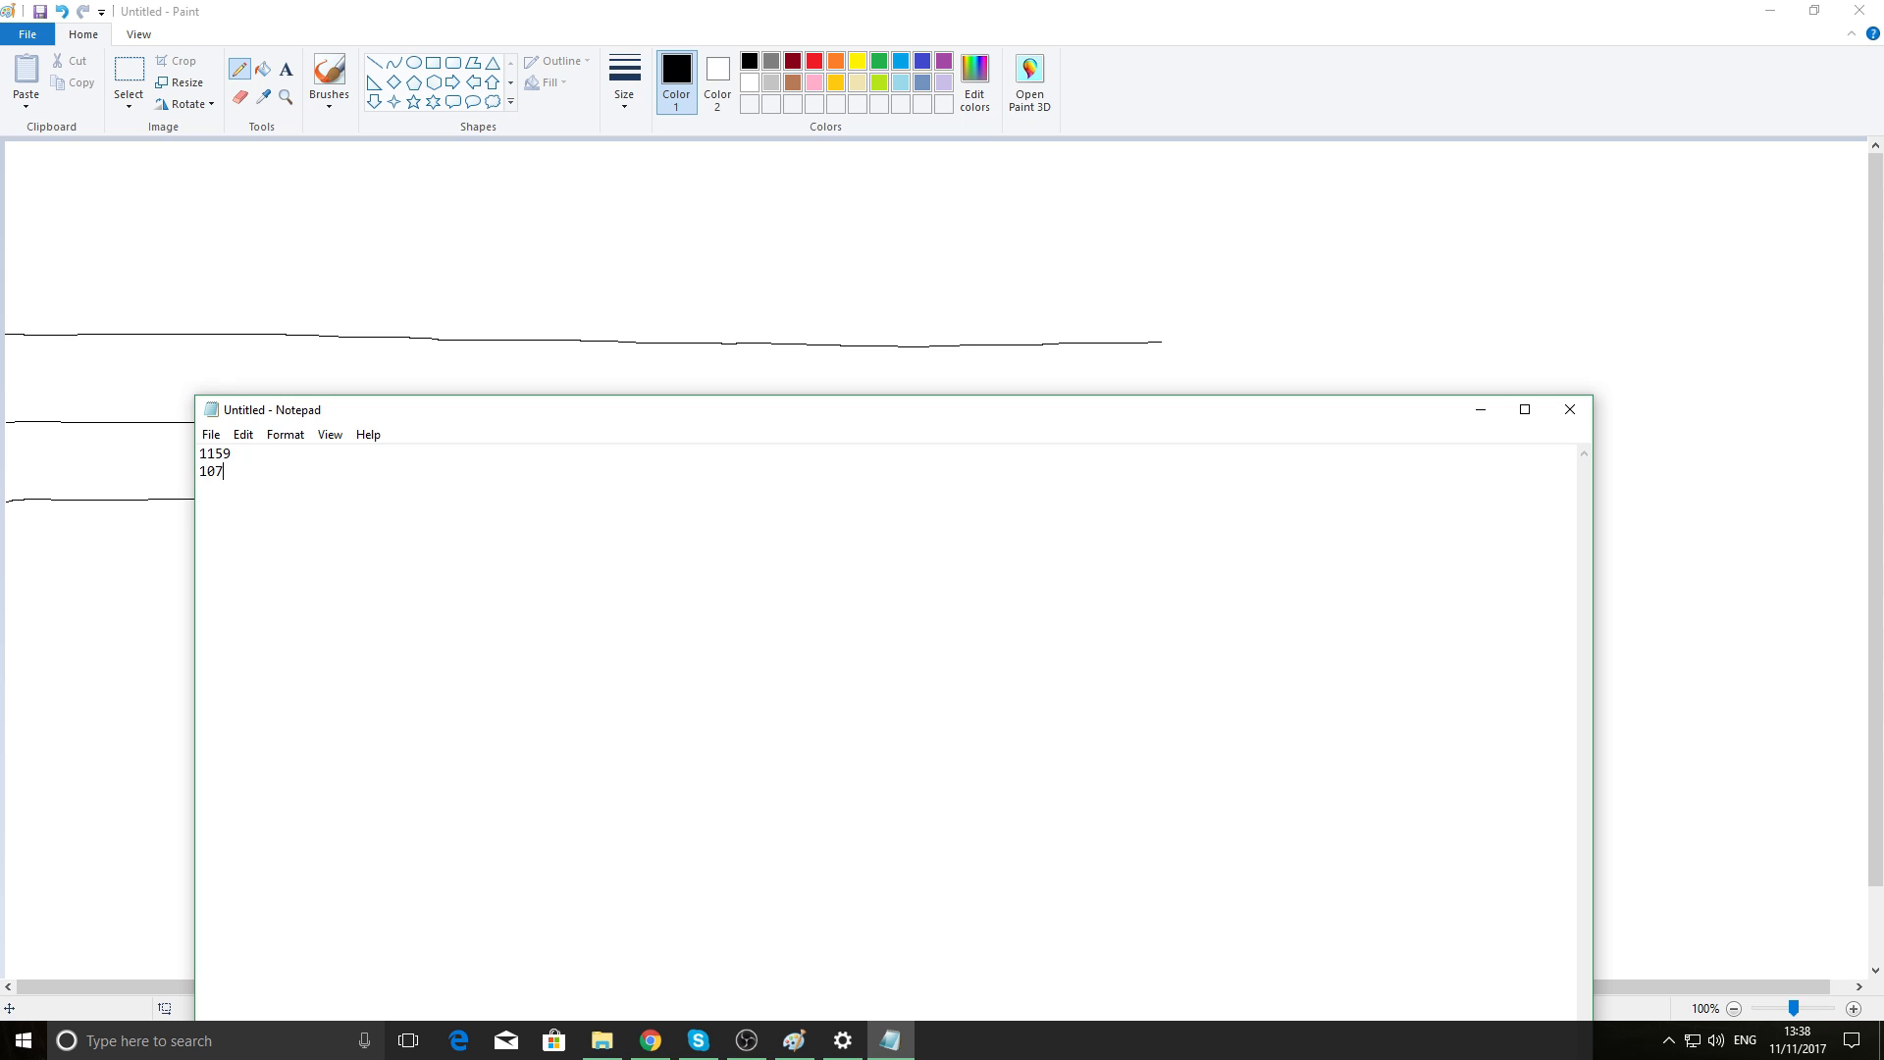
text(0)
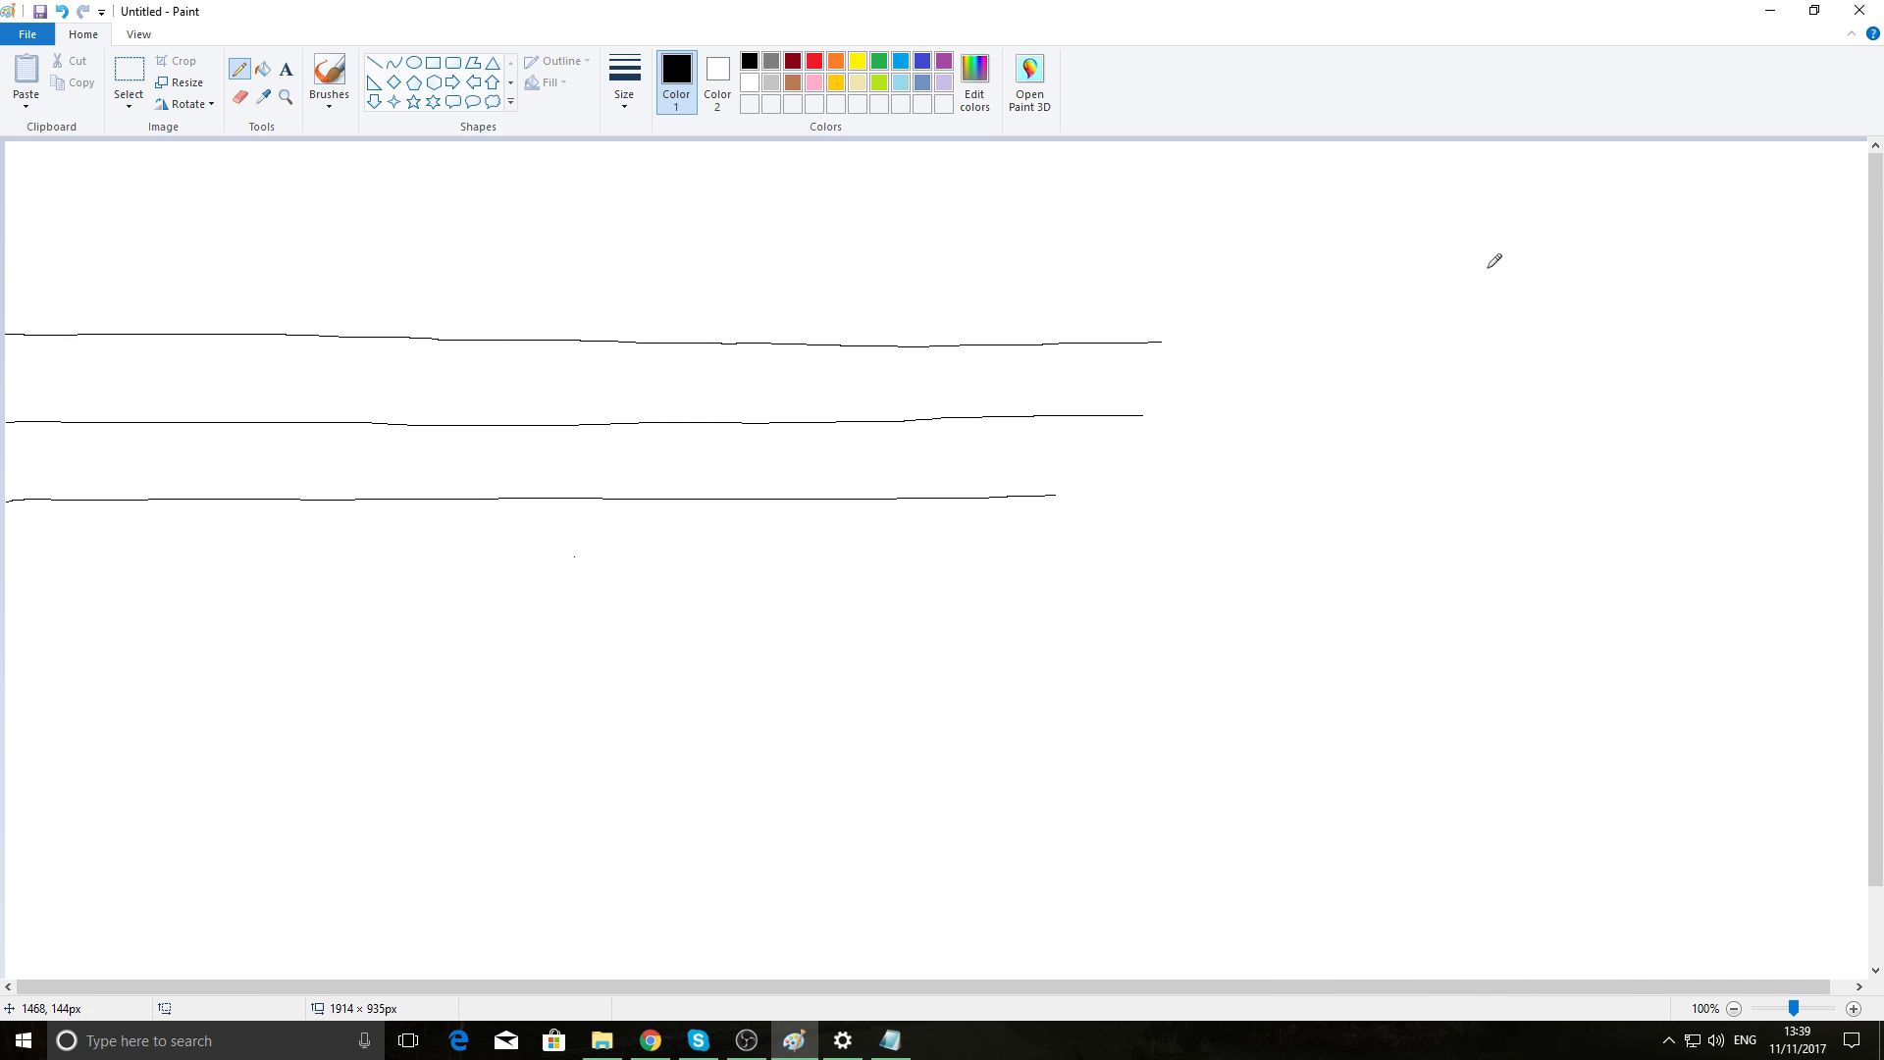
mouse_move(1768, 11)
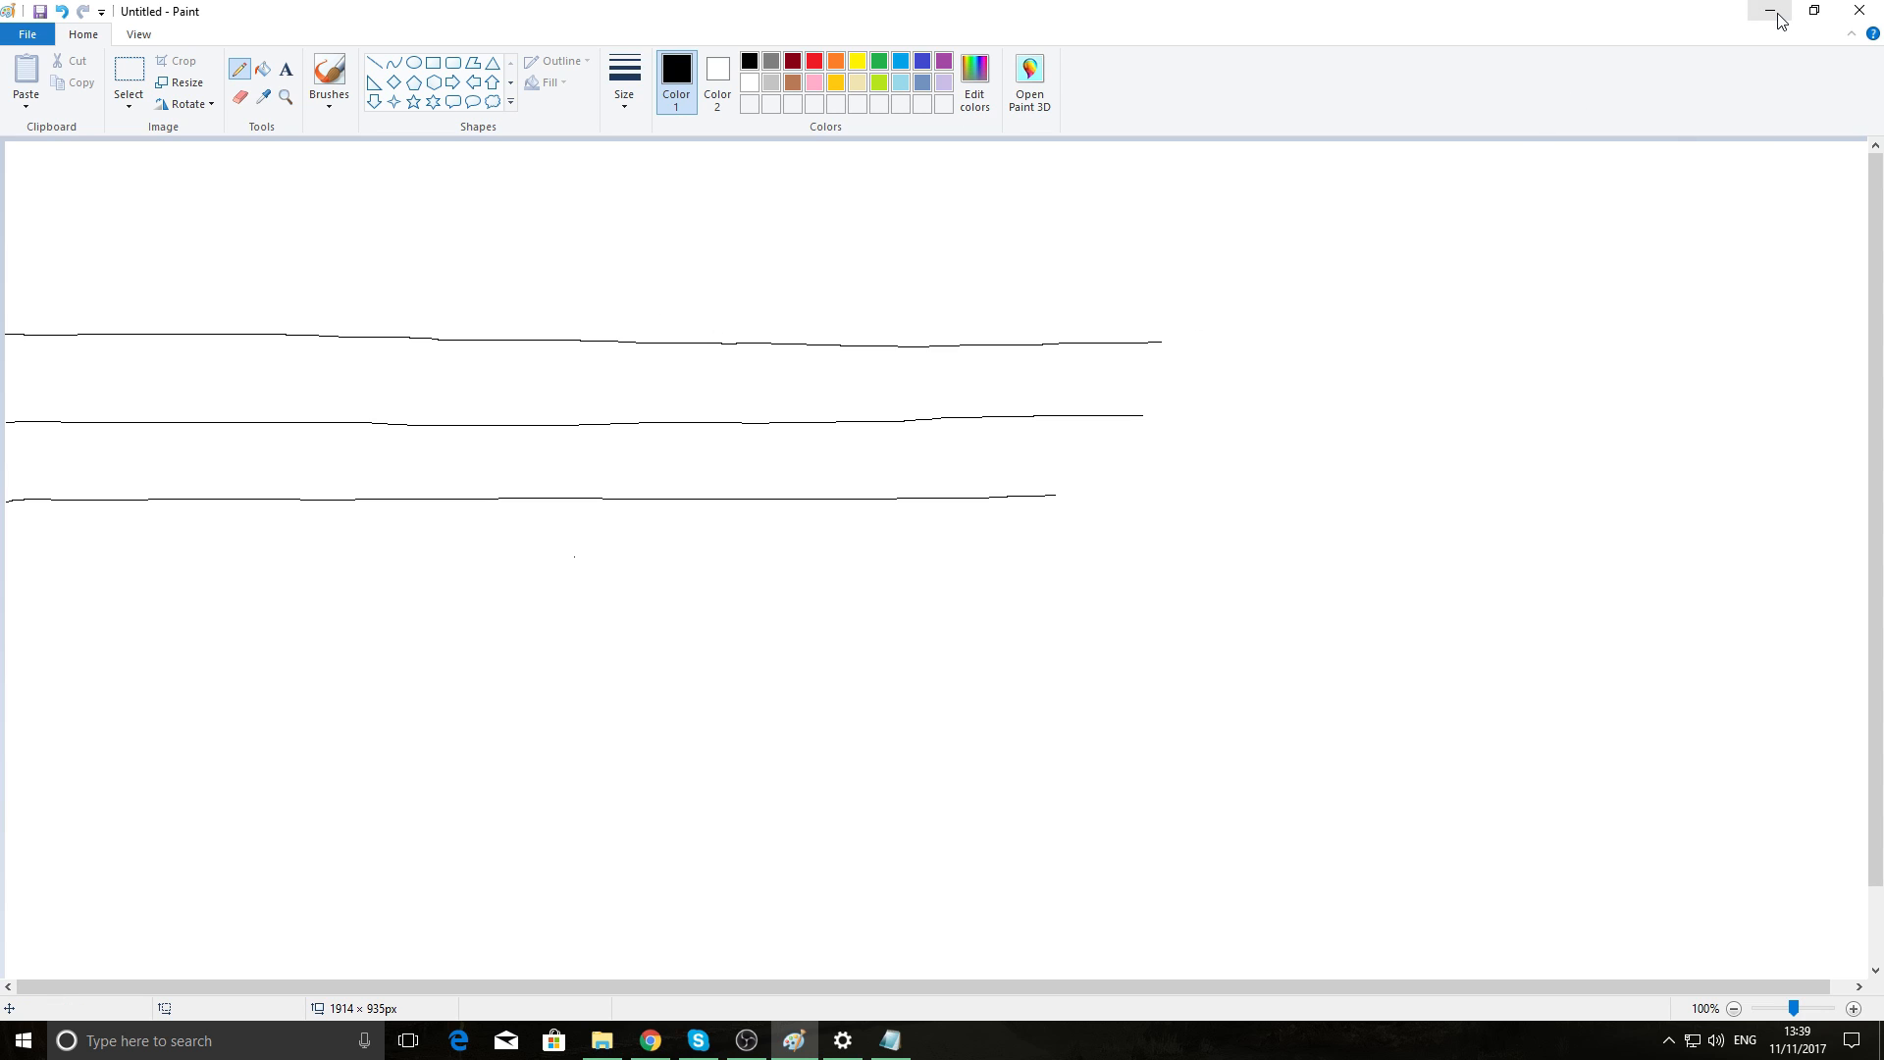
- Minimize Paint, close the Mouse settings window, and bring up Chrome
click(1768, 10)
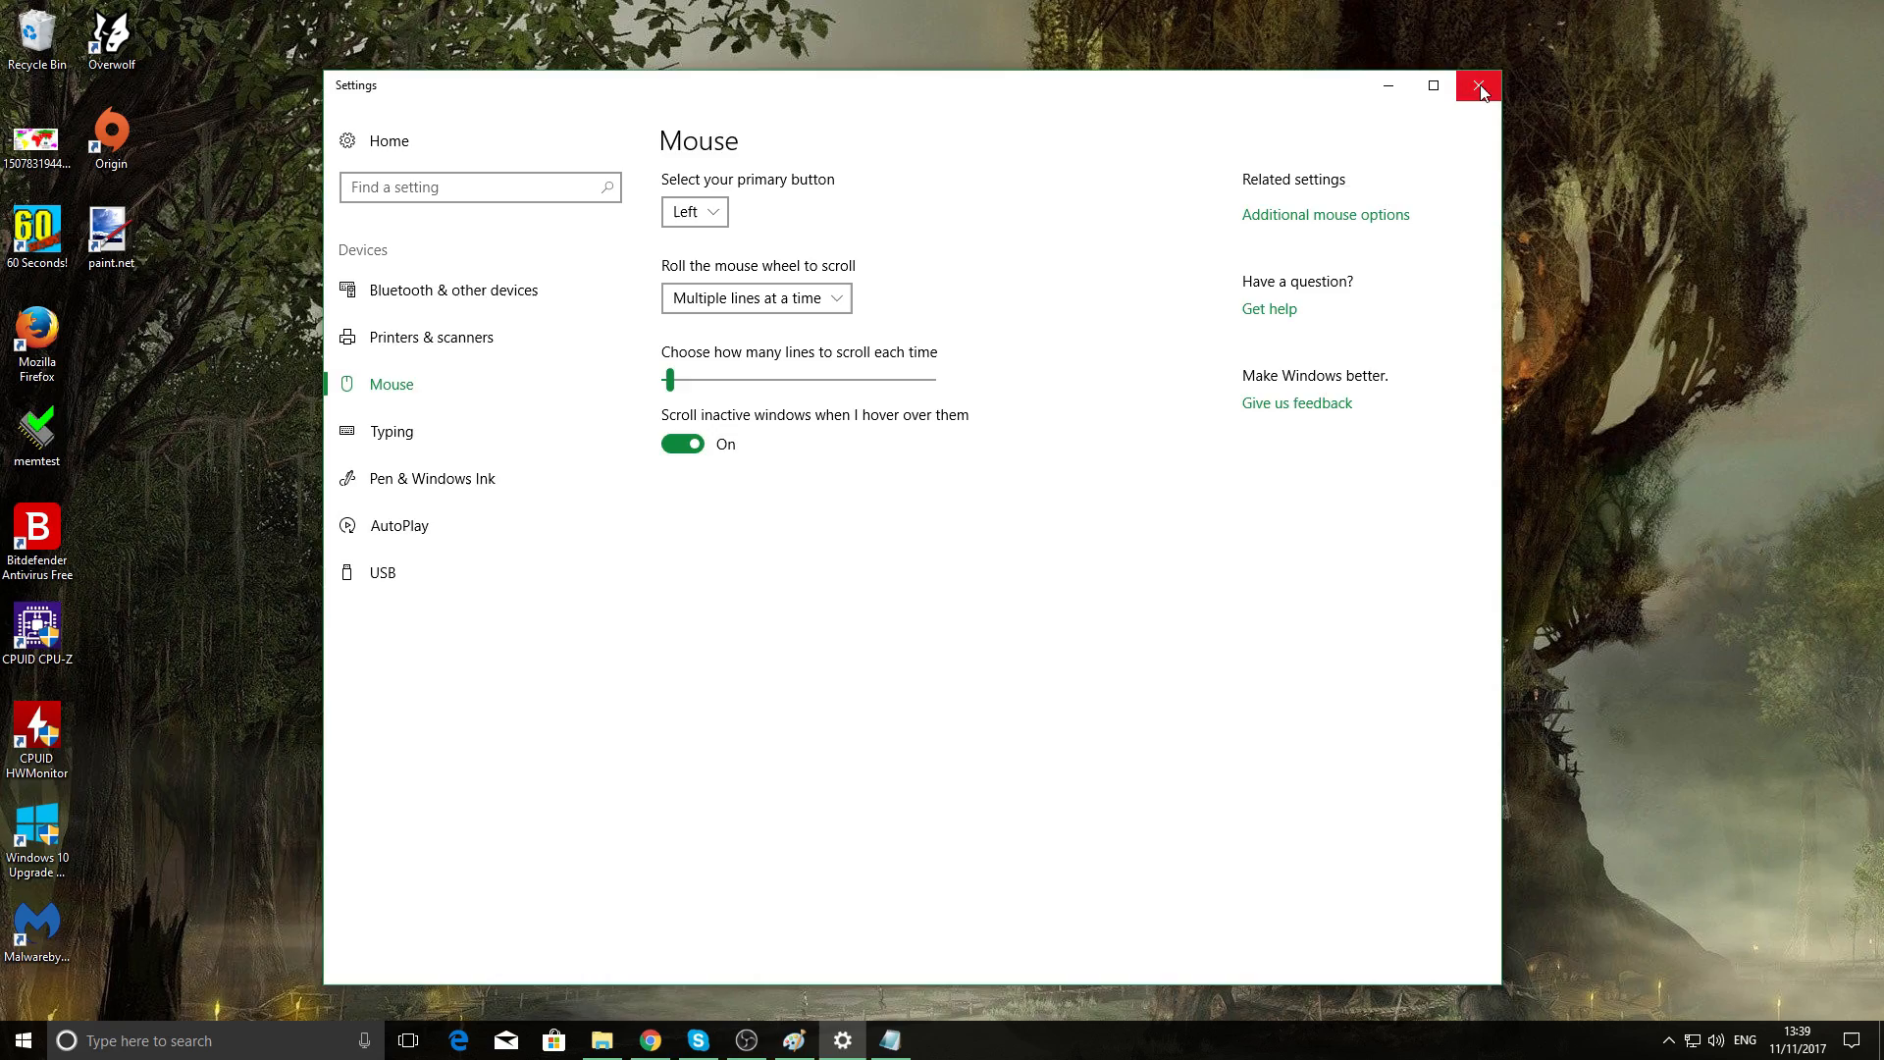
click(1479, 86)
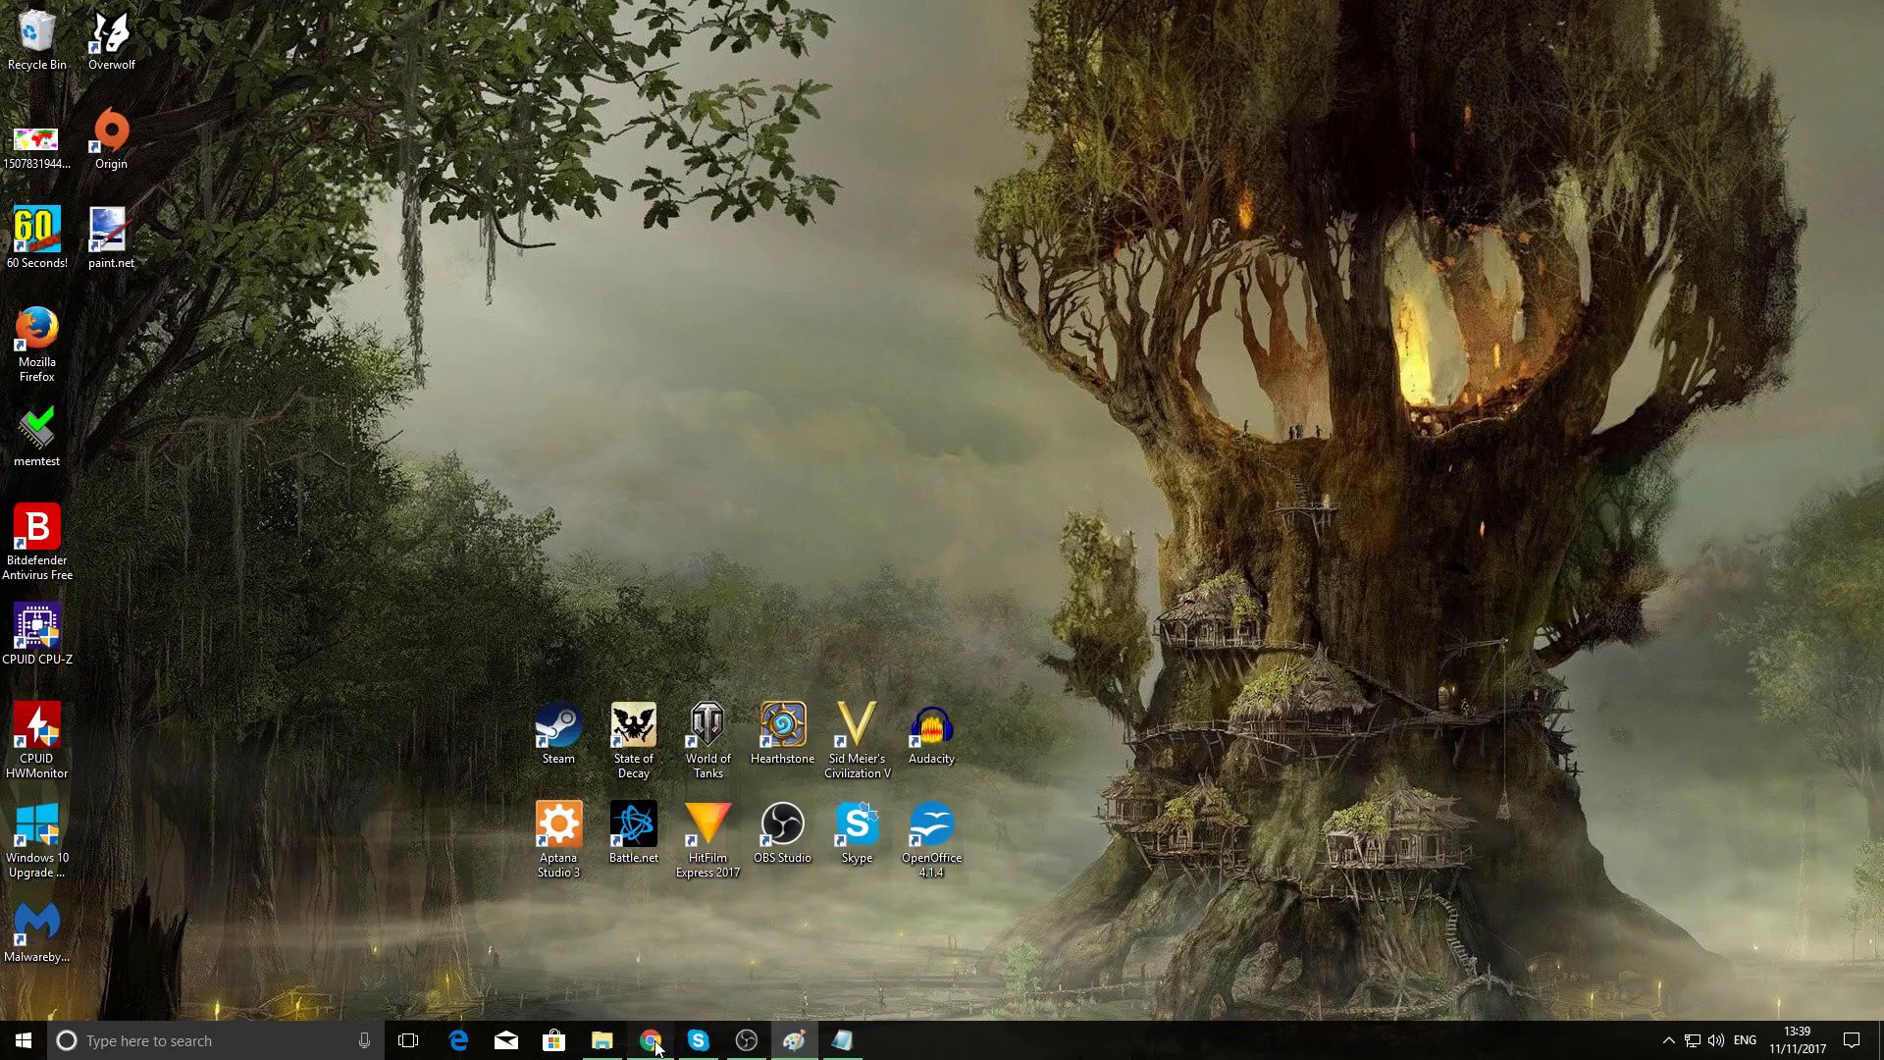
click(648, 1041)
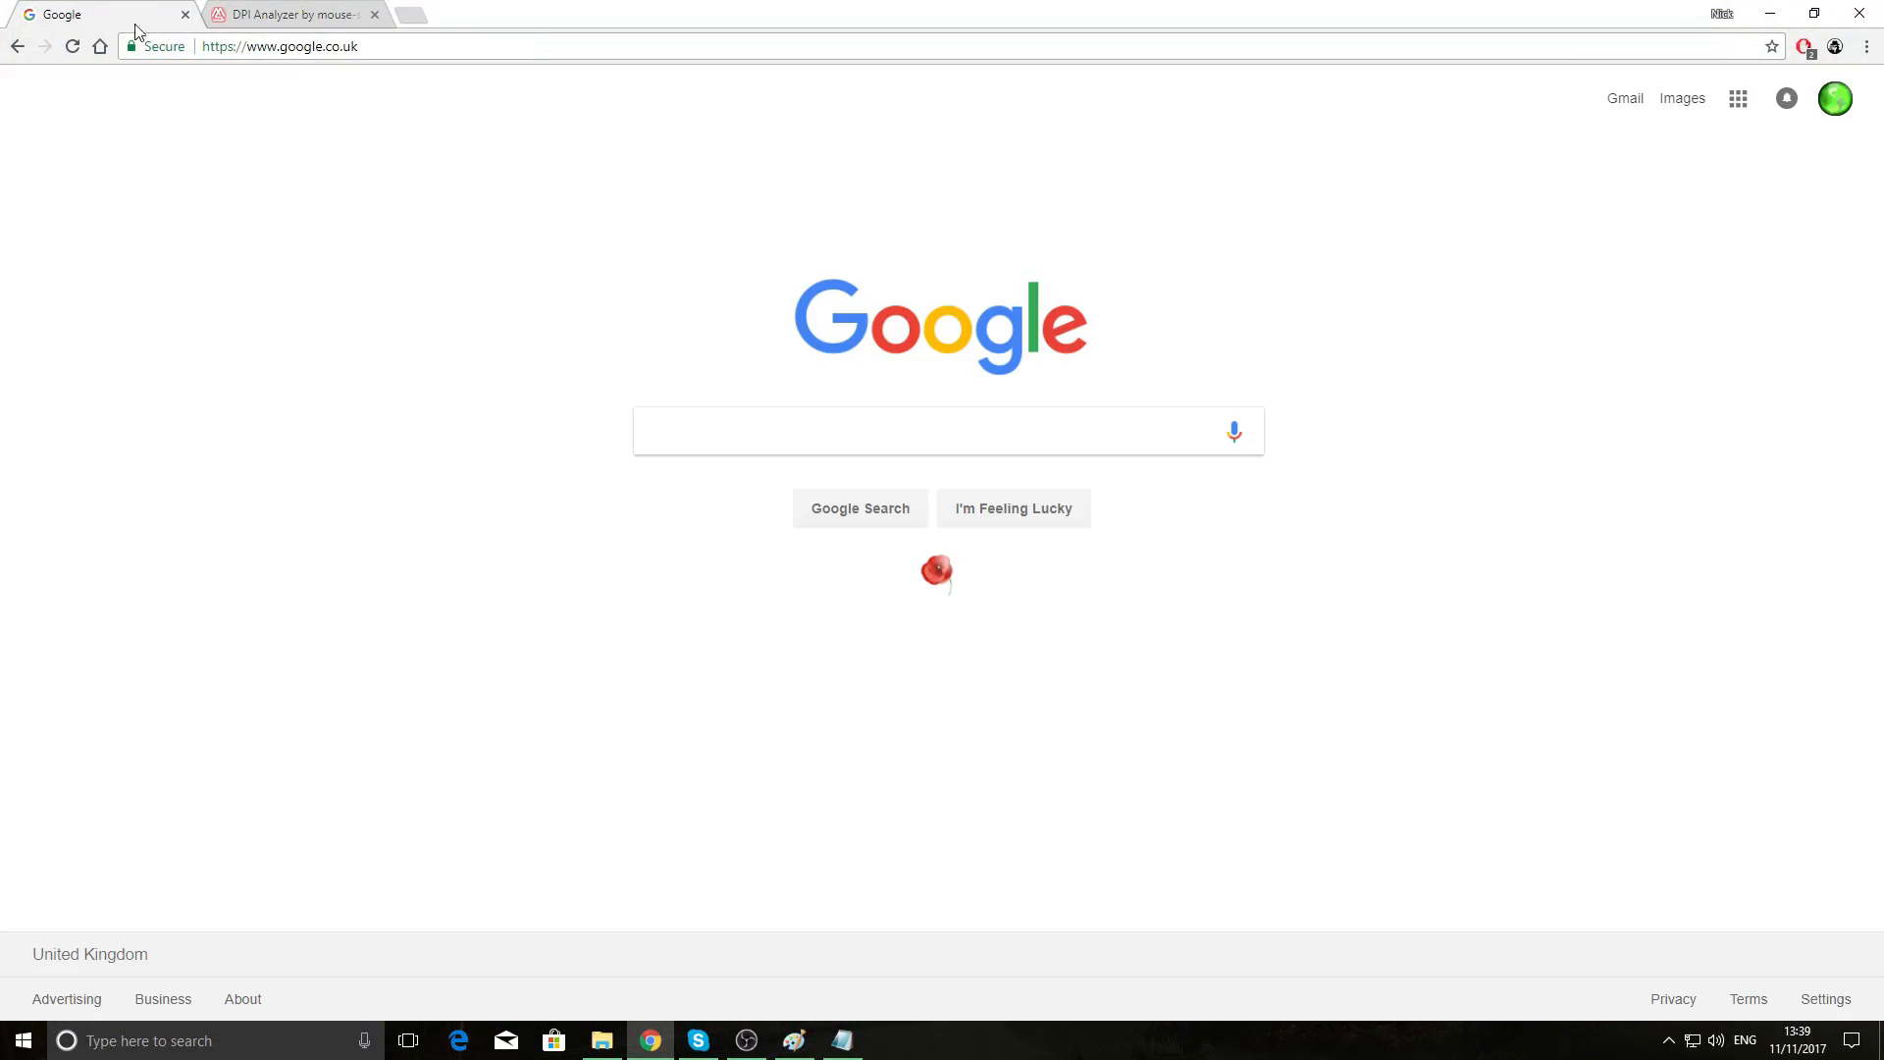
- Search Google for 'mouse sensitivity' and open the mouse-sensitivity.com result
click(938, 430)
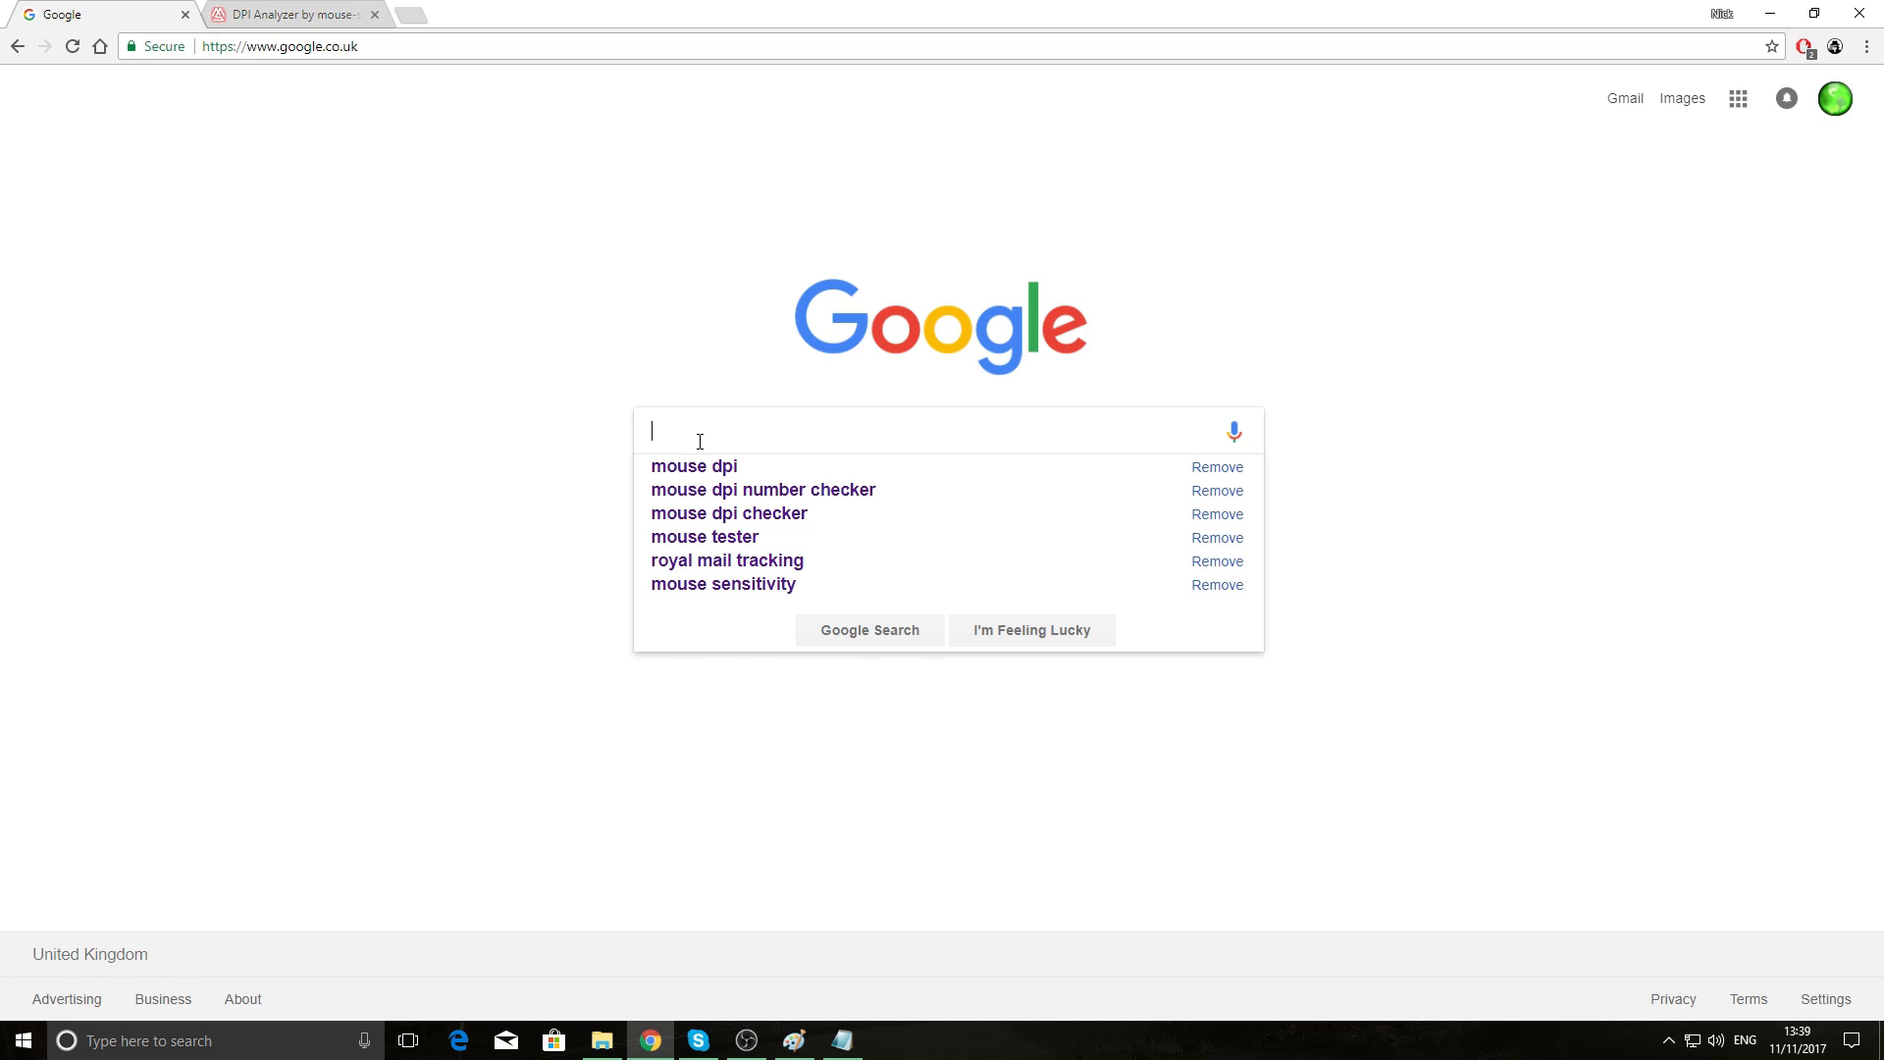
text(mouse sens)
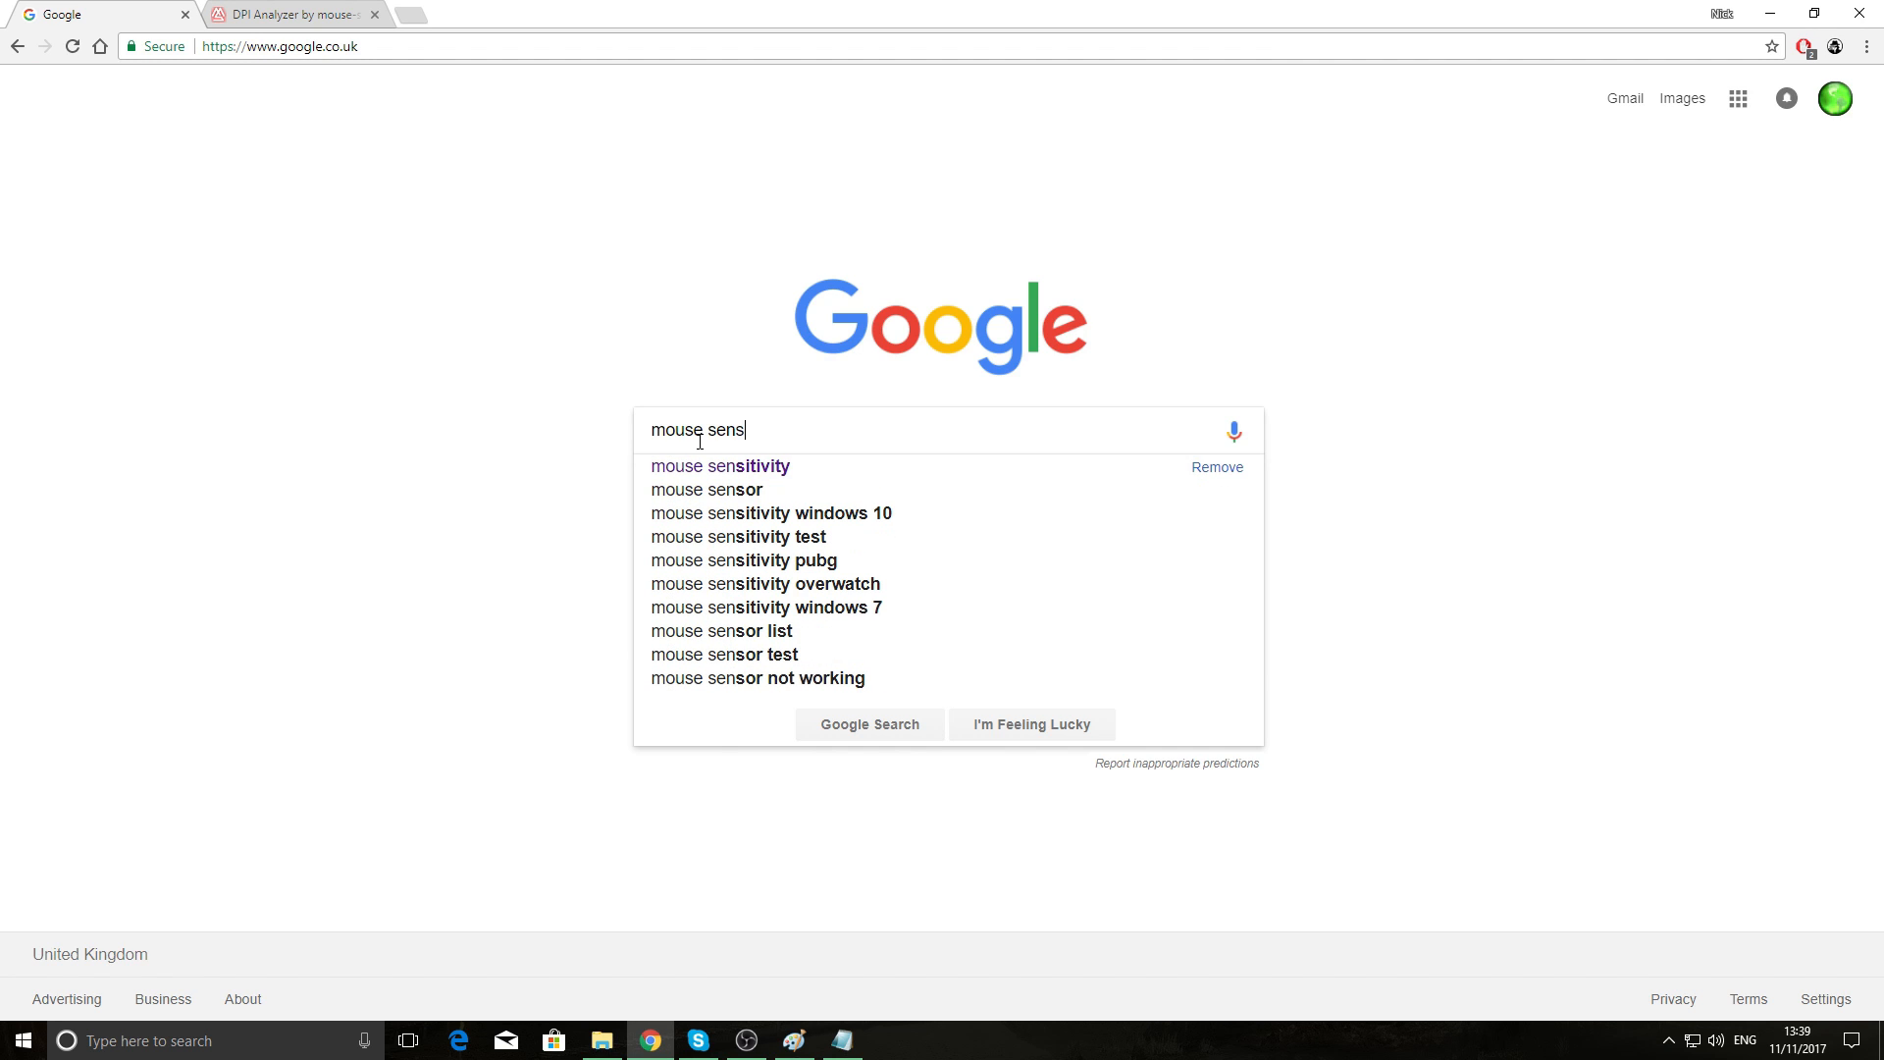
click(719, 466)
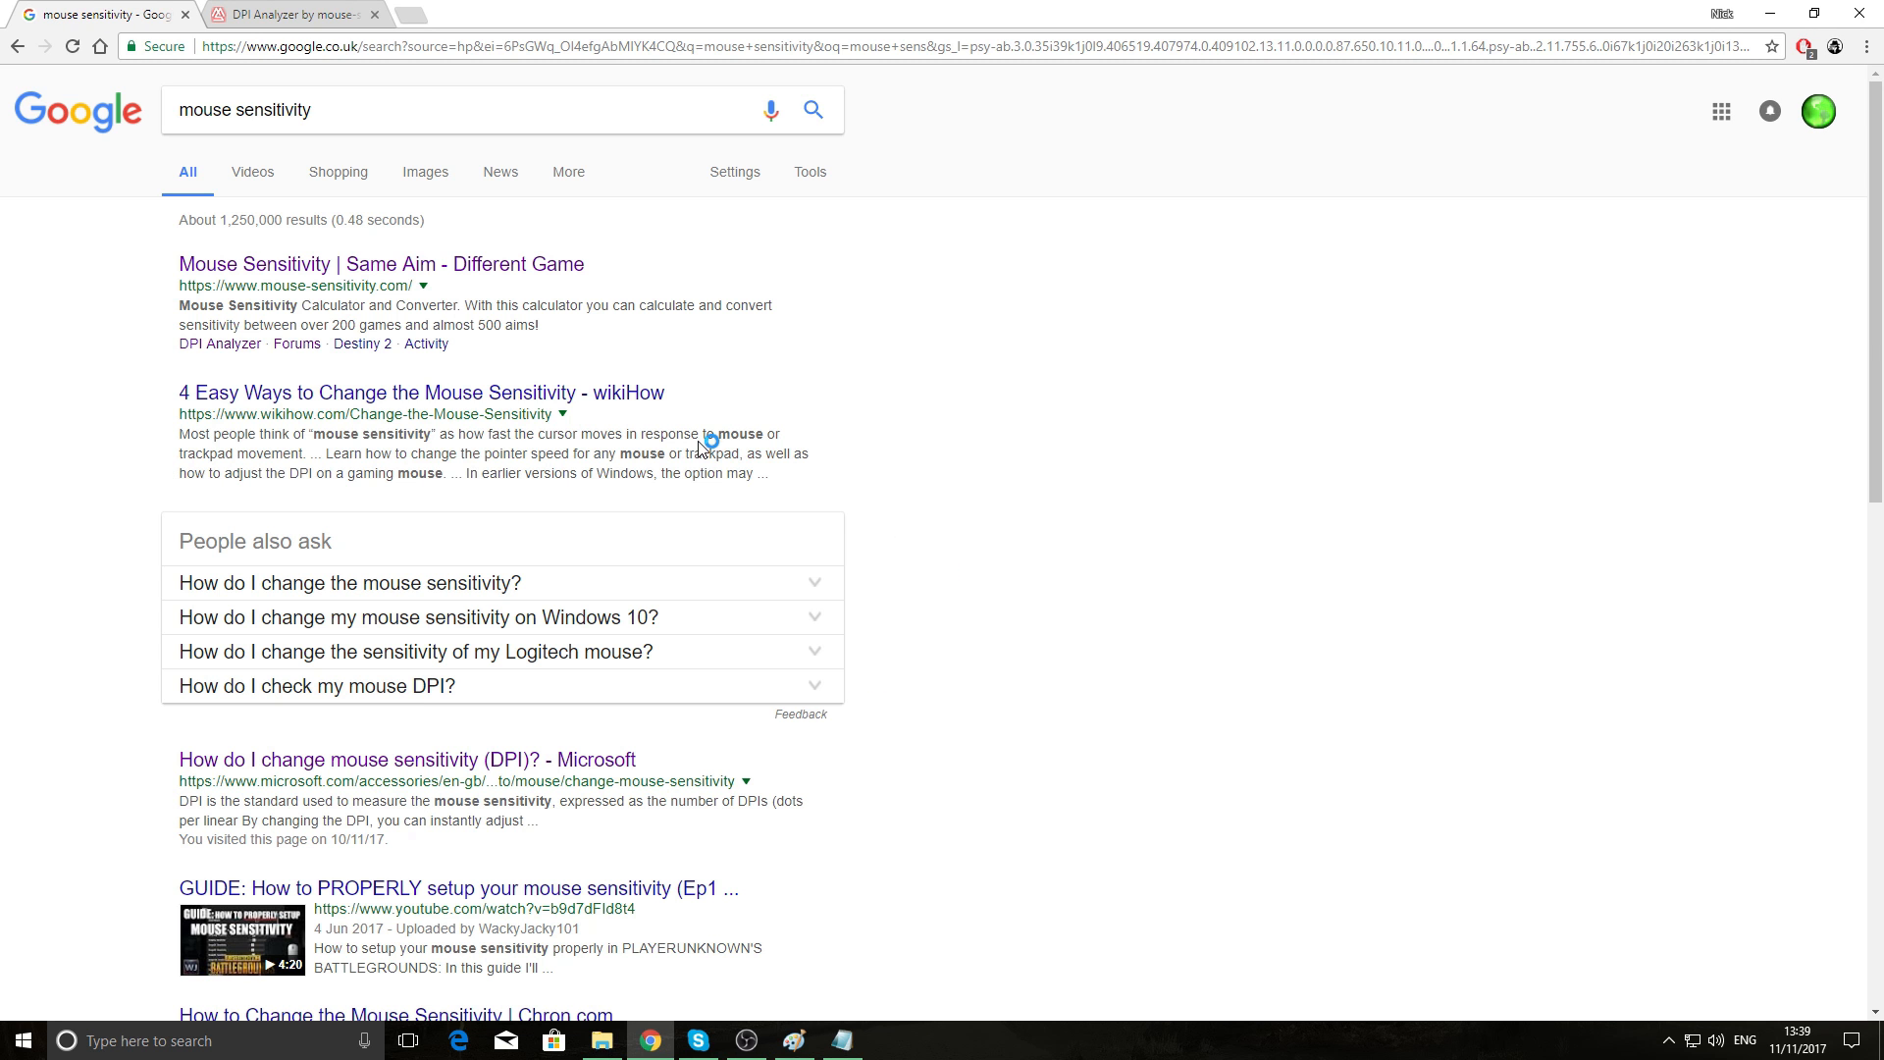
mouse_move(535, 340)
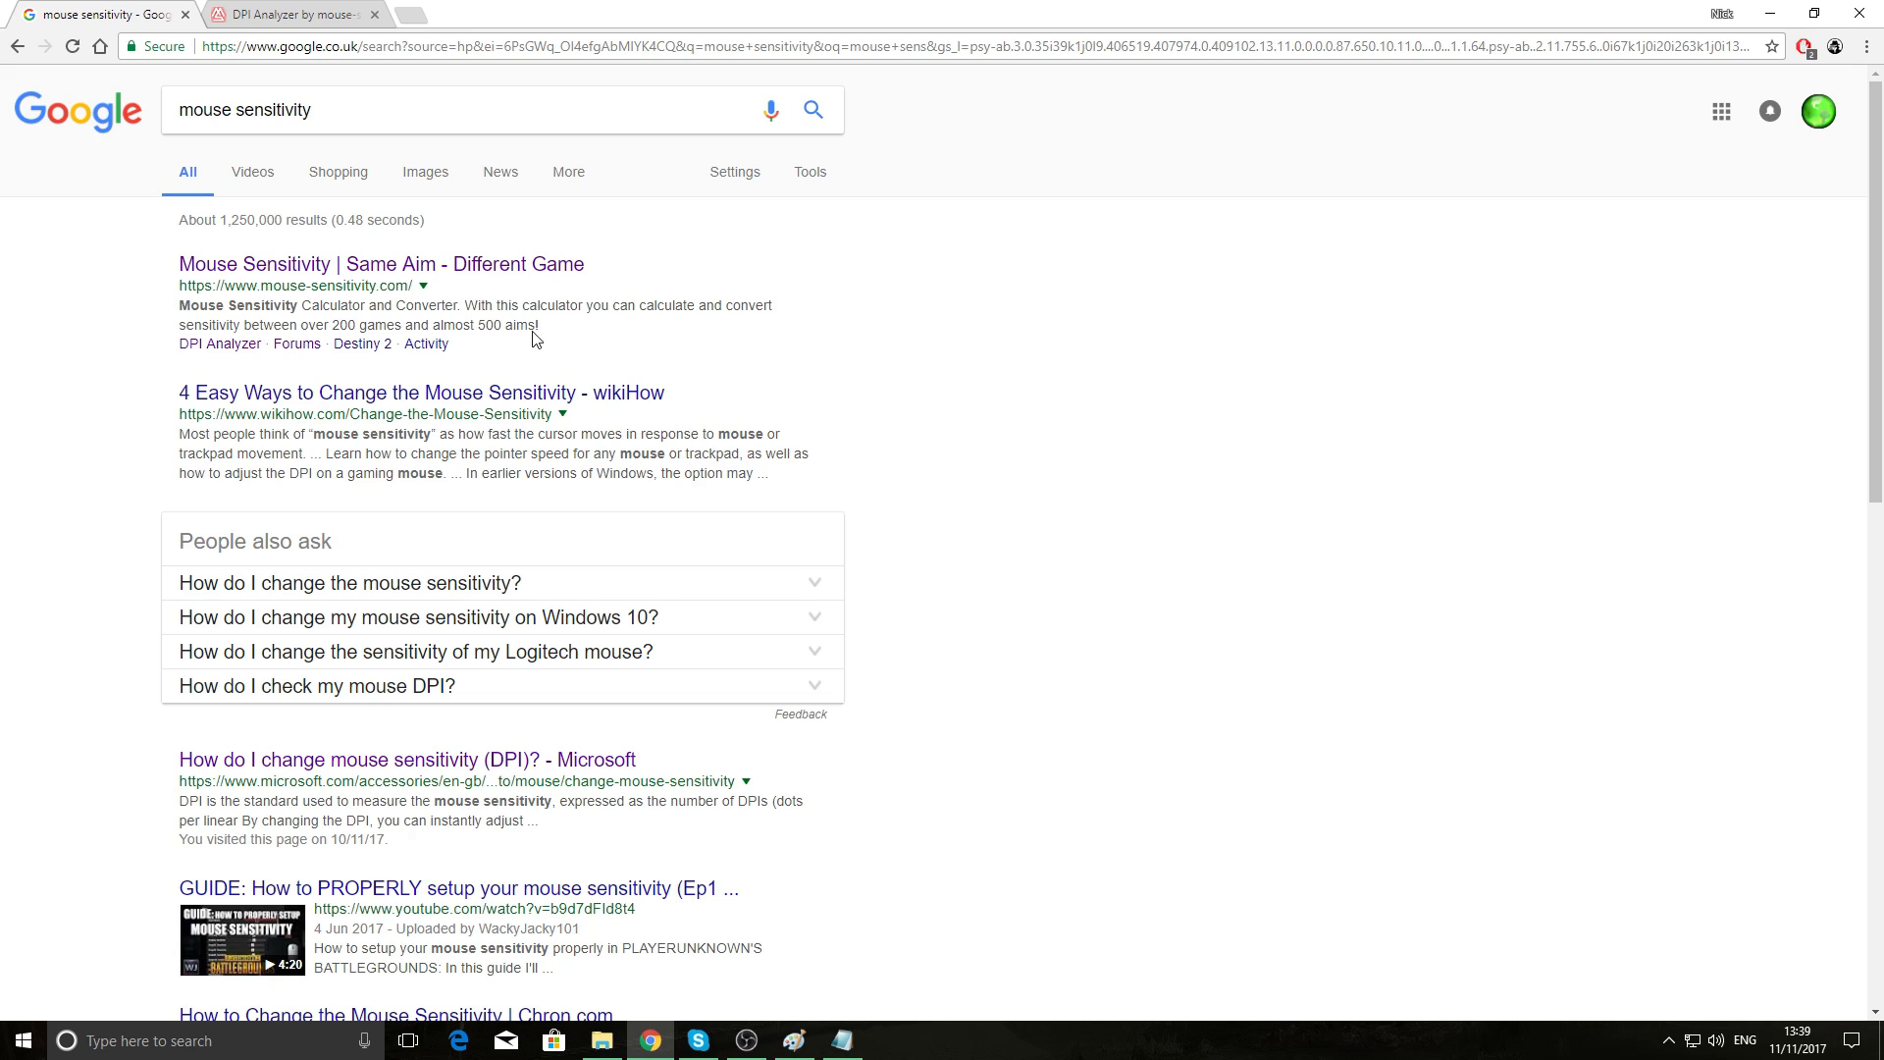
mouse_move(422, 284)
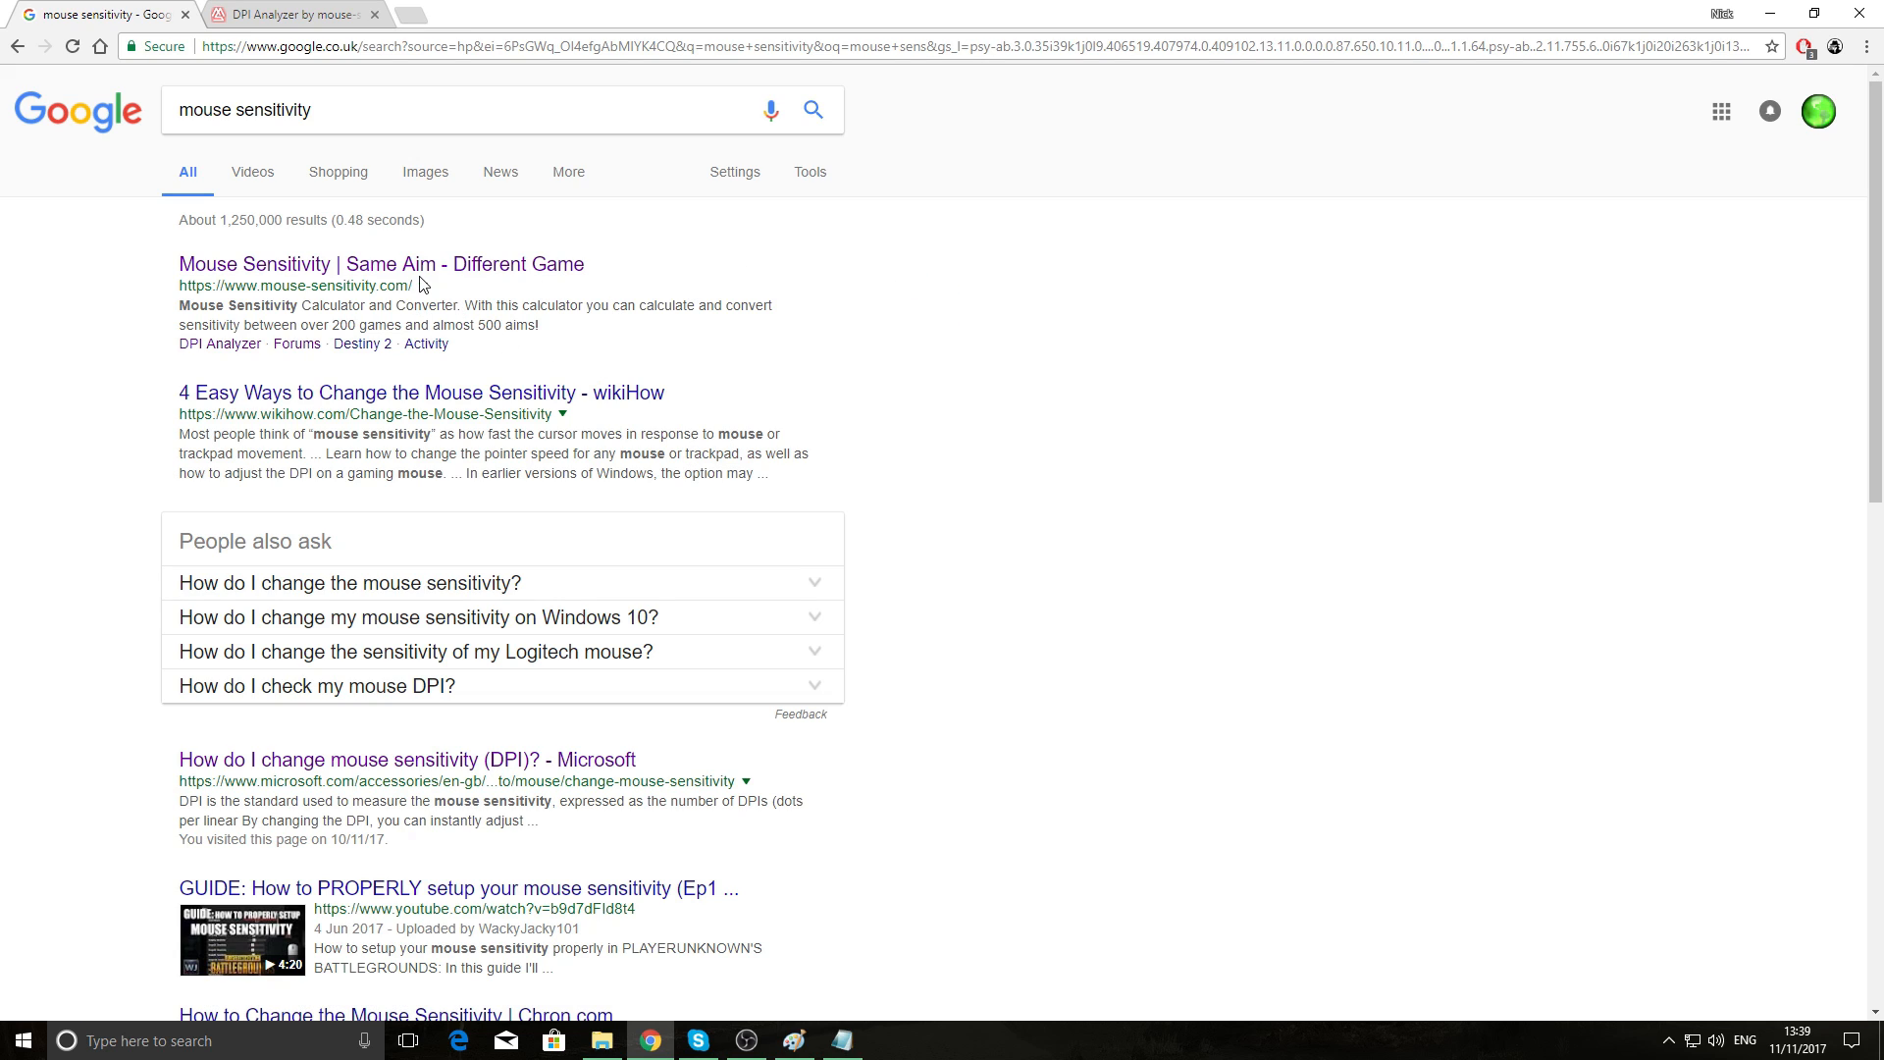
click(381, 263)
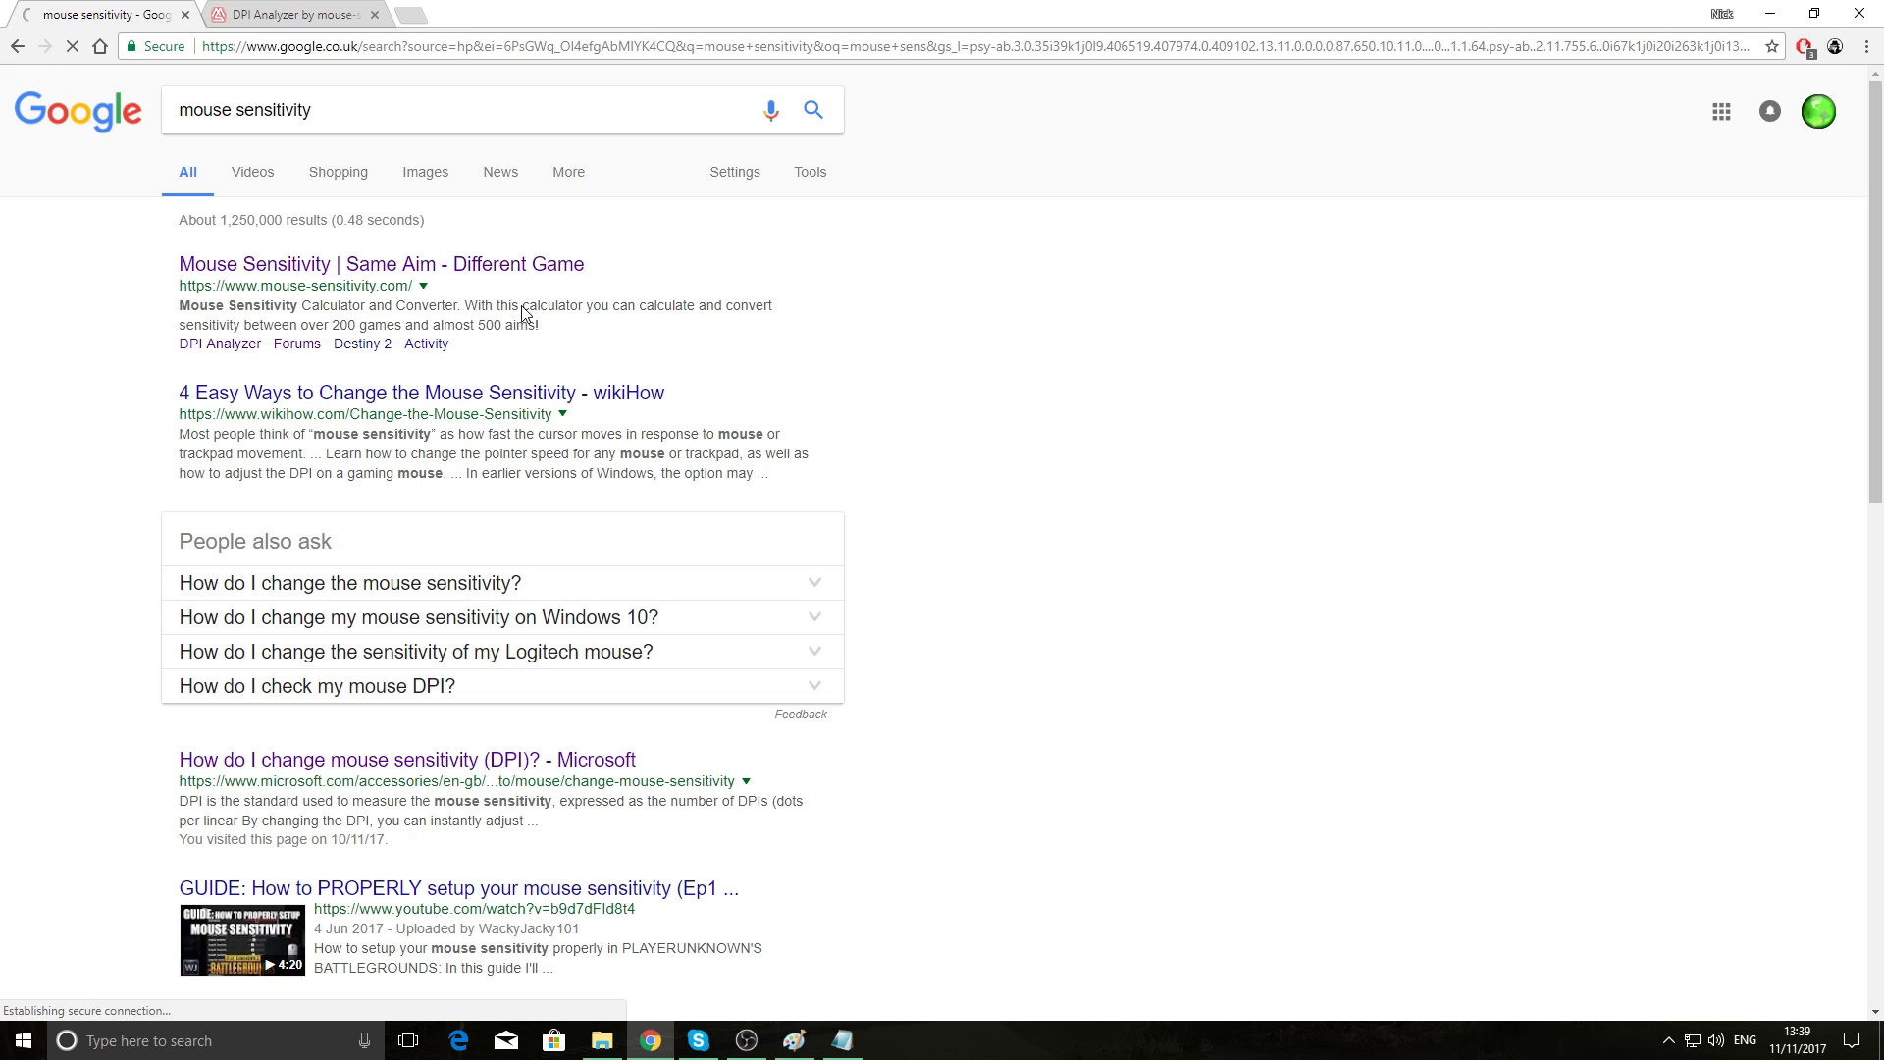
click(381, 263)
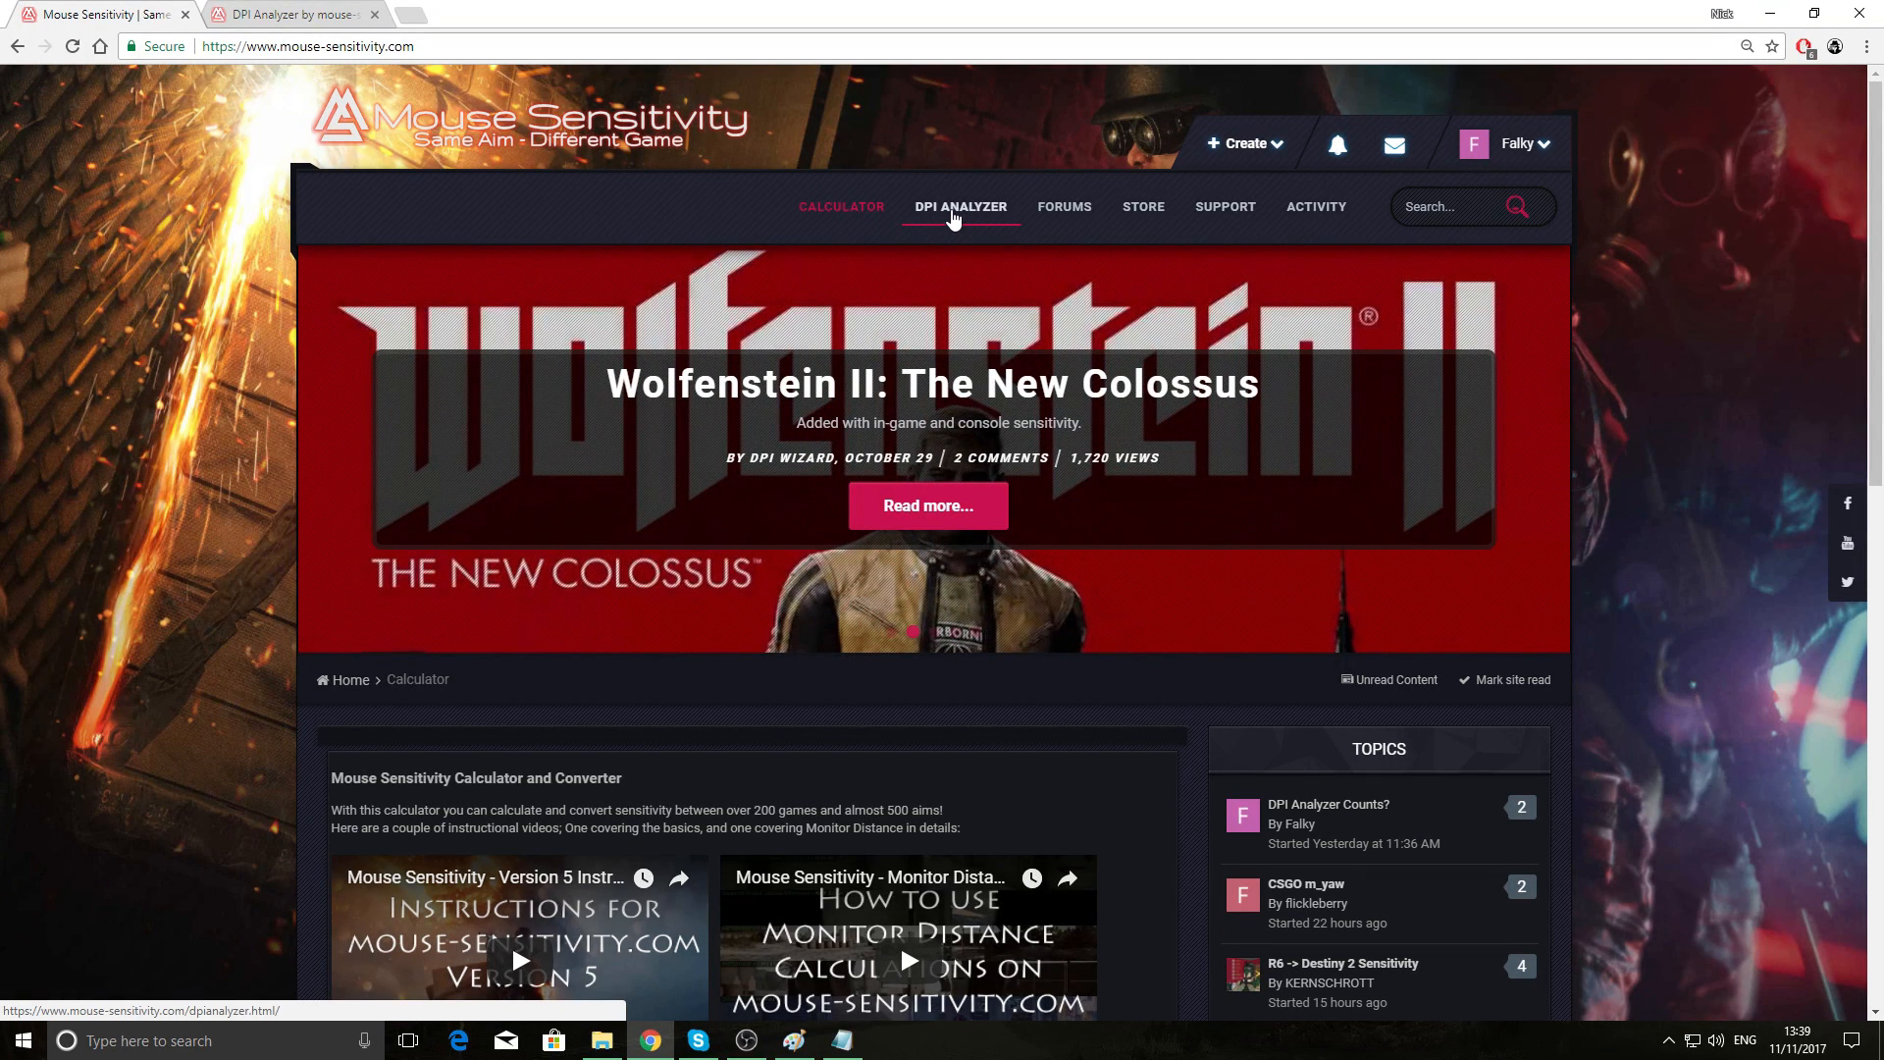
- Go to the DPI Analyzer page, scroll to its form, and confirm Chrome's zoom is 100%
click(959, 205)
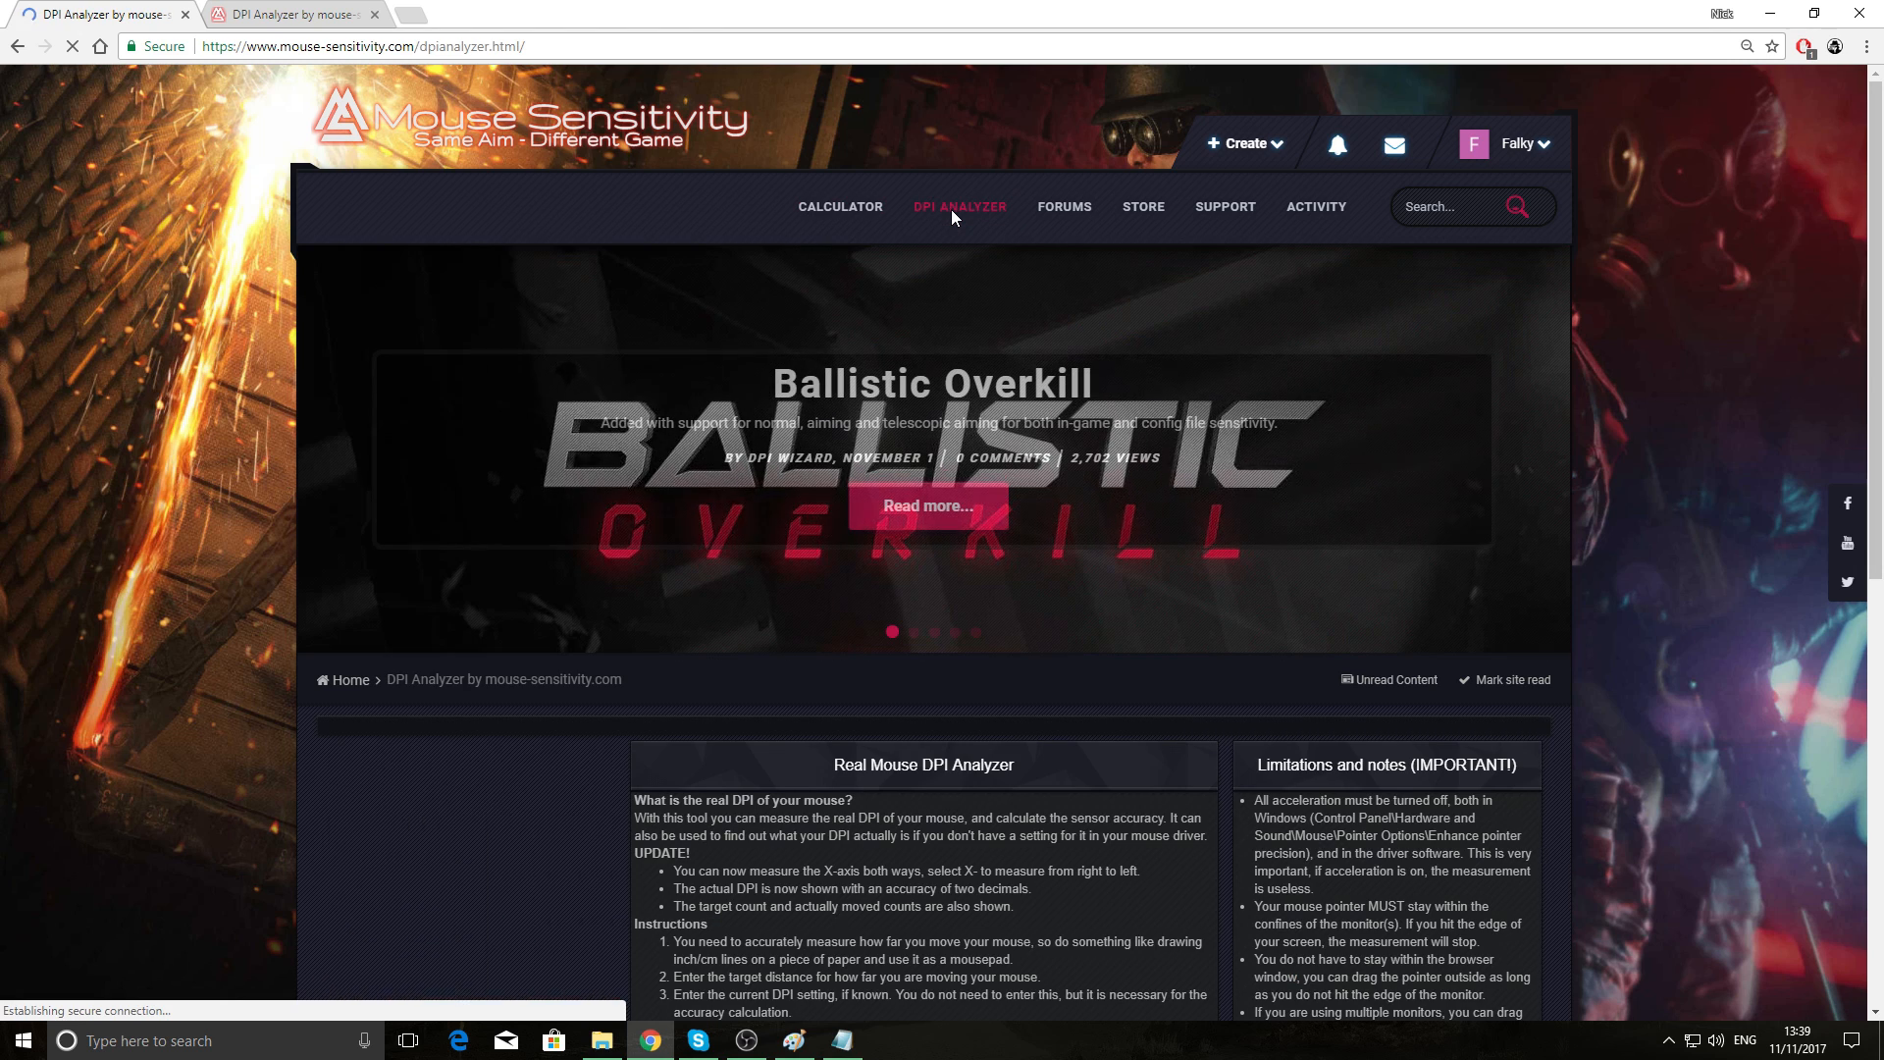
scroll(down, 3)
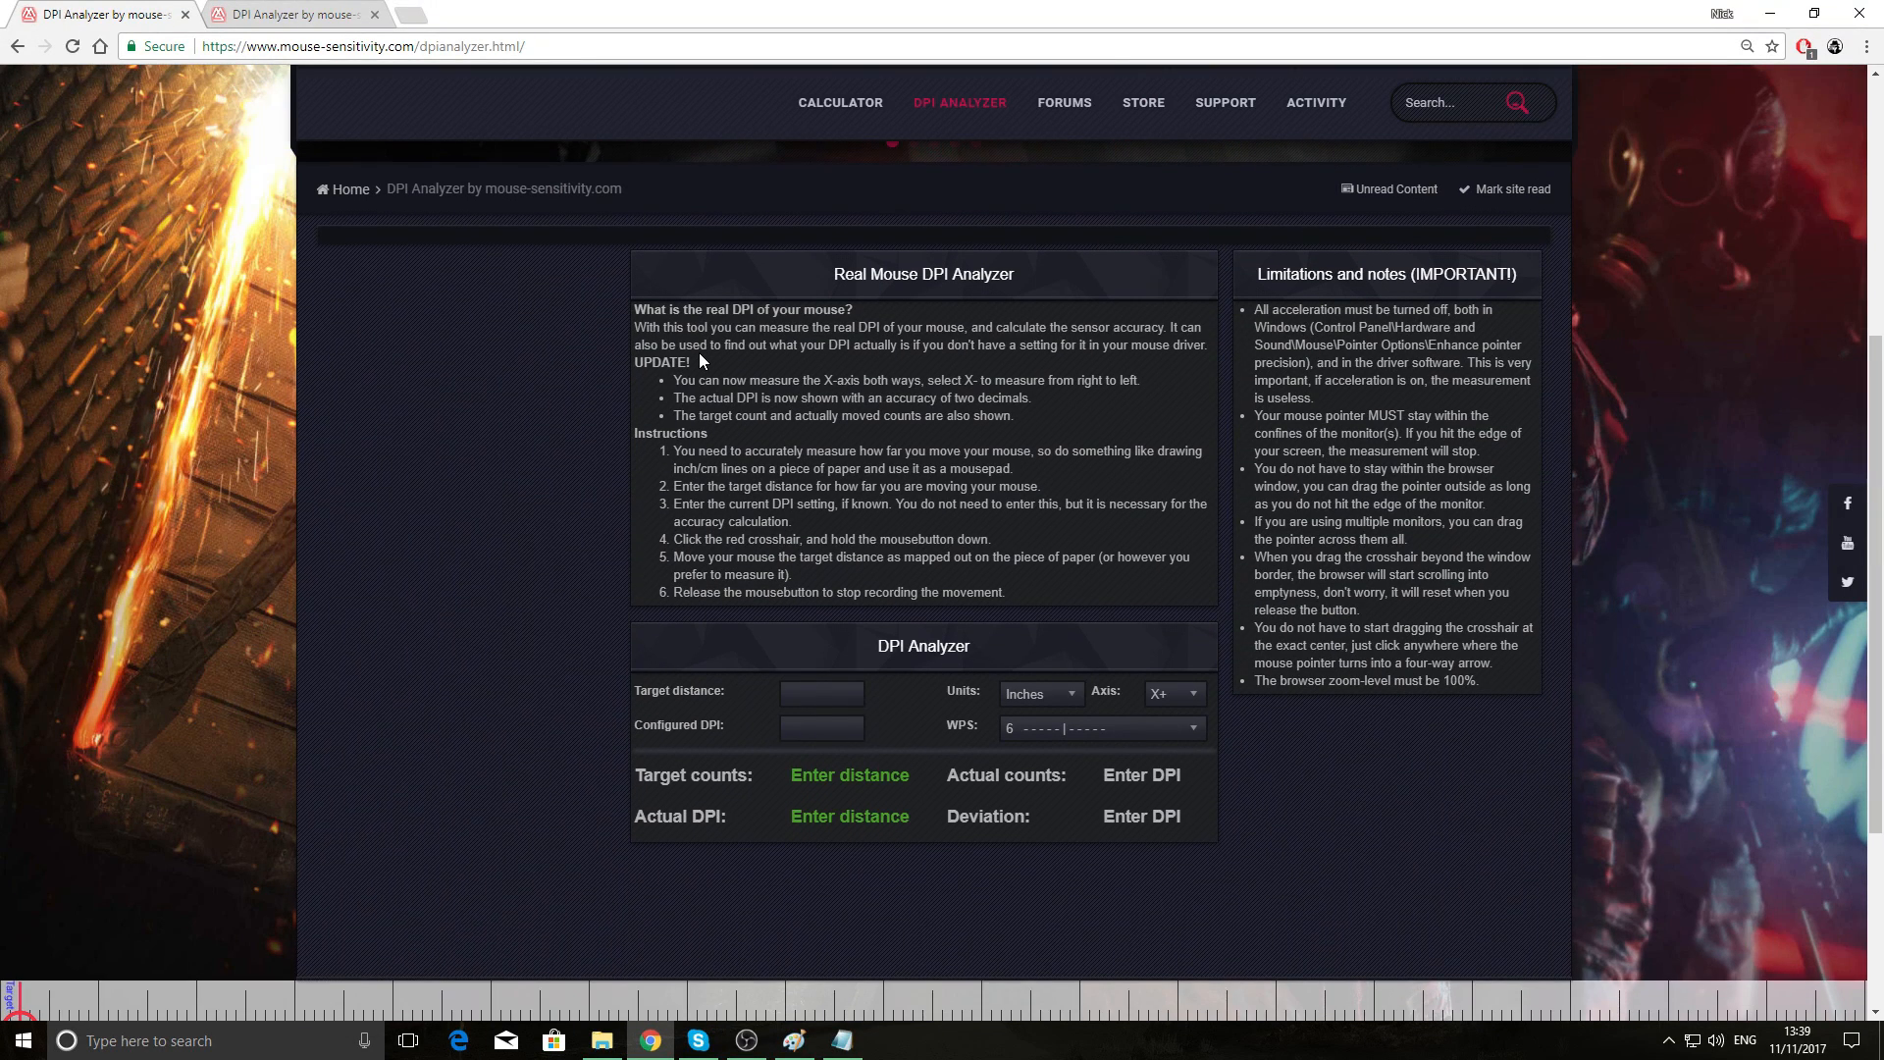
scroll(up, 3)
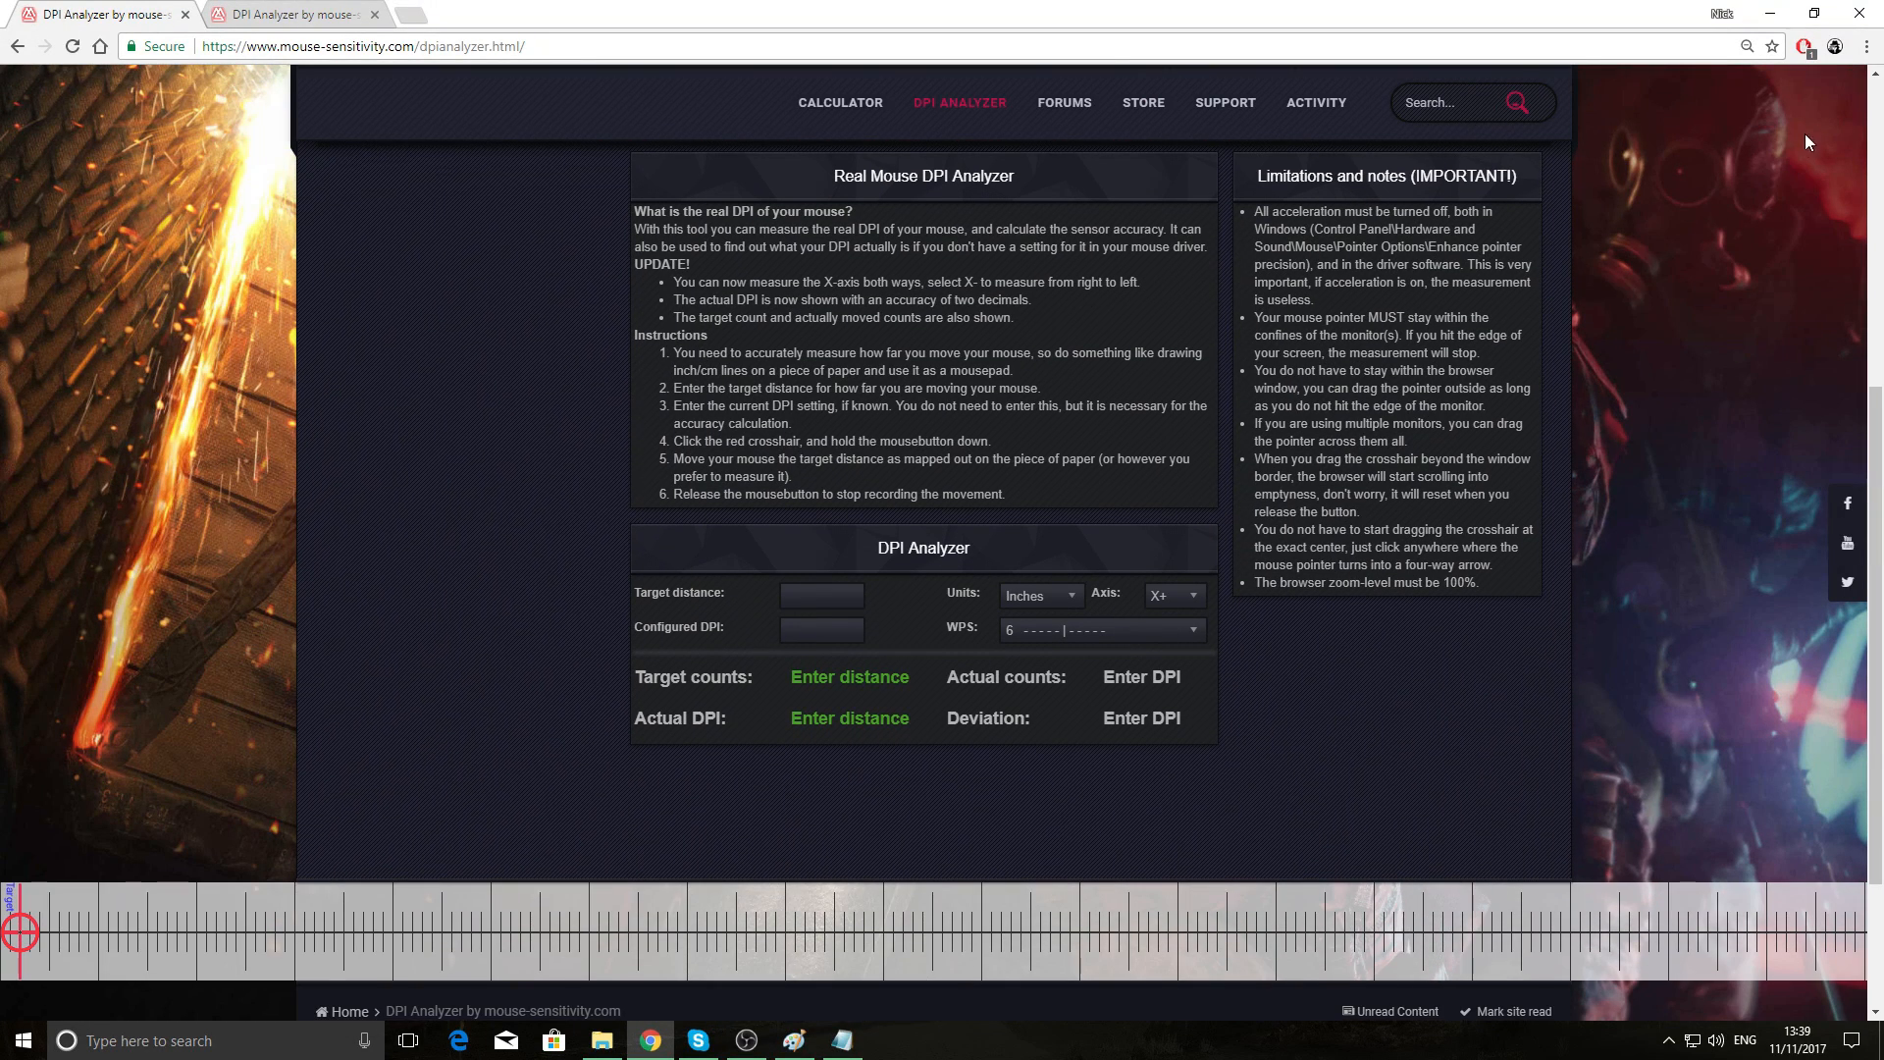
click(1867, 46)
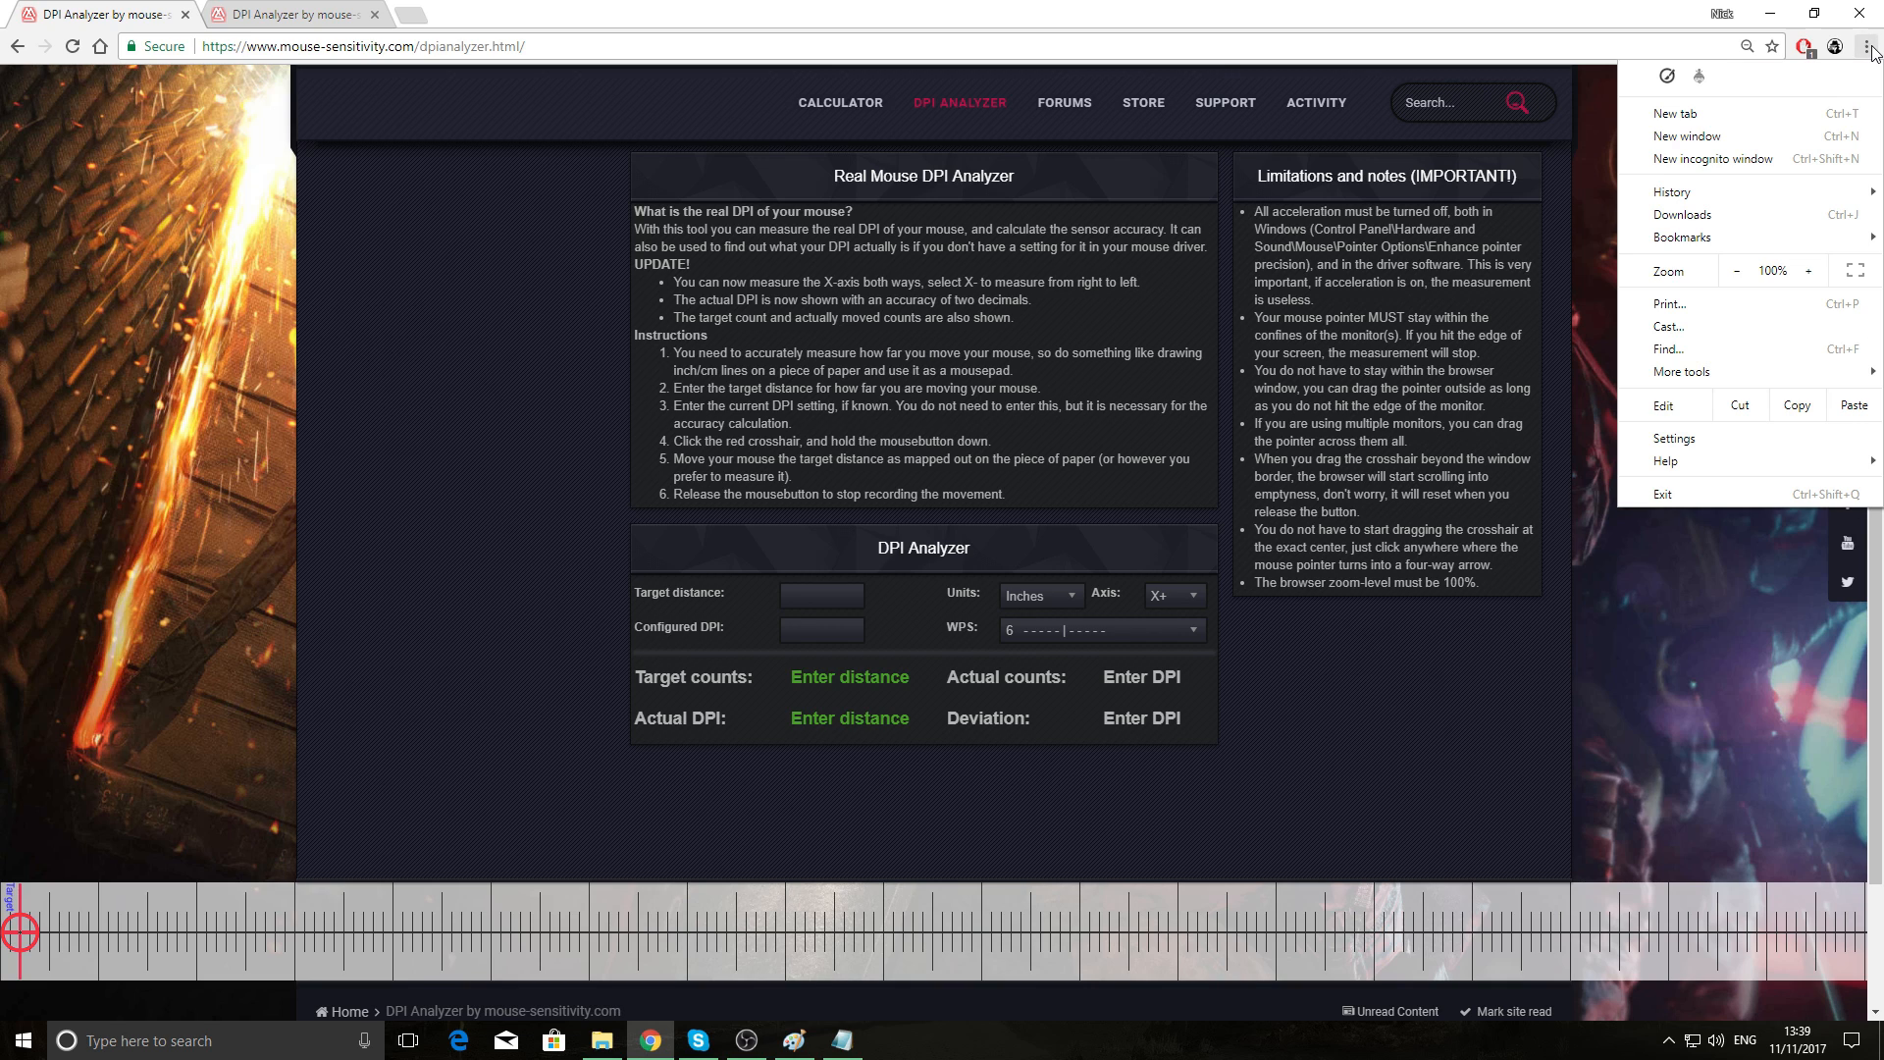
mouse_move(1736, 271)
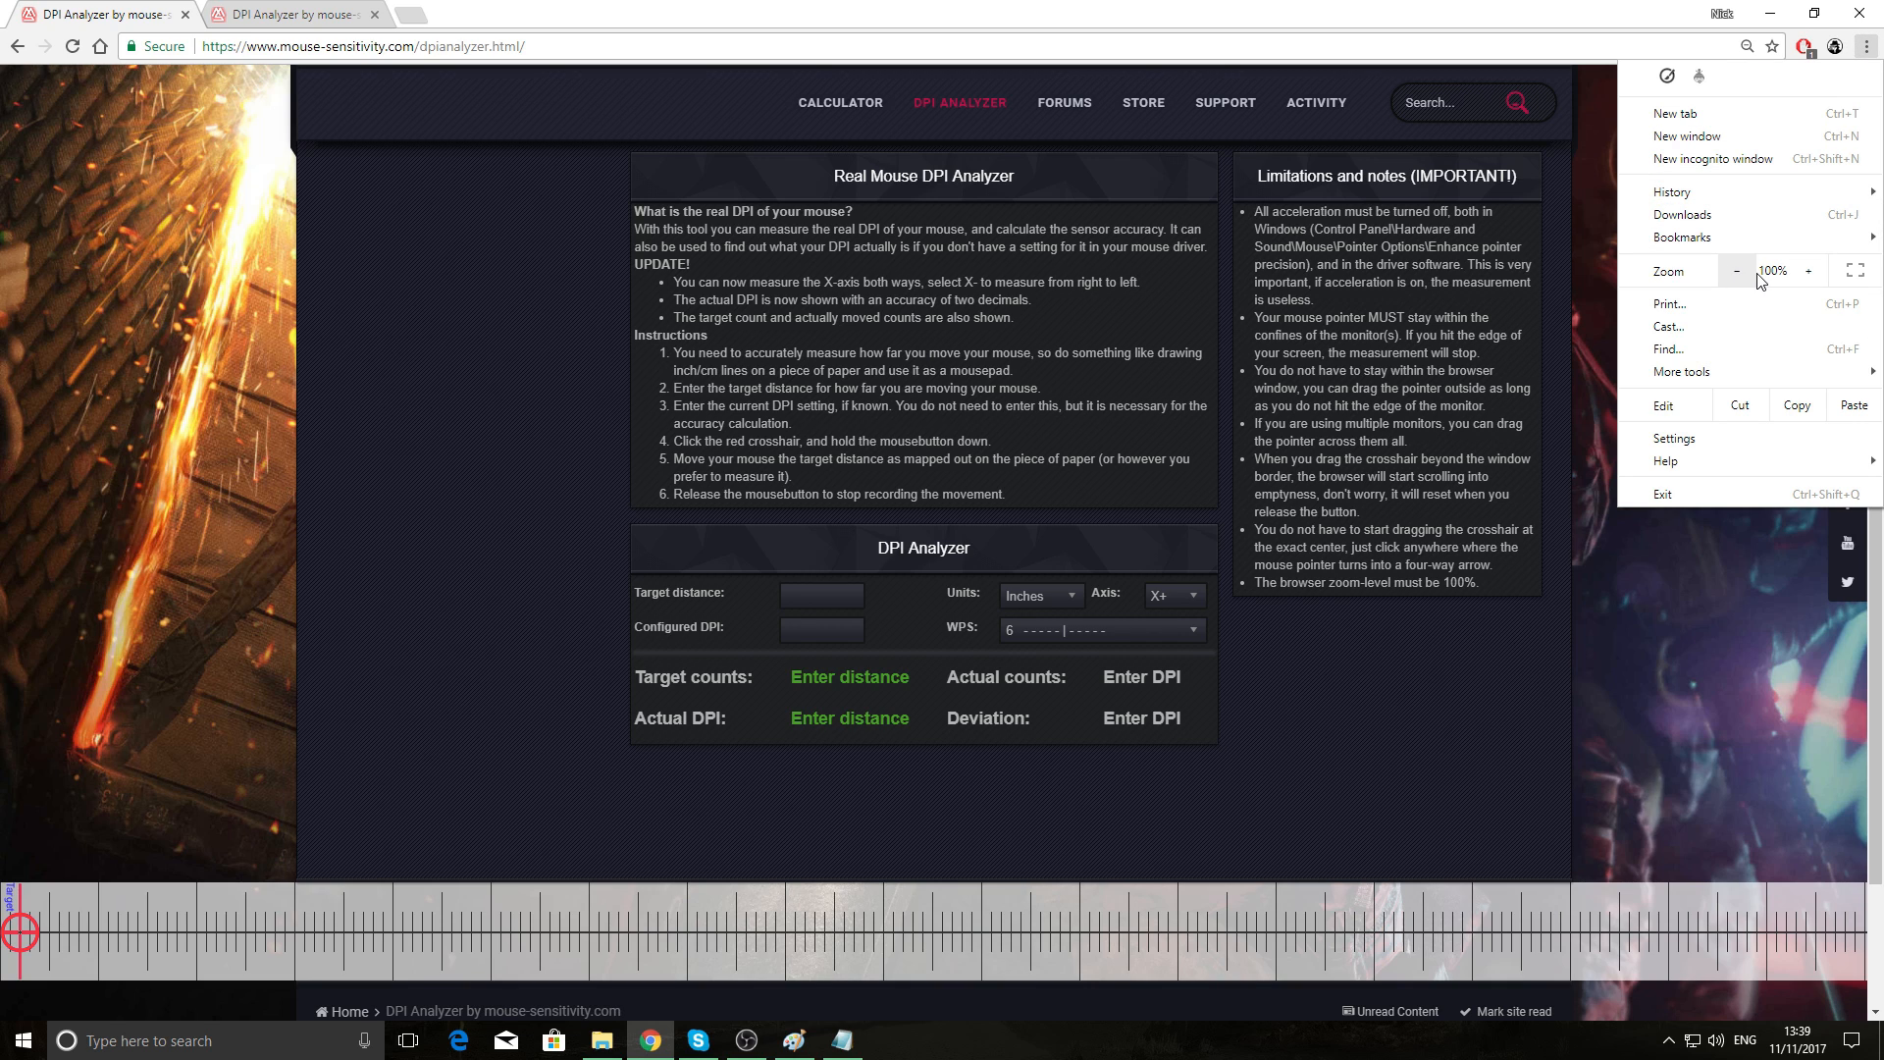
mouse_move(1675, 655)
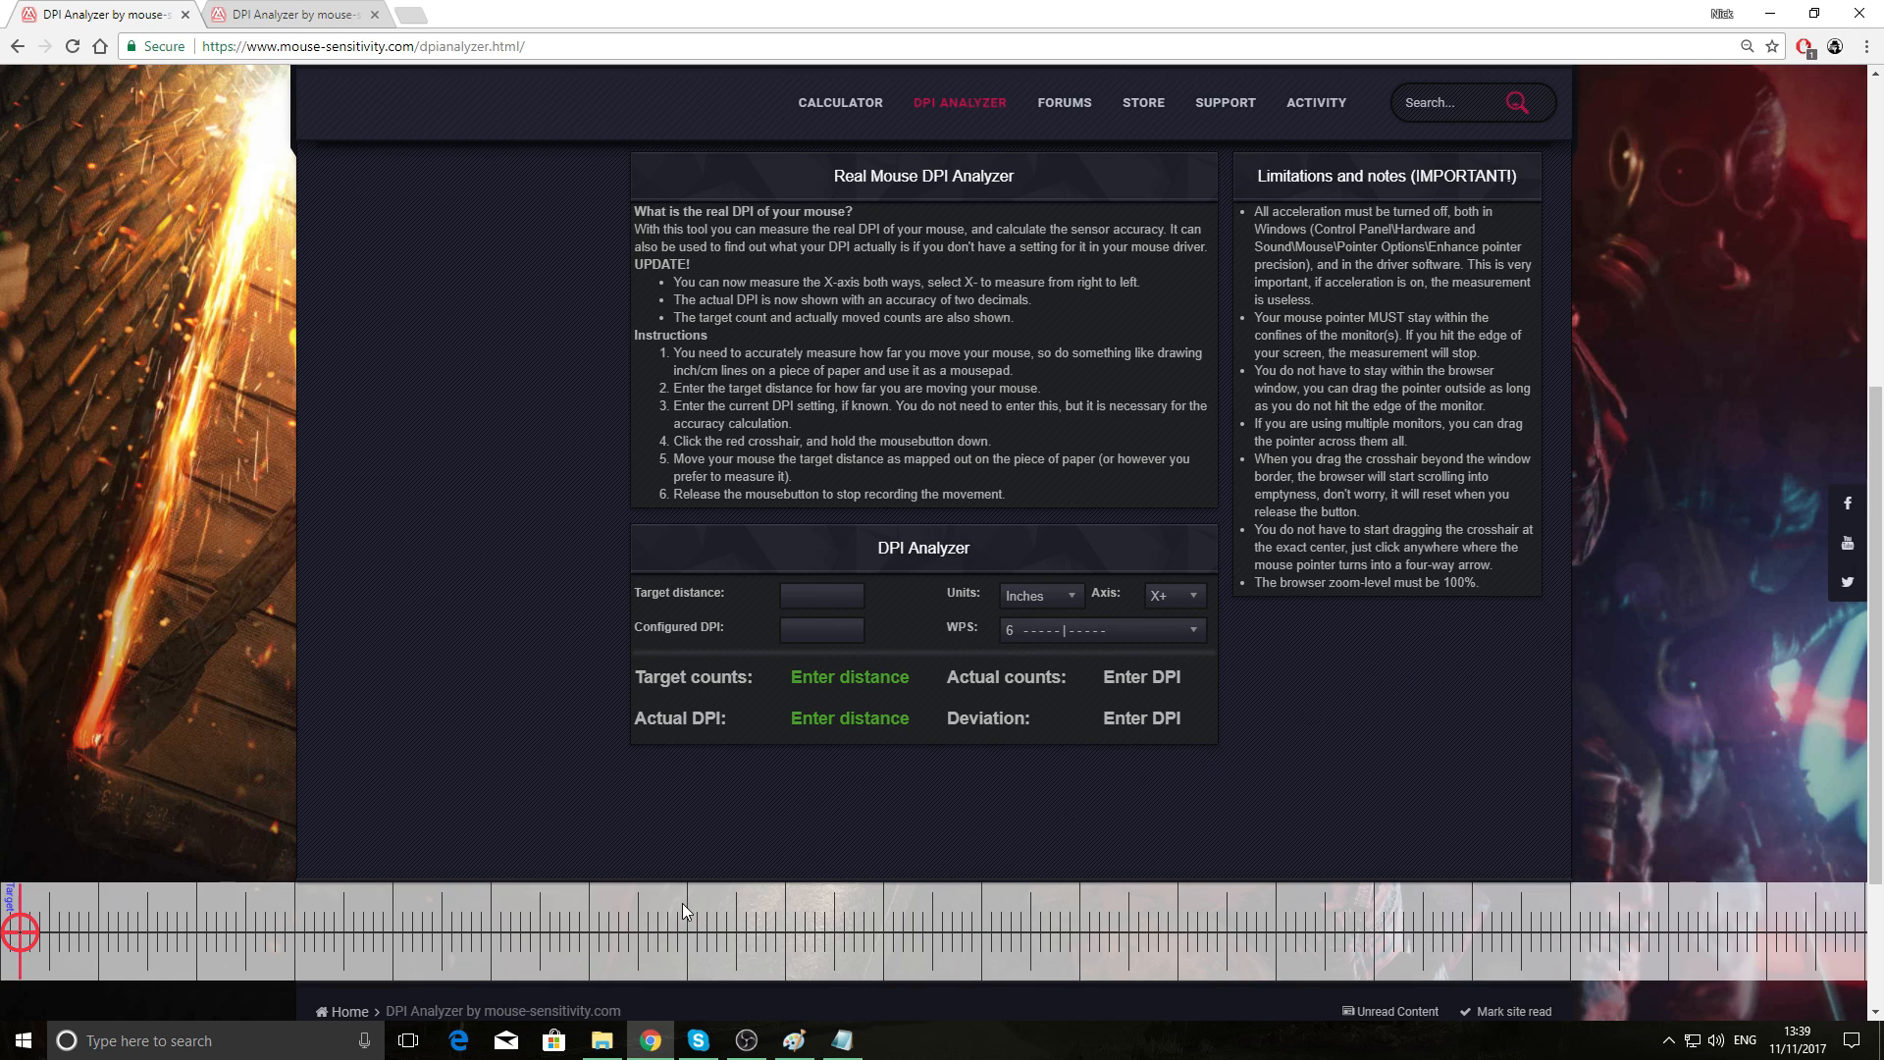
mouse_move(1075, 840)
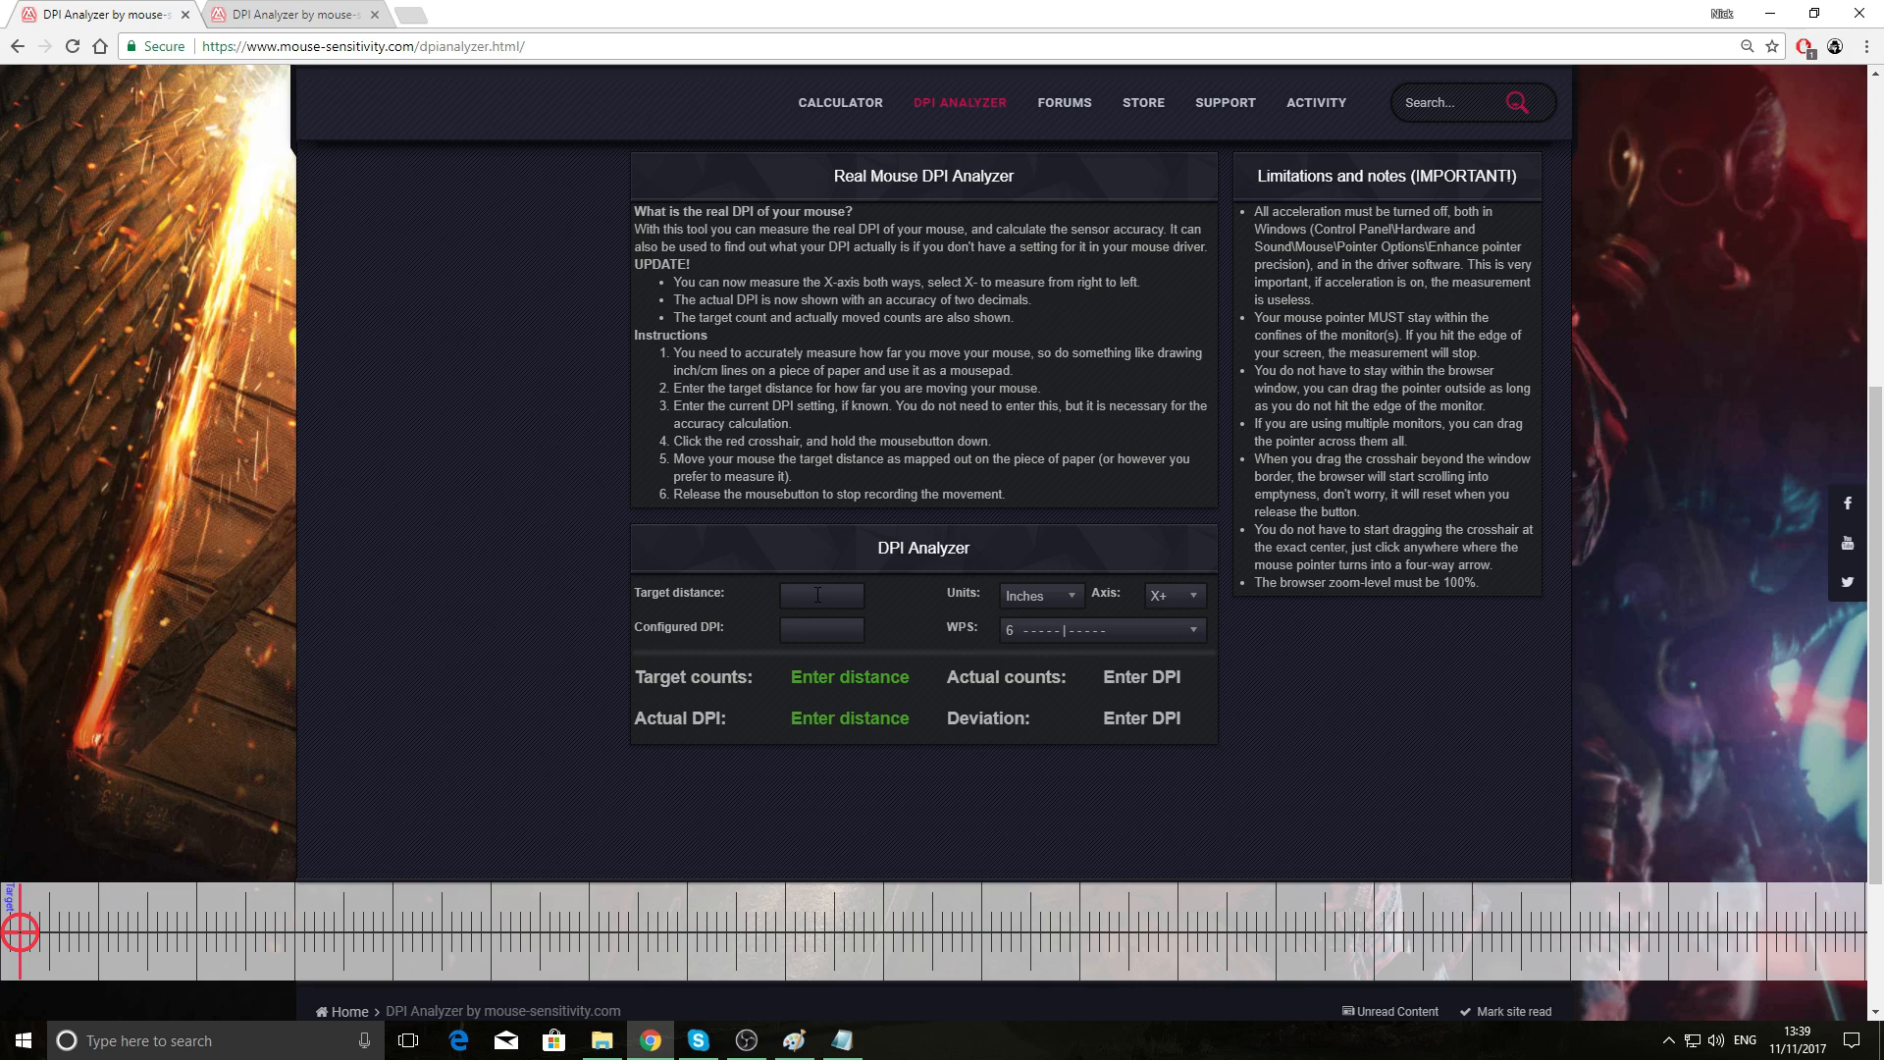
- Enter a target distance of 1 inch in the DPI Analyzer form
text(1)
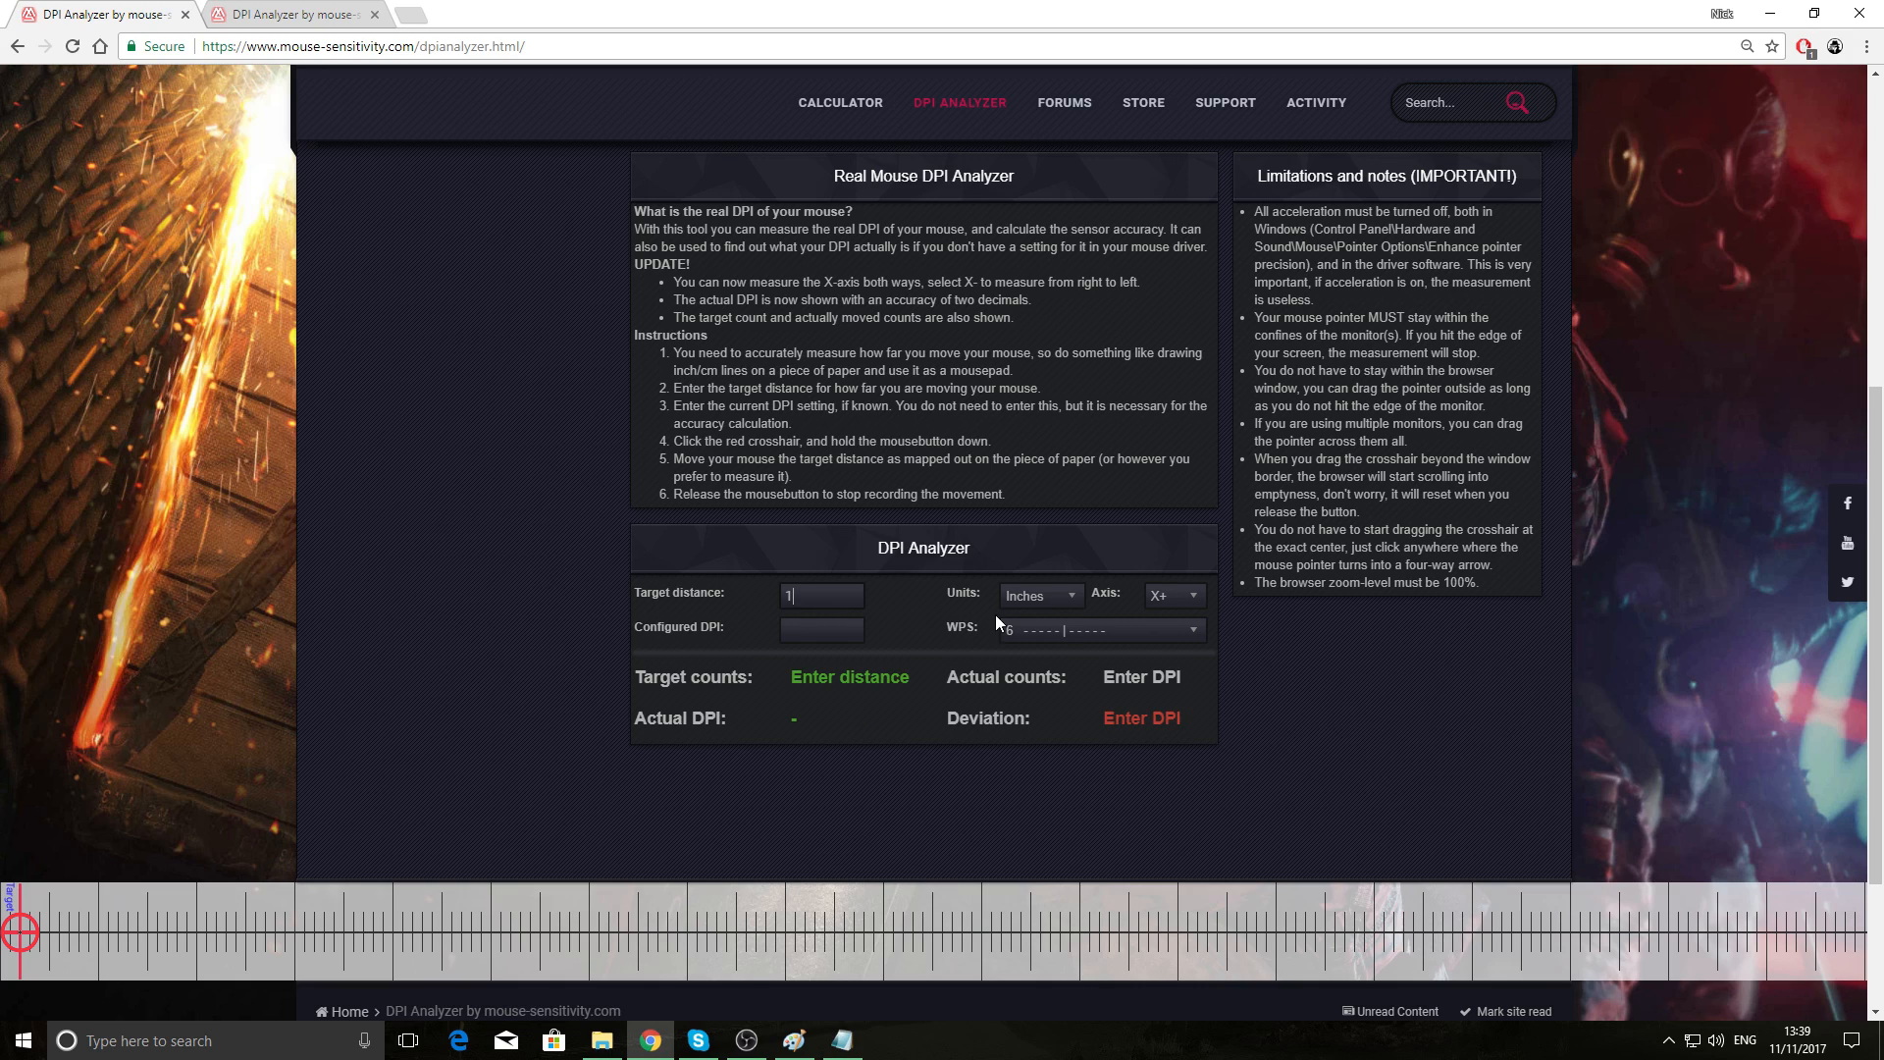
mouse_move(1073, 637)
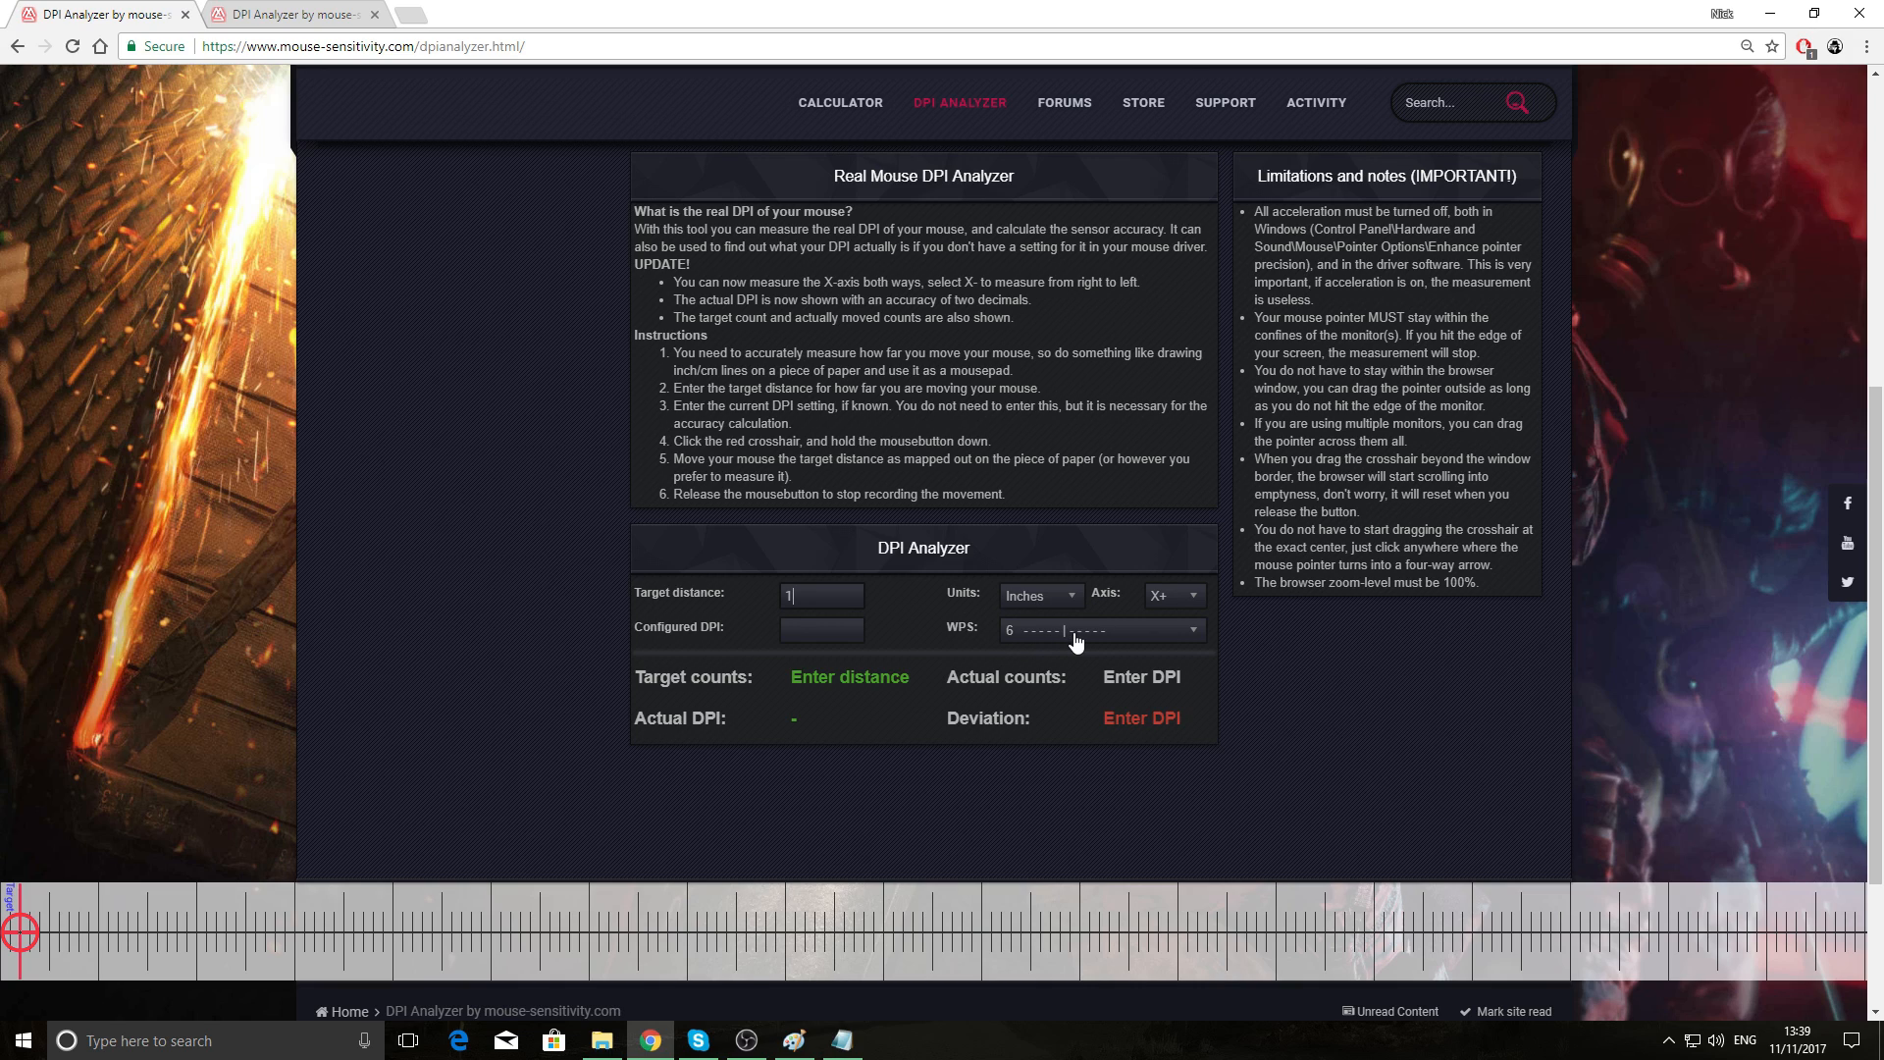
mouse_move(941, 687)
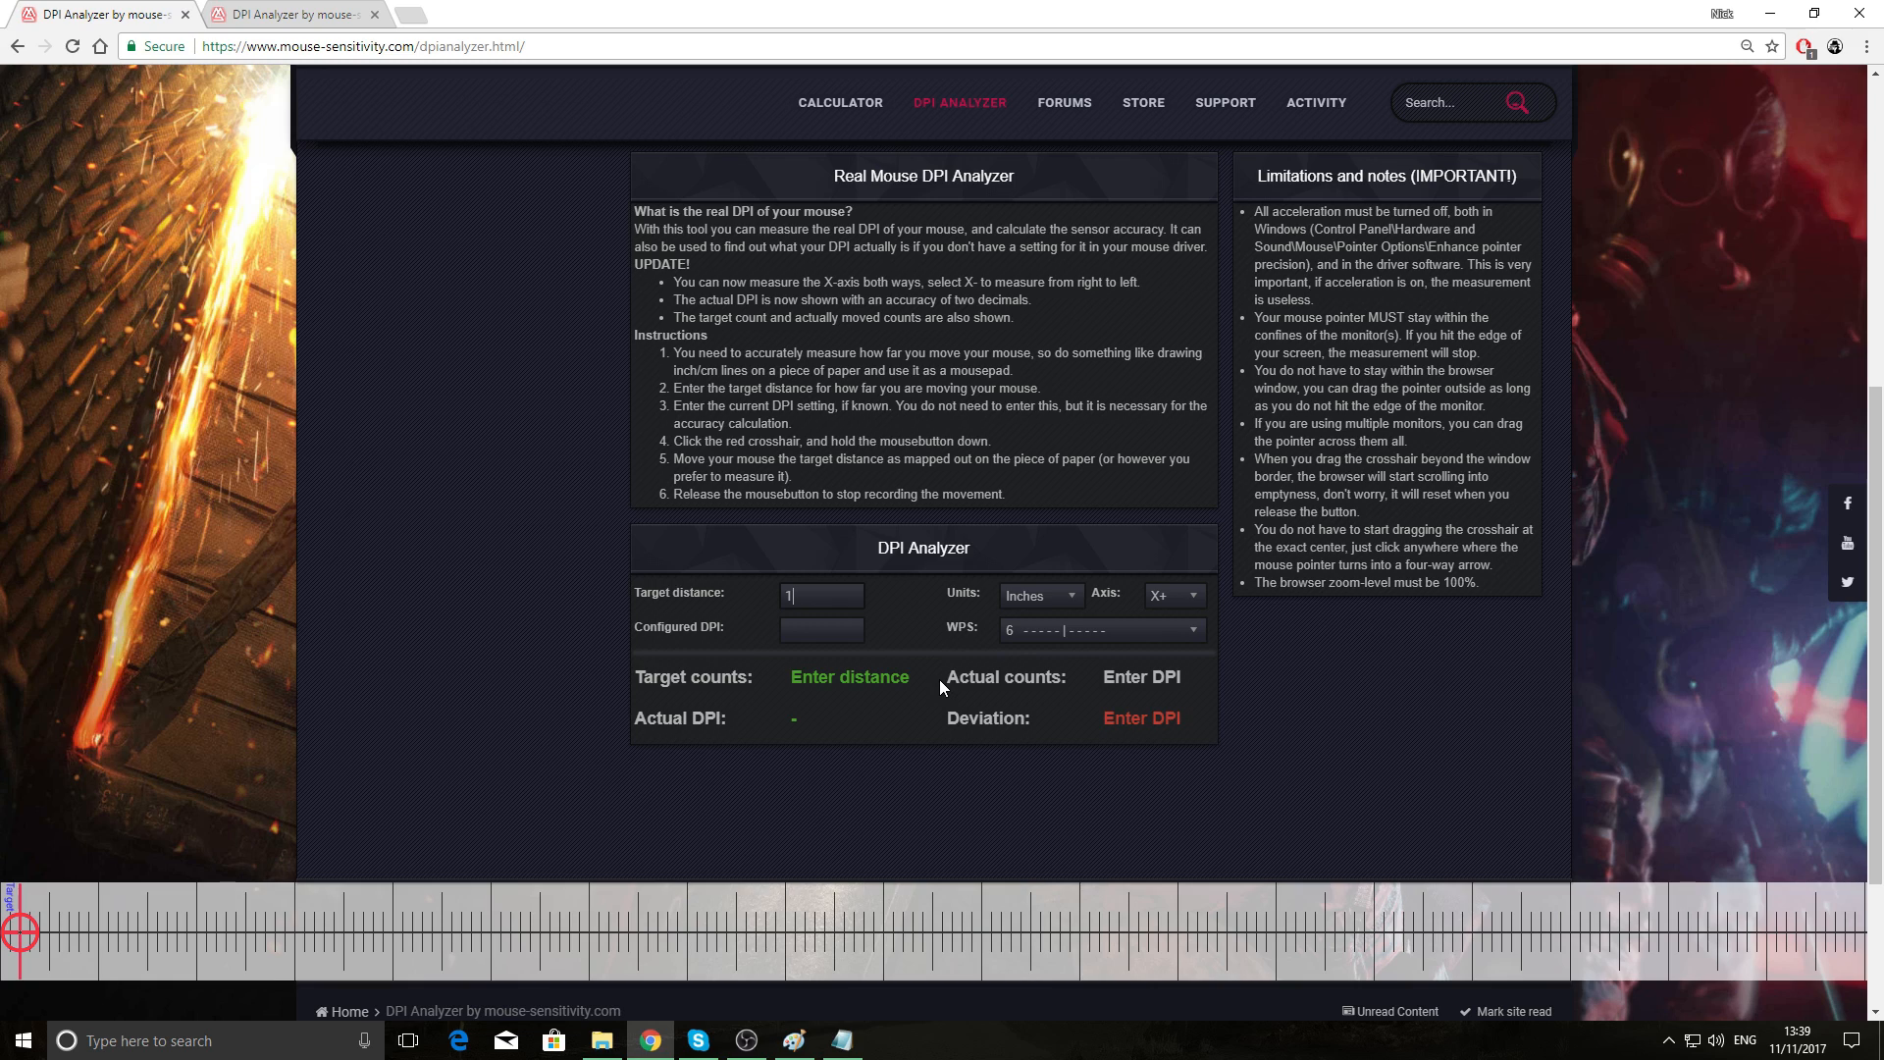
mouse_move(139, 960)
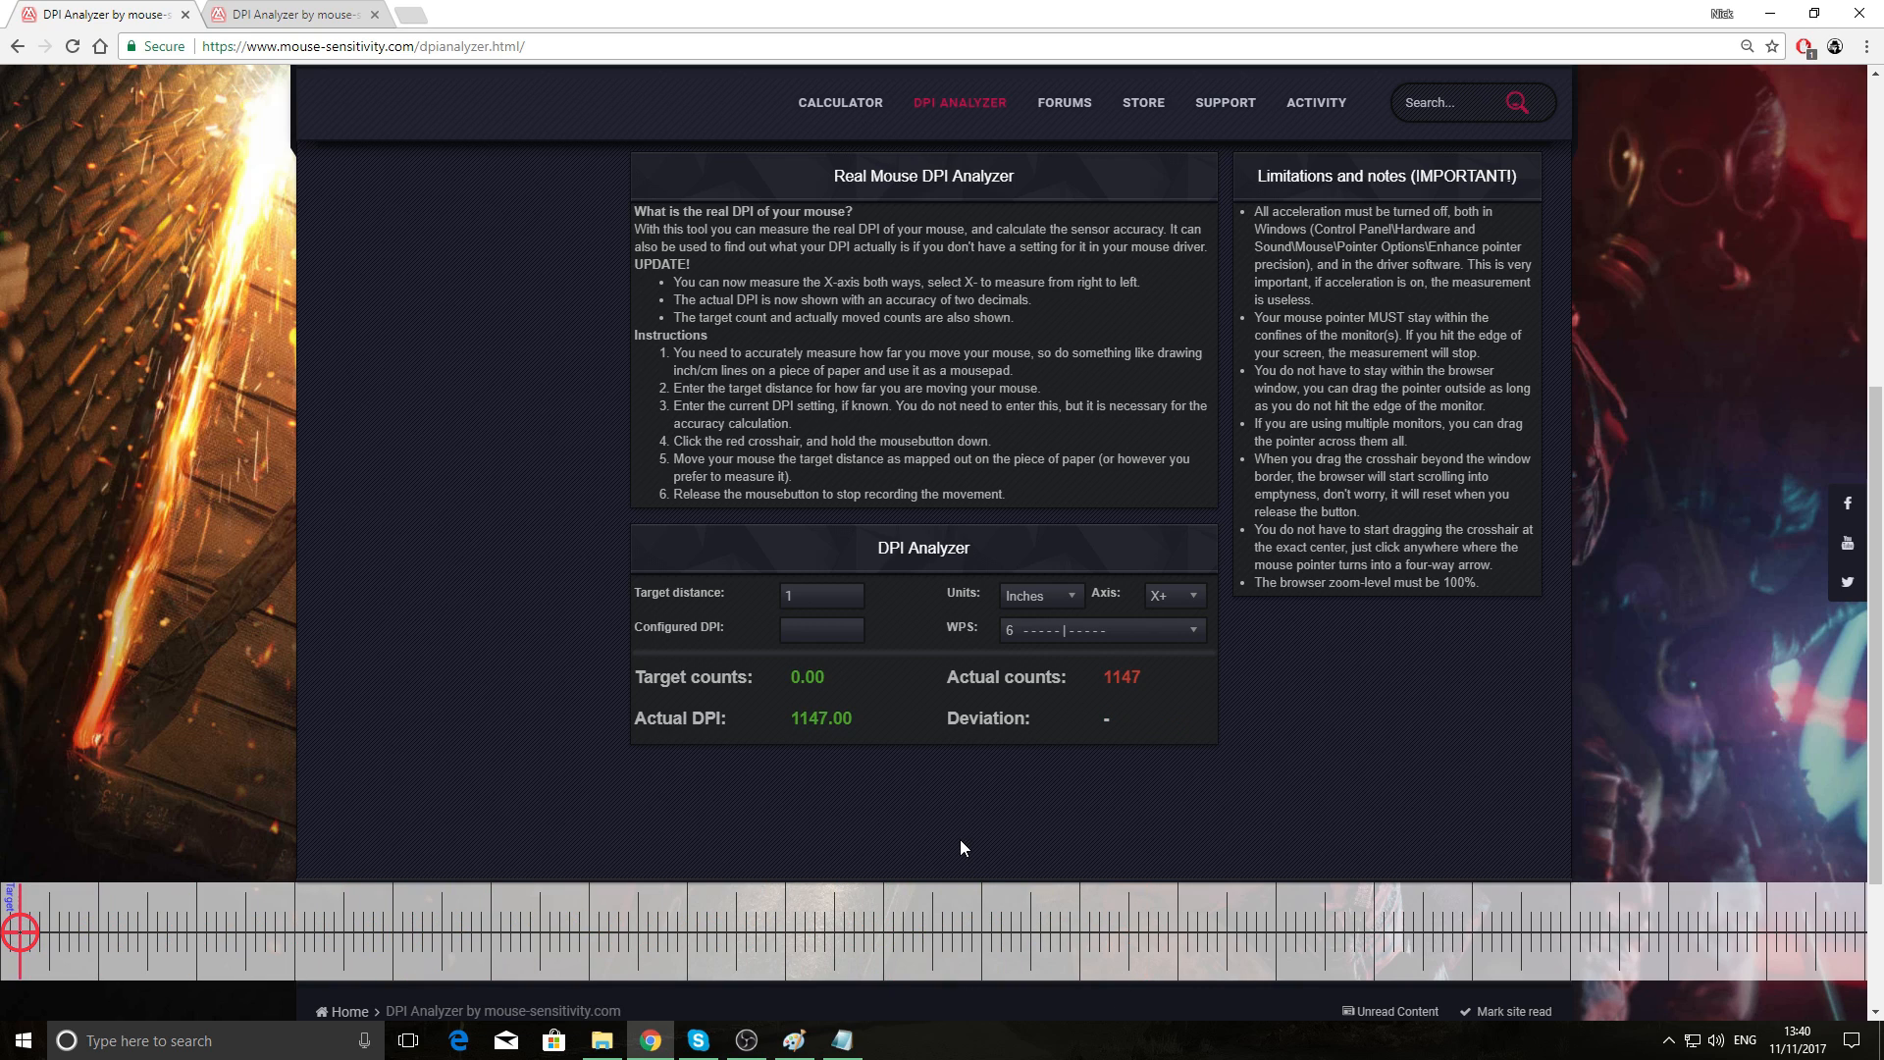
mouse_move(1007, 703)
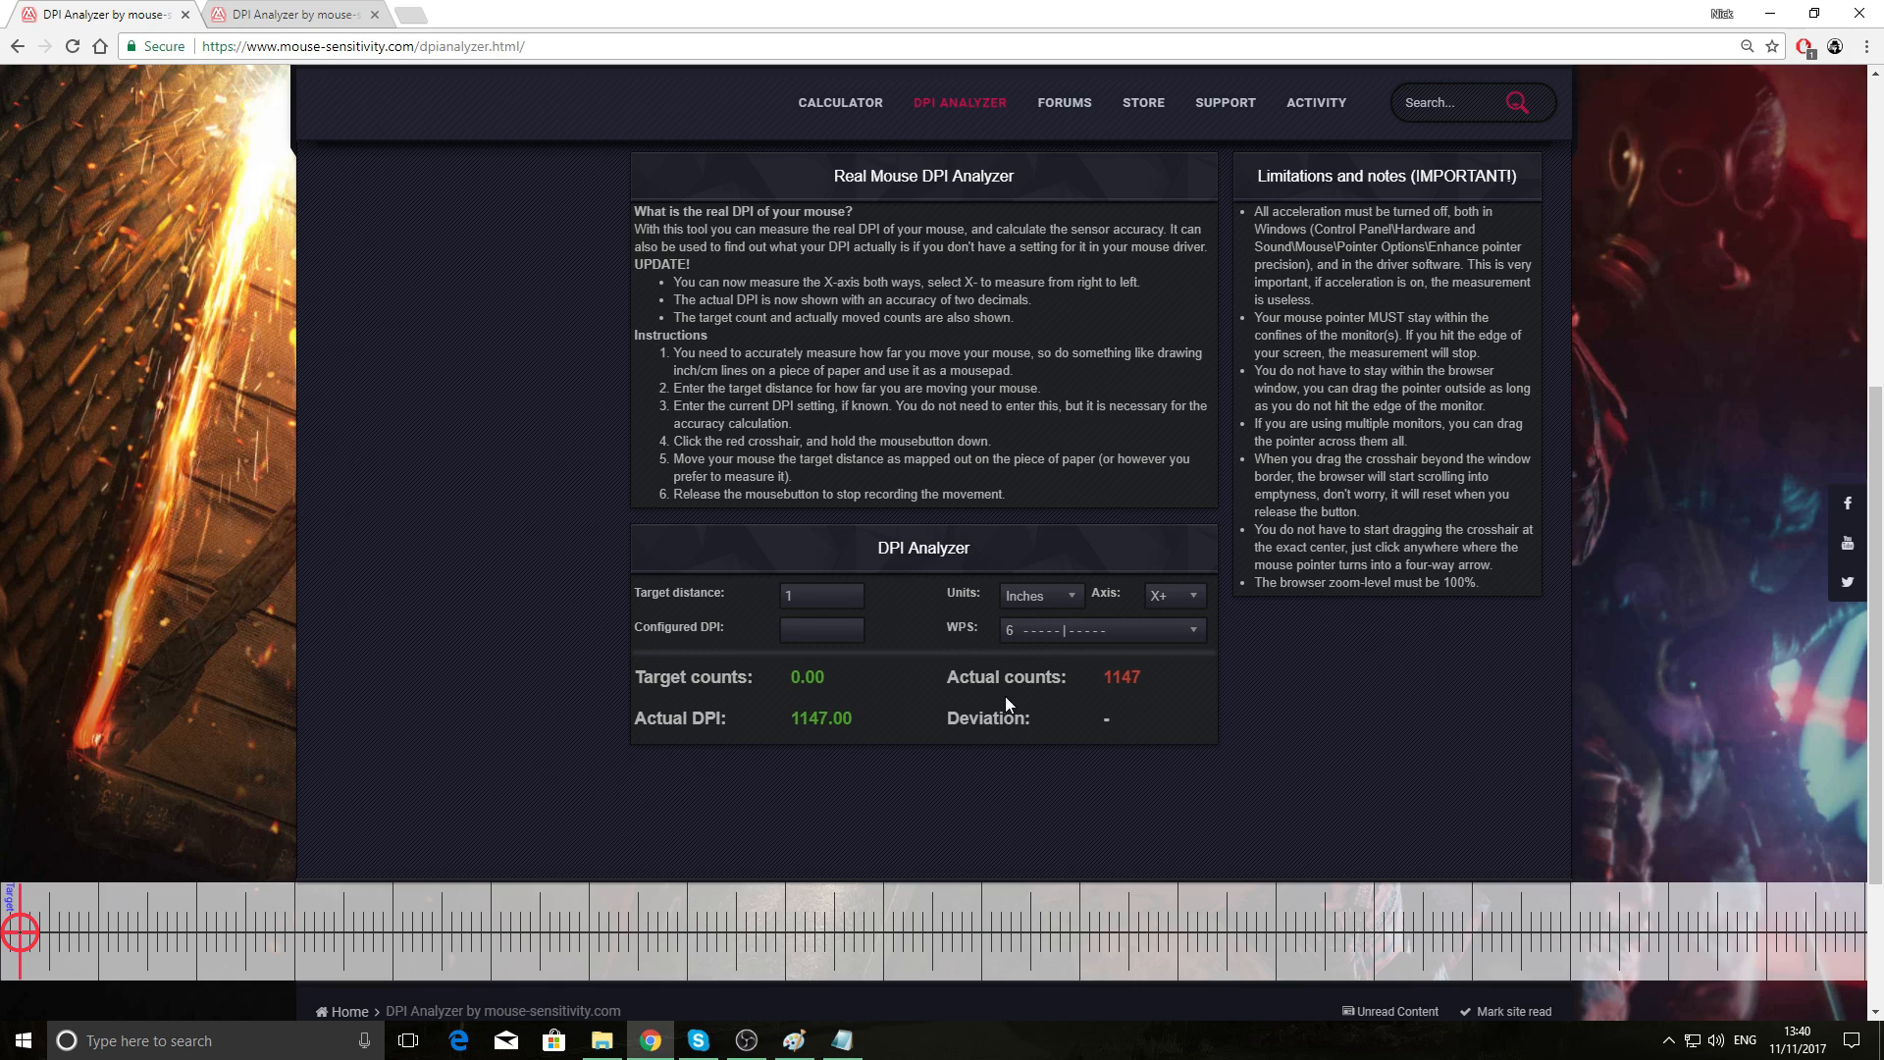
mouse_move(1045, 685)
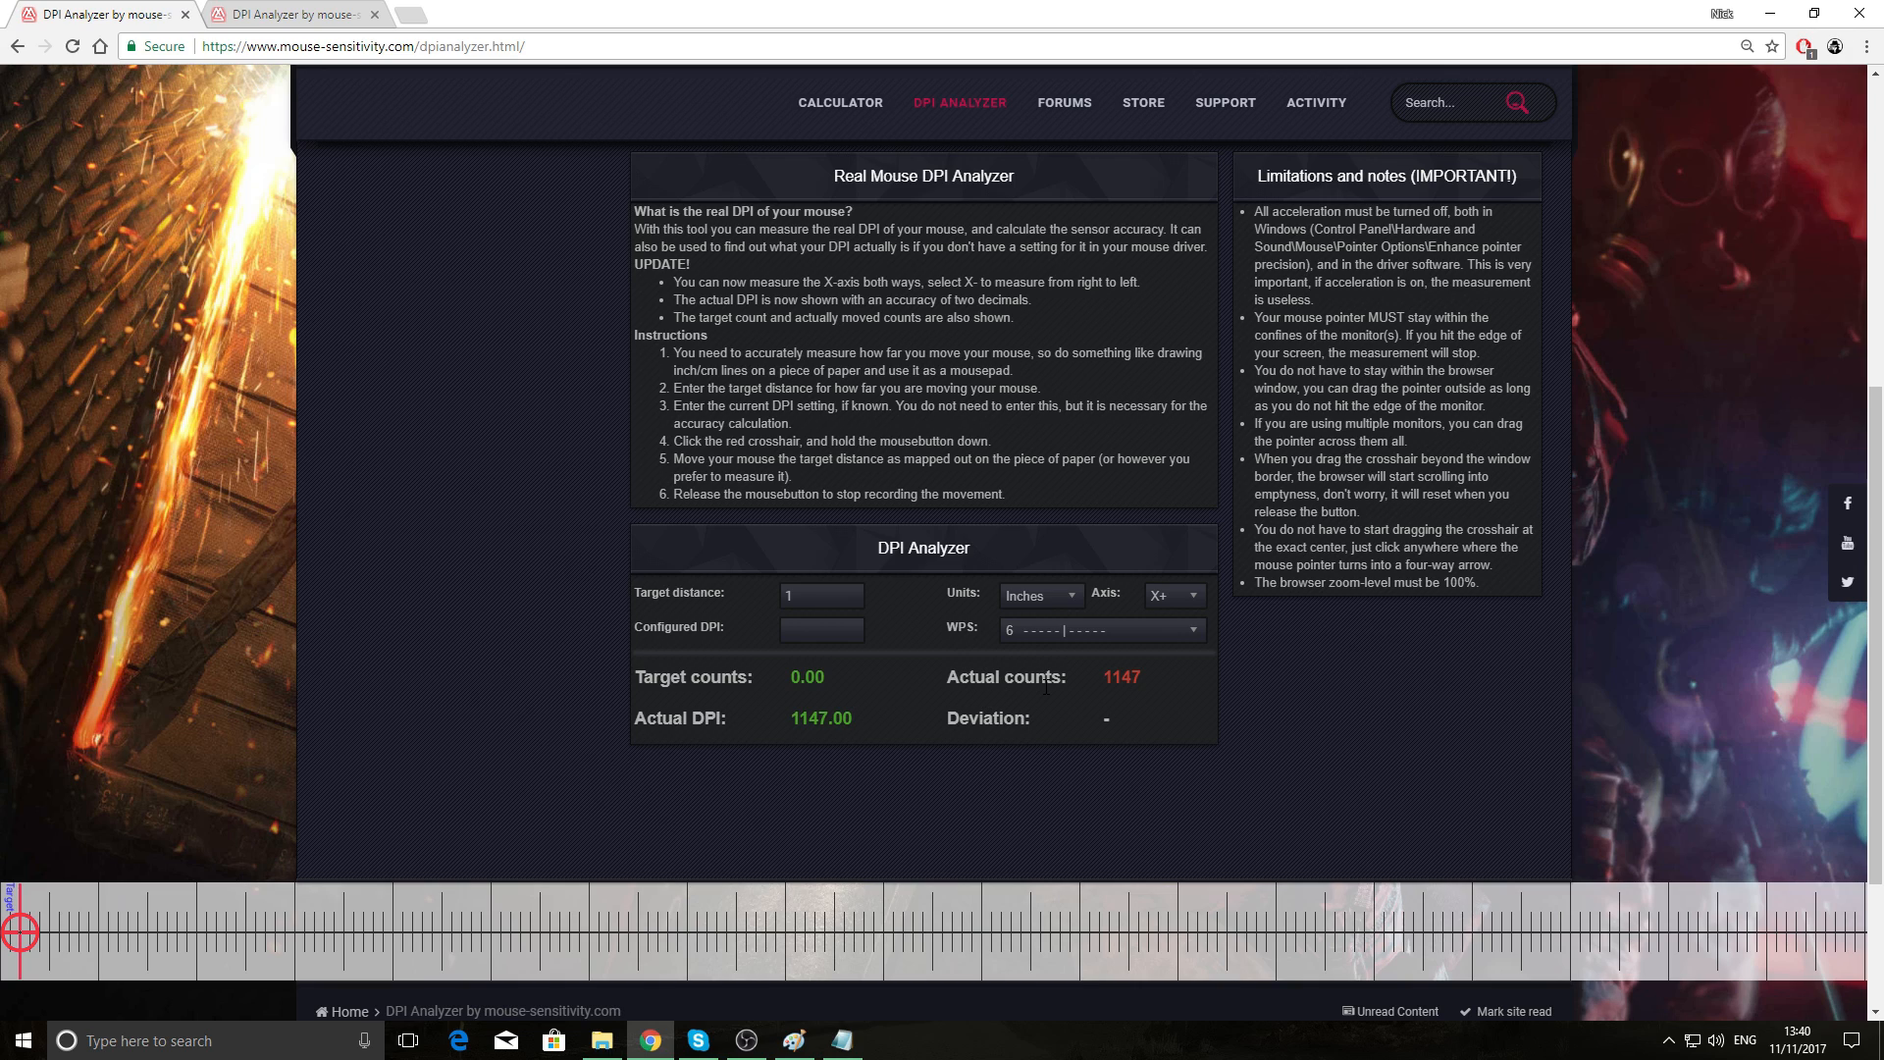
mouse_move(830, 969)
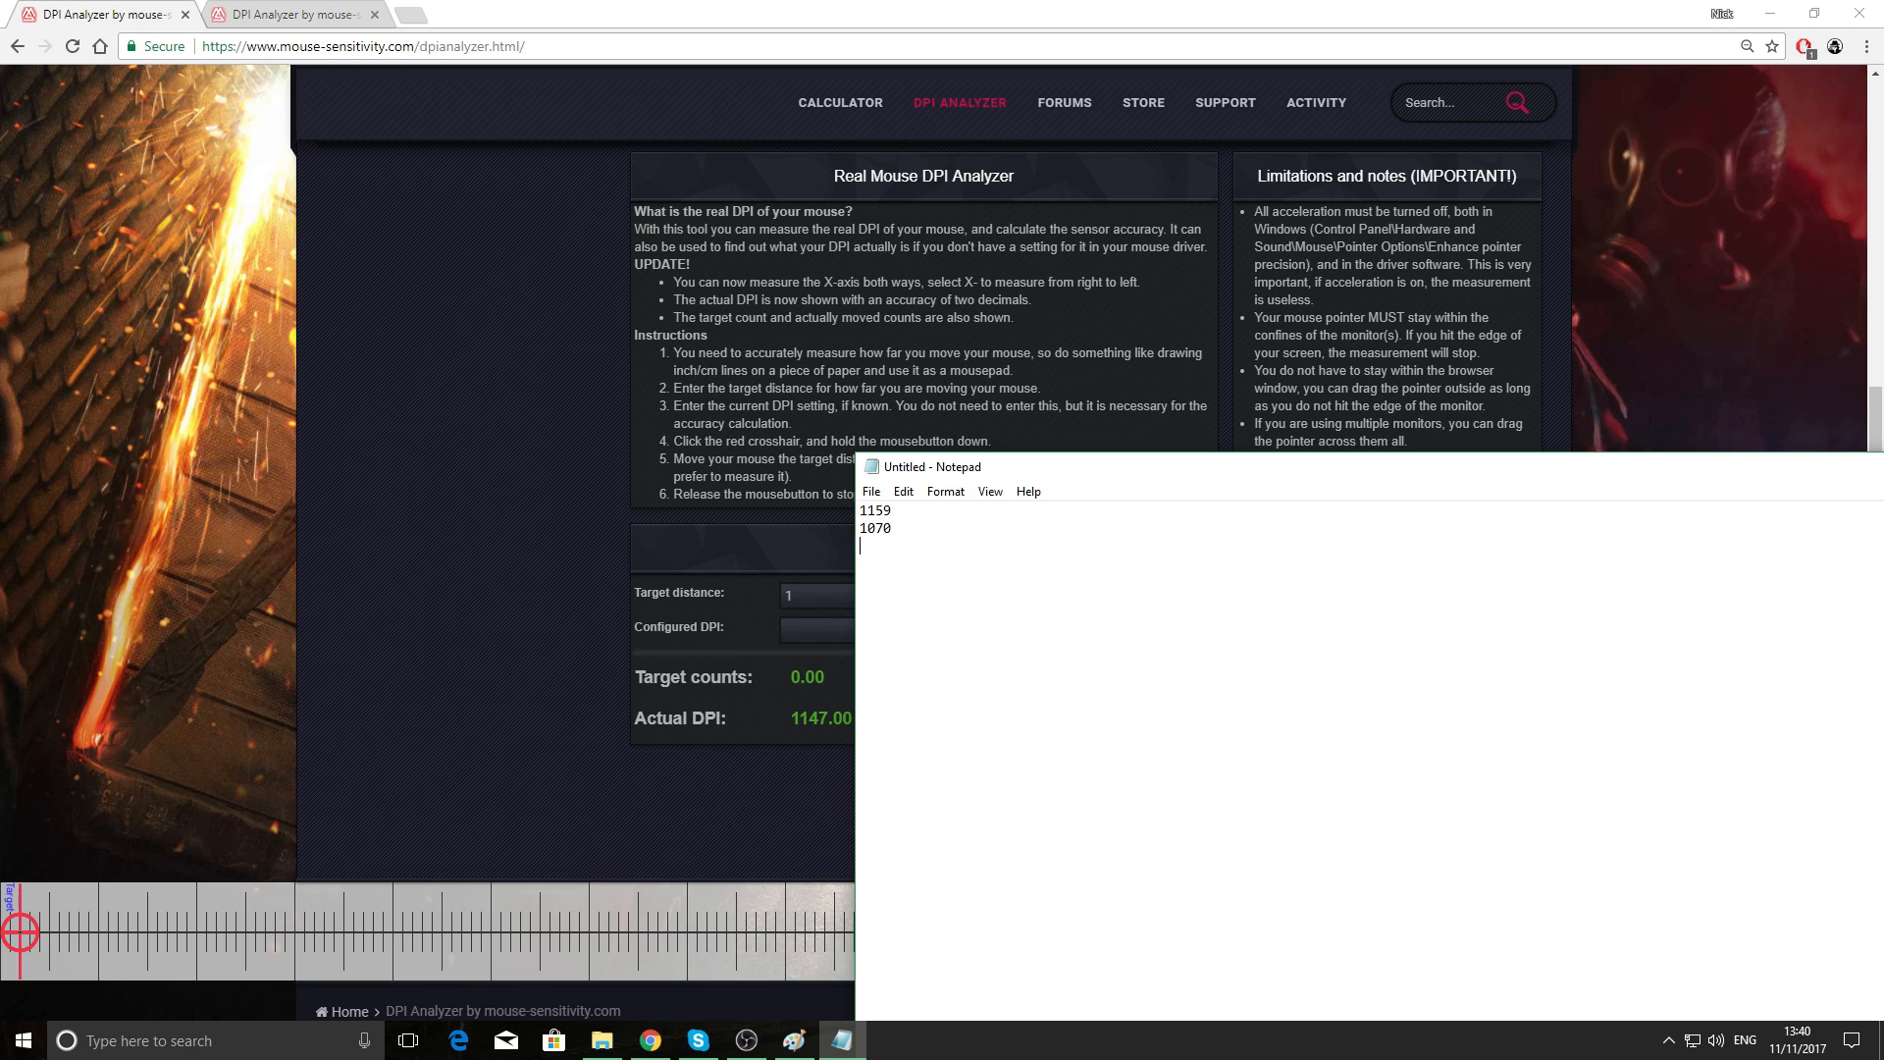
- Log 1147 in Notepad, then restore Notepad from the taskbar for the next reading
text(1147)
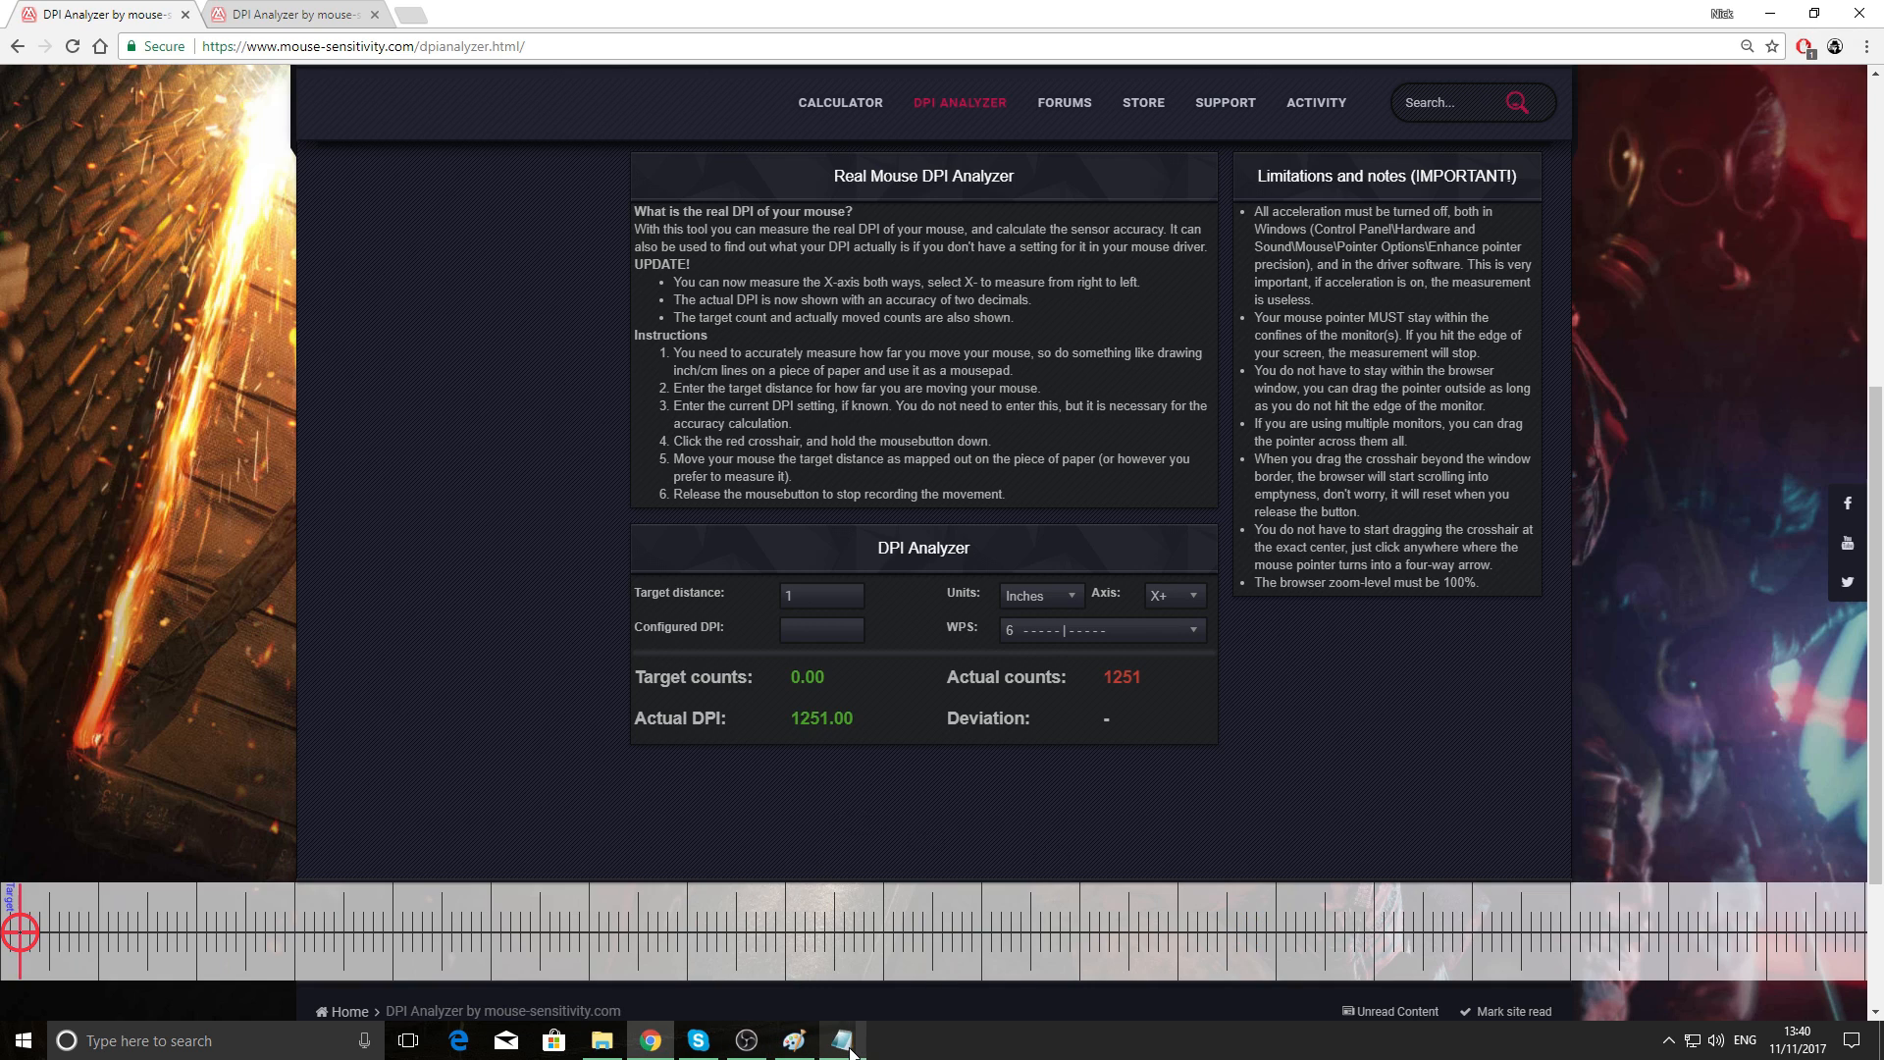
click(844, 1040)
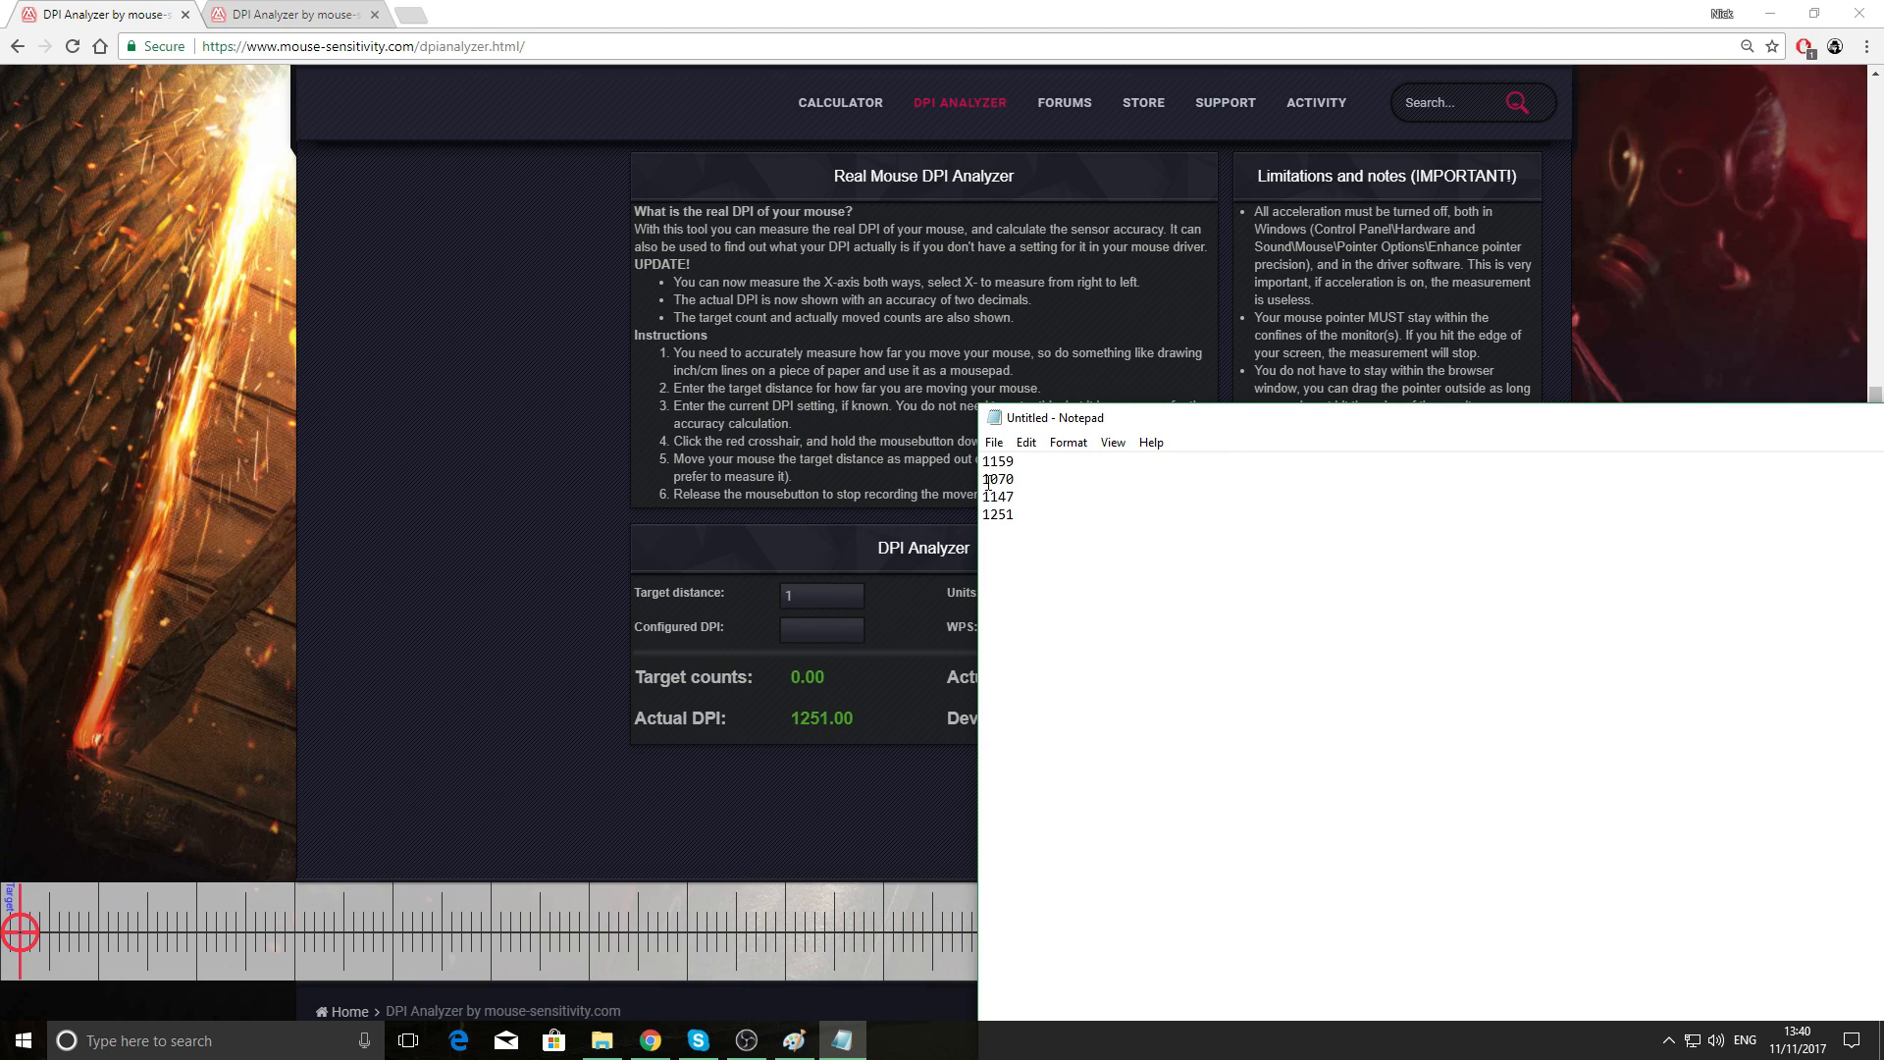
mouse_move(1321, 528)
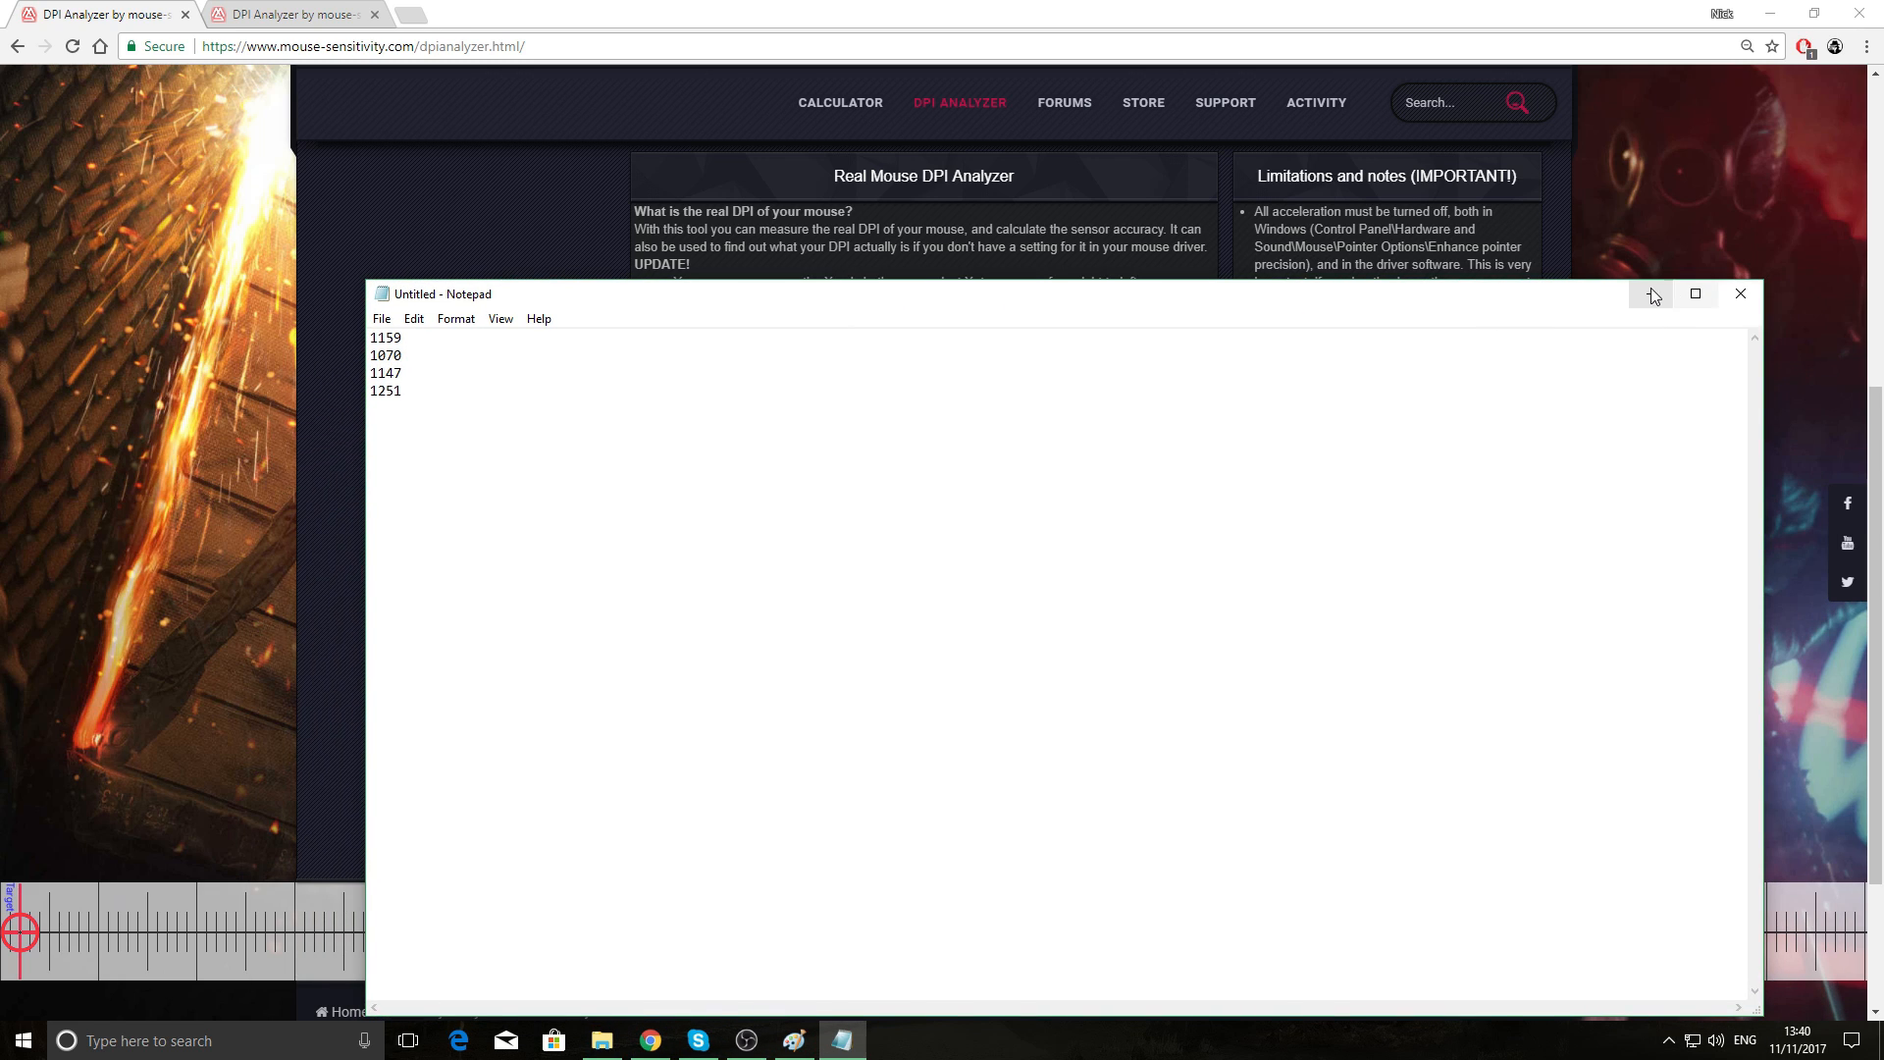
mouse_move(1669, 309)
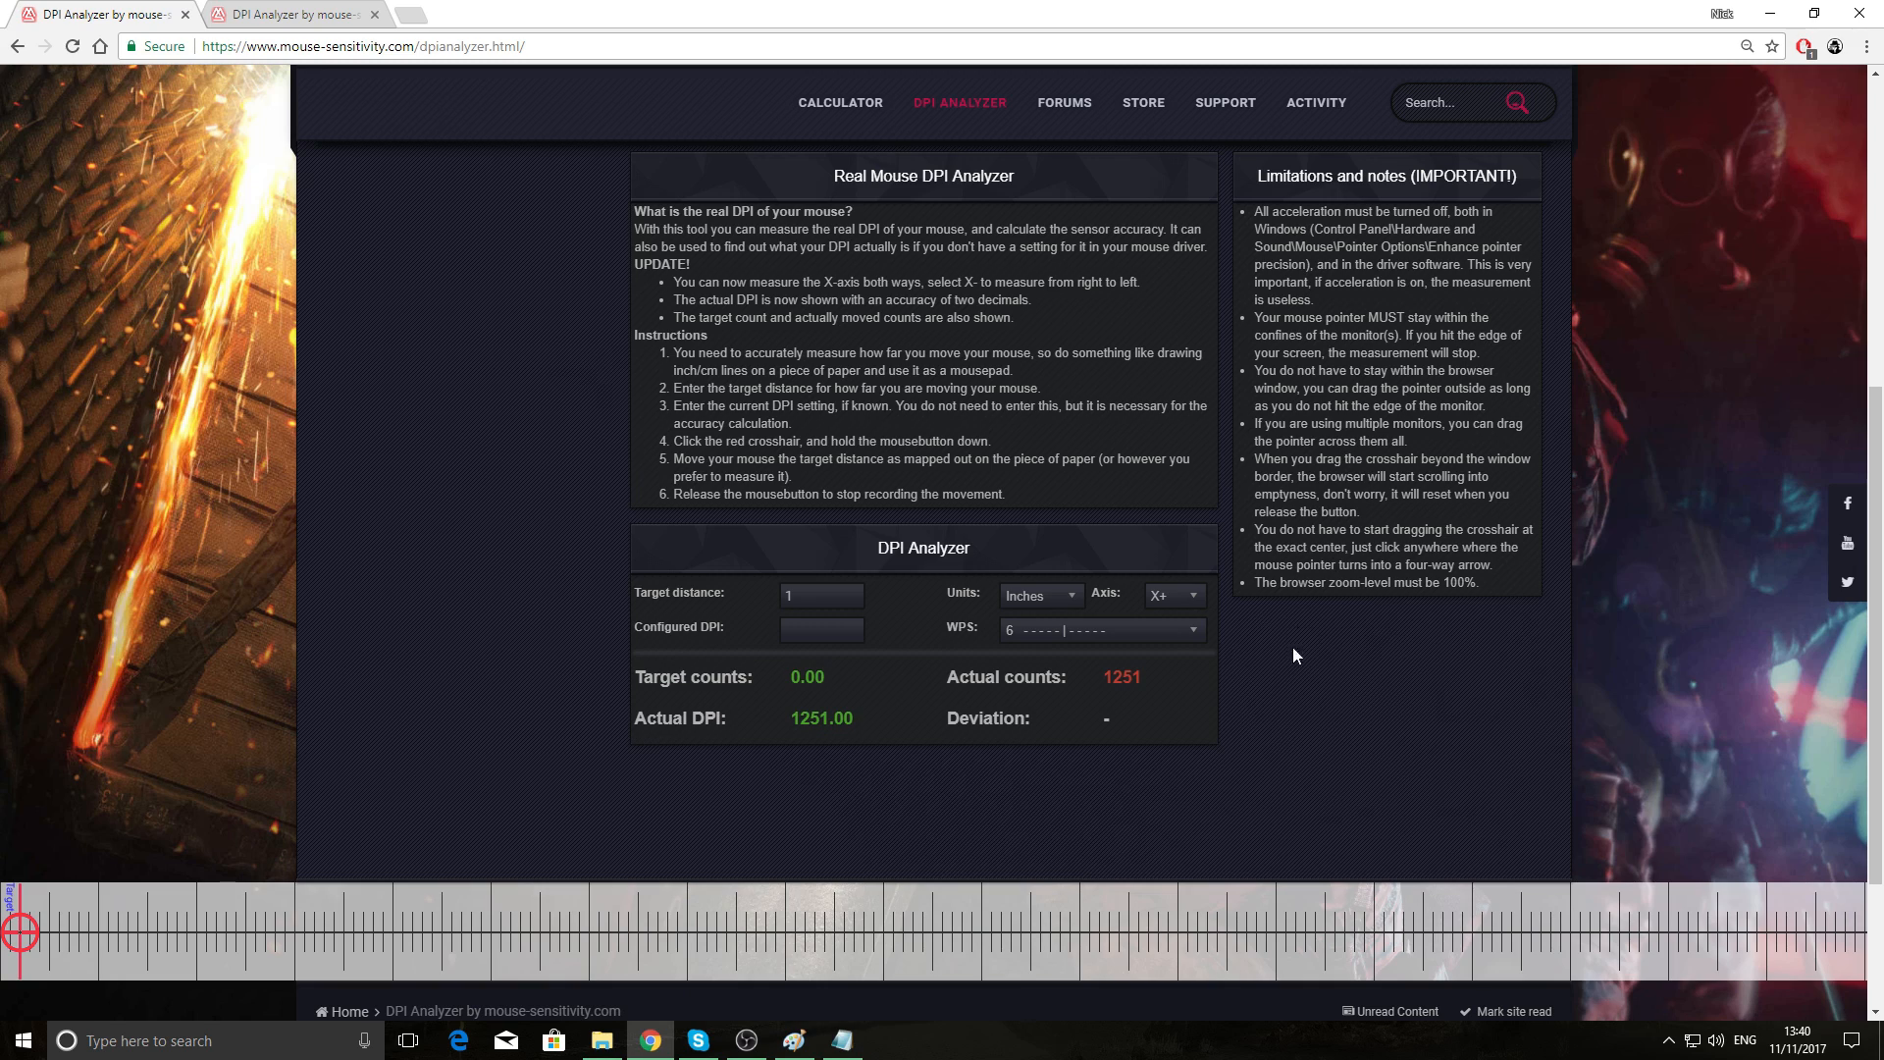
mouse_move(1476, 616)
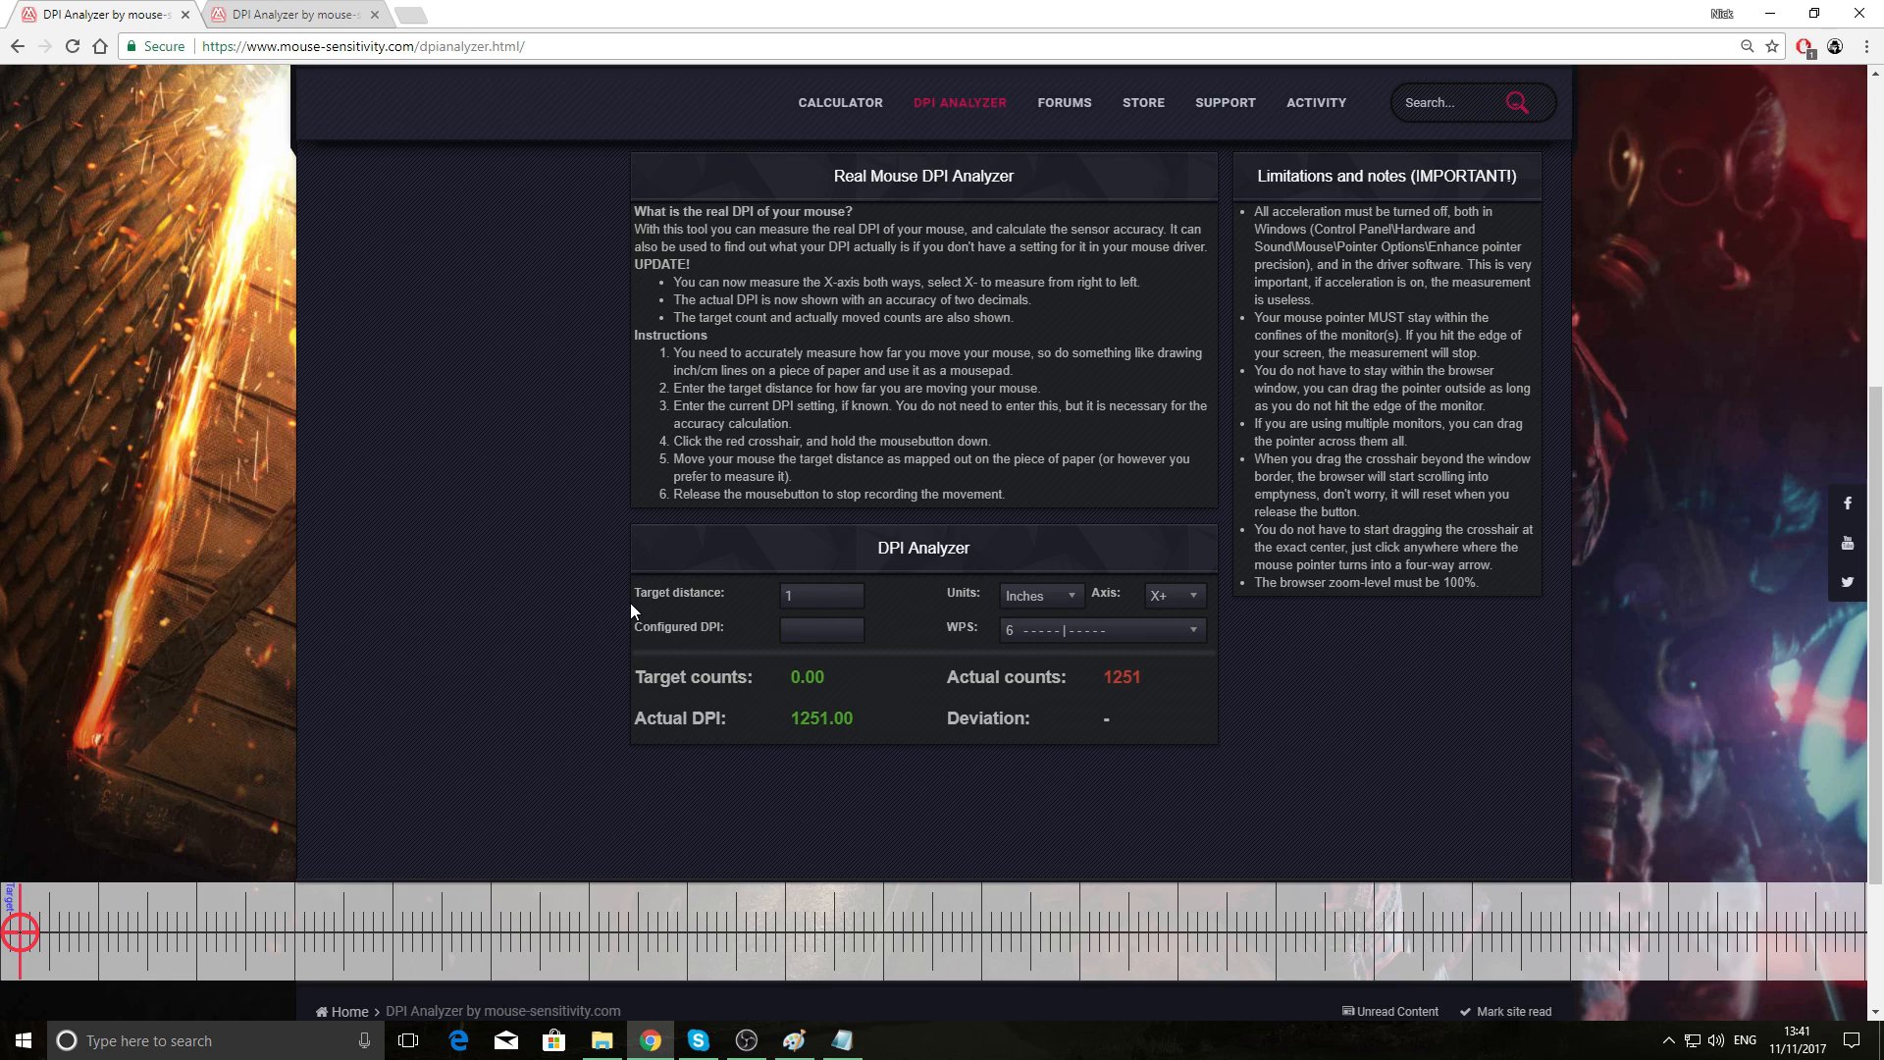
scroll(up, 3)
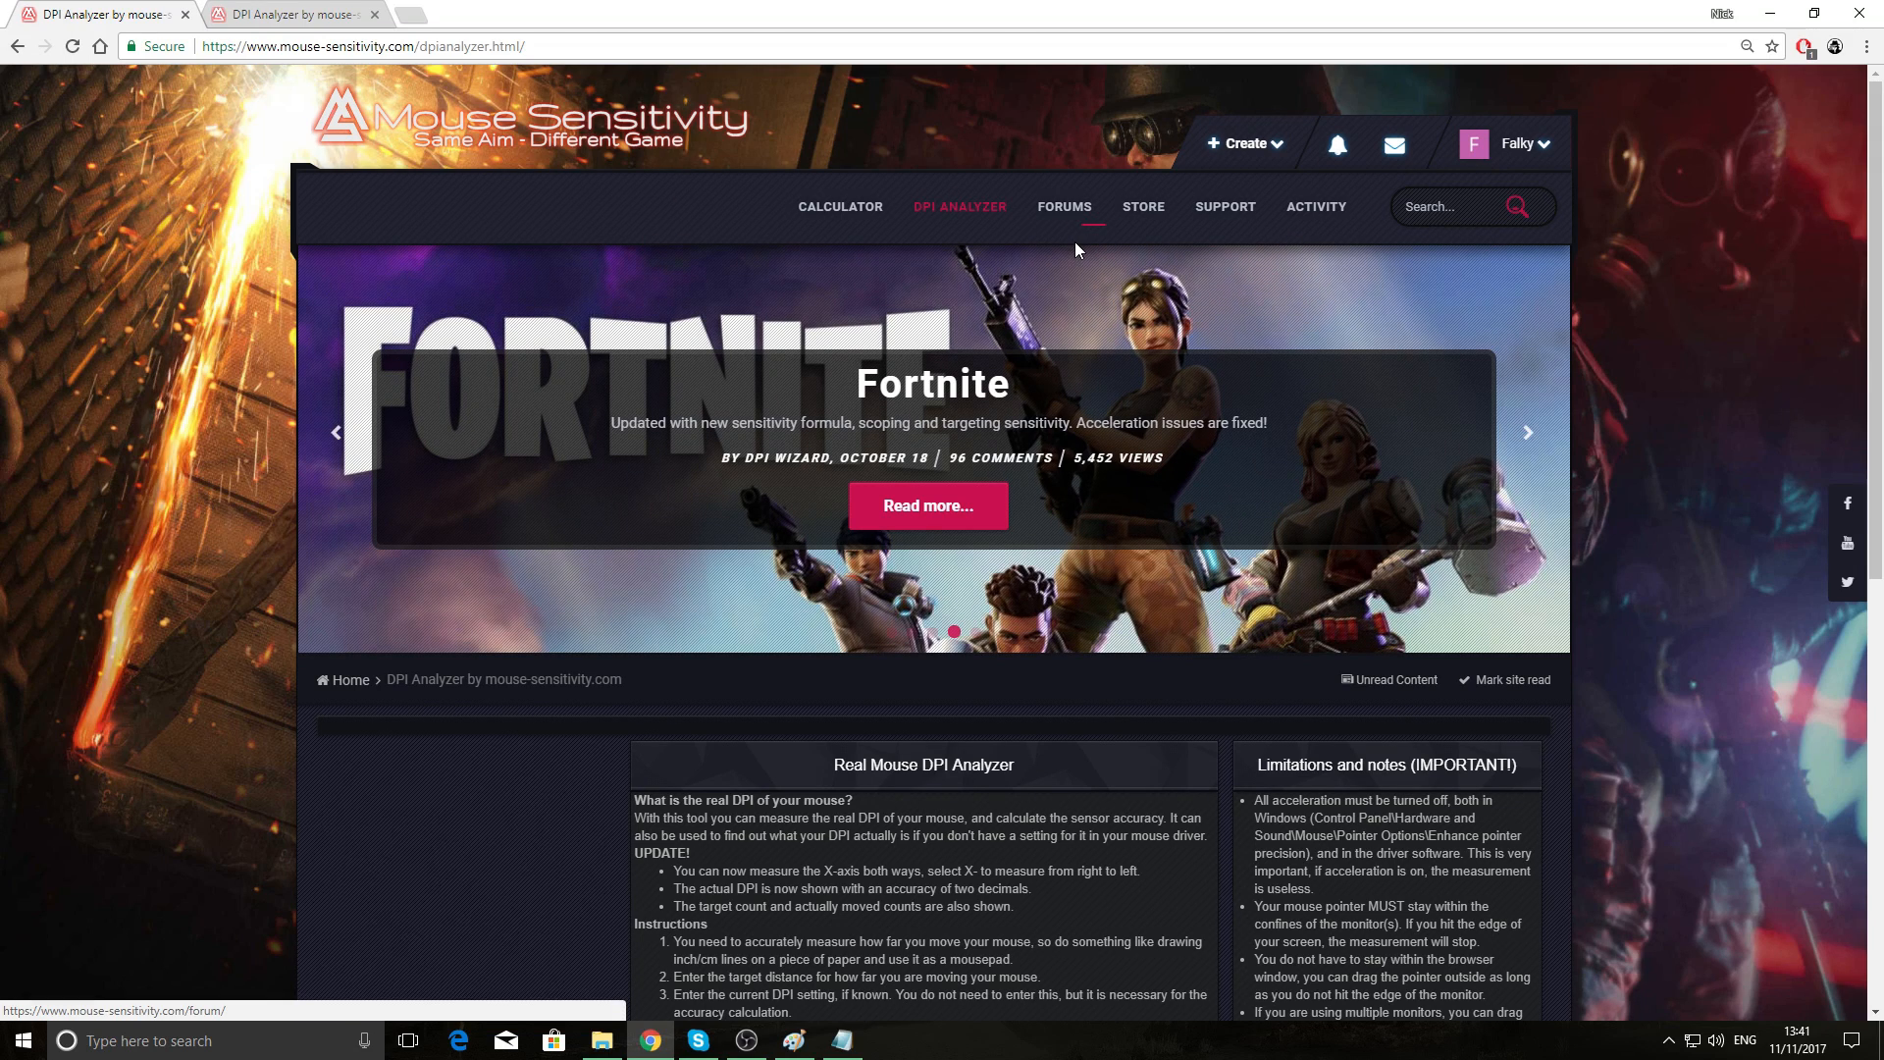
- Move from Forums to the Calculator page and scroll through its empty conversion form
click(1062, 207)
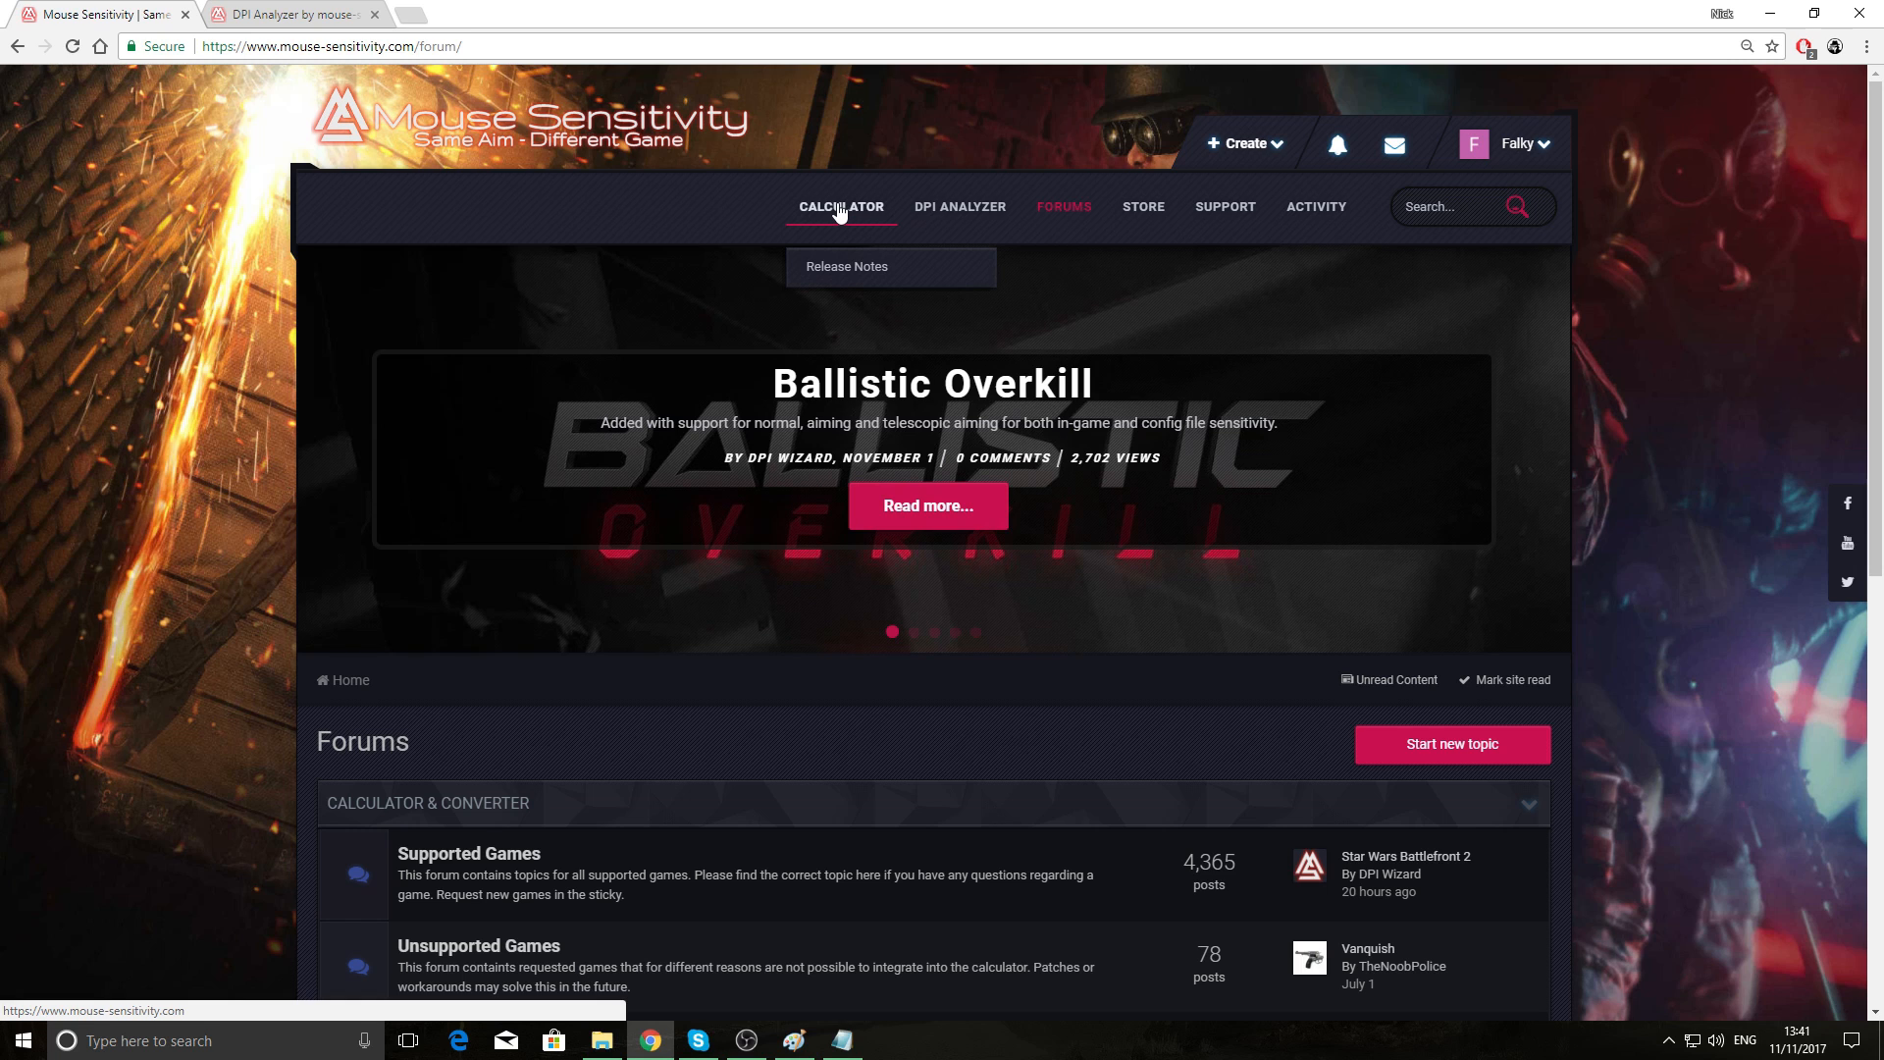
click(840, 207)
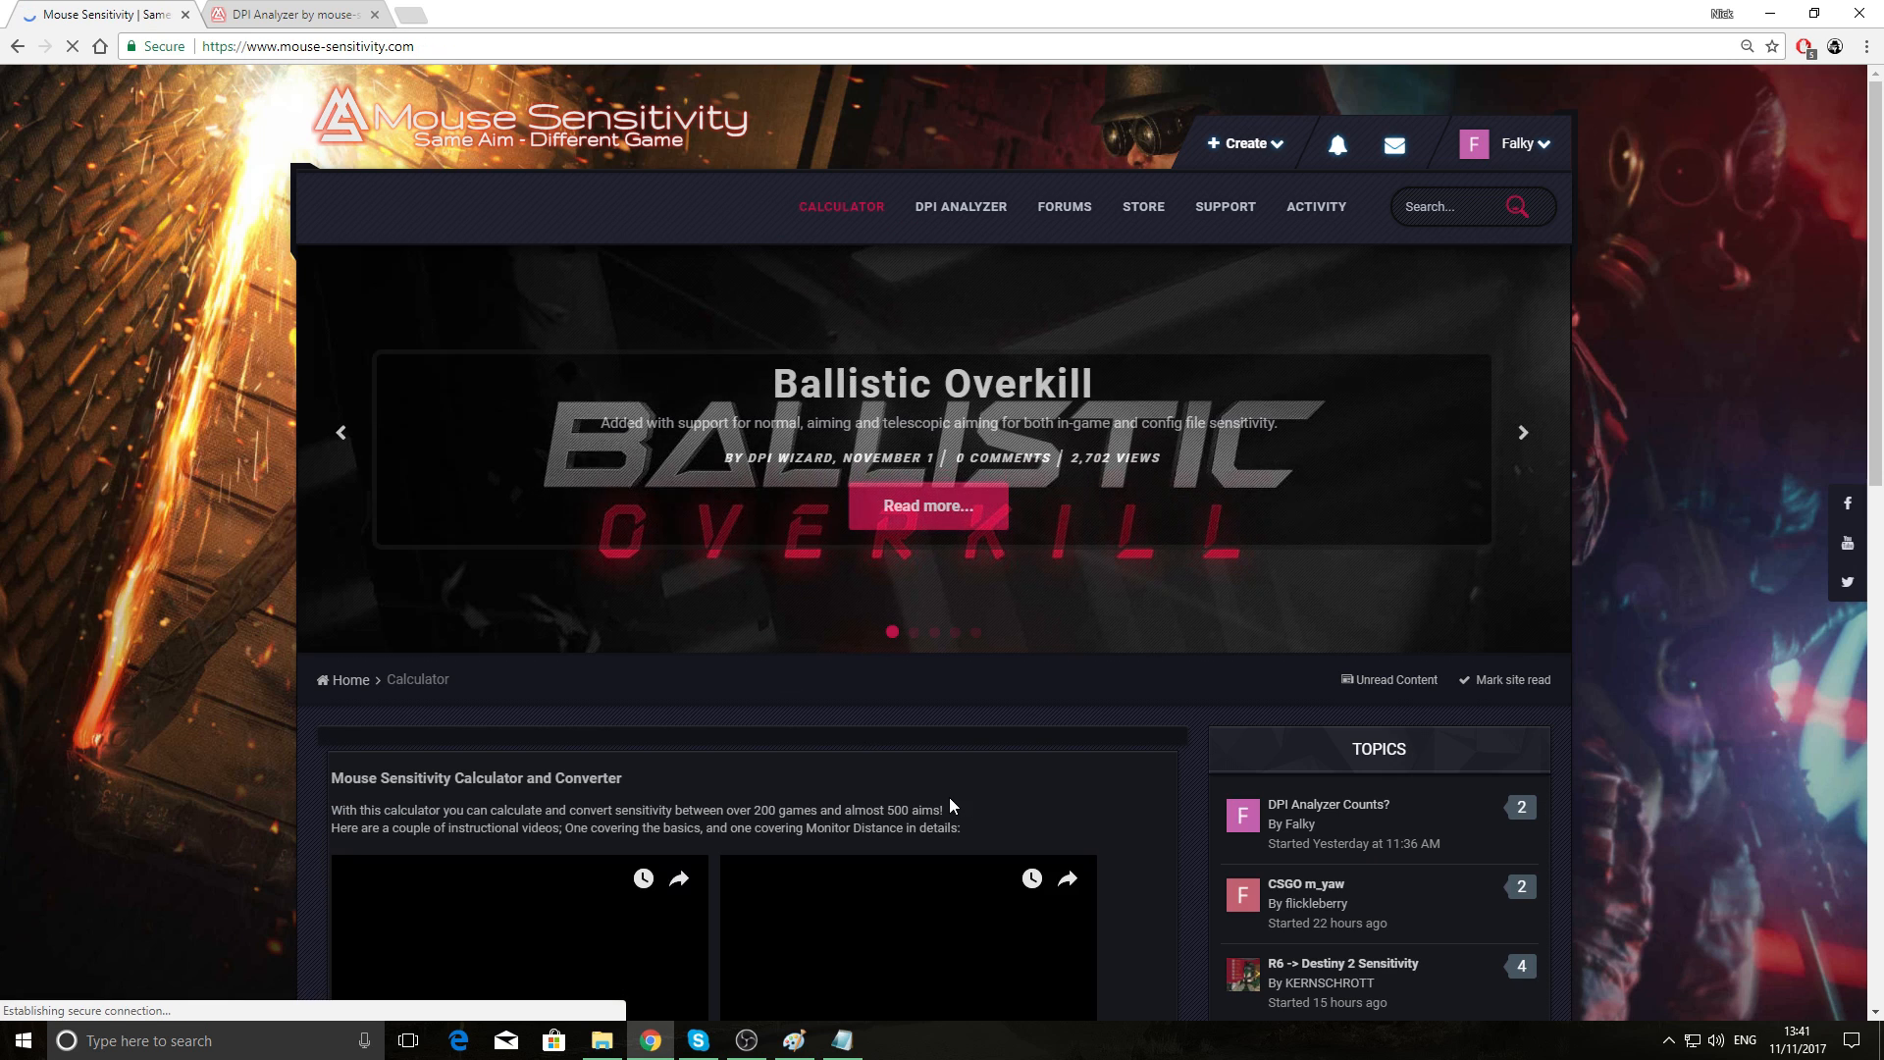
scroll(down, 3)
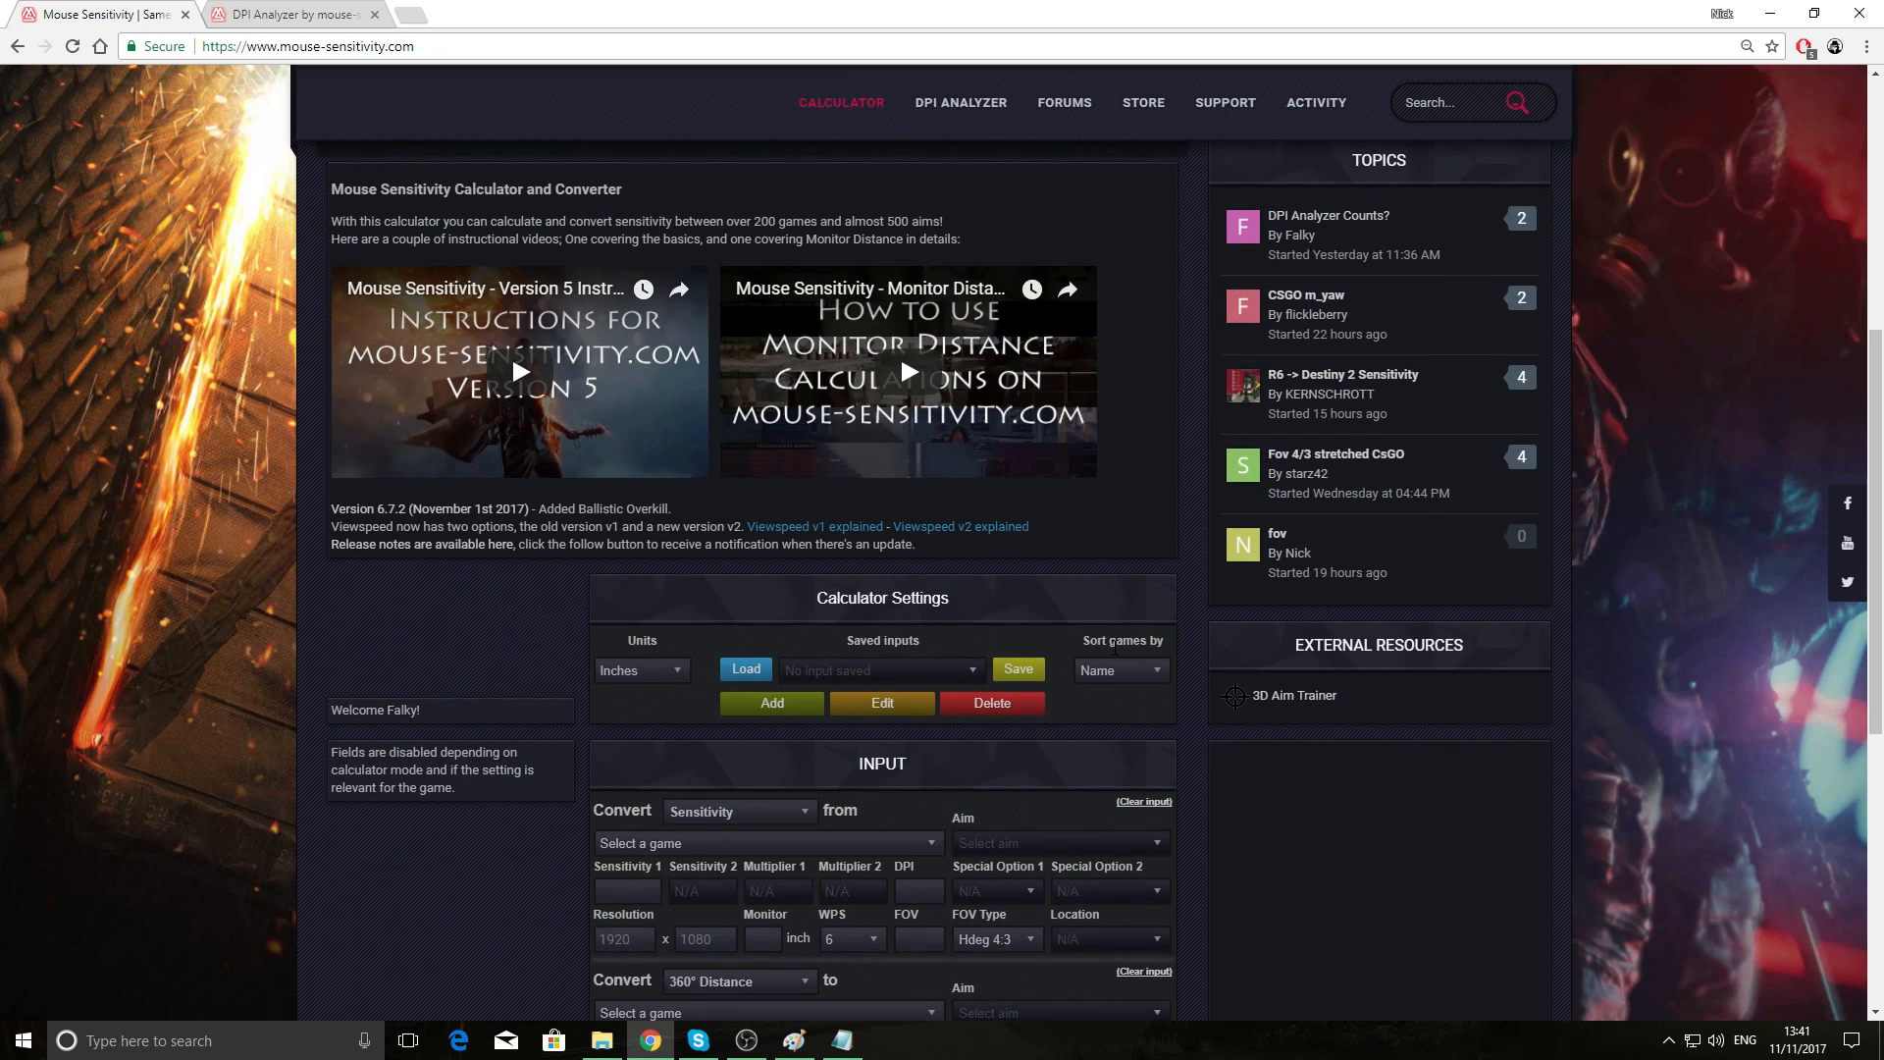
scroll(down, 3)
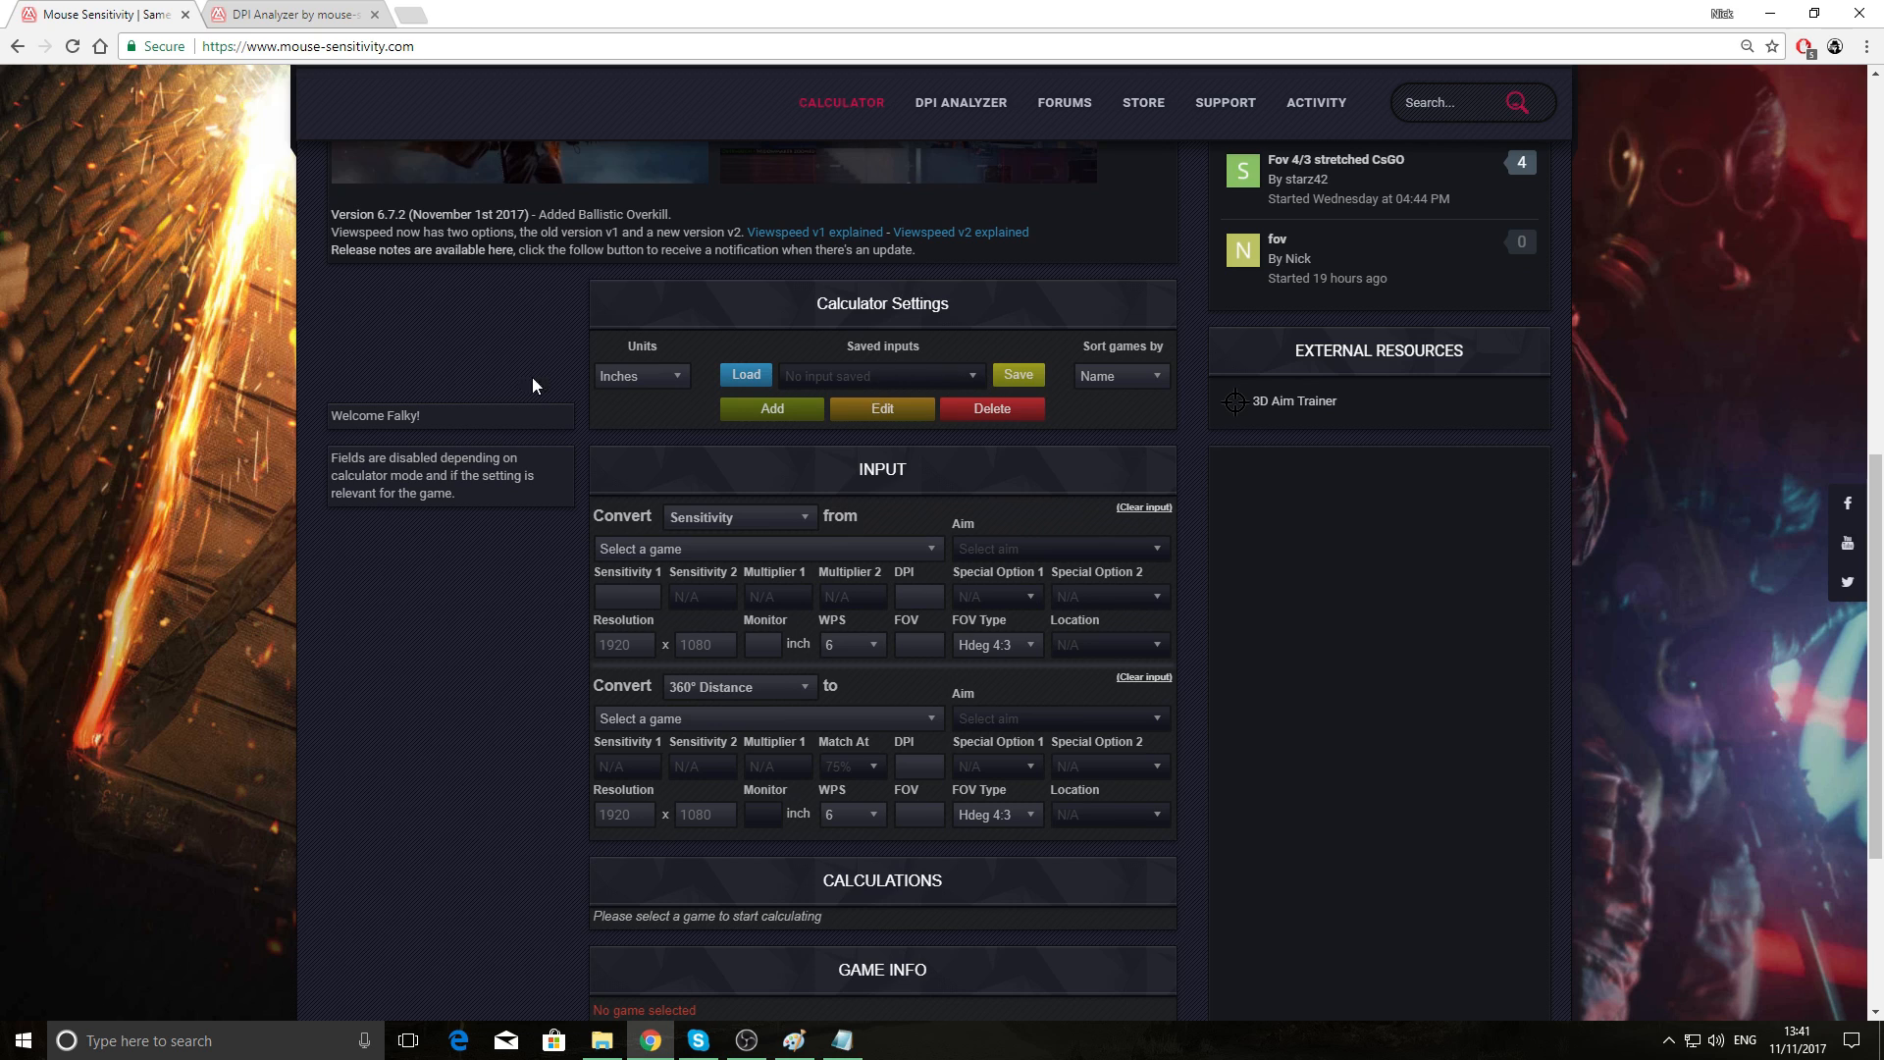
click(764, 547)
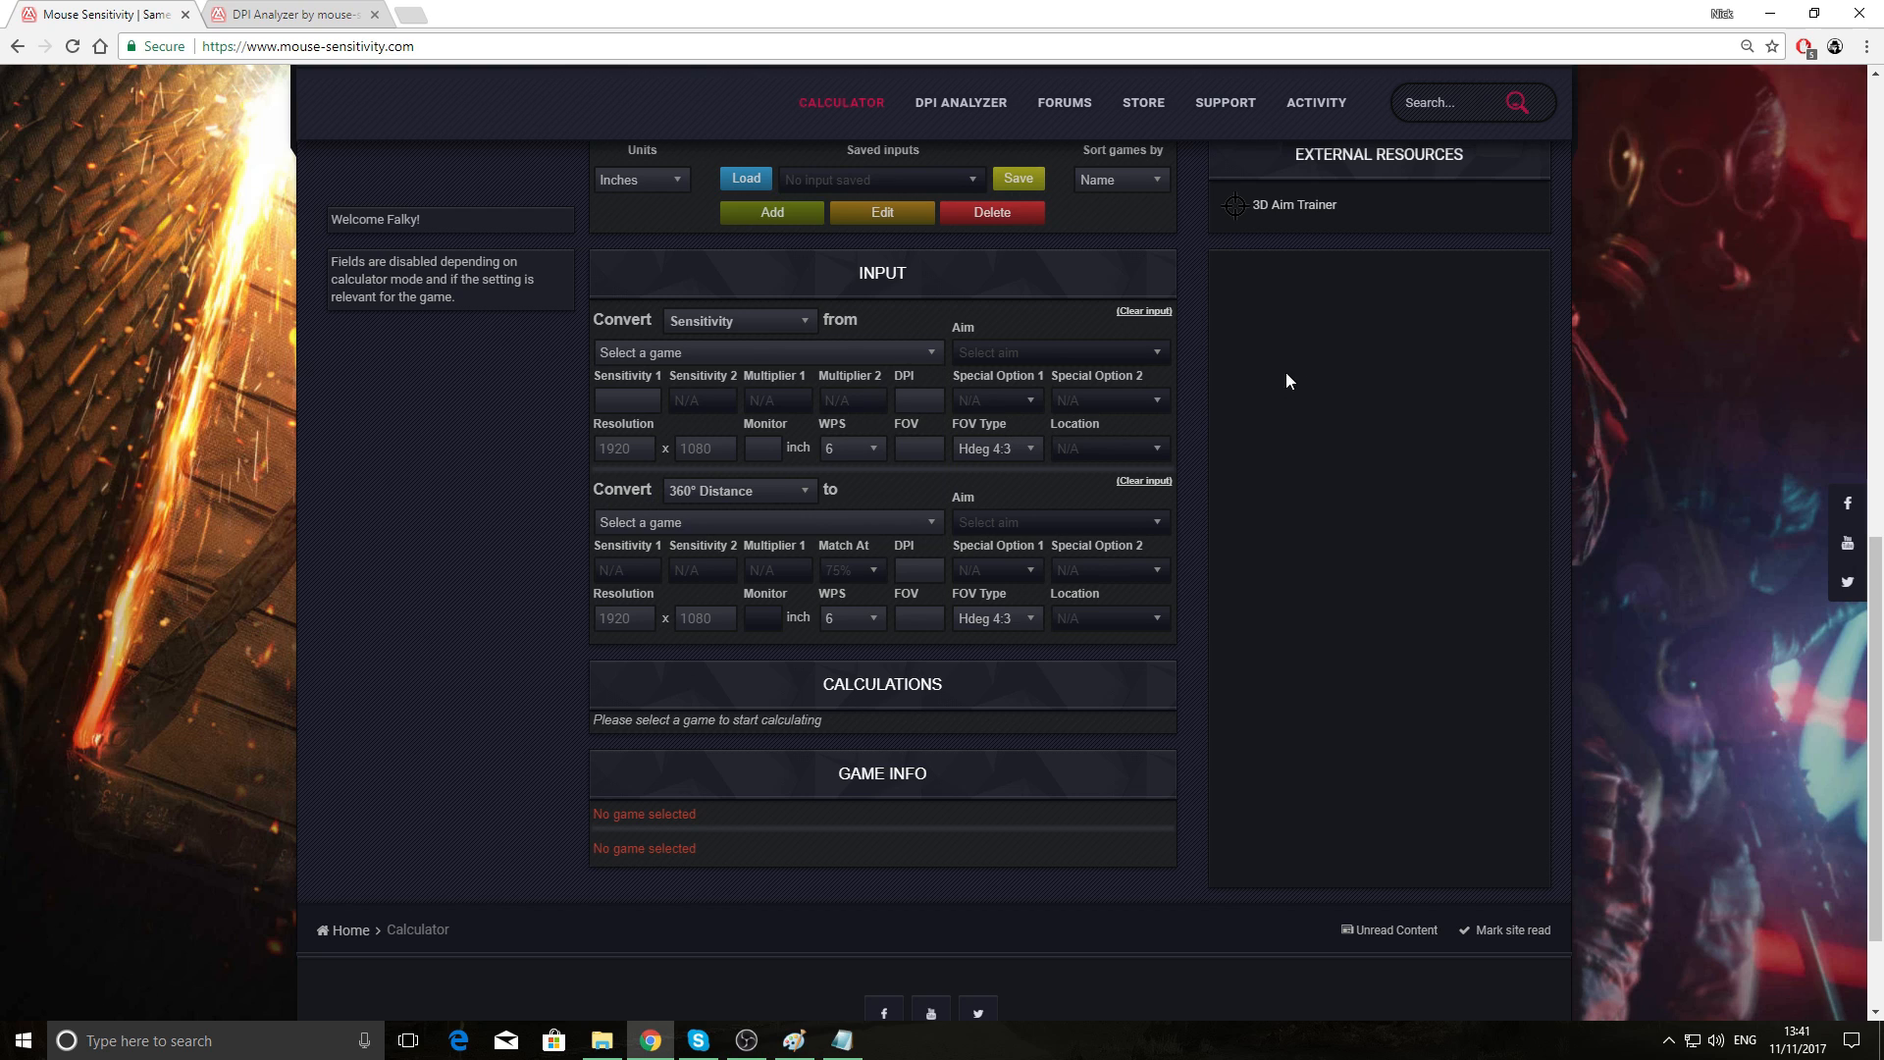
mouse_move(1180, 482)
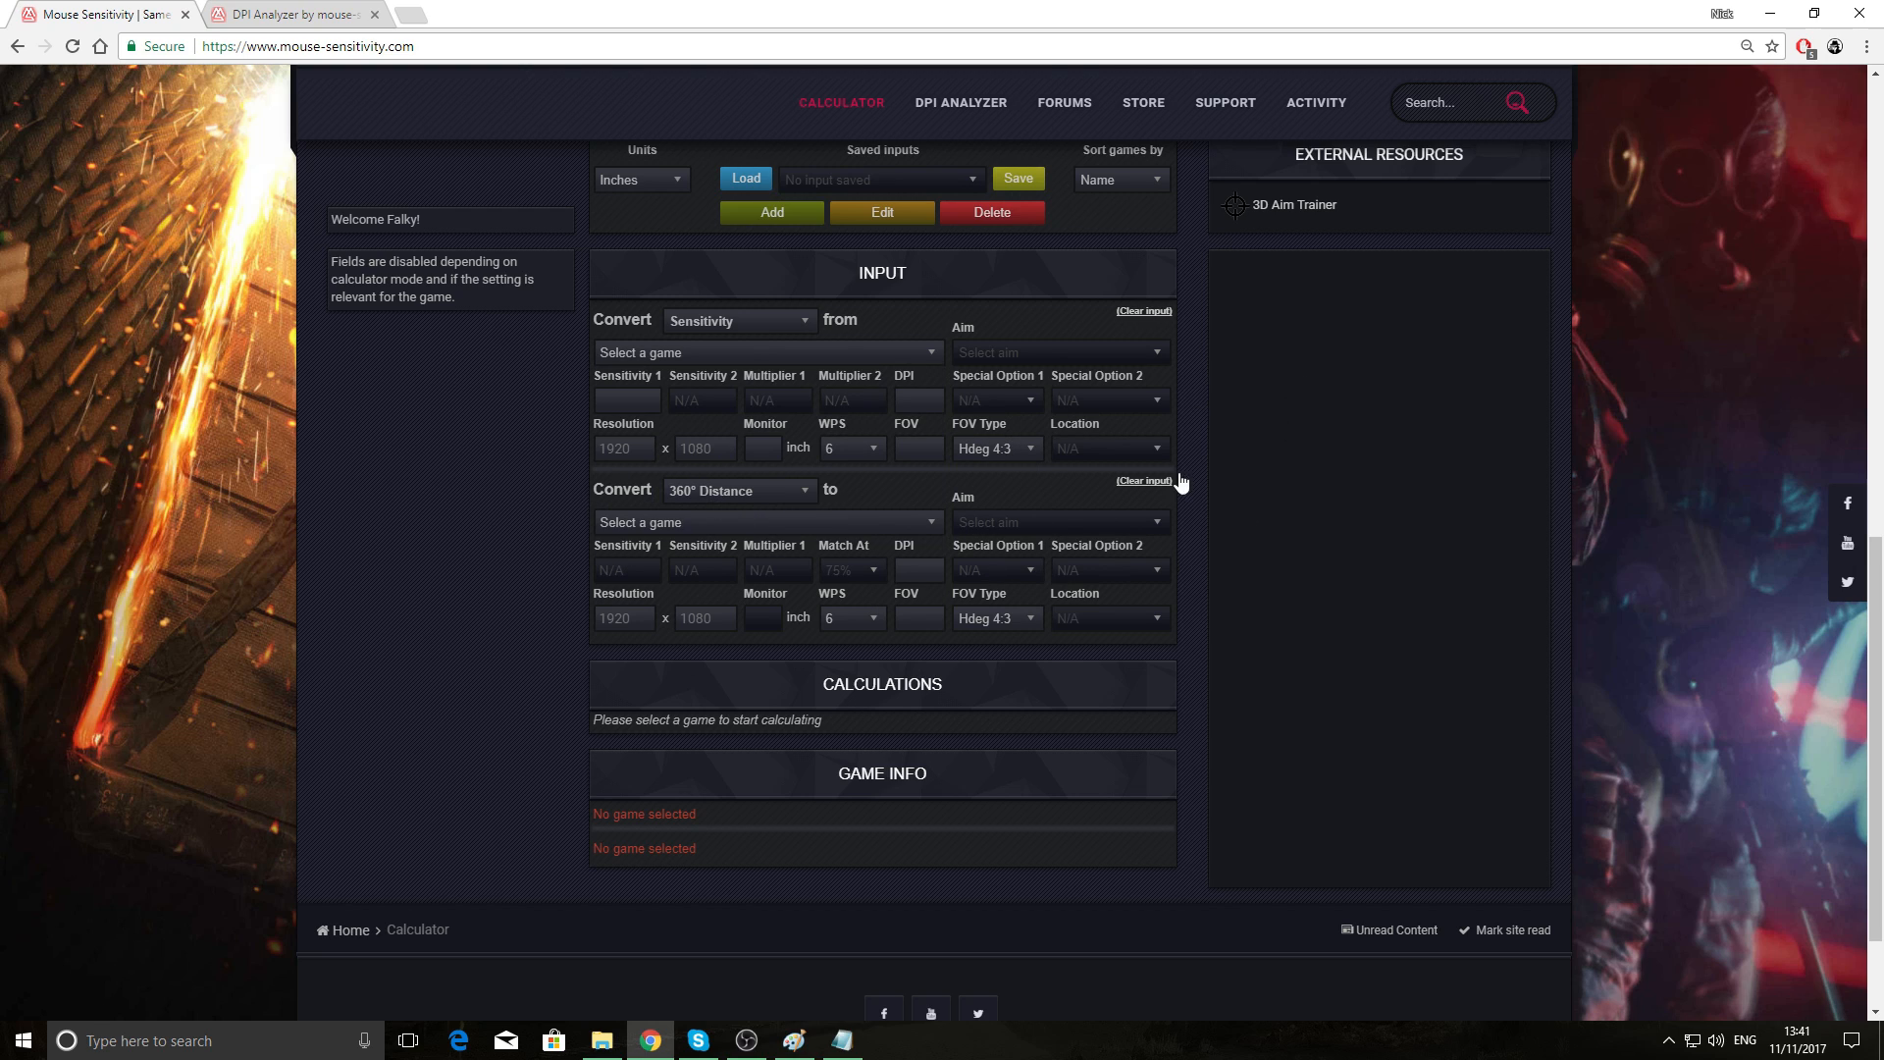
mouse_move(1362, 532)
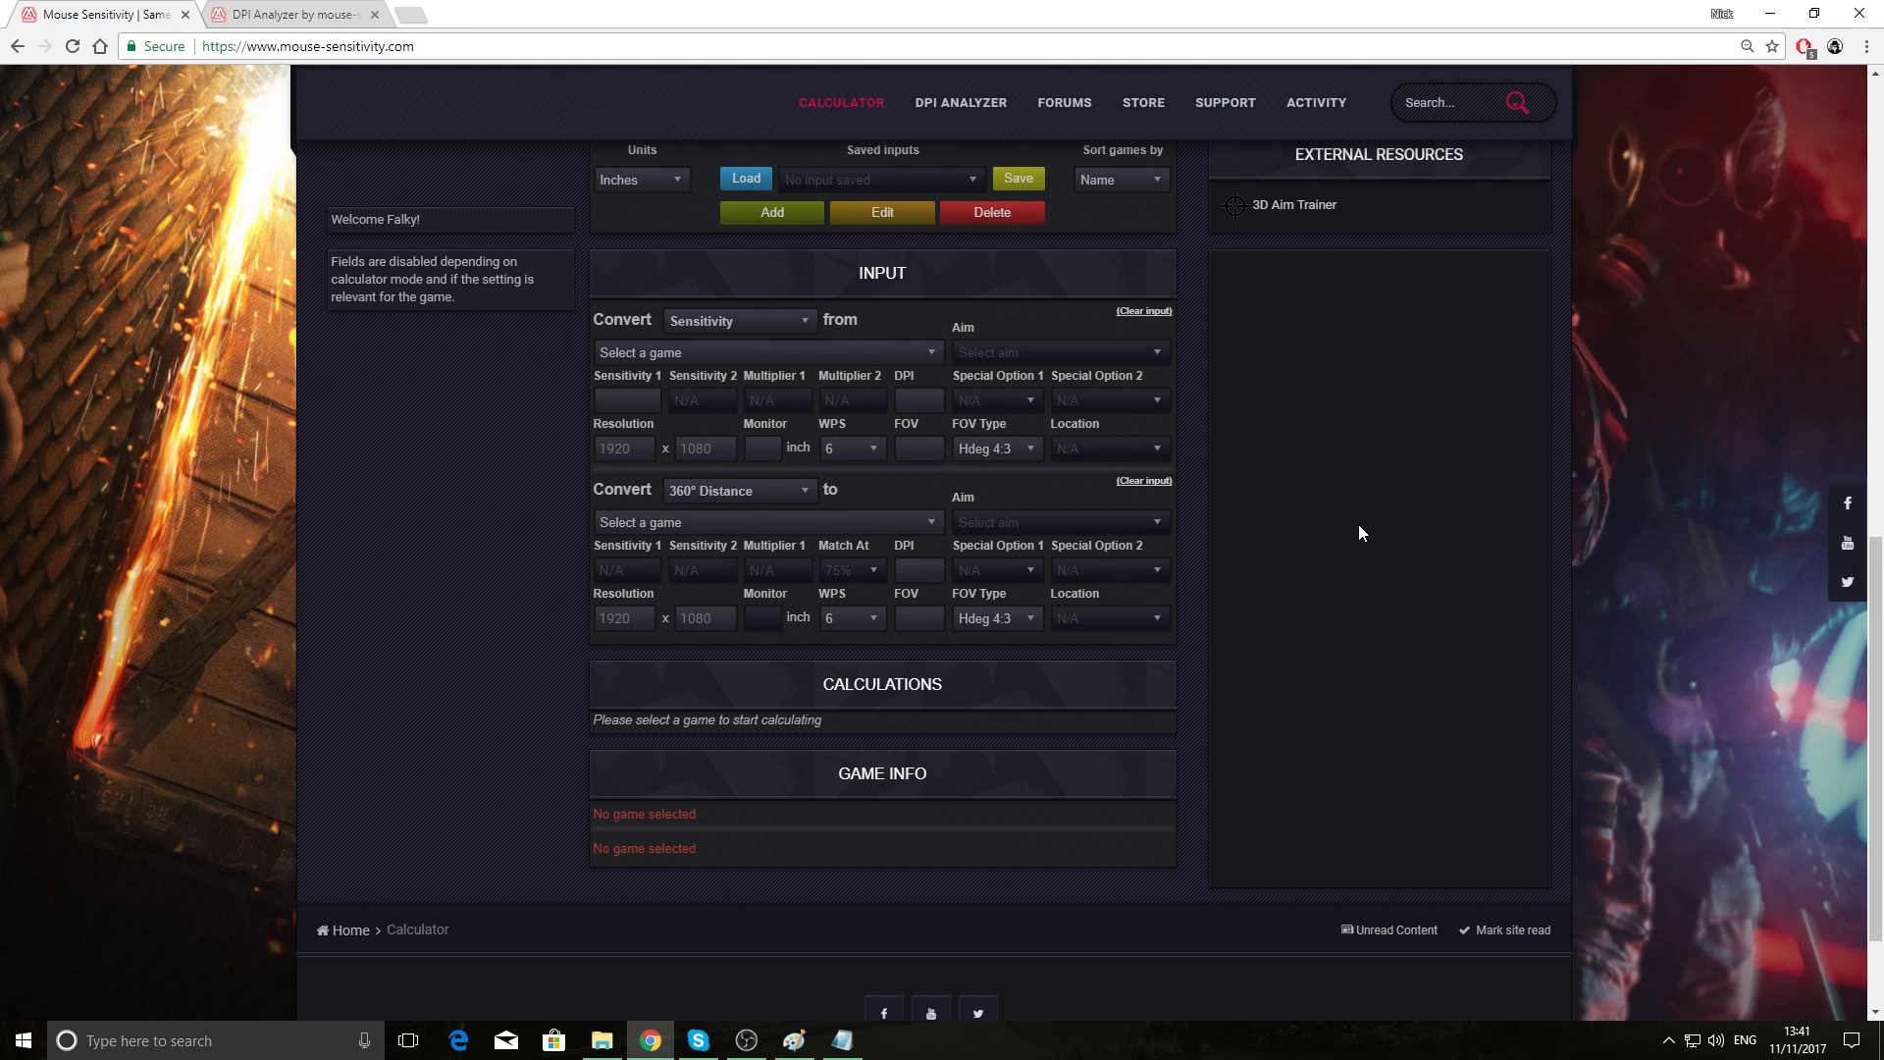
mouse_move(1268, 550)
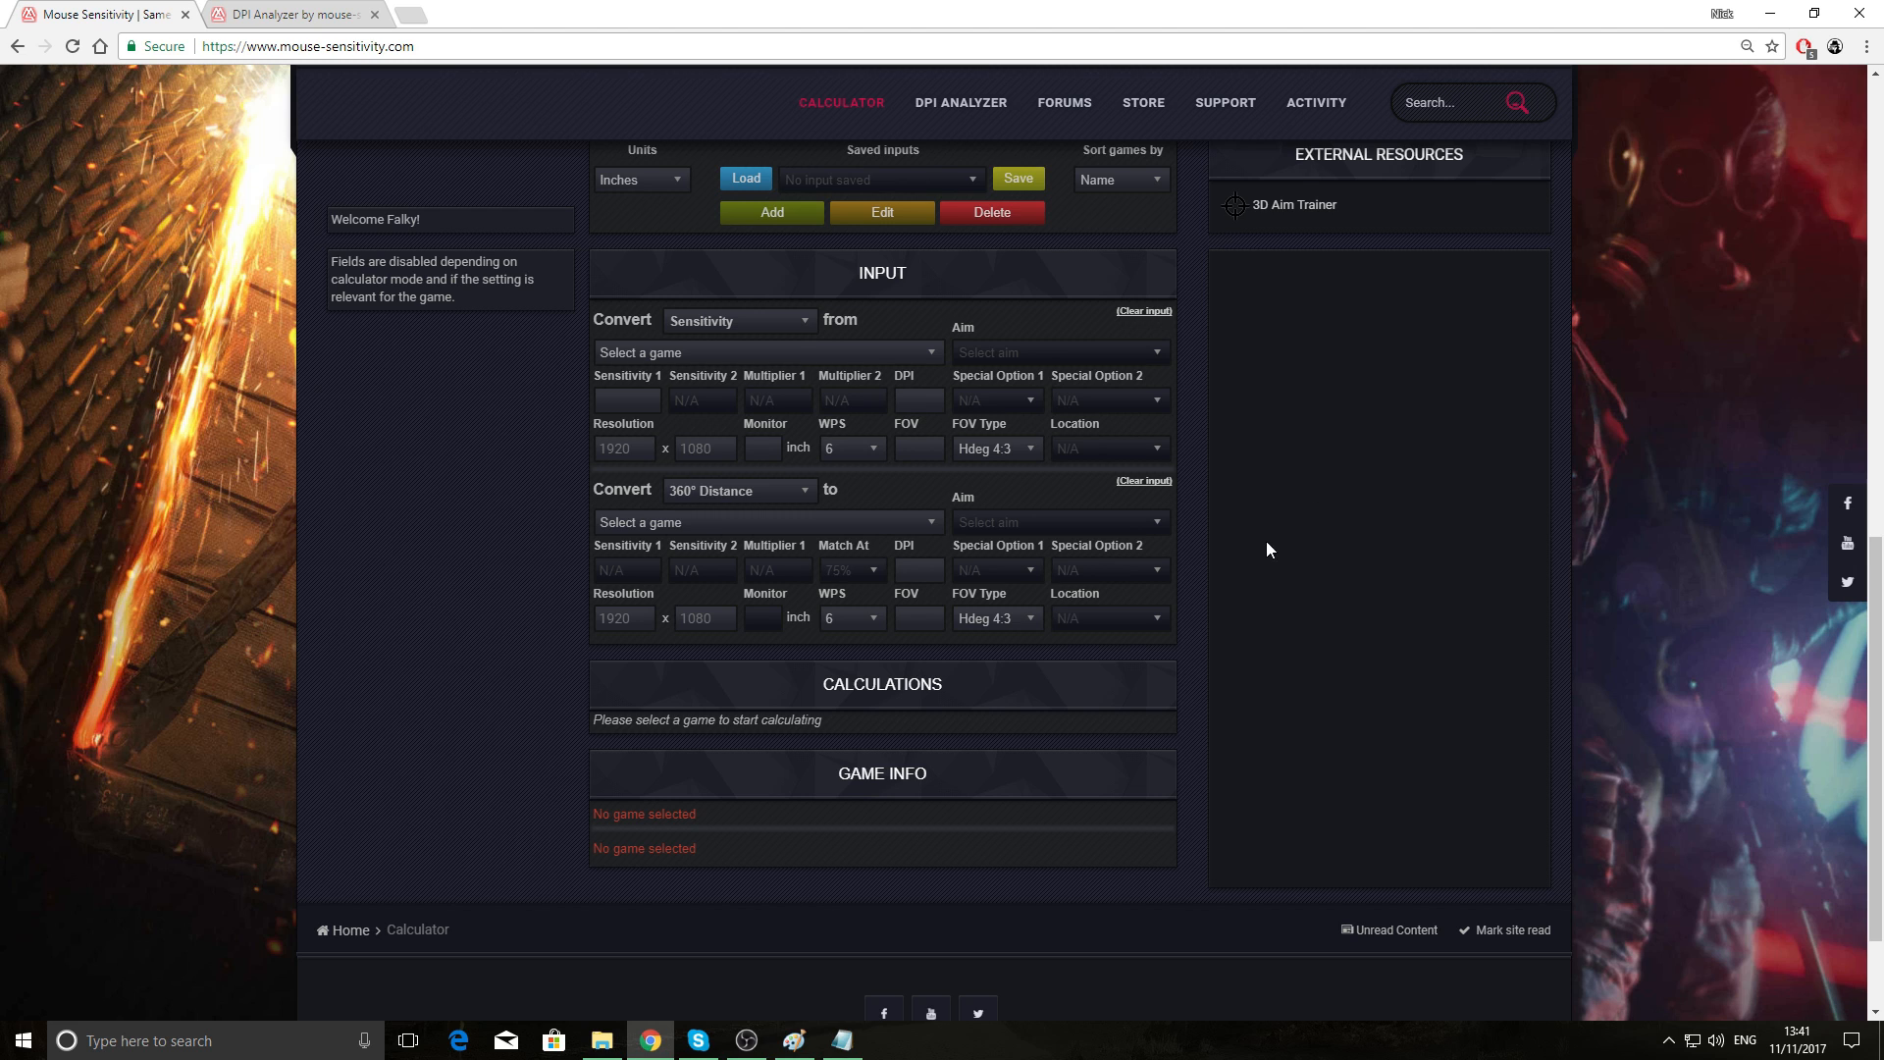
scroll(up, 3)
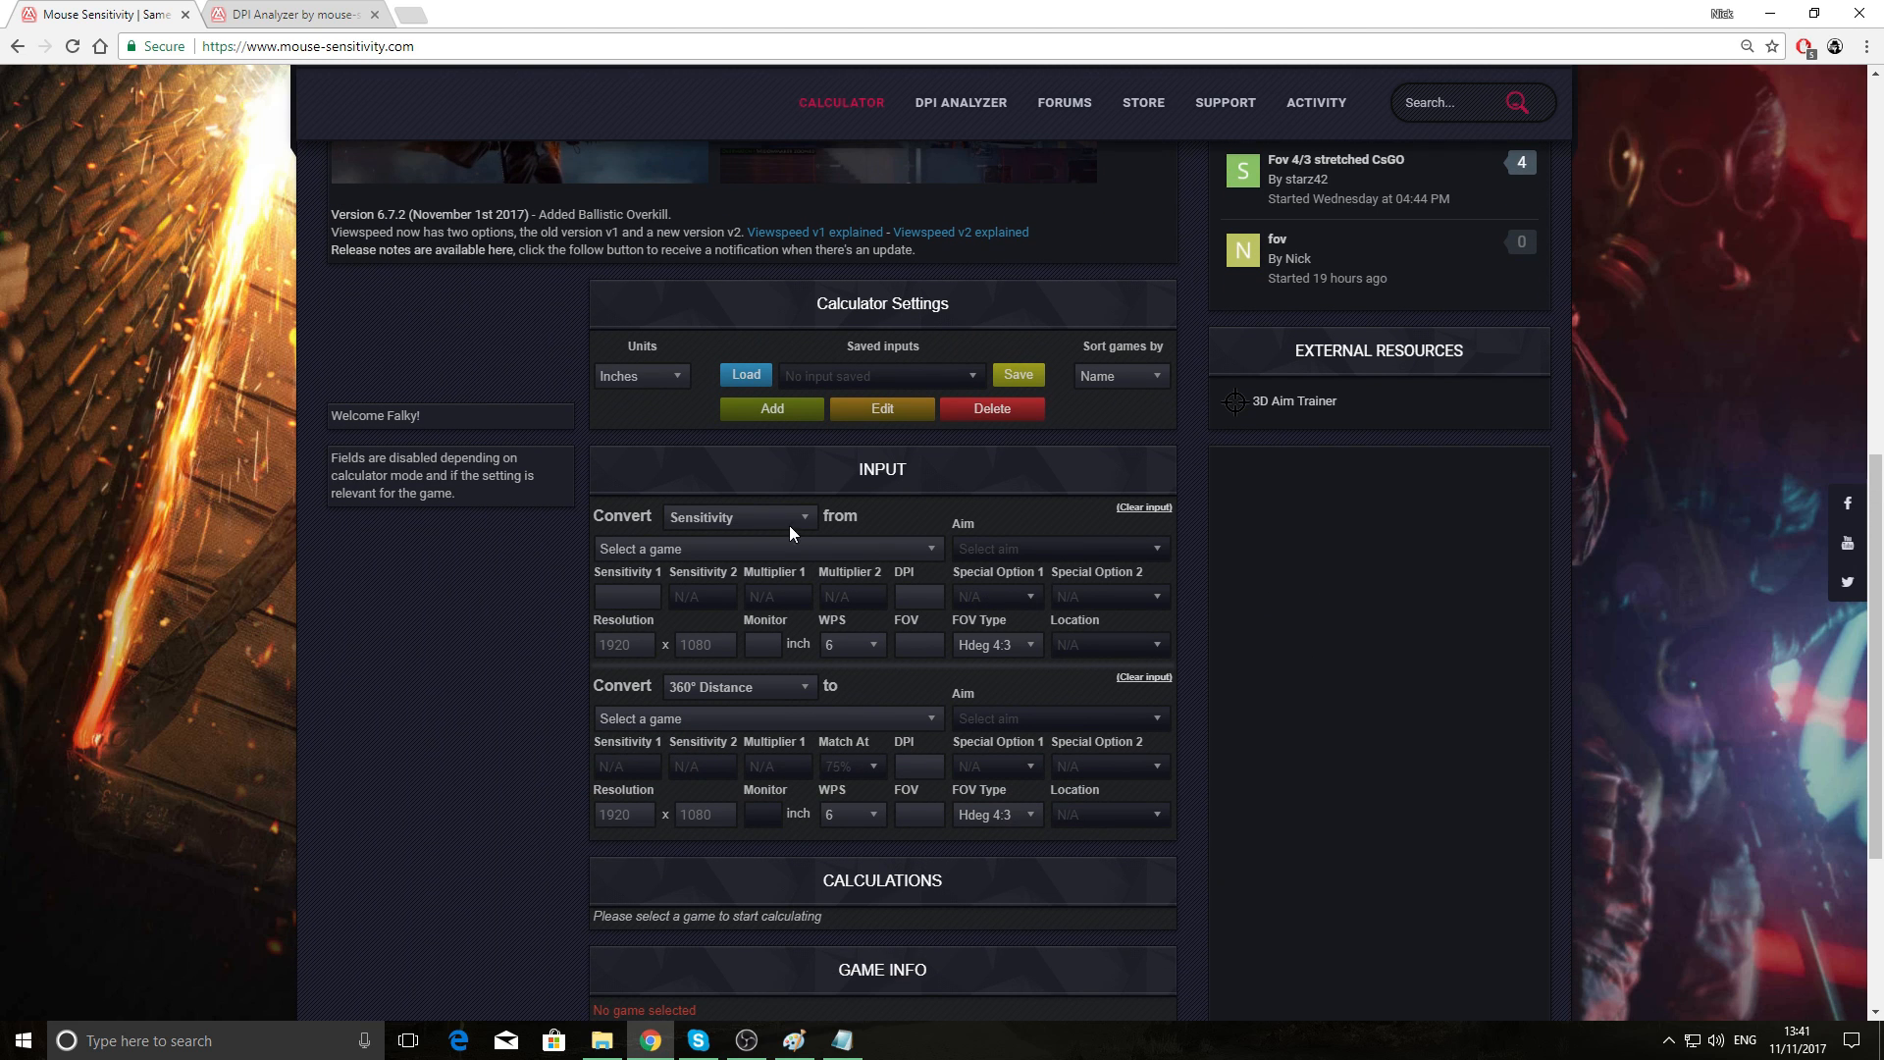
mouse_move(1322, 630)
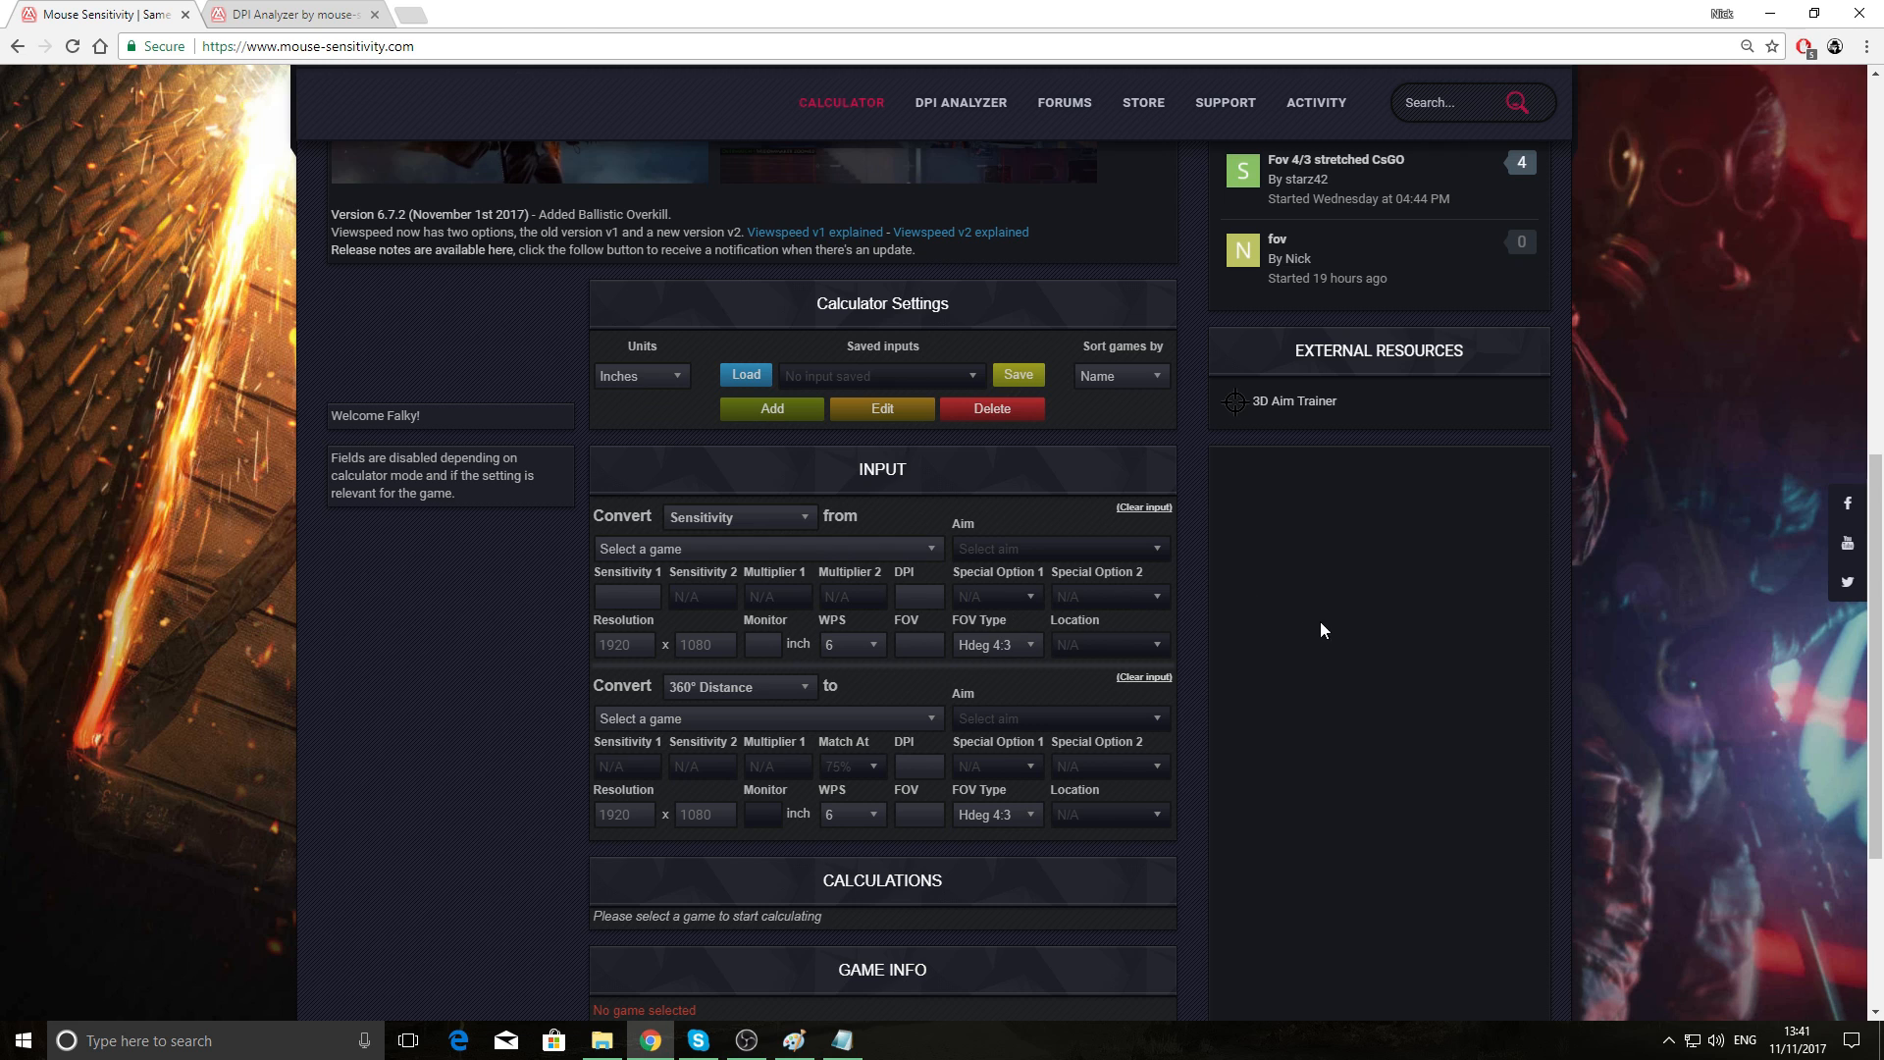
mouse_move(1213, 571)
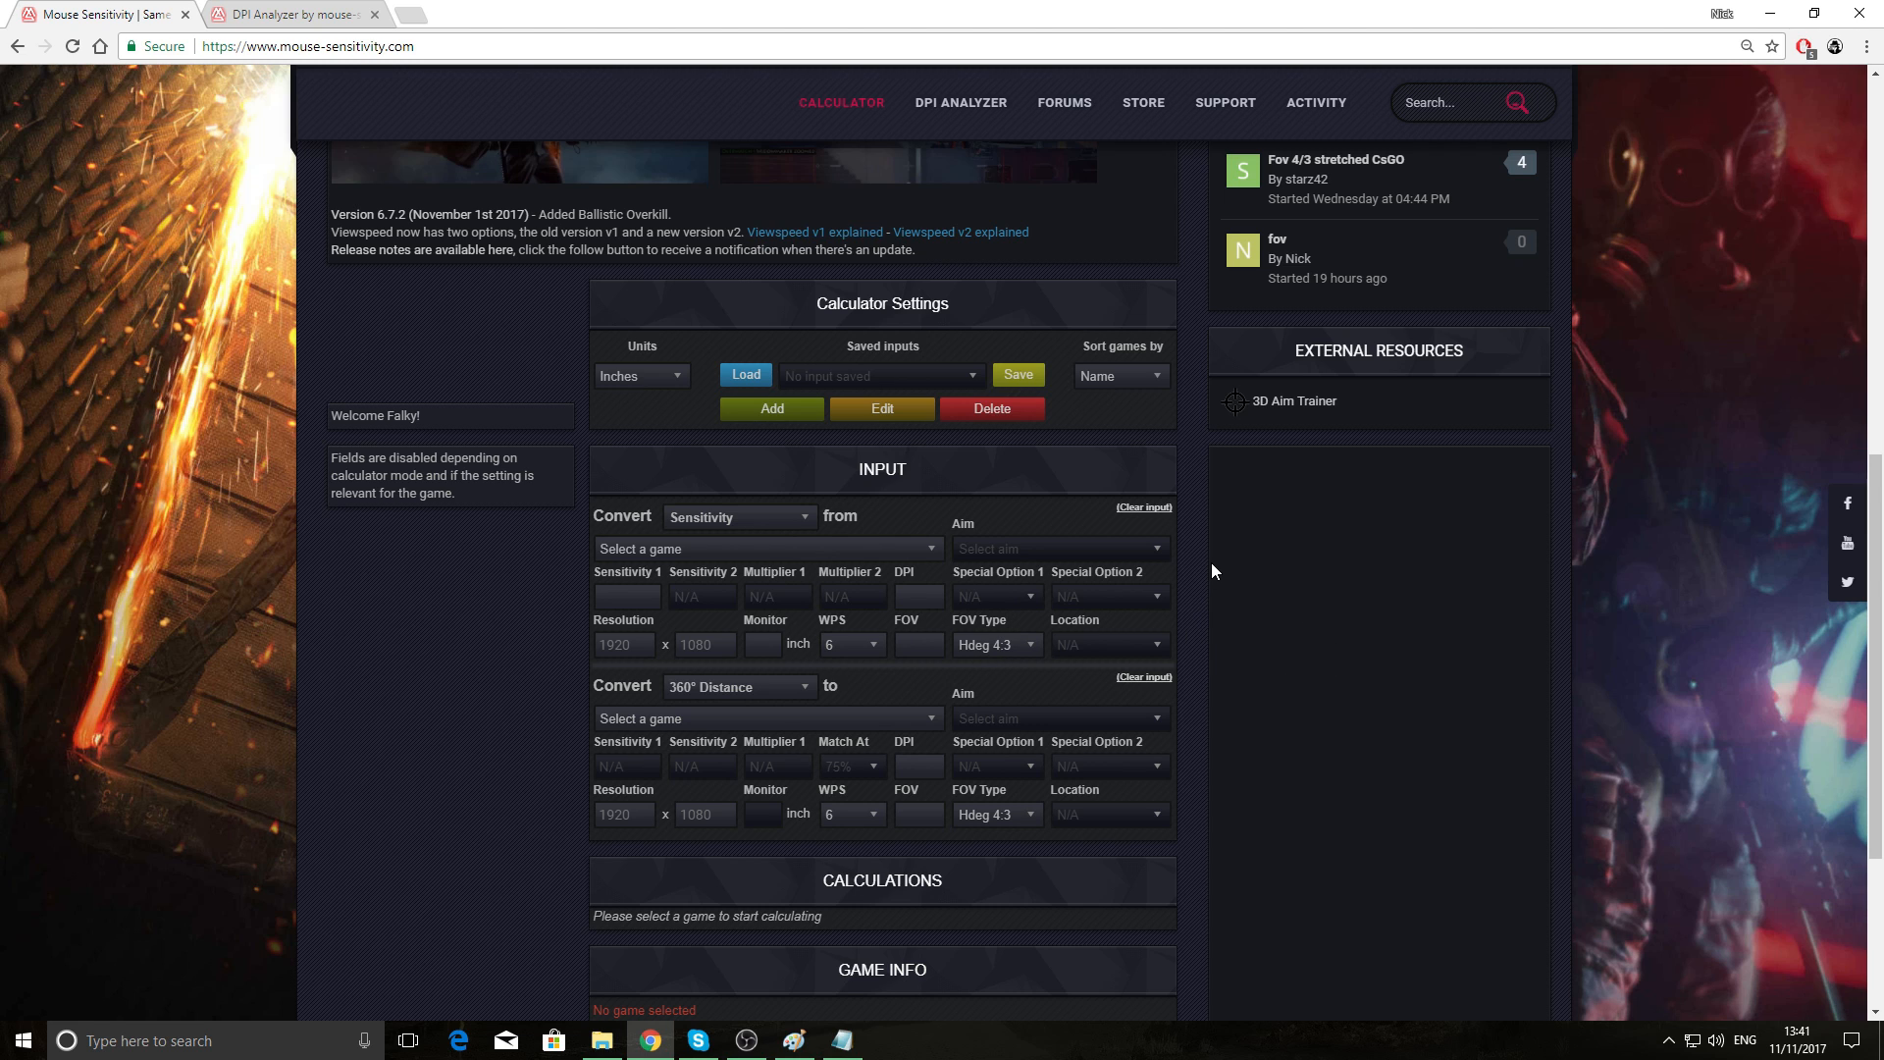
scroll(up, 3)
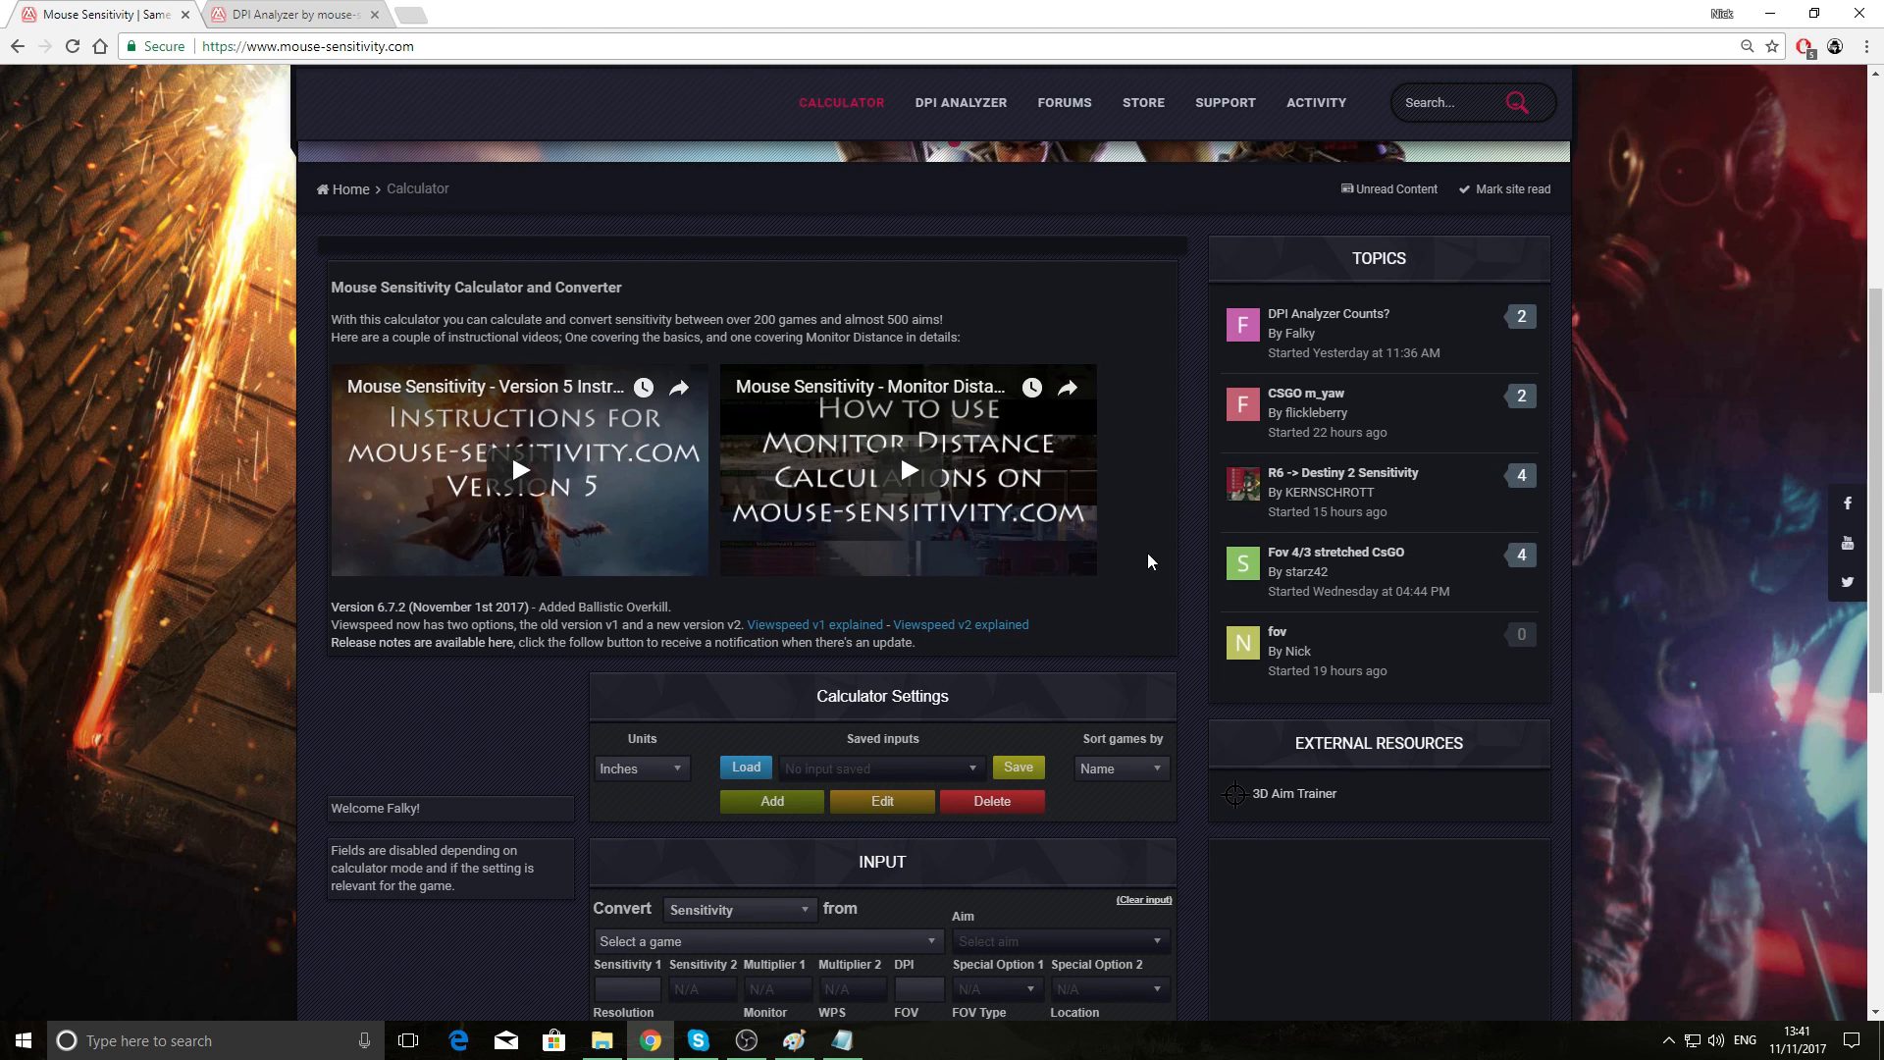
scroll(up, 3)
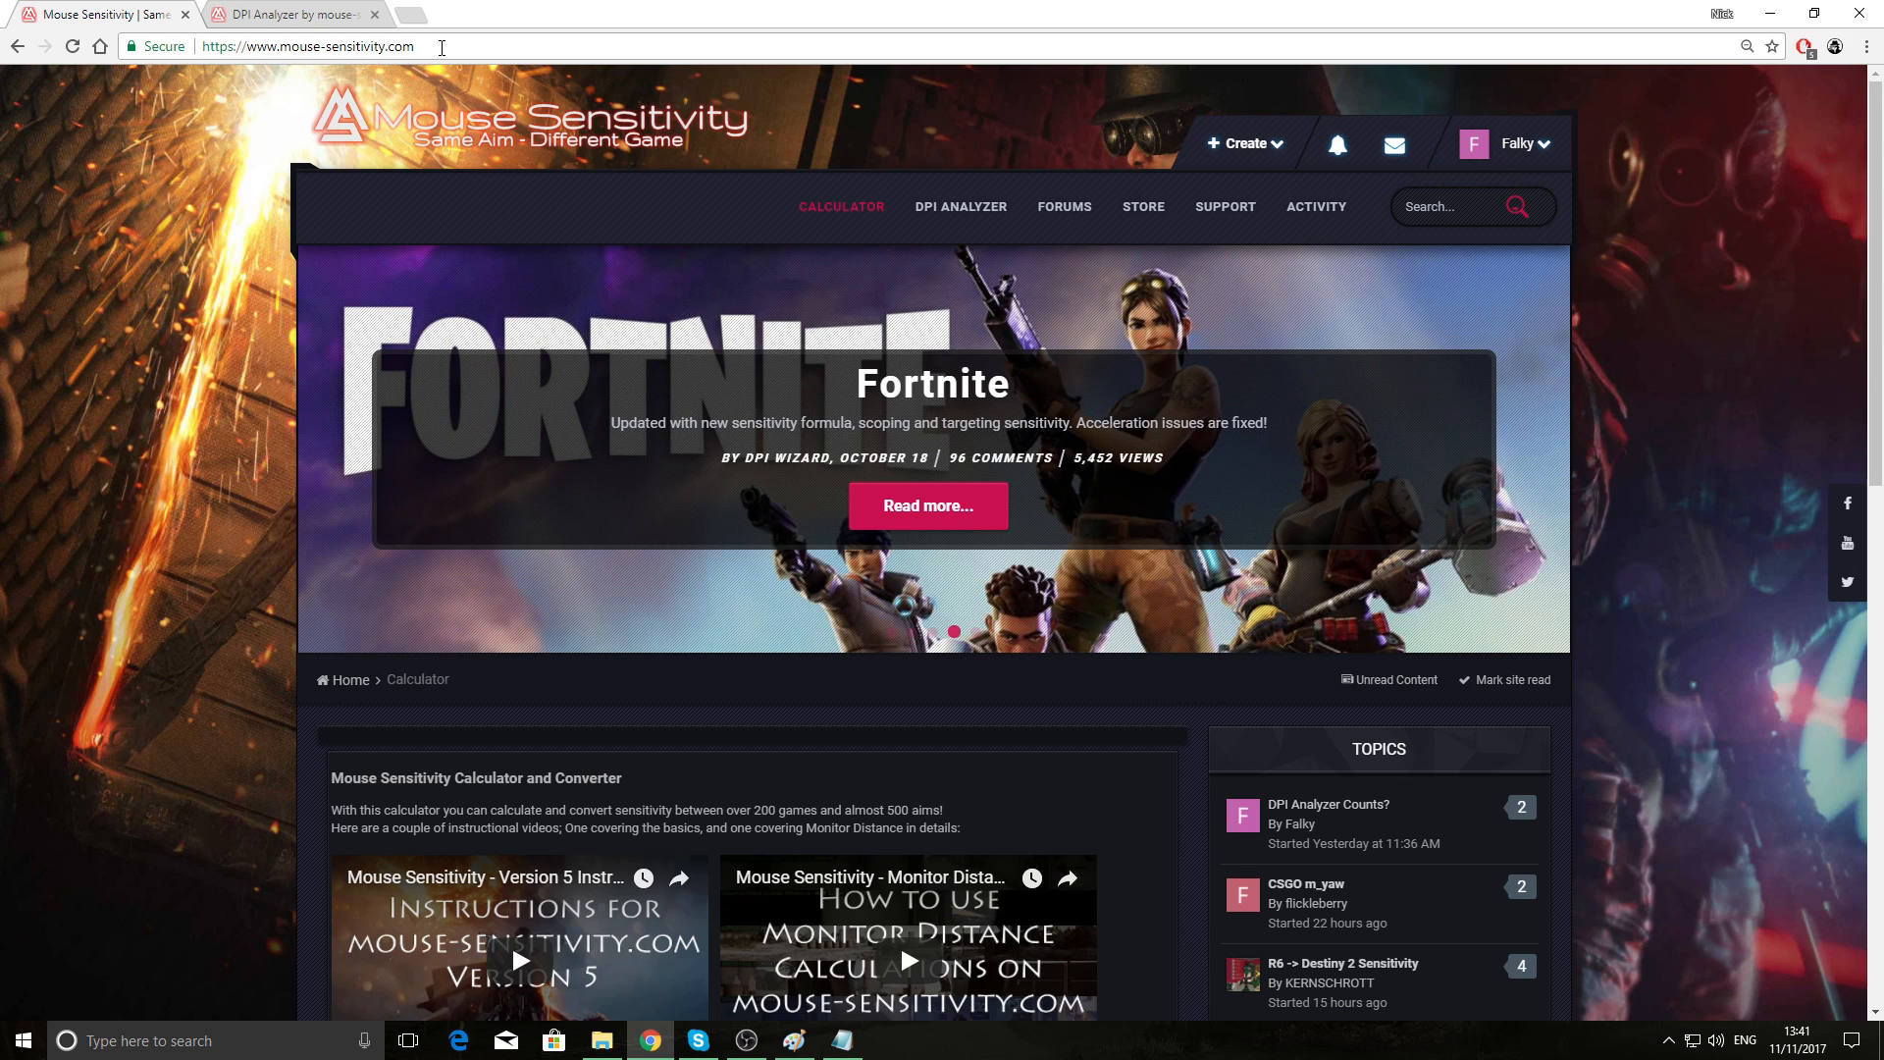
click(576, 122)
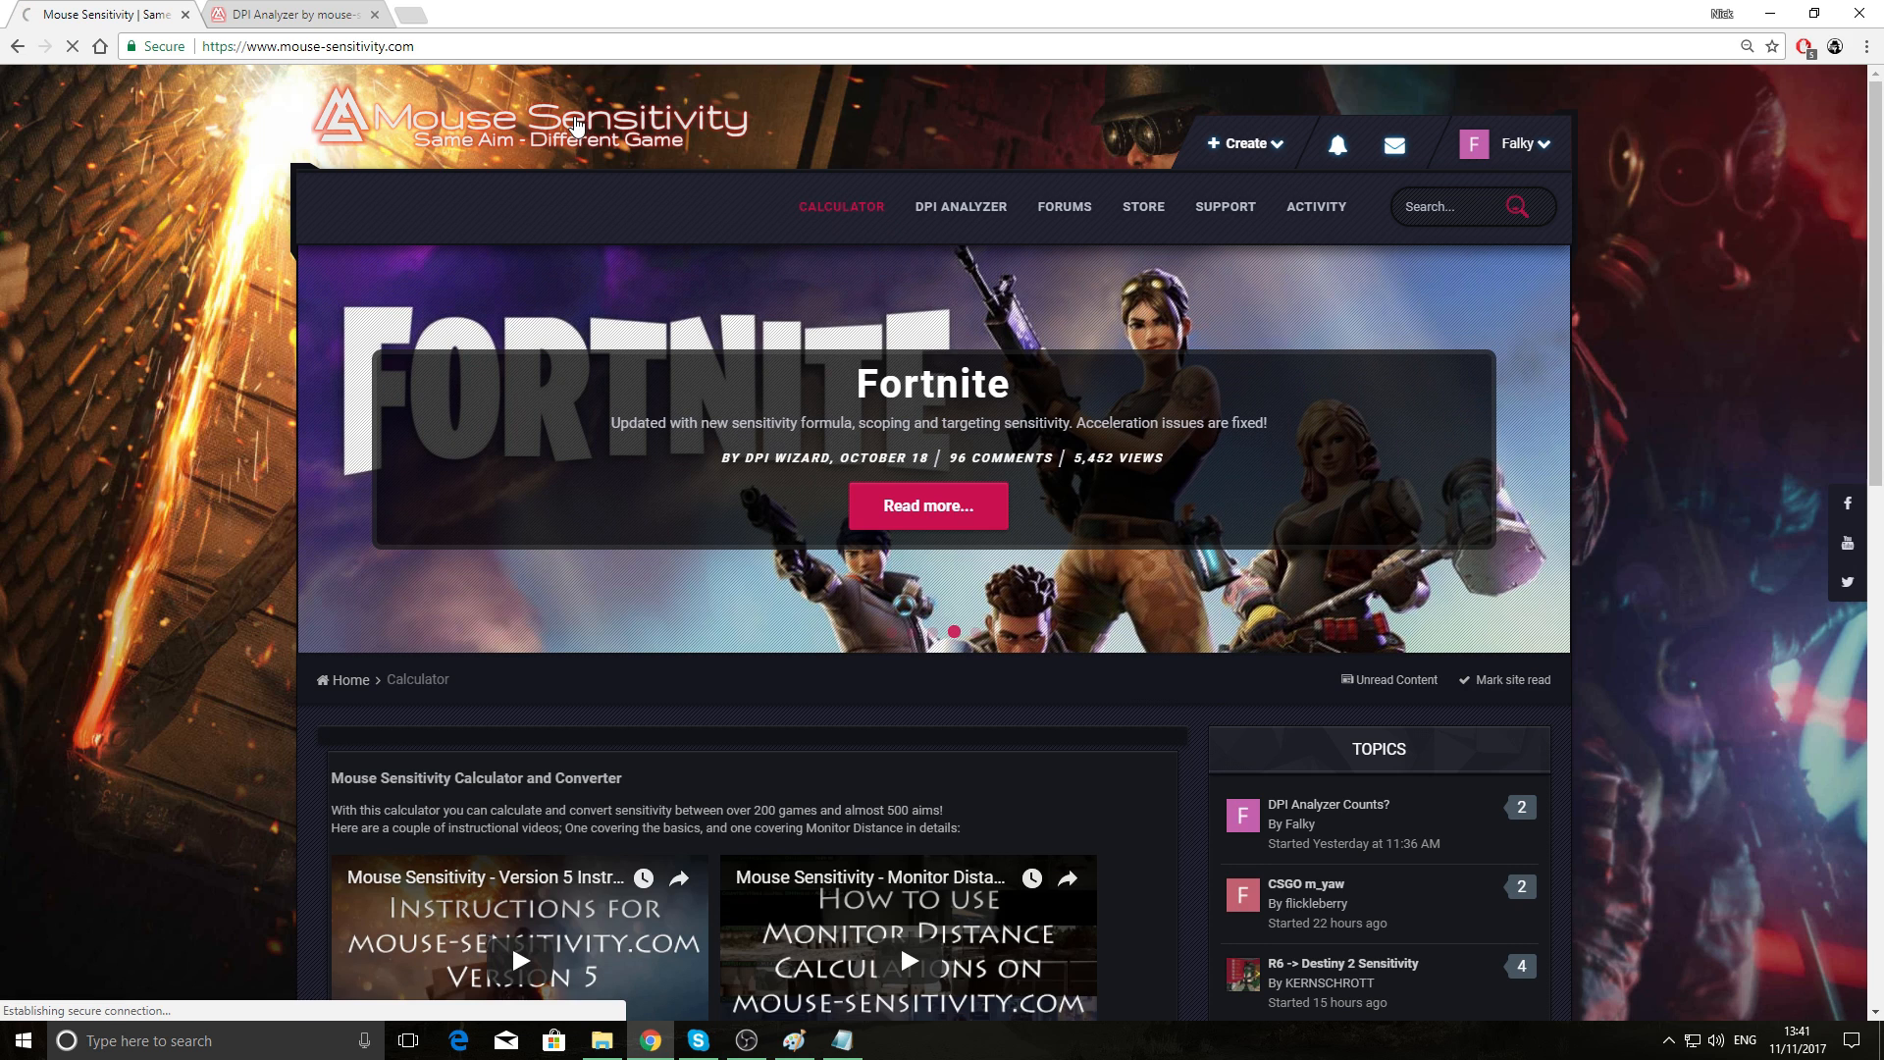
click(1062, 205)
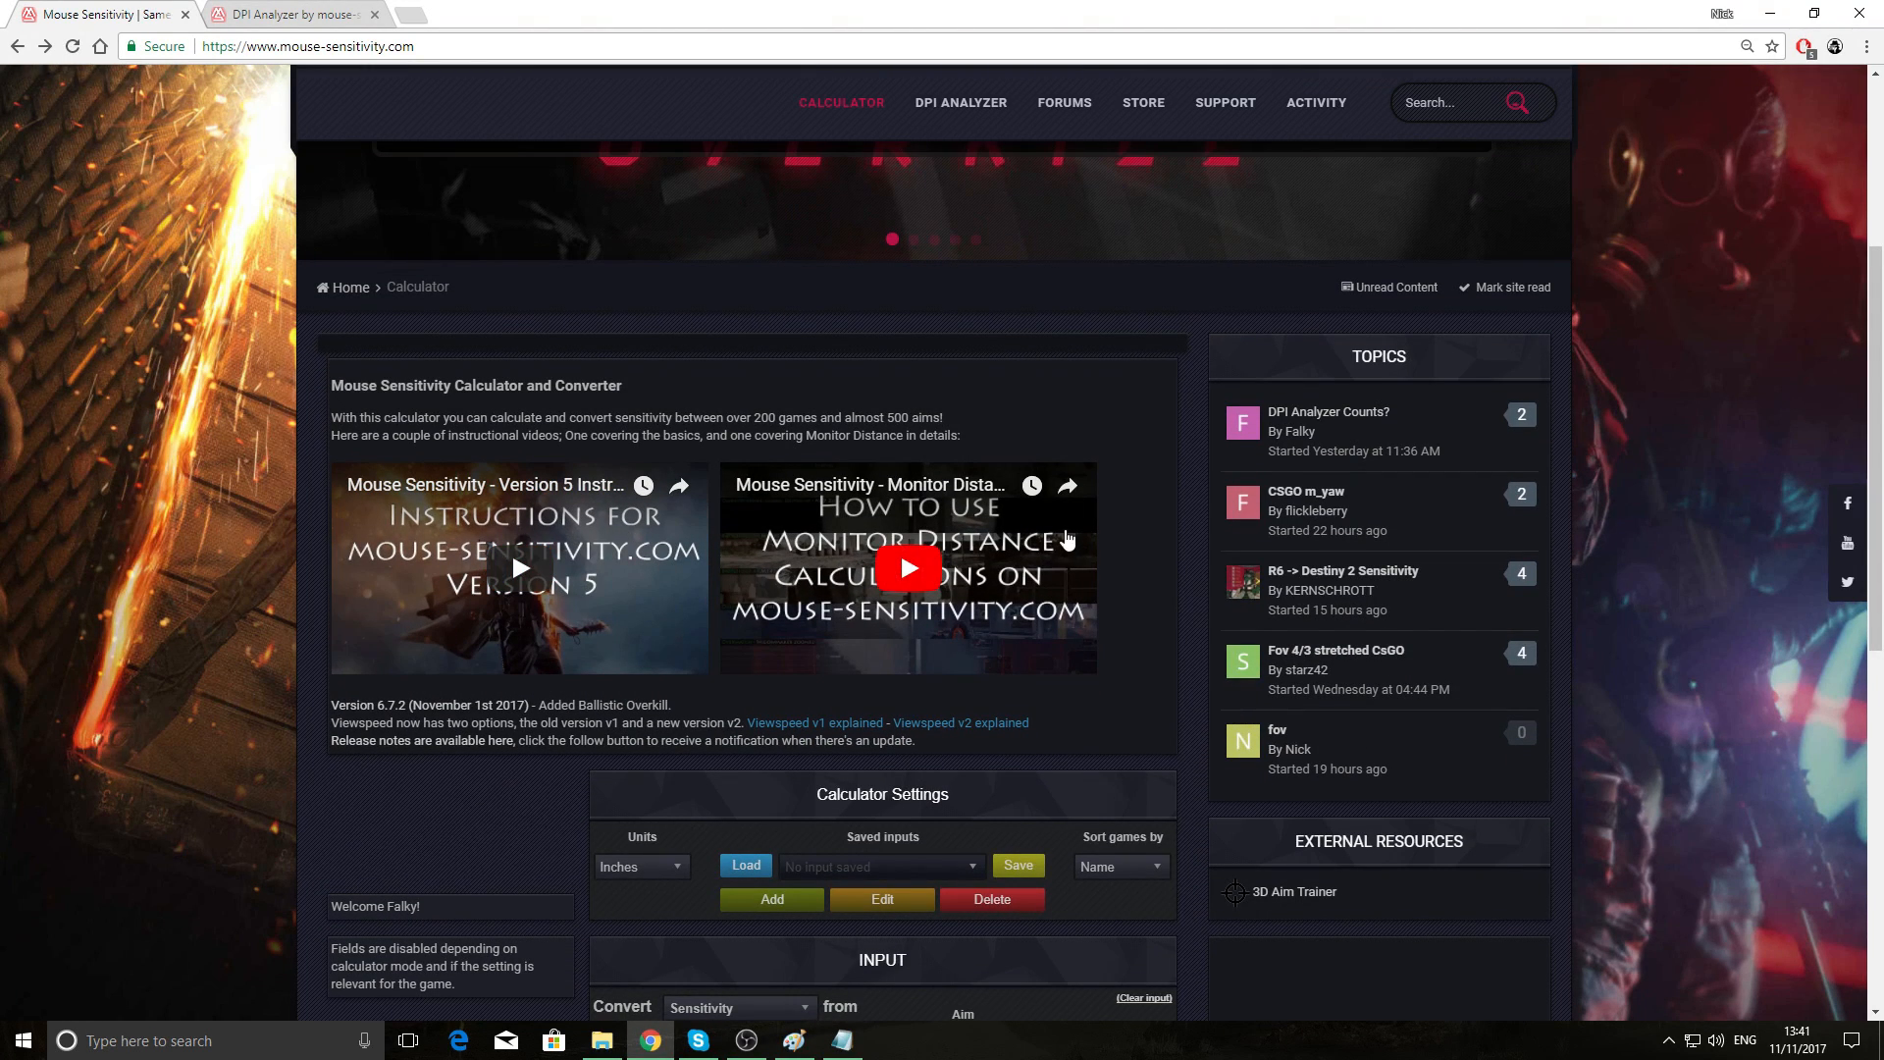
scroll(up, 3)
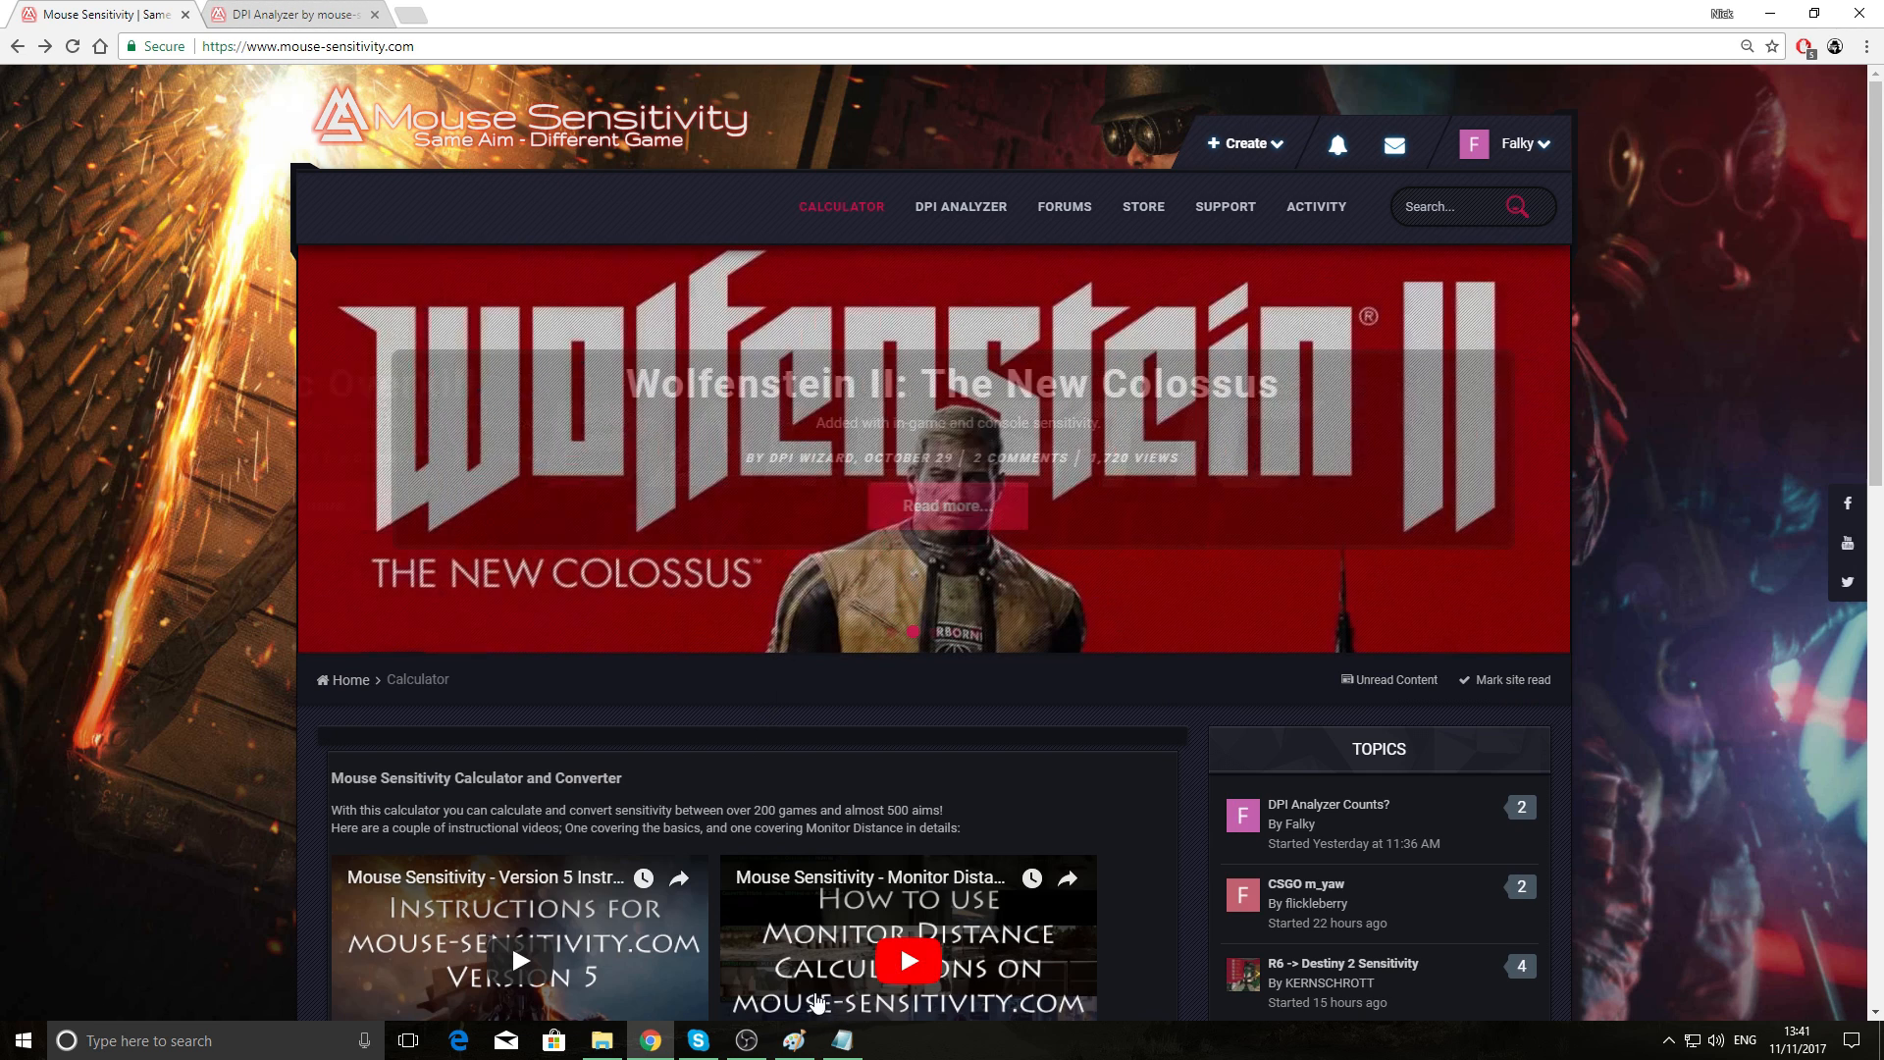
click(745, 1041)
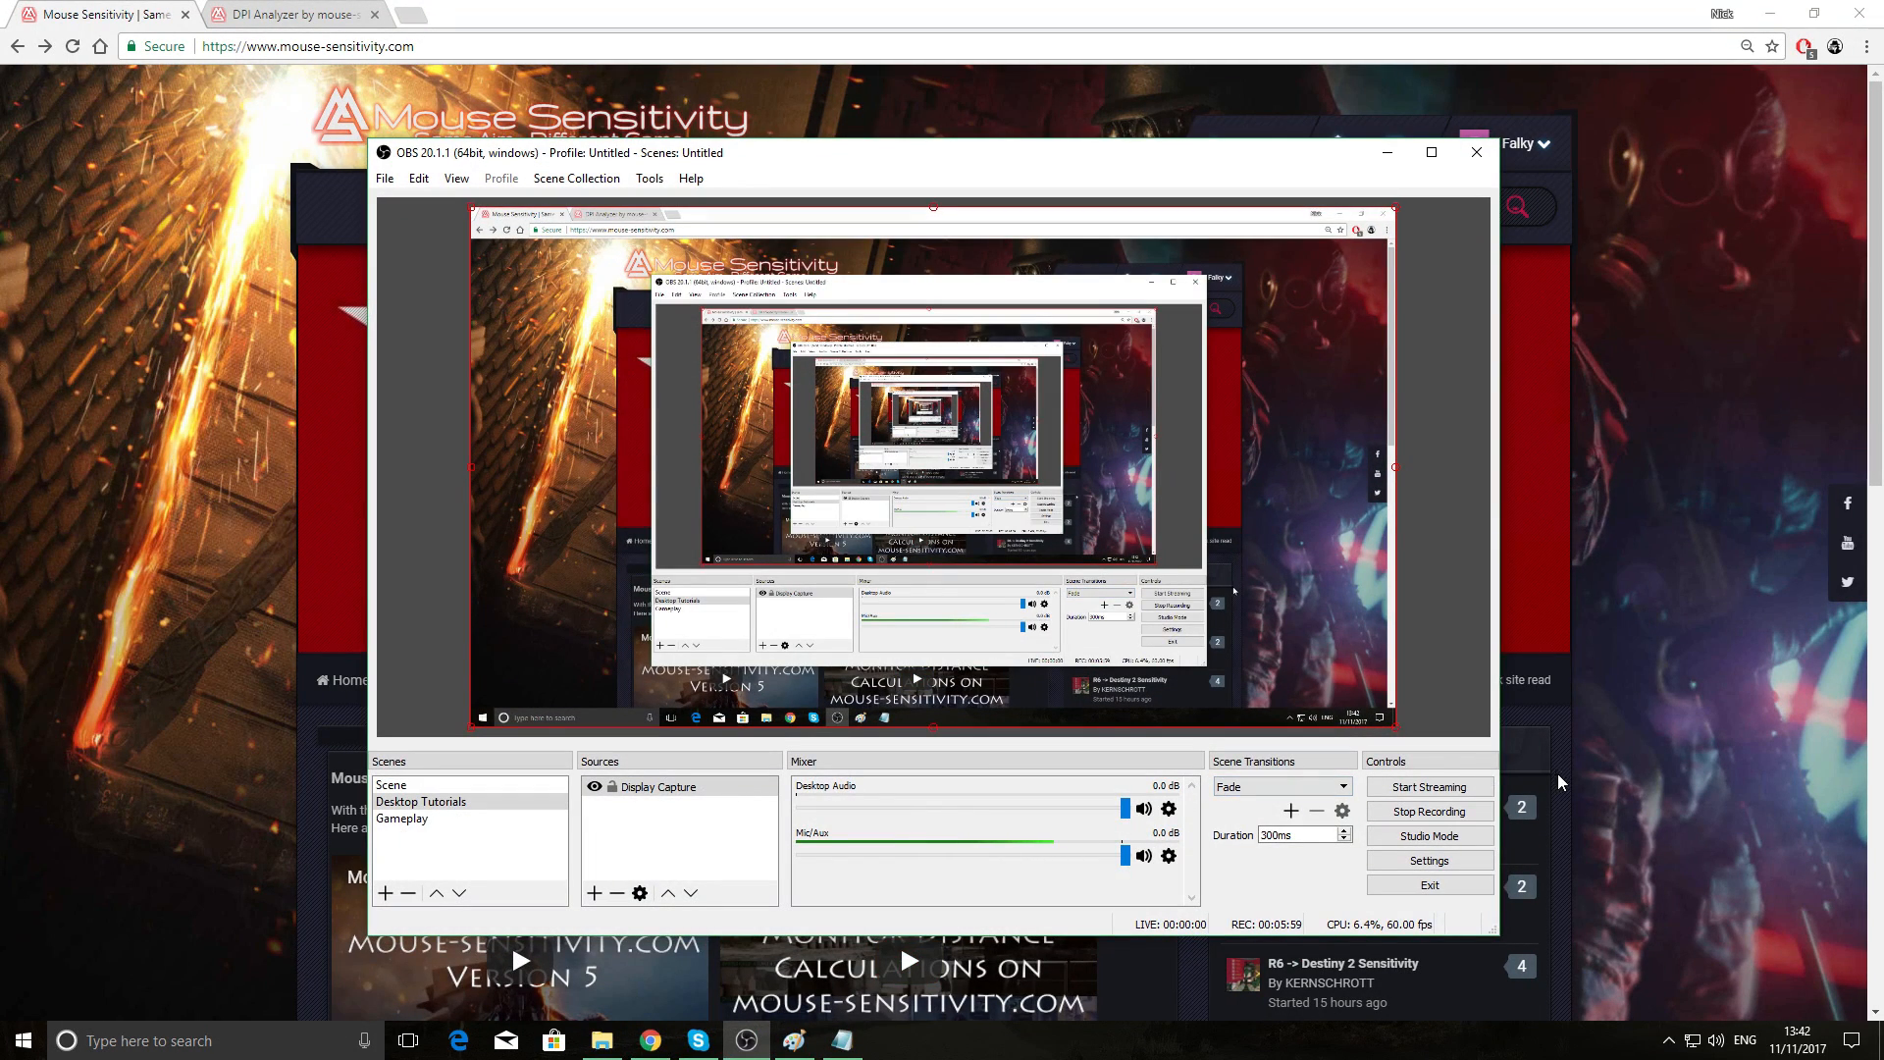